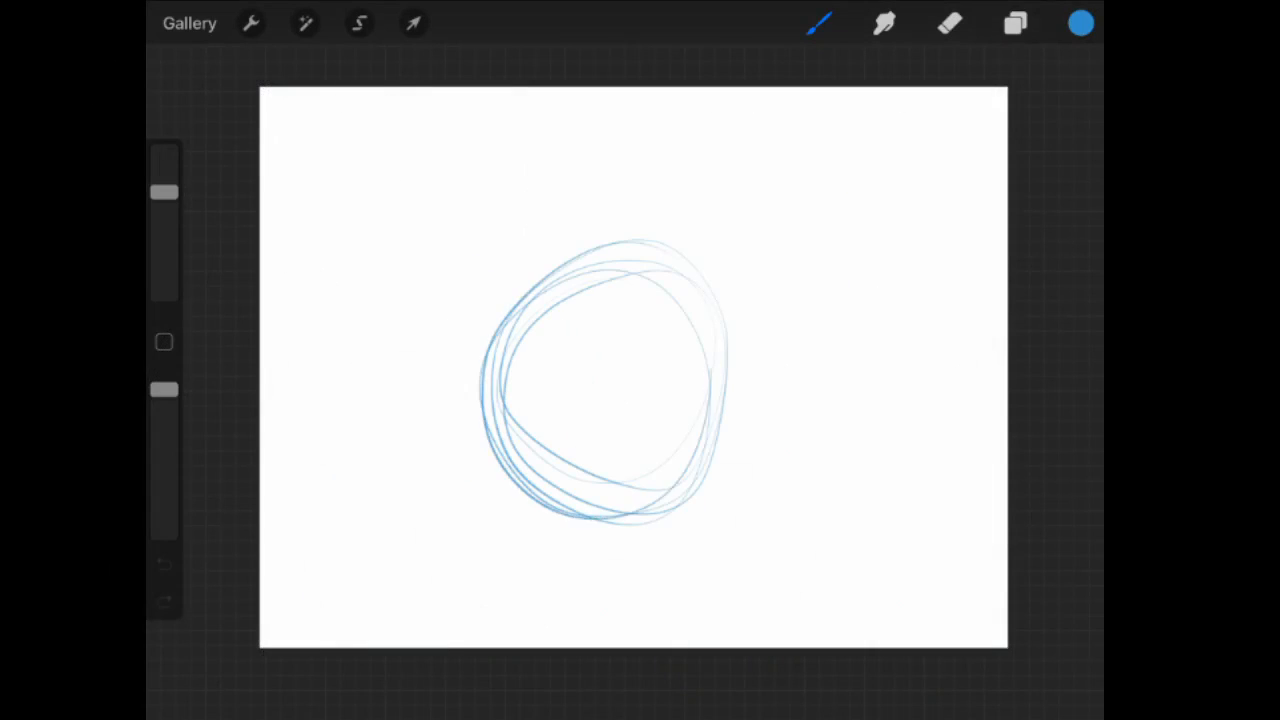
# Sketch two raised forelegs around the head circle and darken their outlines with bold strokes.
pyautogui.moveTo(700, 300); pyautogui.dragTo(500, 620)
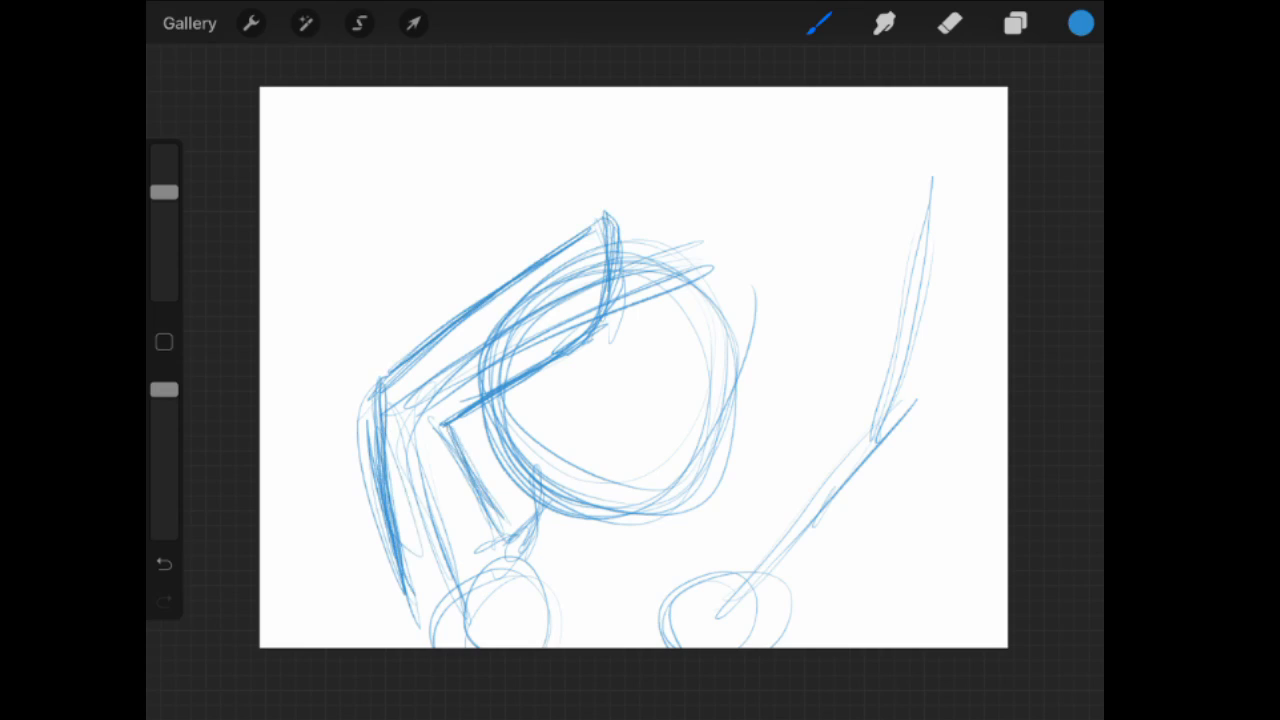
pyautogui.moveTo(450, 420); pyautogui.dragTo(500, 520)
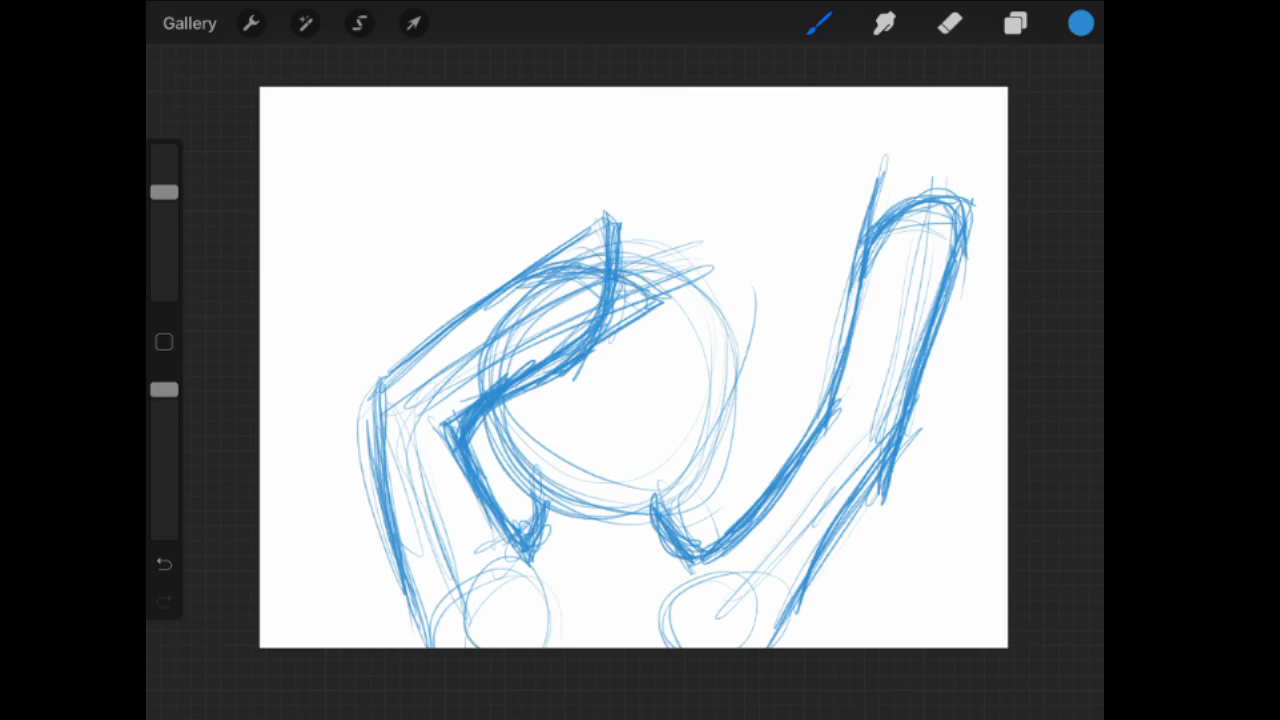
pyautogui.click(948, 23)
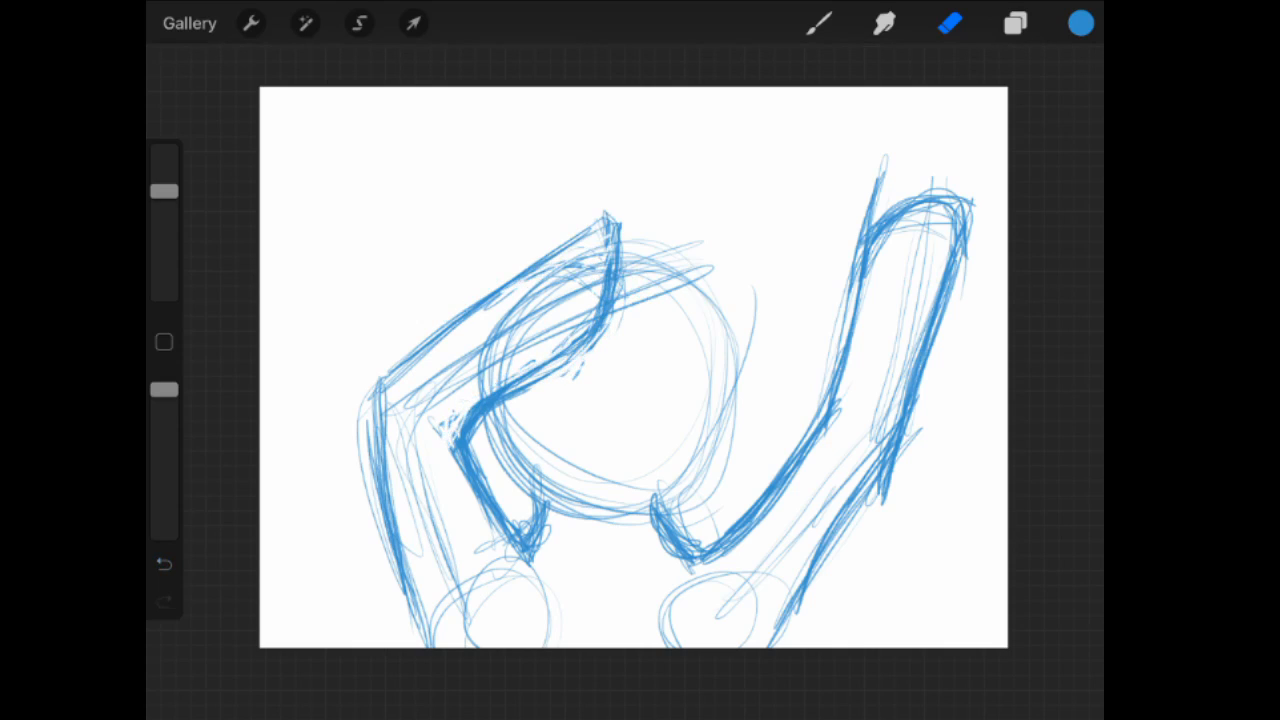
# Warp Layer 2's sketch, pulling its right and left sides to bend the raised legs.
pyautogui.click(1014, 23)
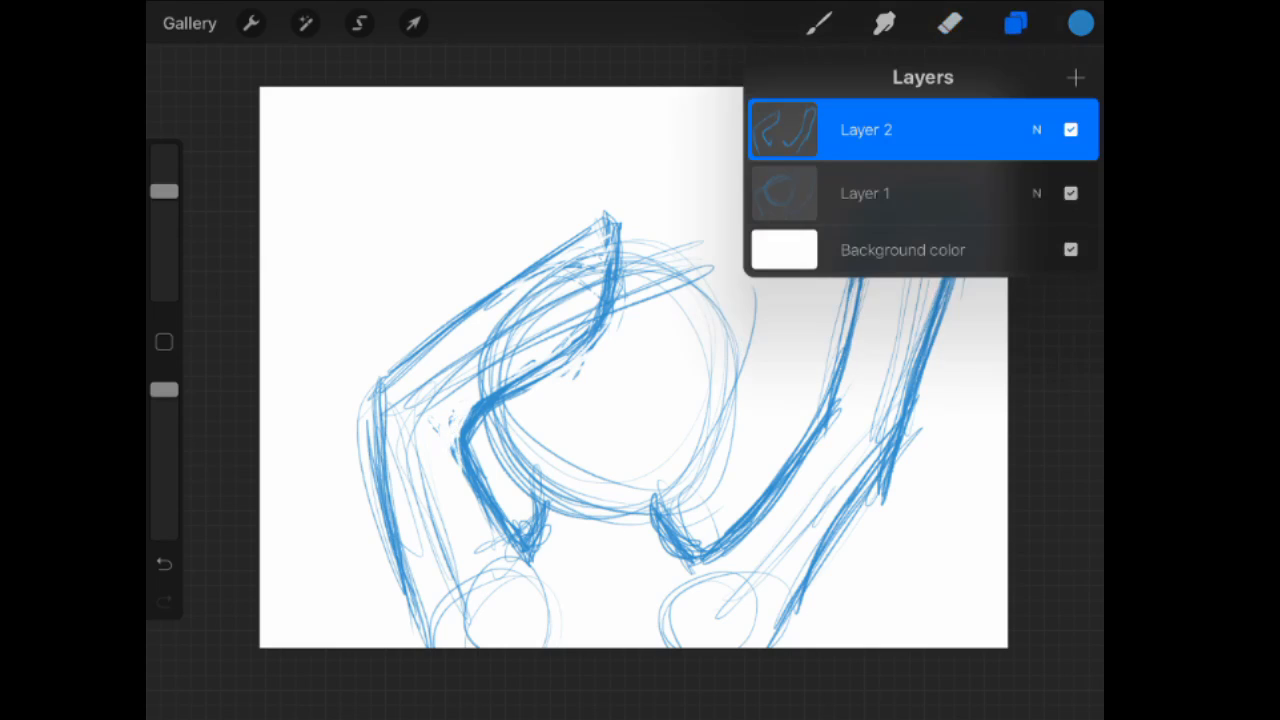
pyautogui.click(413, 23)
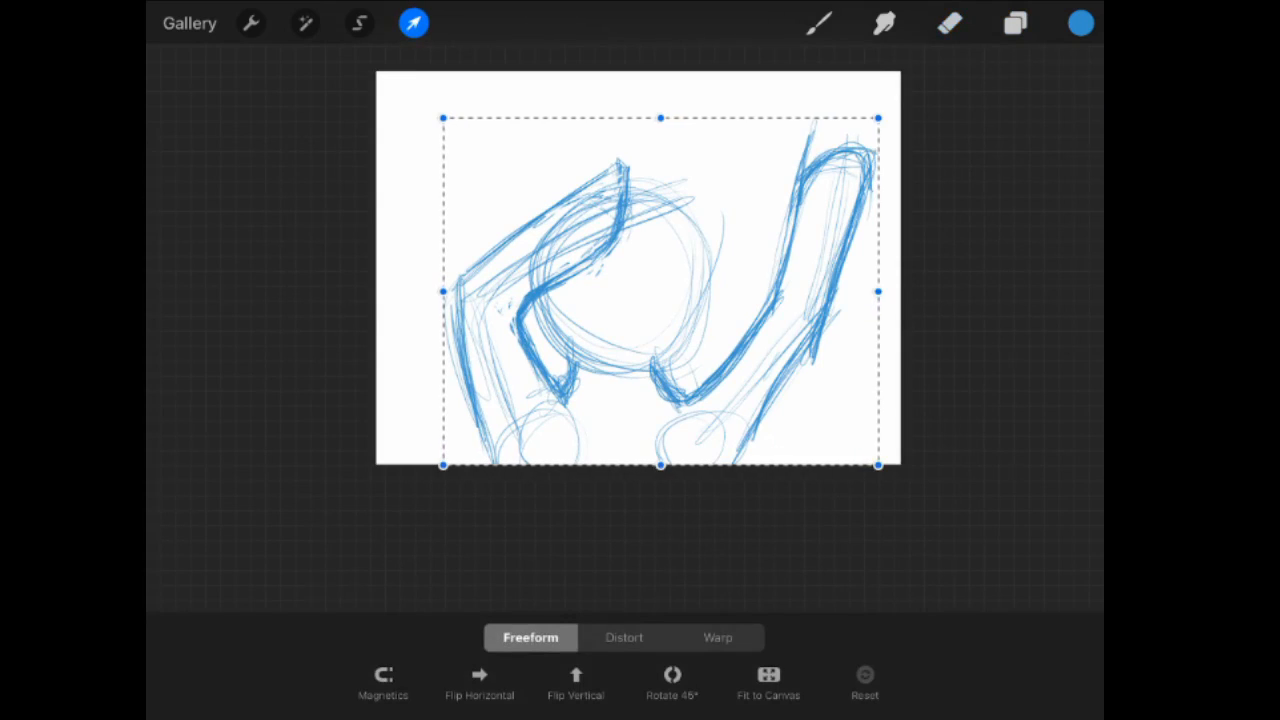
pyautogui.click(717, 637)
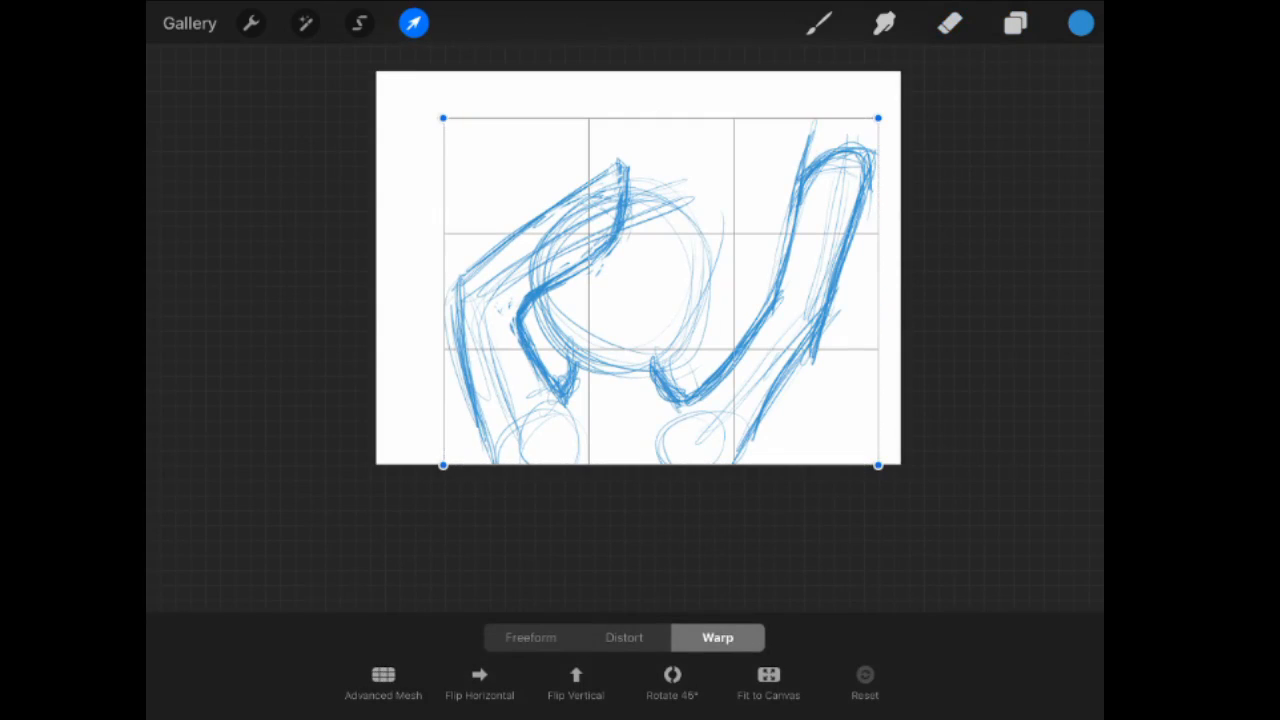
pyautogui.moveTo(878, 467); pyautogui.dragTo(788, 467)
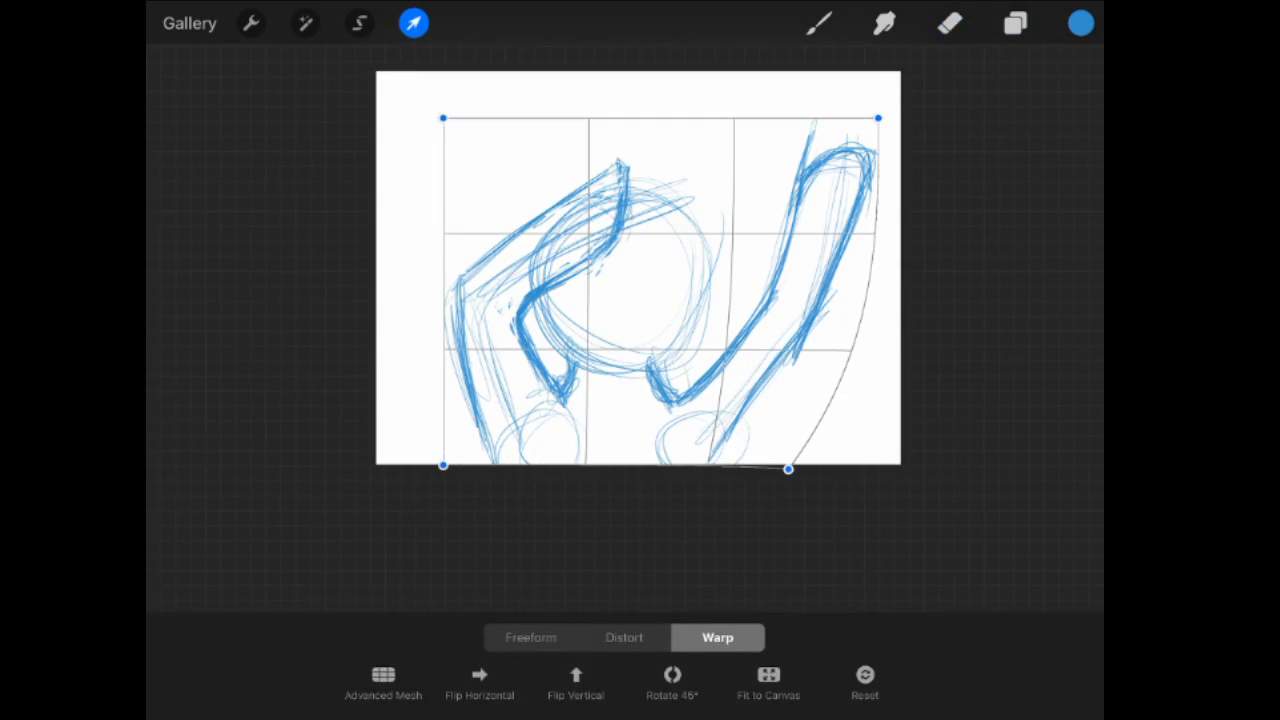
pyautogui.moveTo(445, 467); pyautogui.dragTo(497, 471)
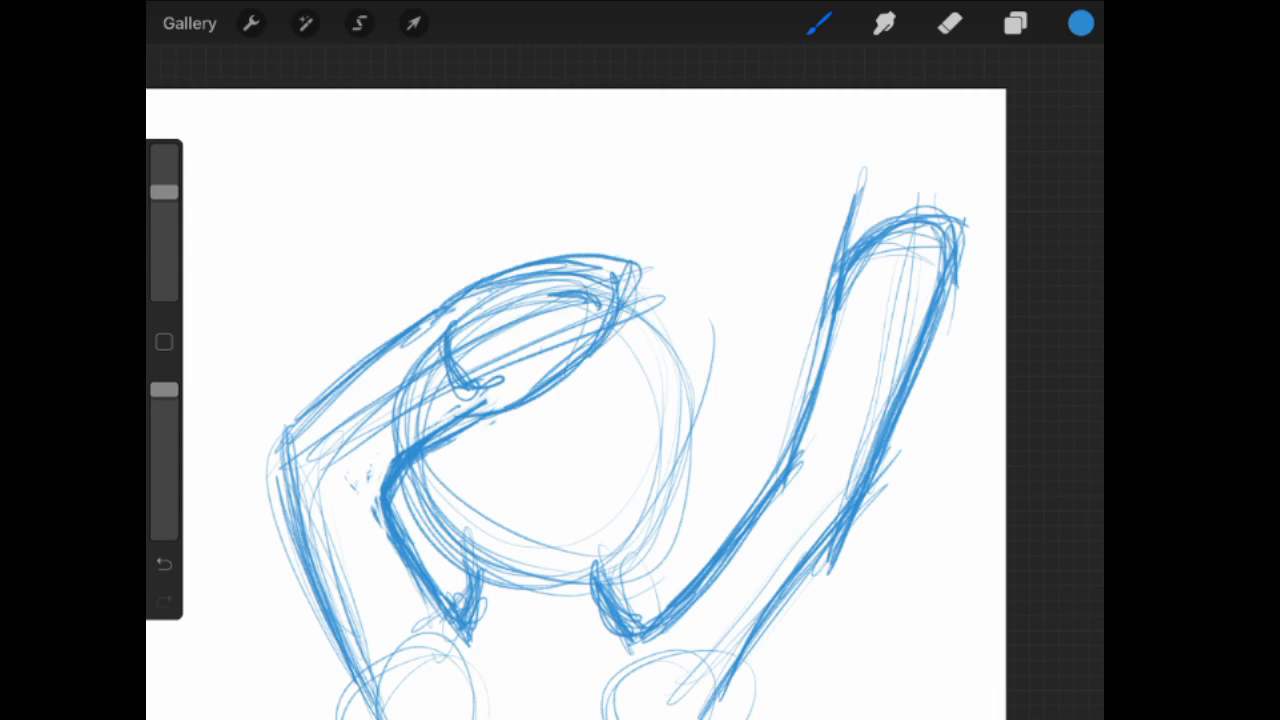
# Undo the stray stroke and redraw the foreleg bent over the head with cleaner lines.
pyautogui.click(163, 563)
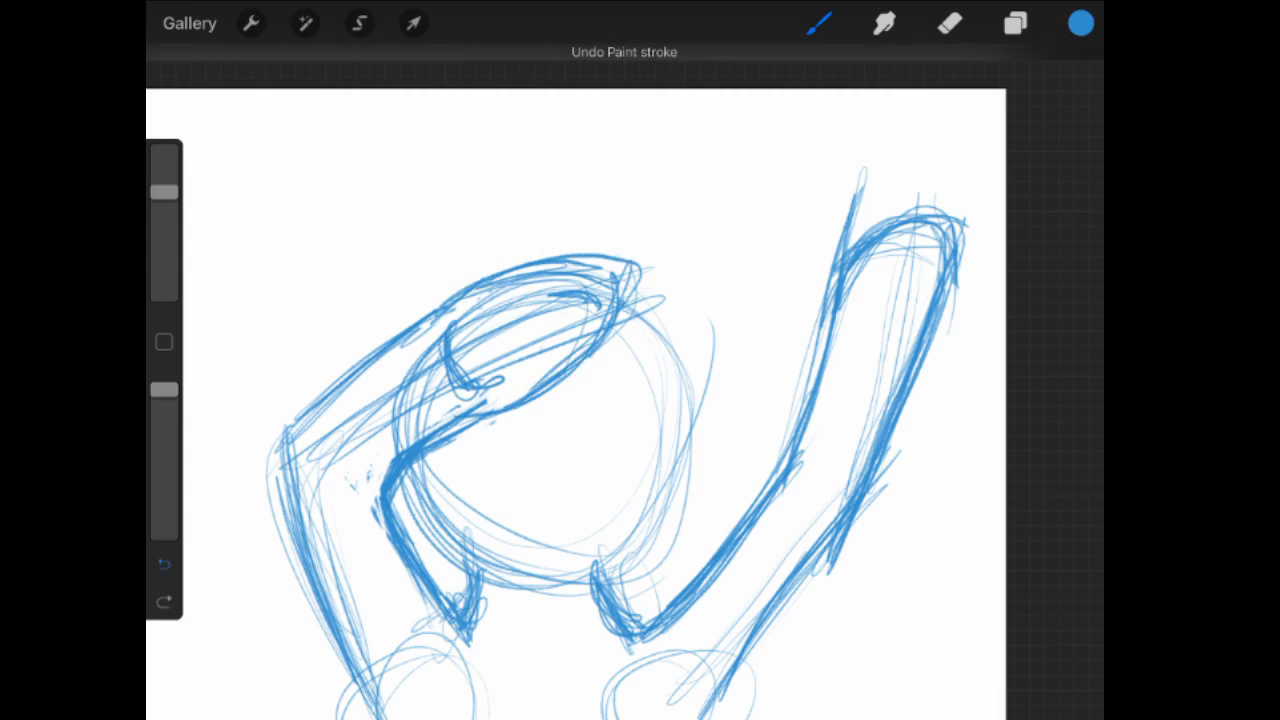
pyautogui.click(164, 564)
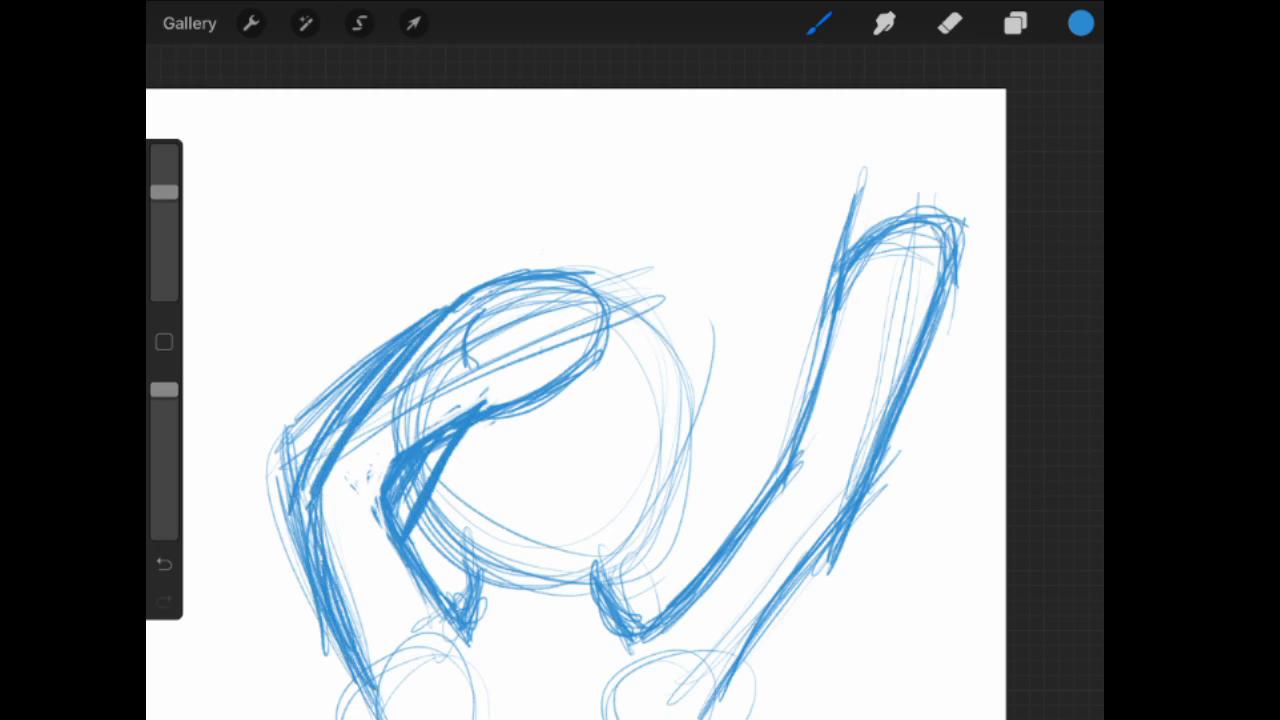
pyautogui.click(949, 23)
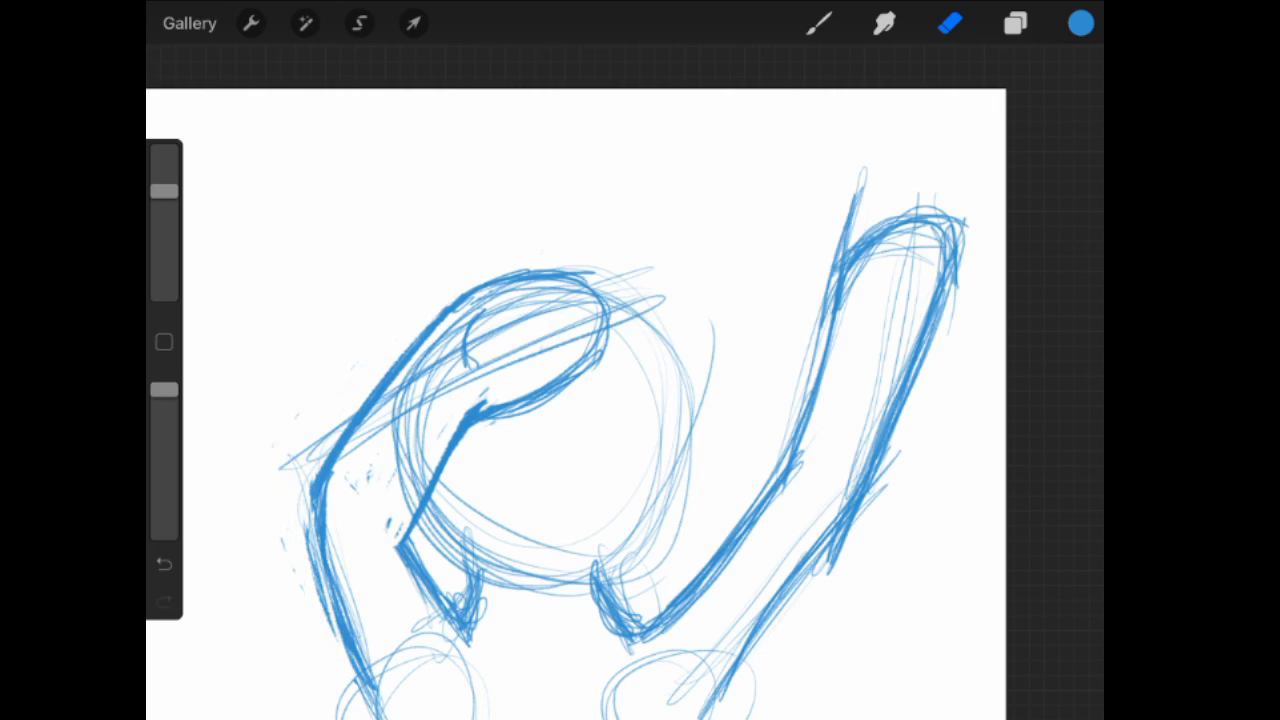
# Undo the erase and thicken the right leg's outline.
pyautogui.click(163, 564)
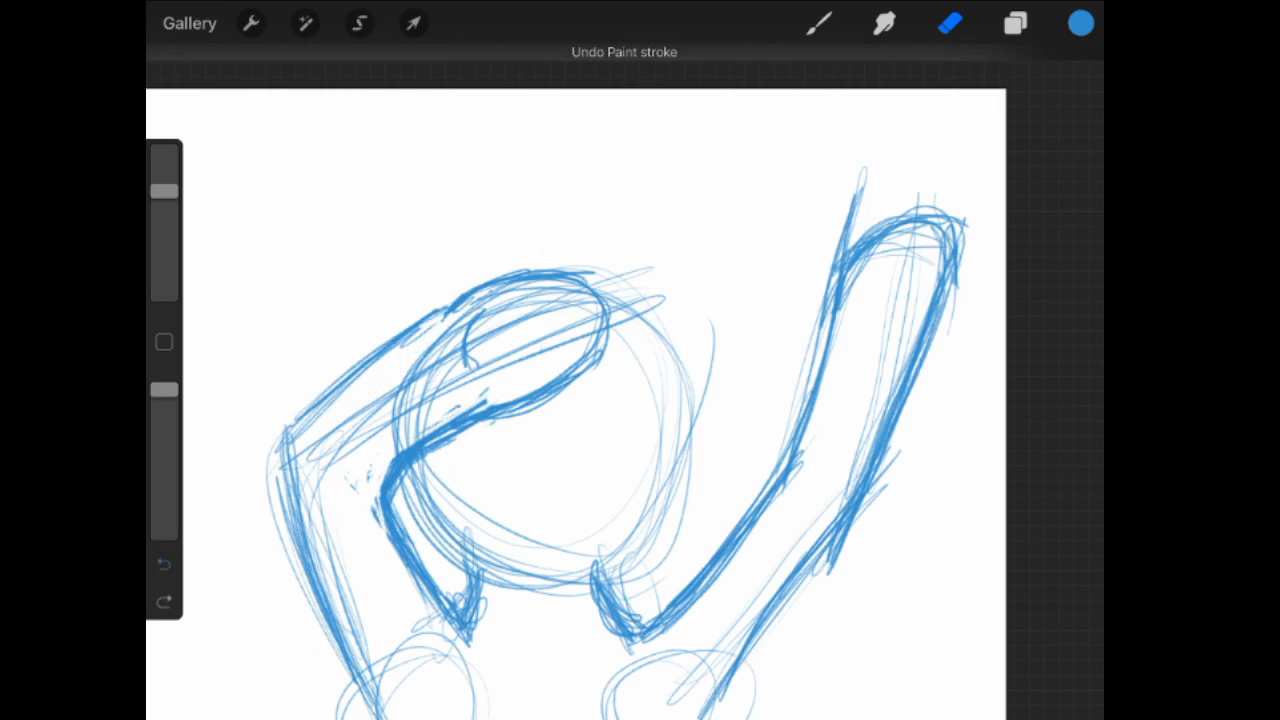
pyautogui.click(163, 564)
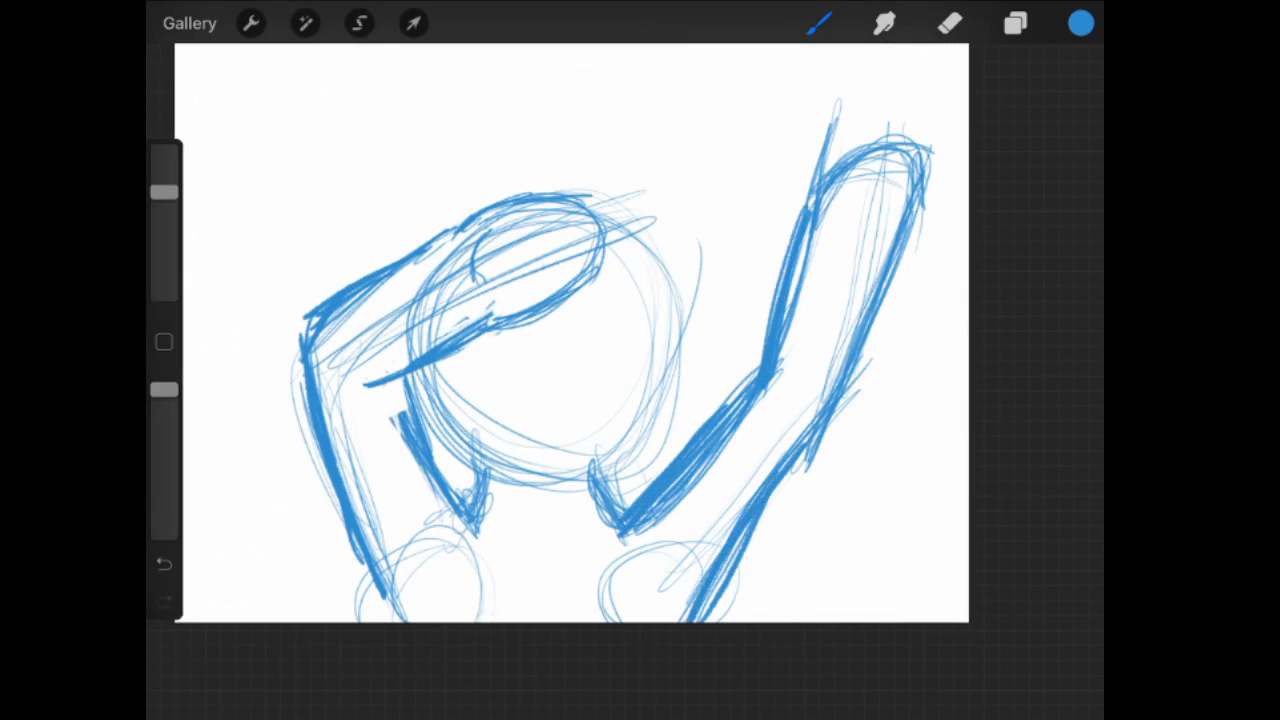
pyautogui.click(949, 23)
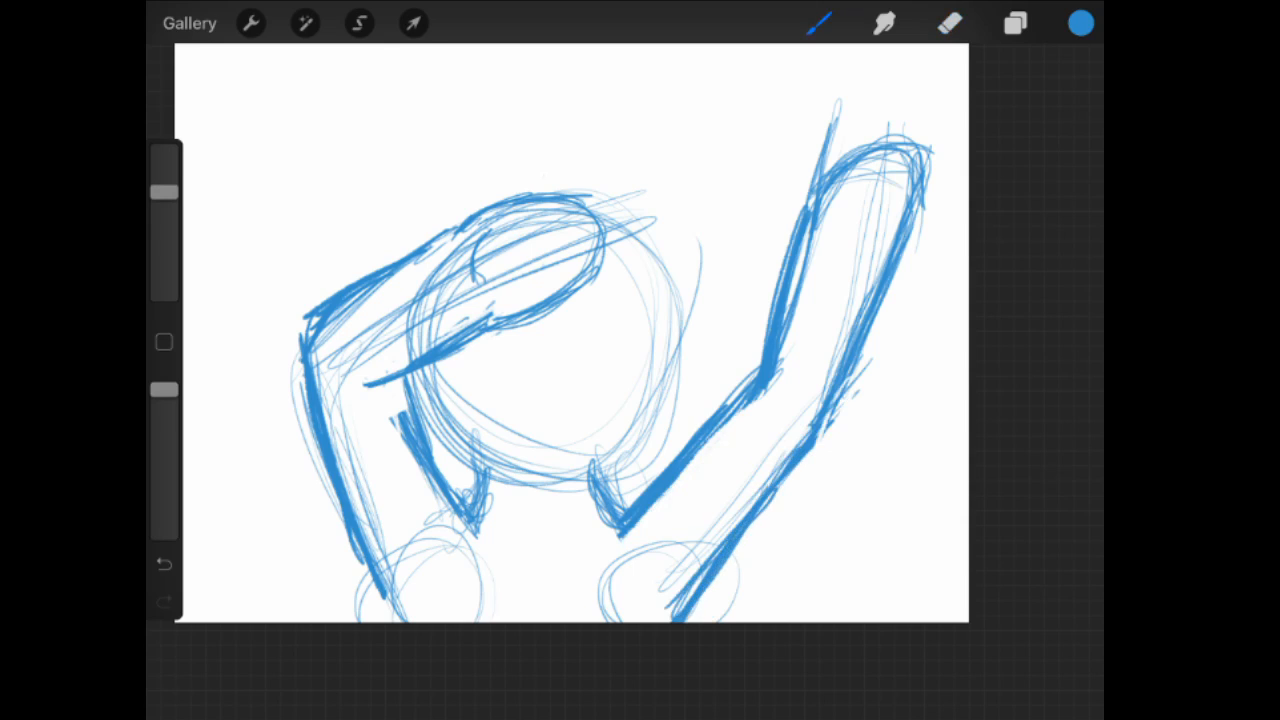
# Lasso the right raised leg, warp it into a curve and move it upward.
pyautogui.click(413, 23)
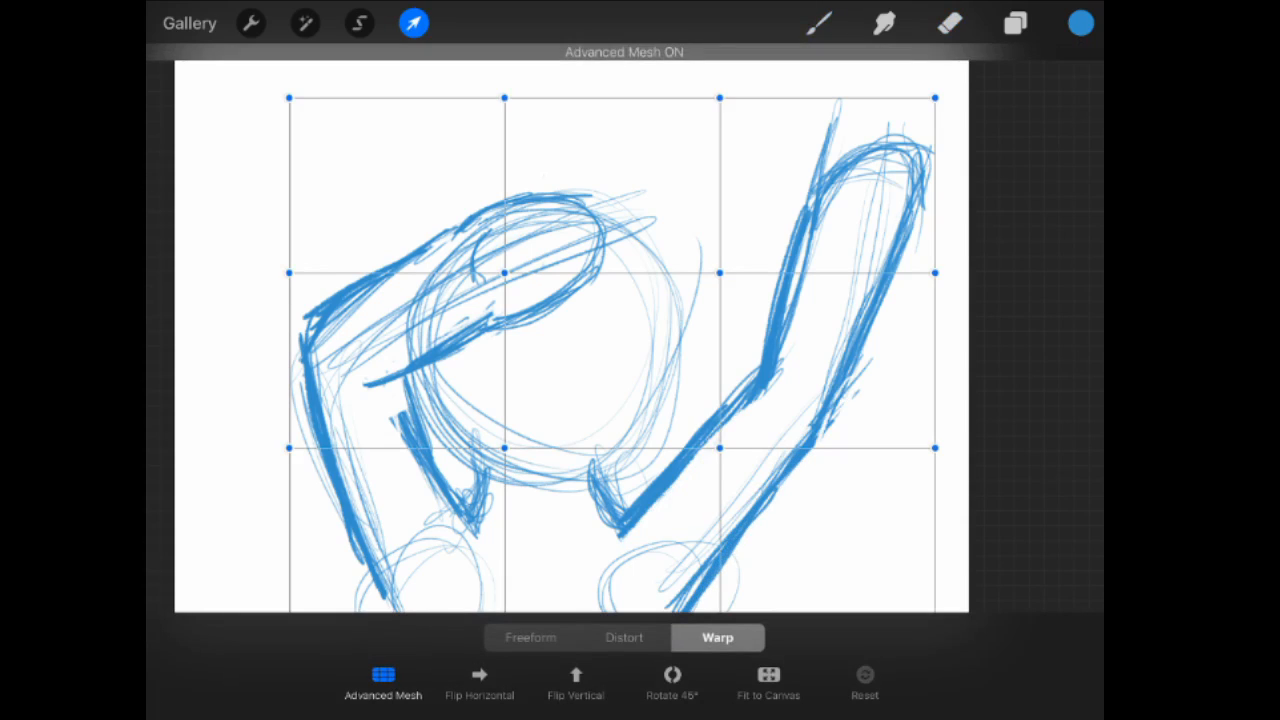
pyautogui.click(359, 23)
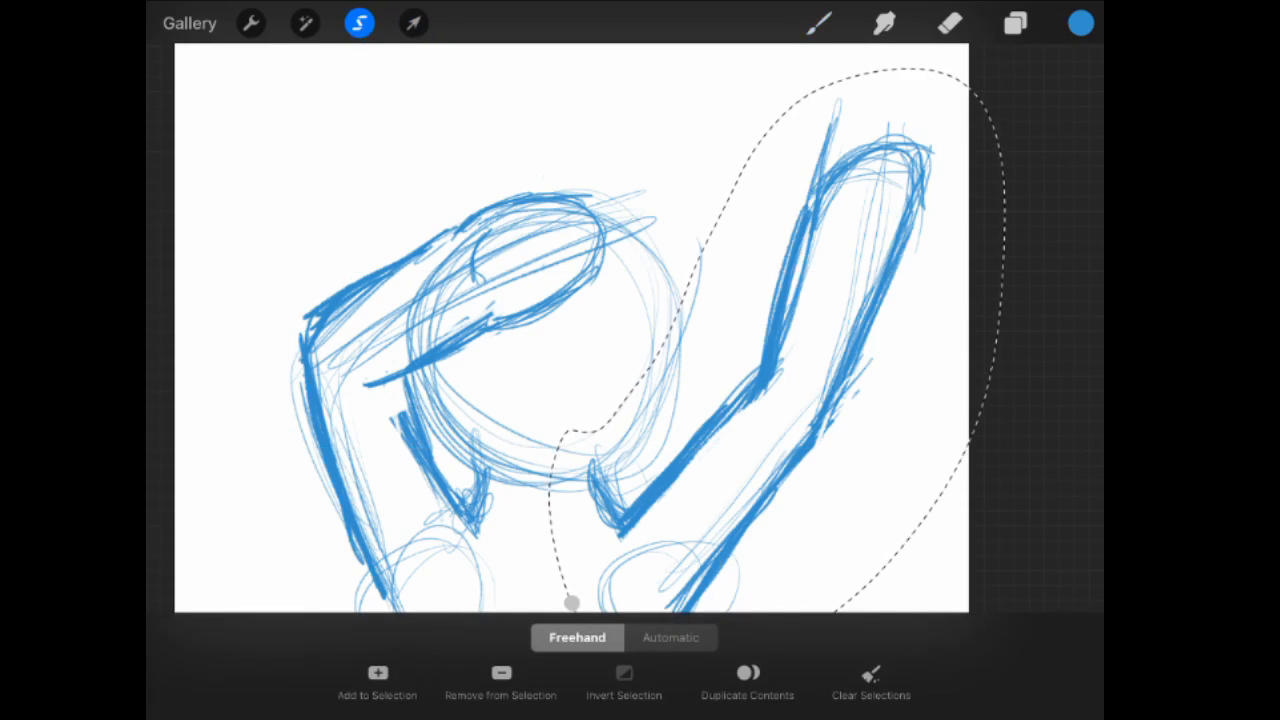
pyautogui.click(623, 680)
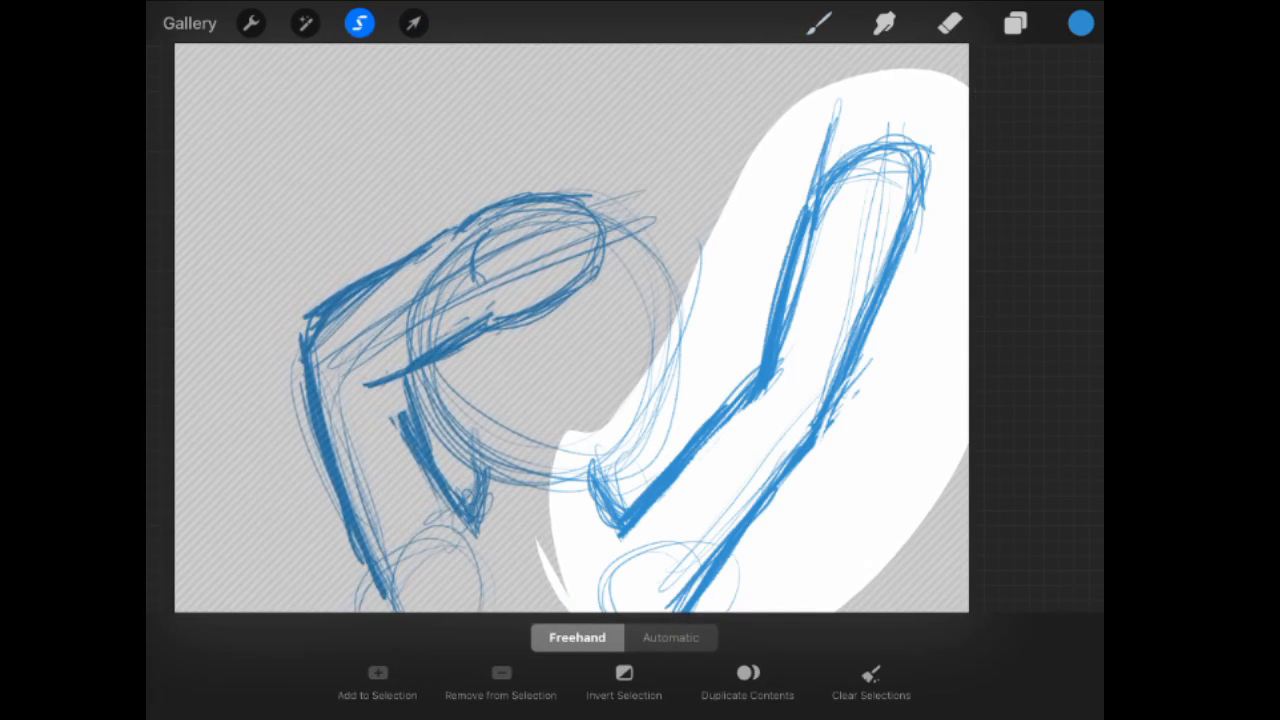
pyautogui.click(413, 23)
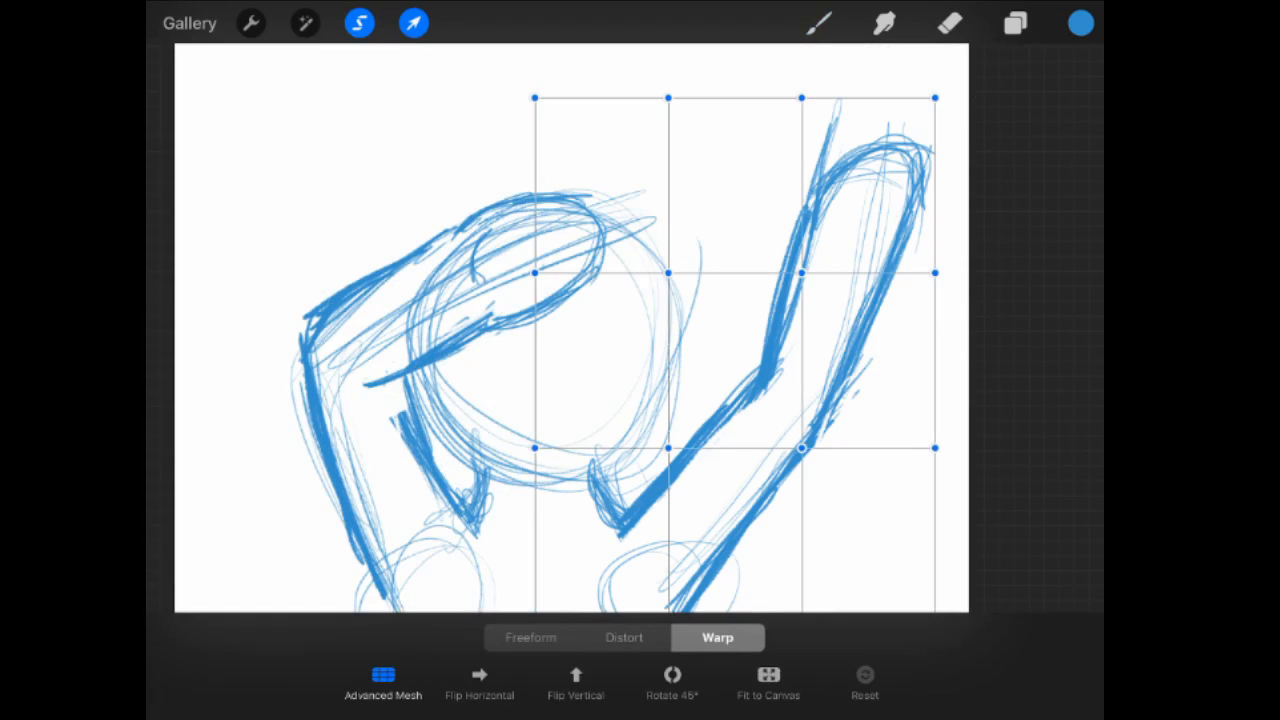
pyautogui.moveTo(535, 98); pyautogui.dragTo(651, 70)
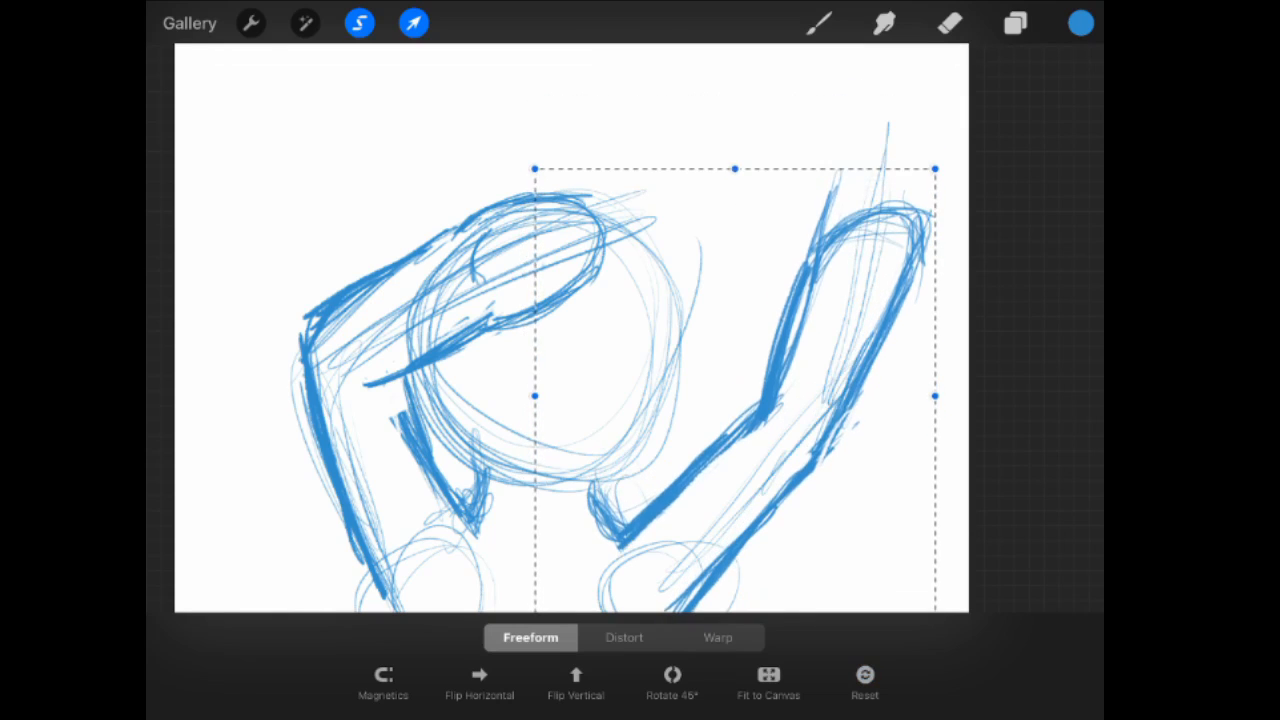
pyautogui.moveTo(935, 168); pyautogui.dragTo(880, 156)
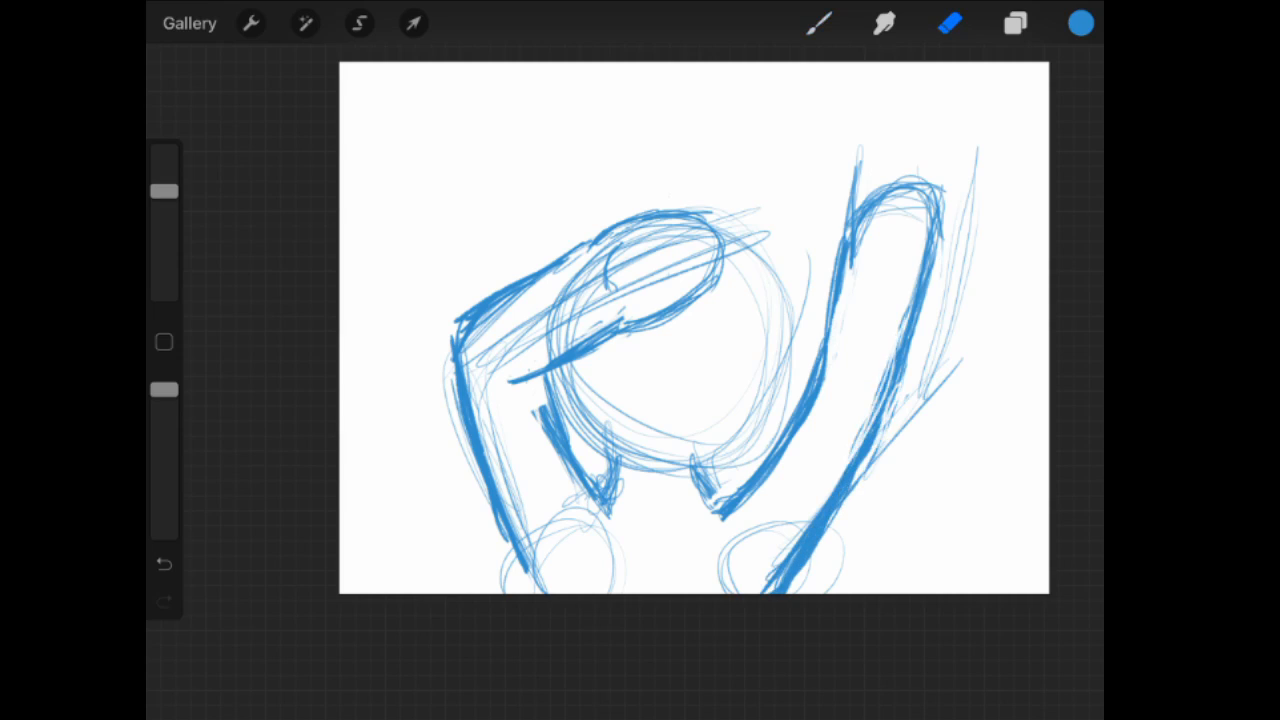
# Draw rounded hooves at the leg ends with small marks on the right hoof.
pyautogui.click(818, 23)
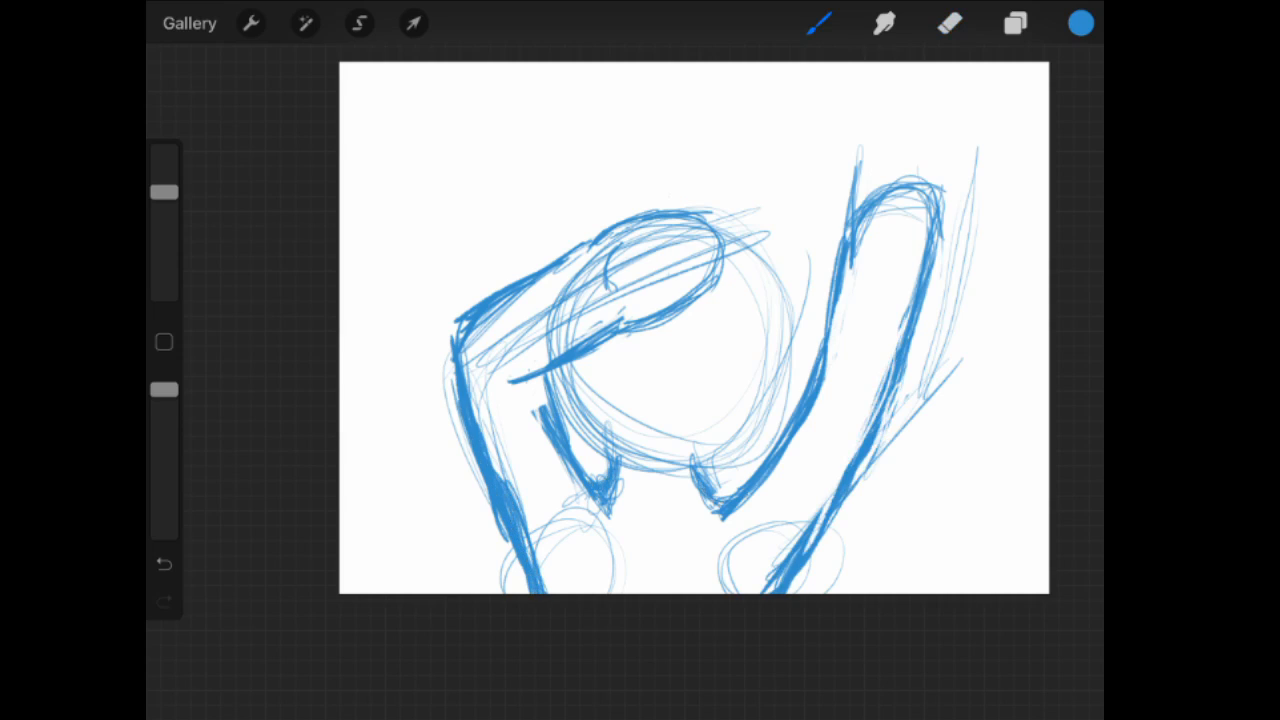
pyautogui.click(949, 23)
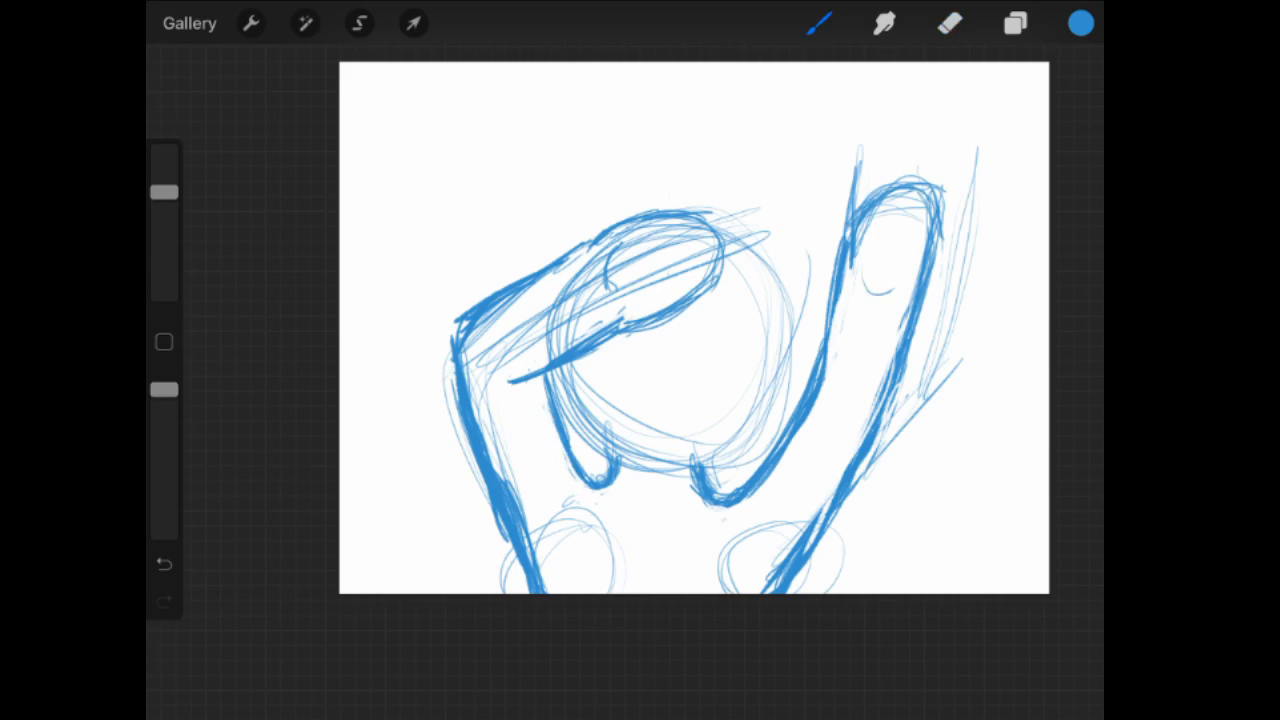
pyautogui.moveTo(880, 270); pyautogui.dragTo(910, 260)
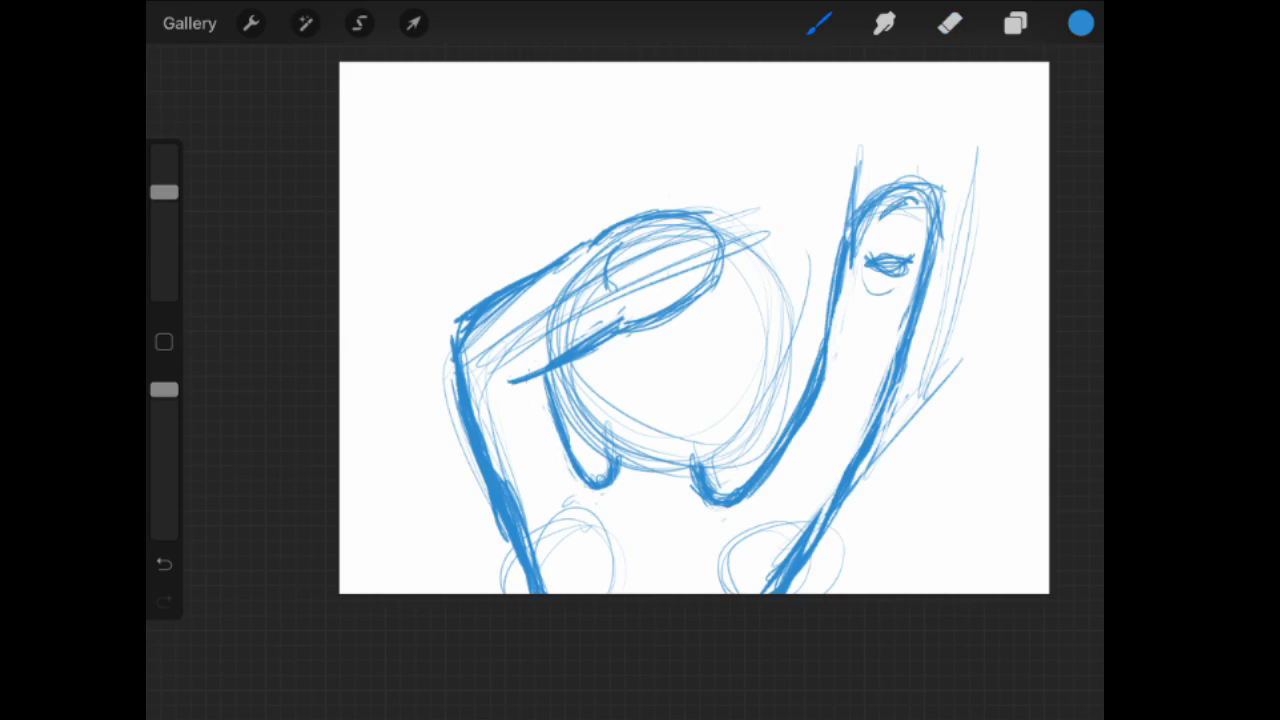
# Erase test marks and the heavy outline over the head, then redraw that hoof.
pyautogui.click(948, 23)
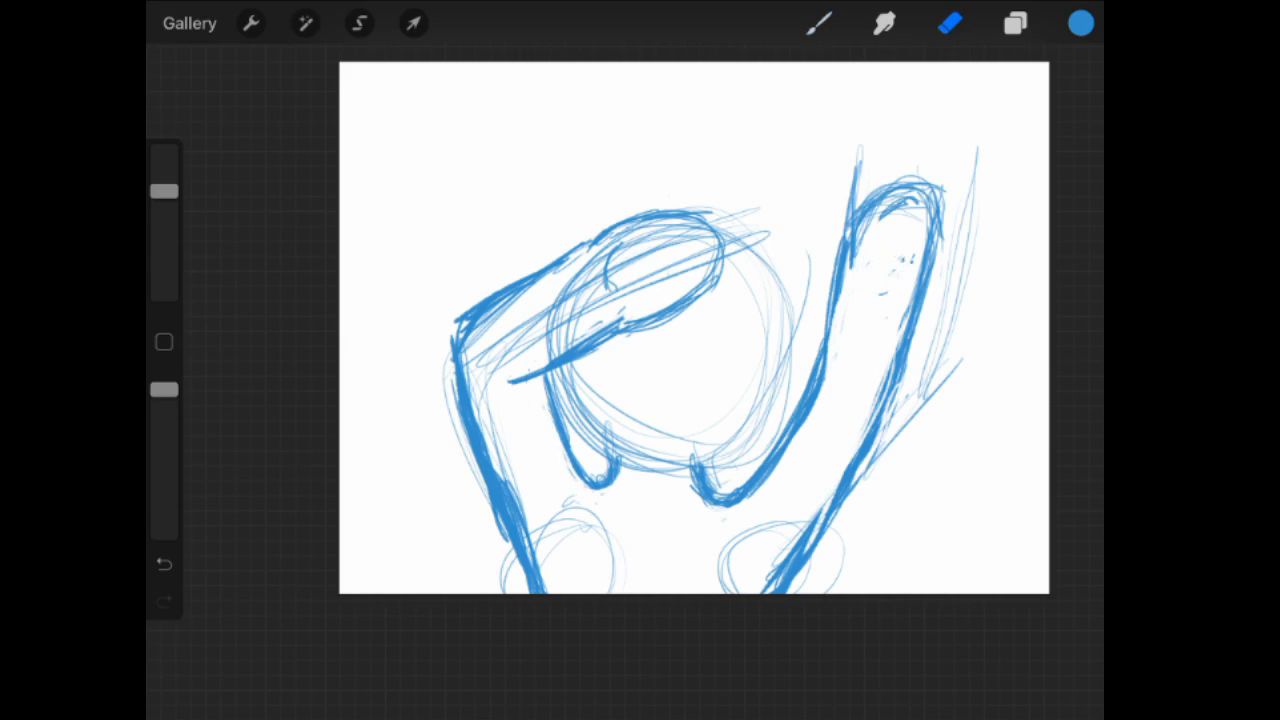
pyautogui.click(818, 23)
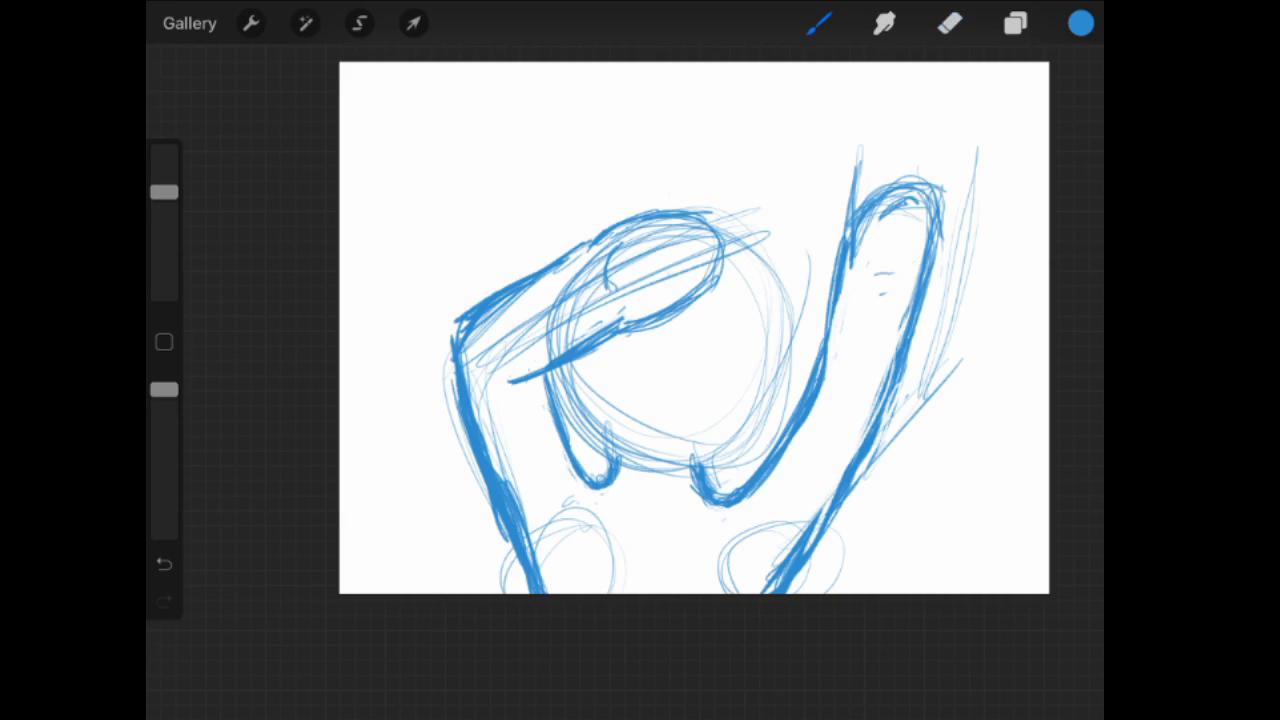
pyautogui.click(949, 23)
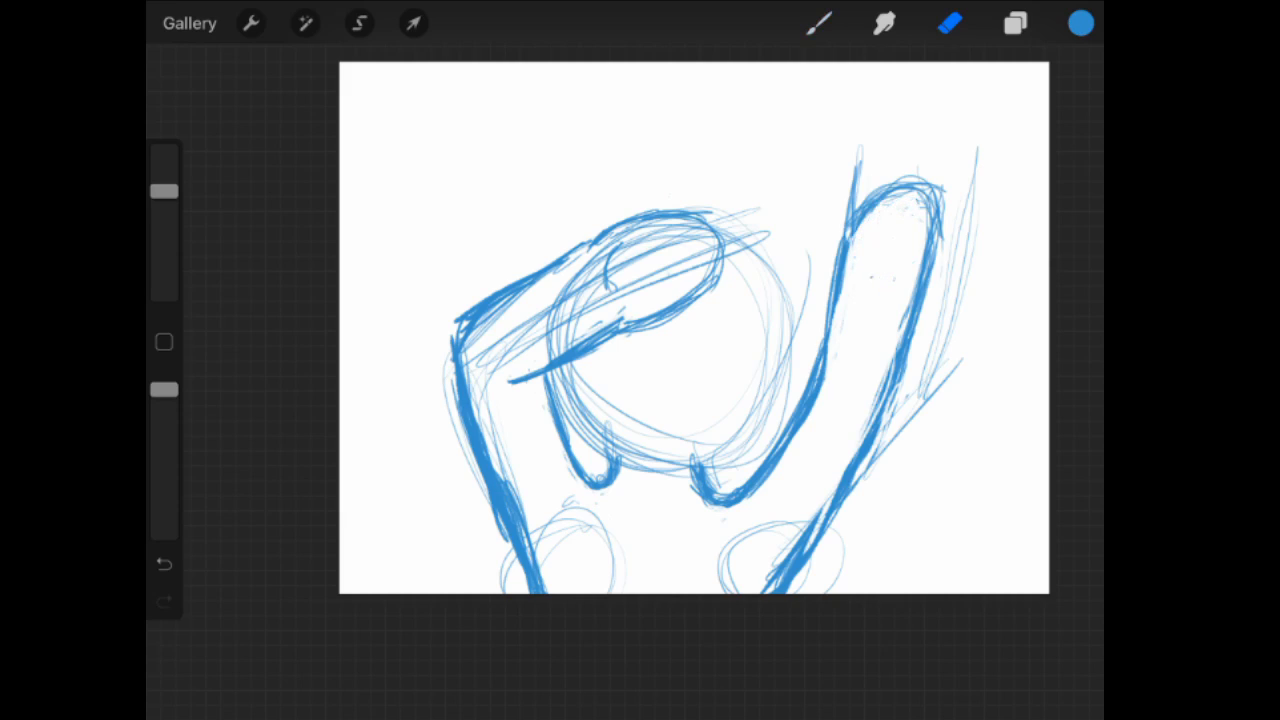
pyautogui.click(818, 23)
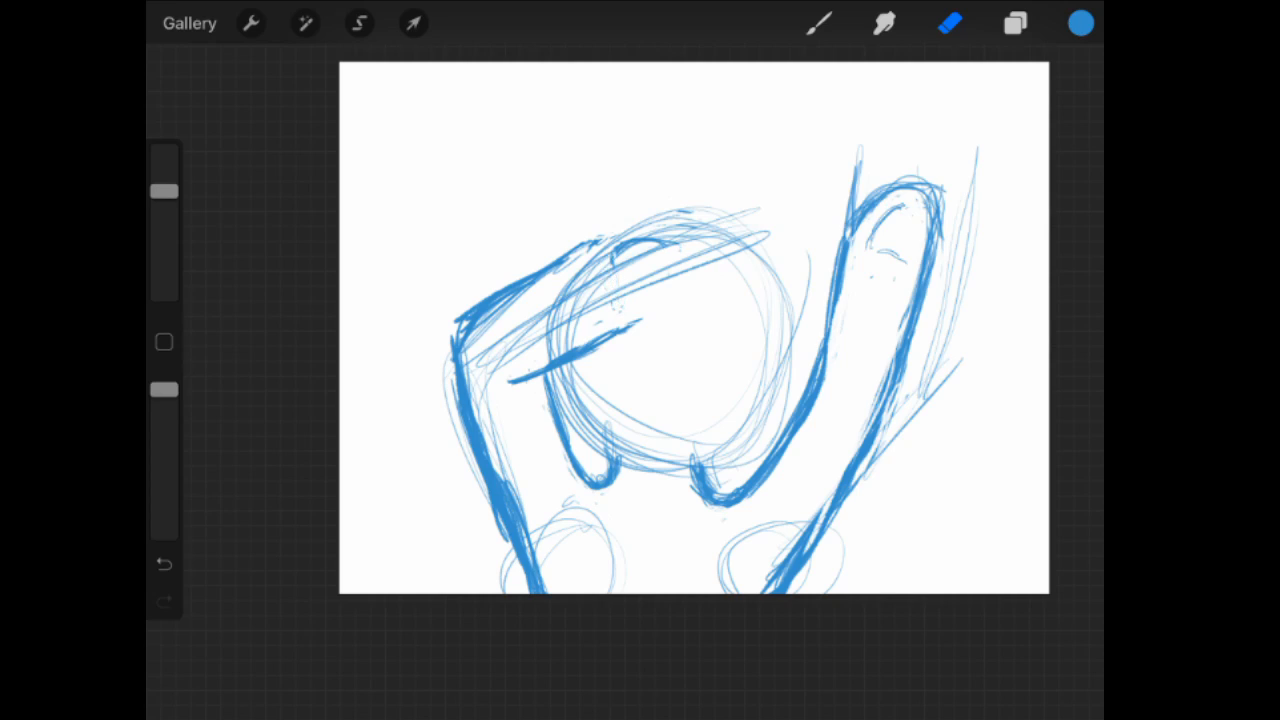
pyautogui.click(818, 23)
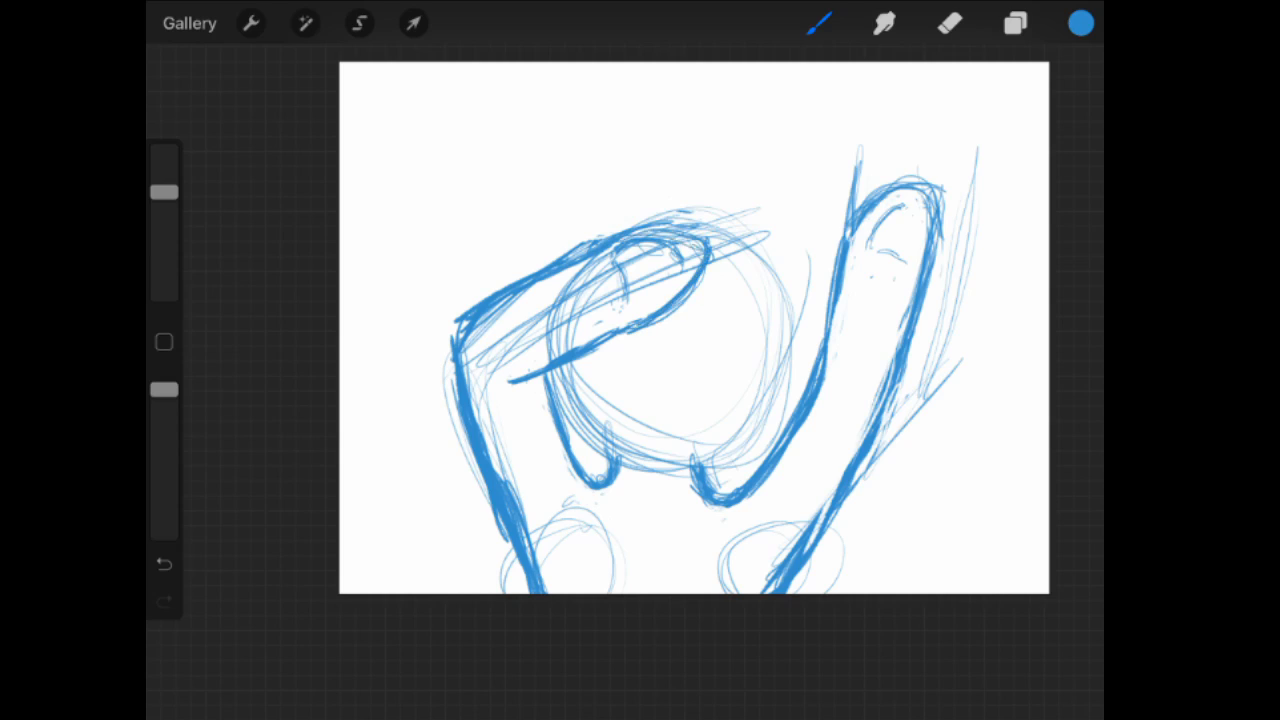
pyautogui.click(1014, 23)
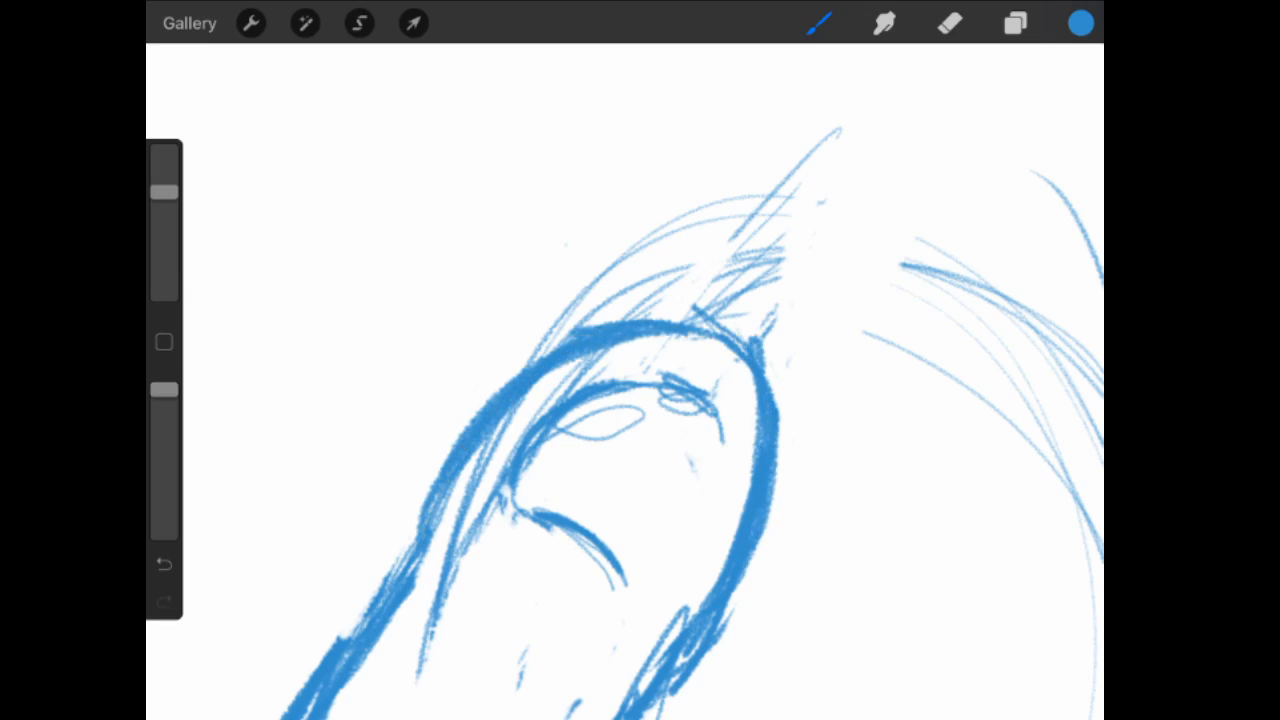
# Bolden the hoof outline with inner marks, erase stray lines and add a new layer.
pyautogui.click(949, 23)
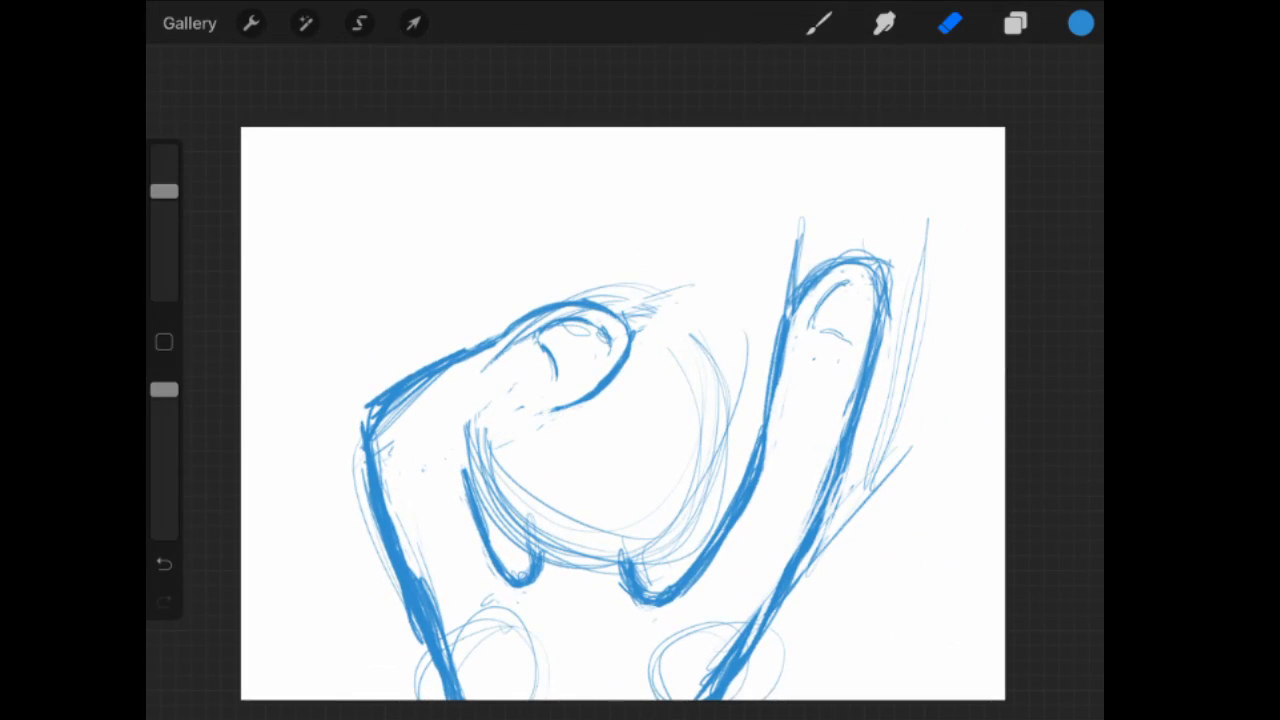
pyautogui.click(819, 23)
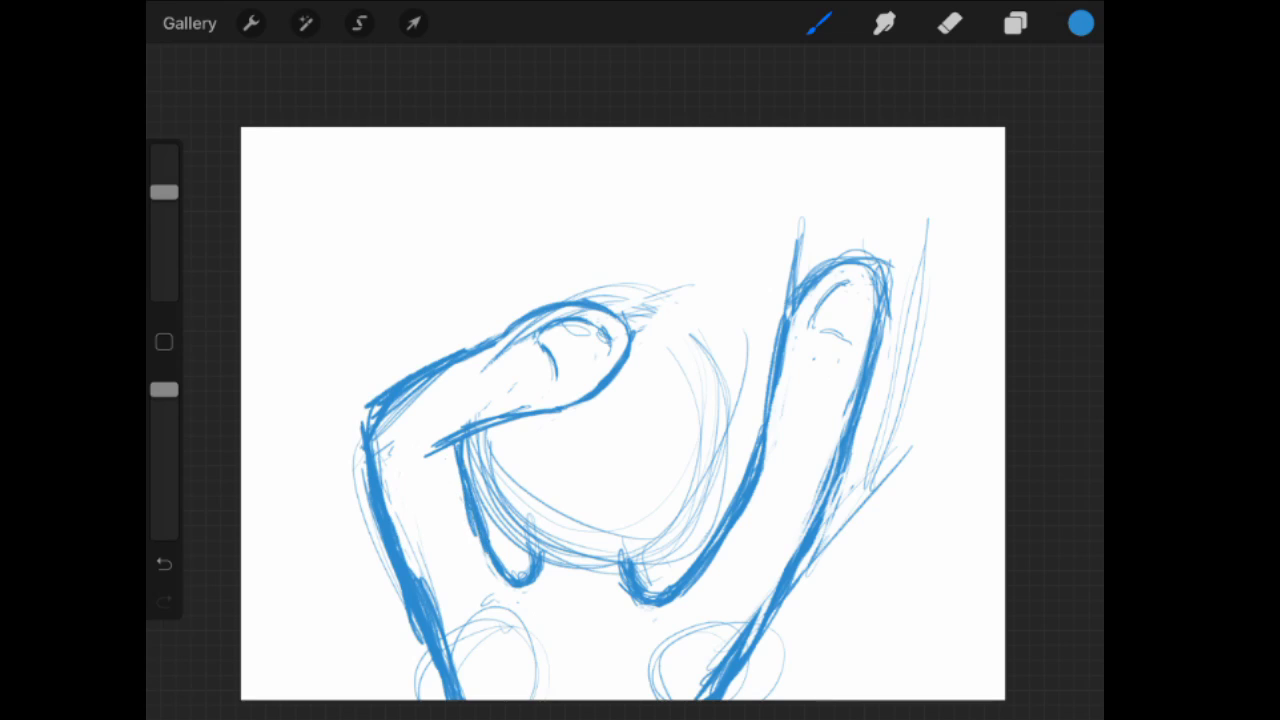
pyautogui.click(1014, 23)
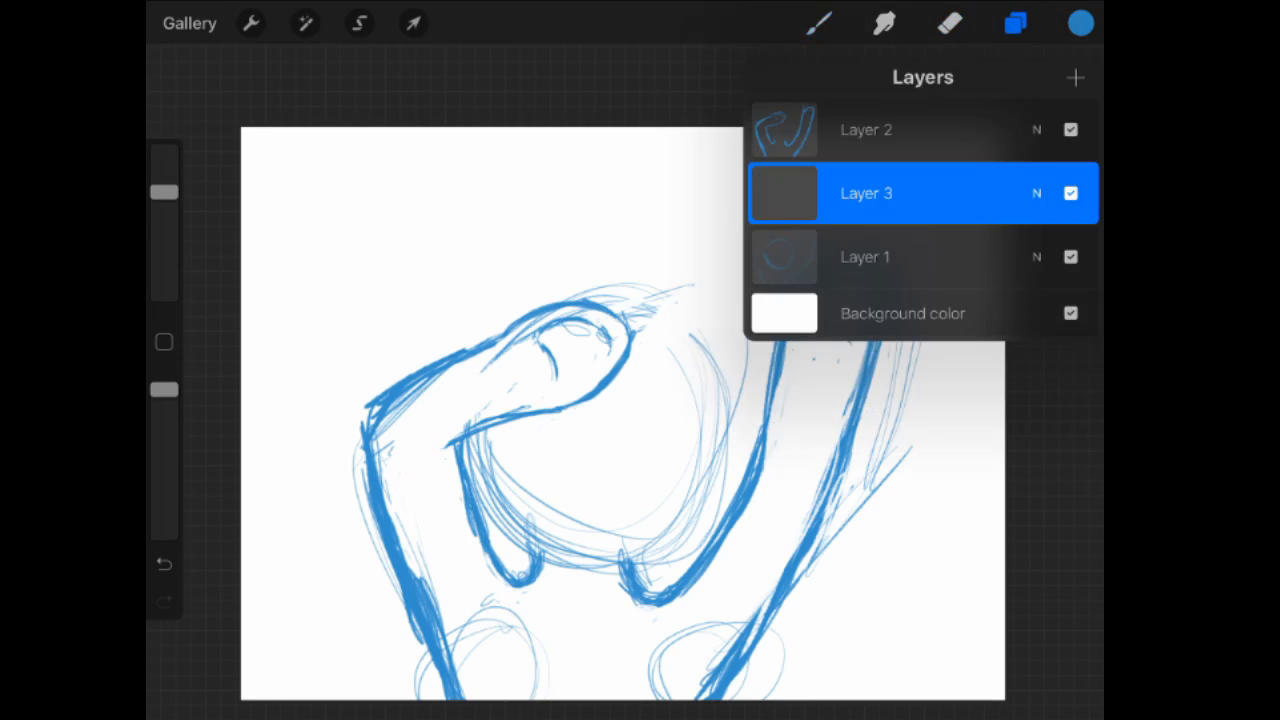
# Hide Layer 2's bold outline and ink the drooping left ear on the new layer.
pyautogui.click(1015, 23)
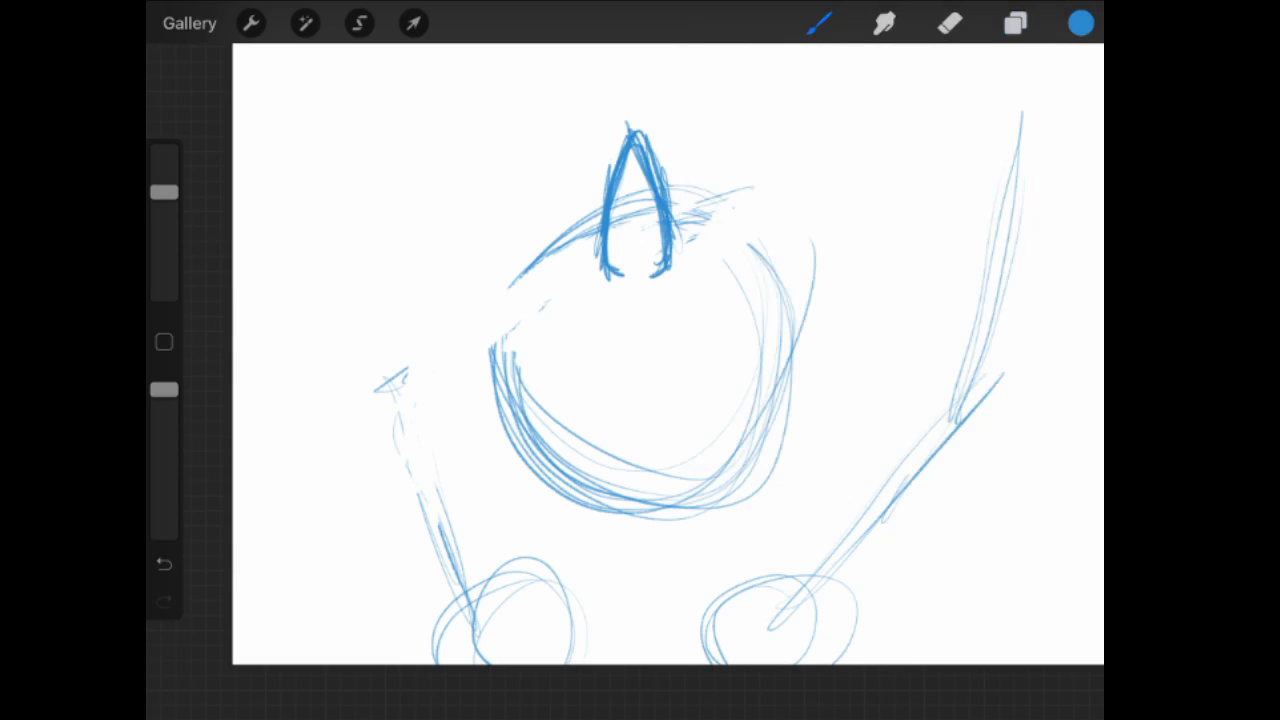
pyautogui.moveTo(560, 240); pyautogui.dragTo(385, 380)
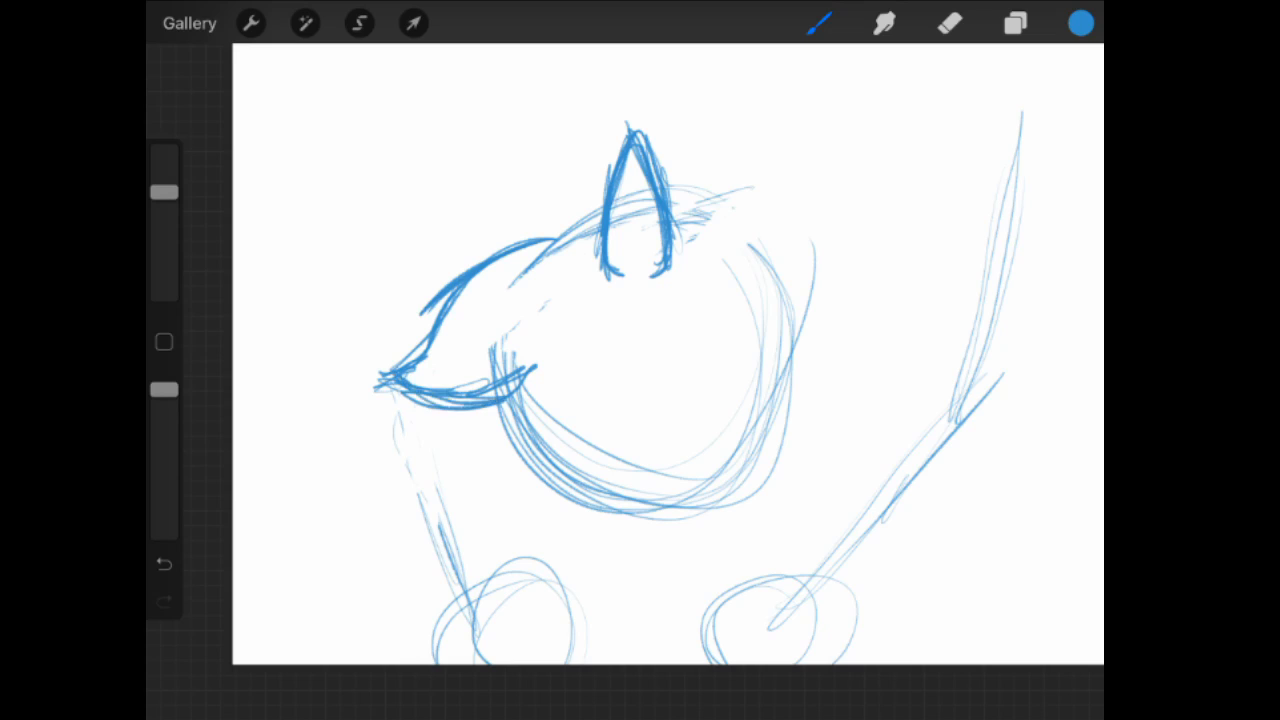
pyautogui.click(1014, 23)
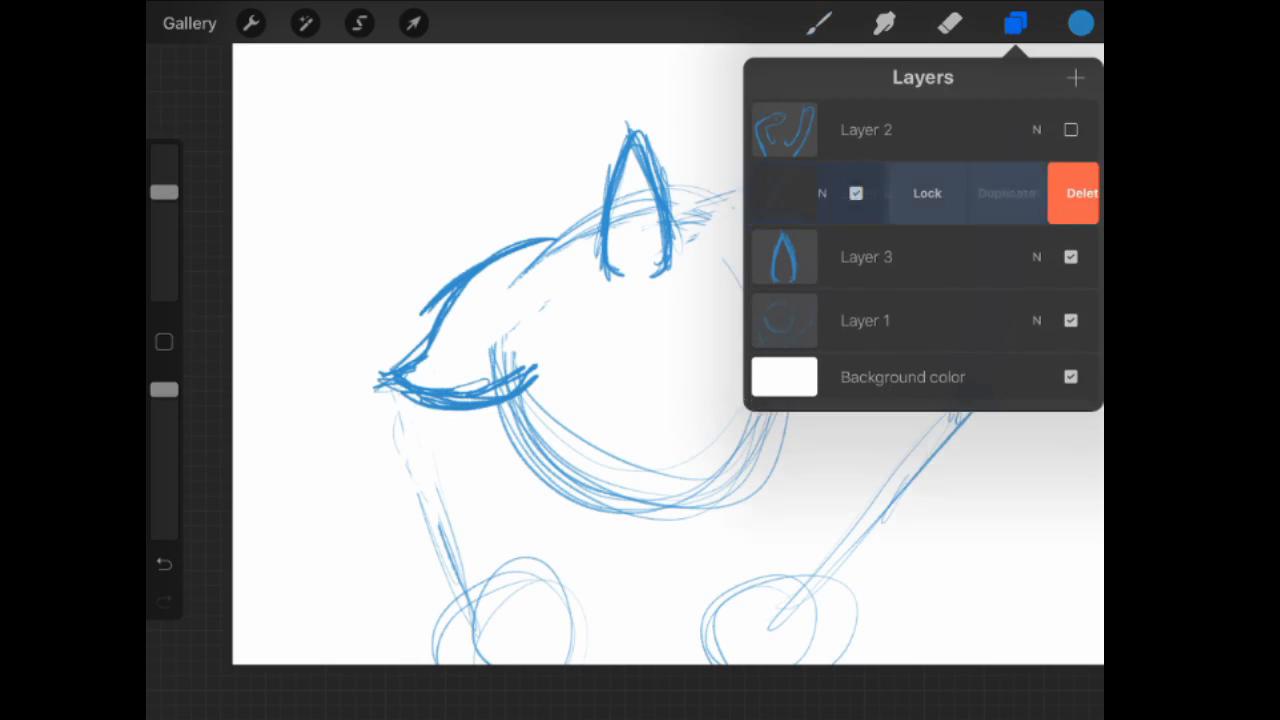
# Duplicate and flip the ear to the right side, ink the jaw and group the layers.
pyautogui.click(413, 23)
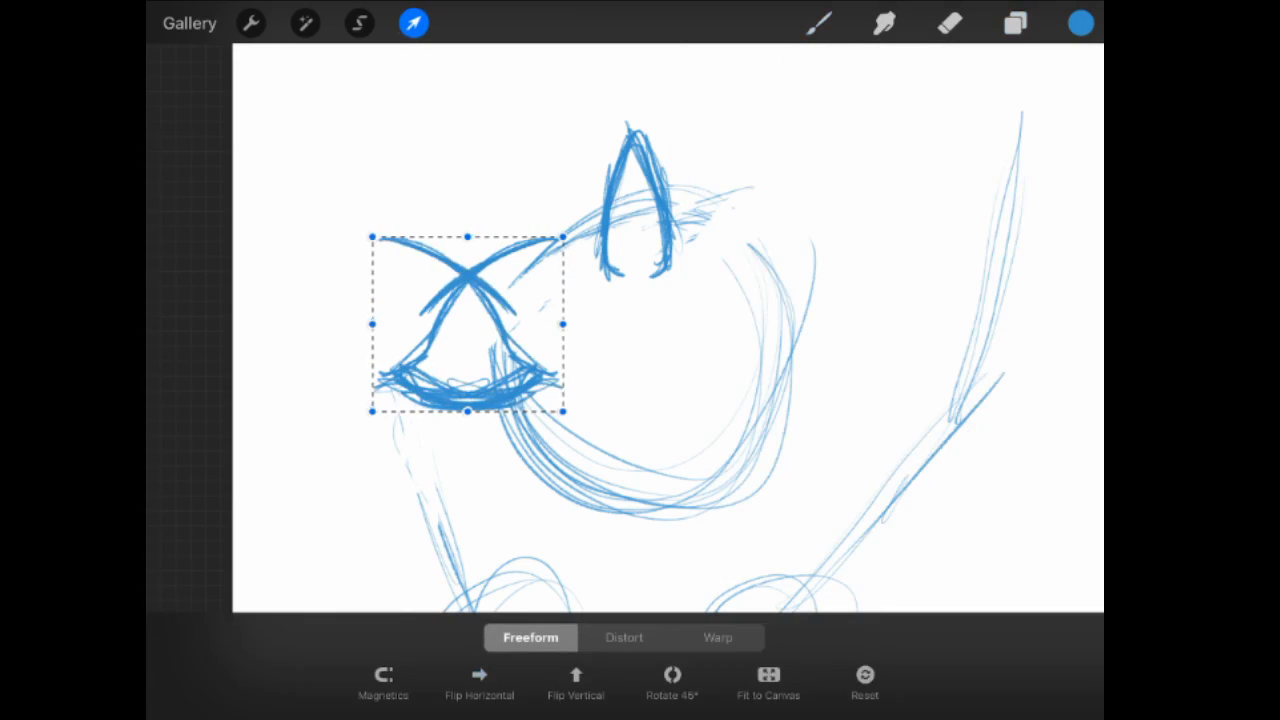
pyautogui.moveTo(467, 325); pyautogui.dragTo(800, 325)
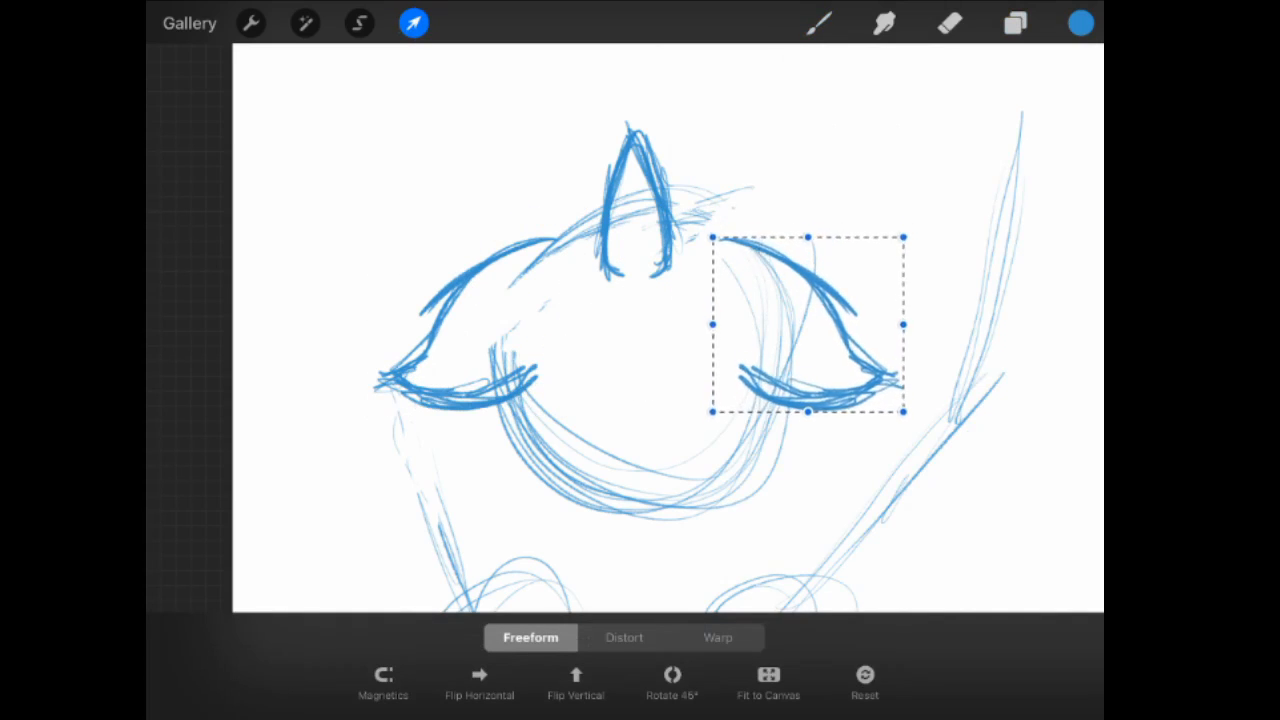
pyautogui.click(1014, 23)
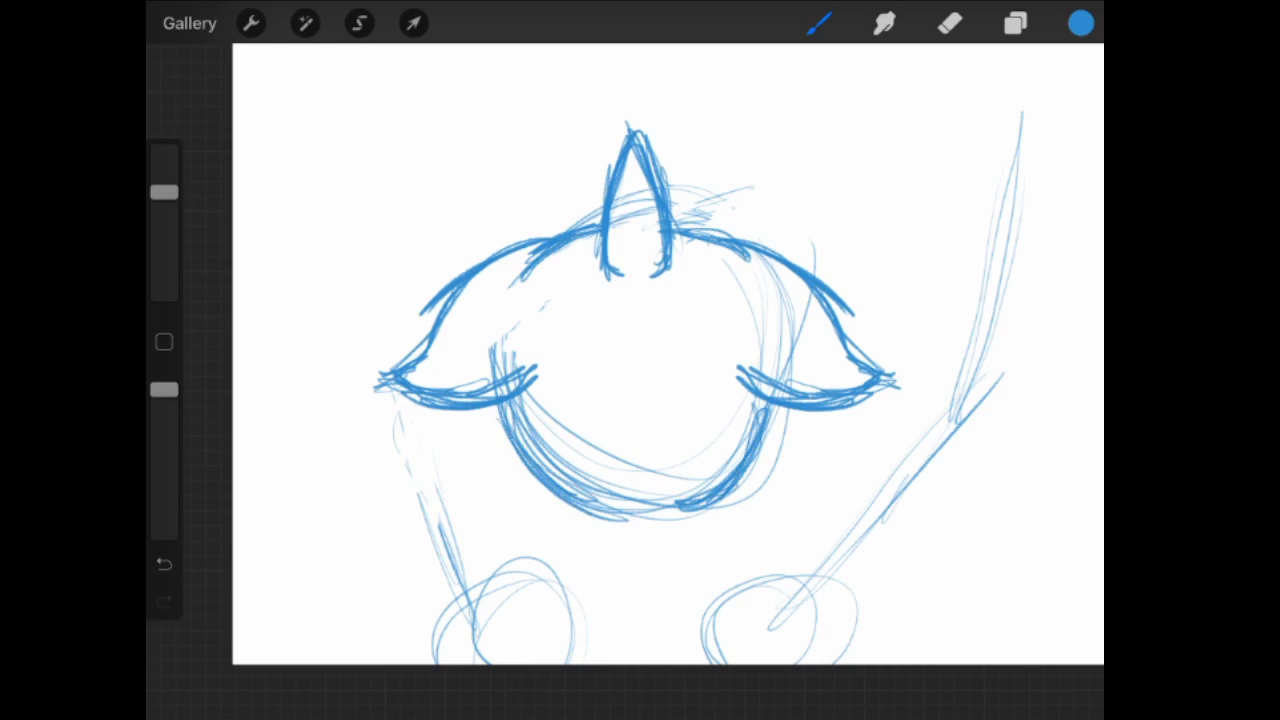
pyautogui.click(1015, 23)
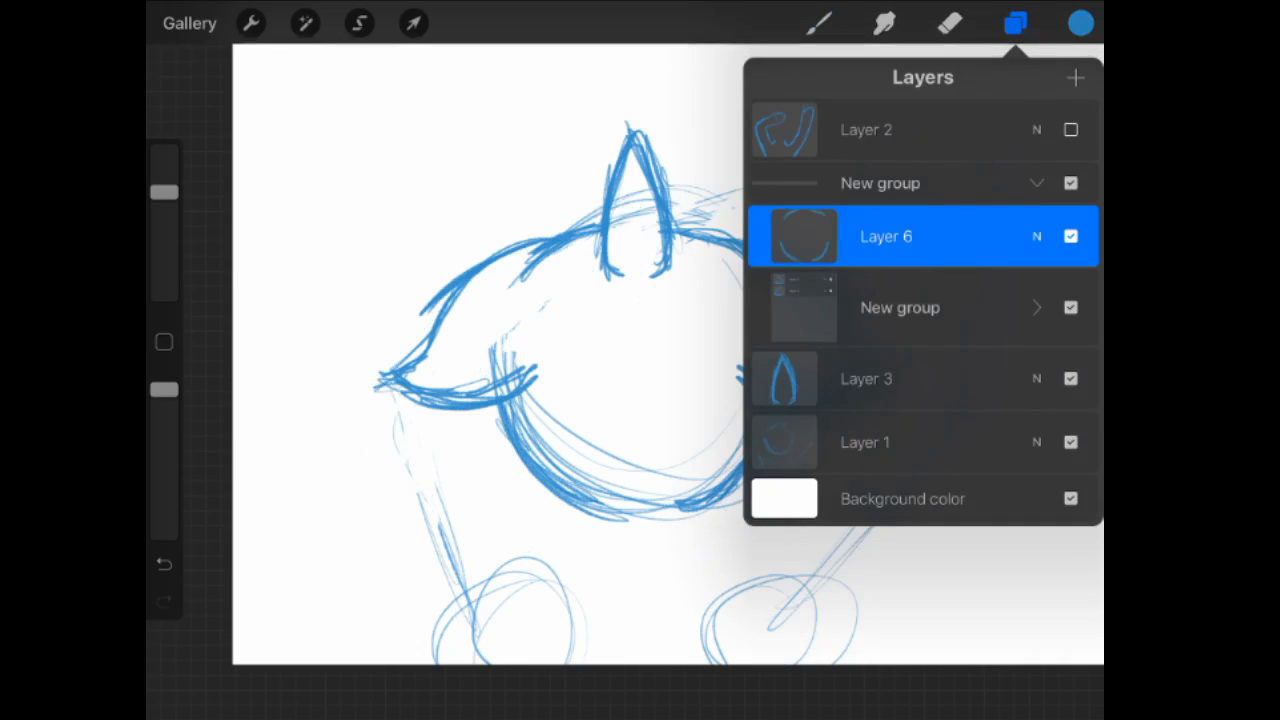
pyautogui.click(1015, 23)
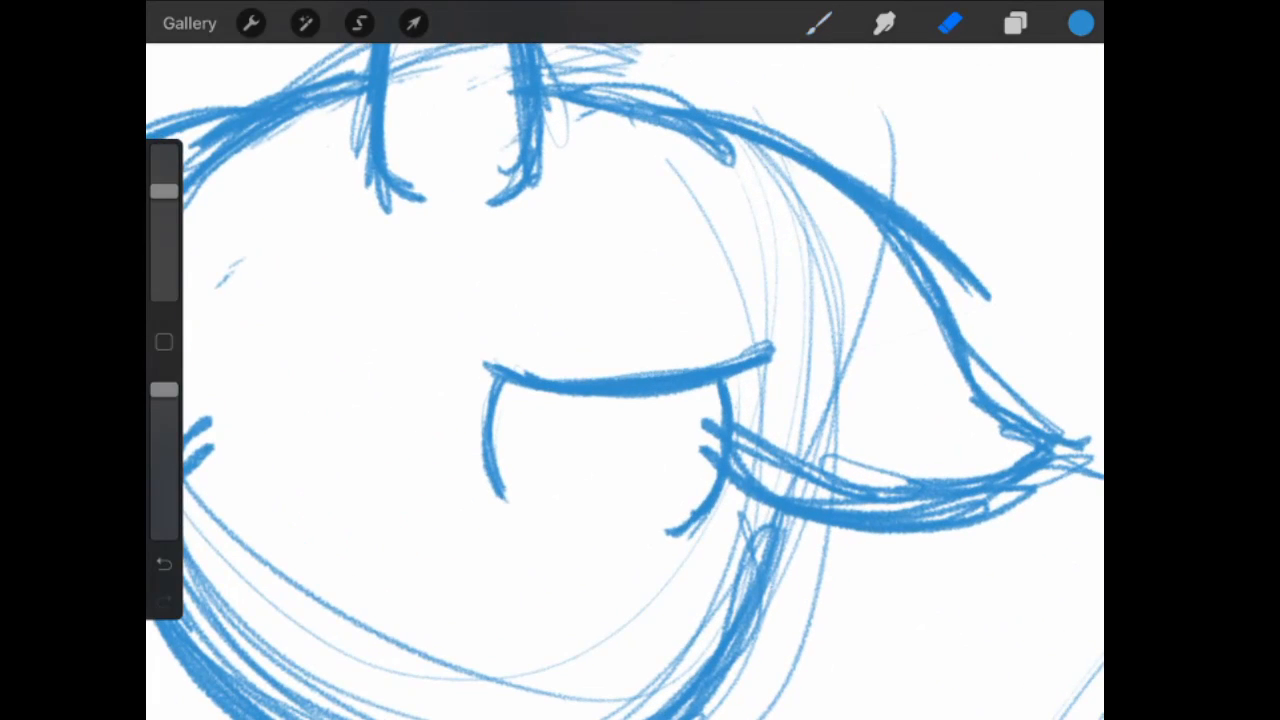
# Add Layer 10 and sketch an eye with iris, pupil and highlight below the eyelid.
pyautogui.click(1015, 23)
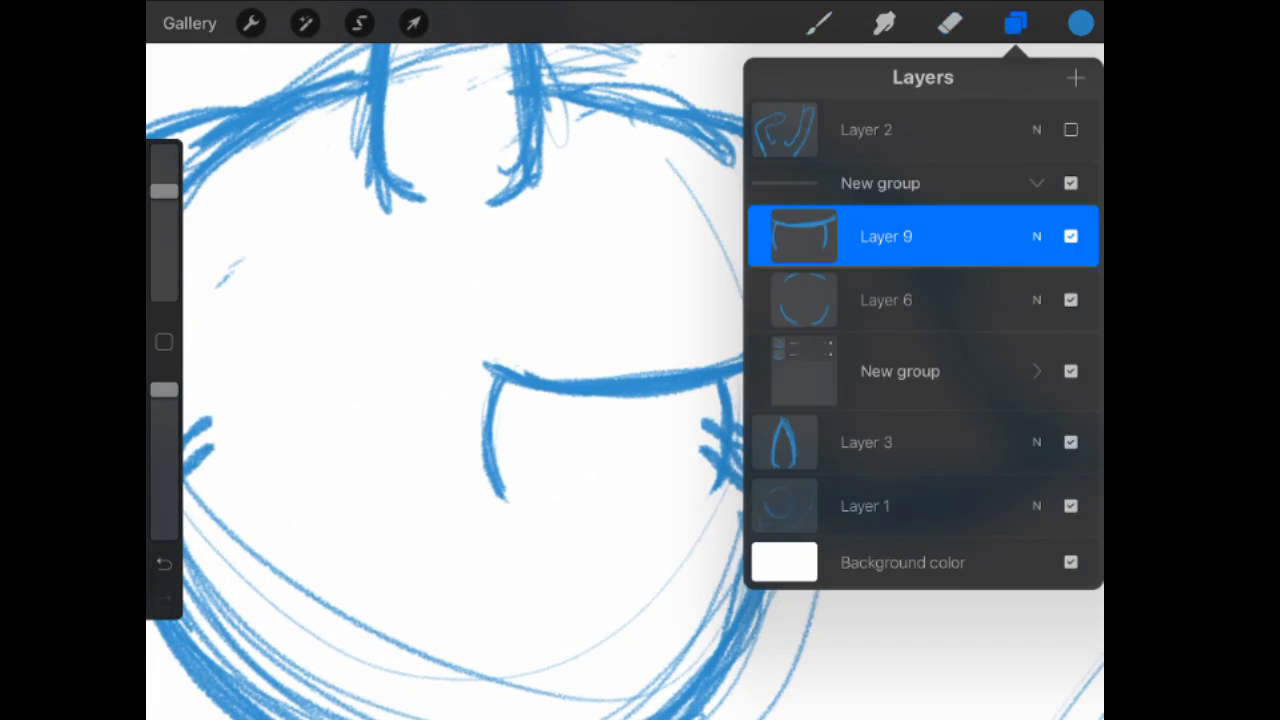
pyautogui.click(1075, 77)
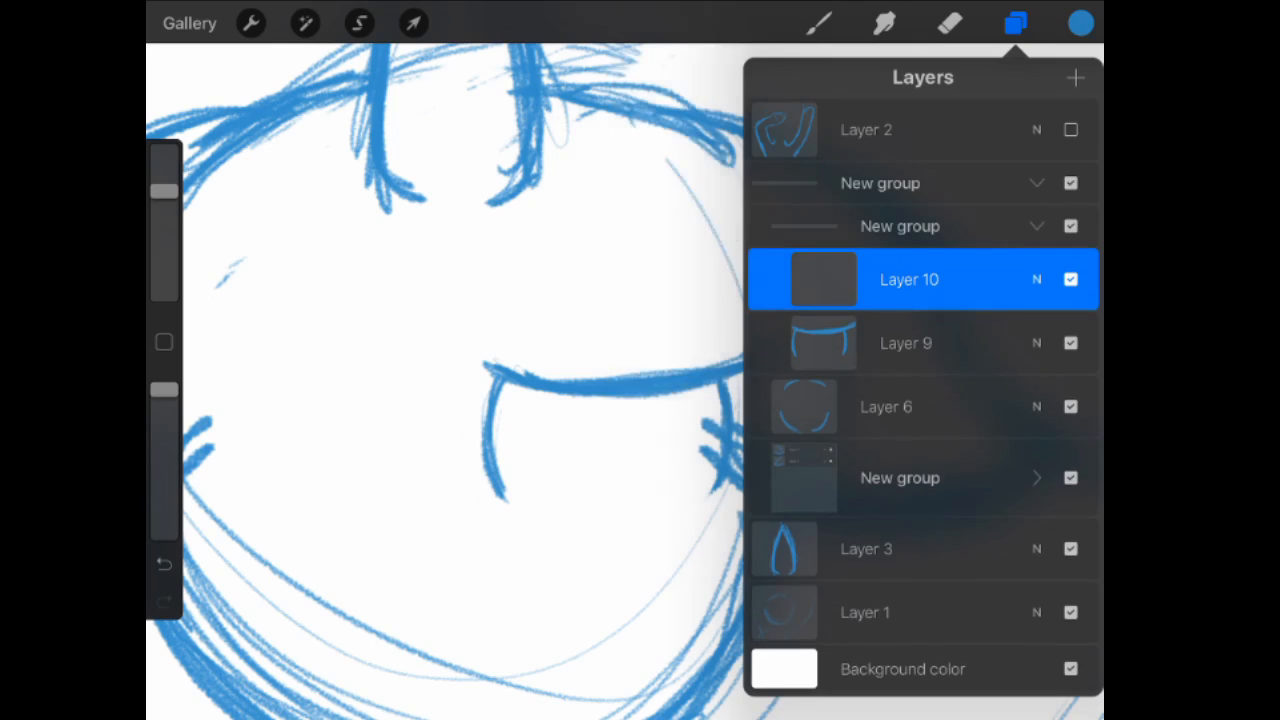
pyautogui.click(1015, 23)
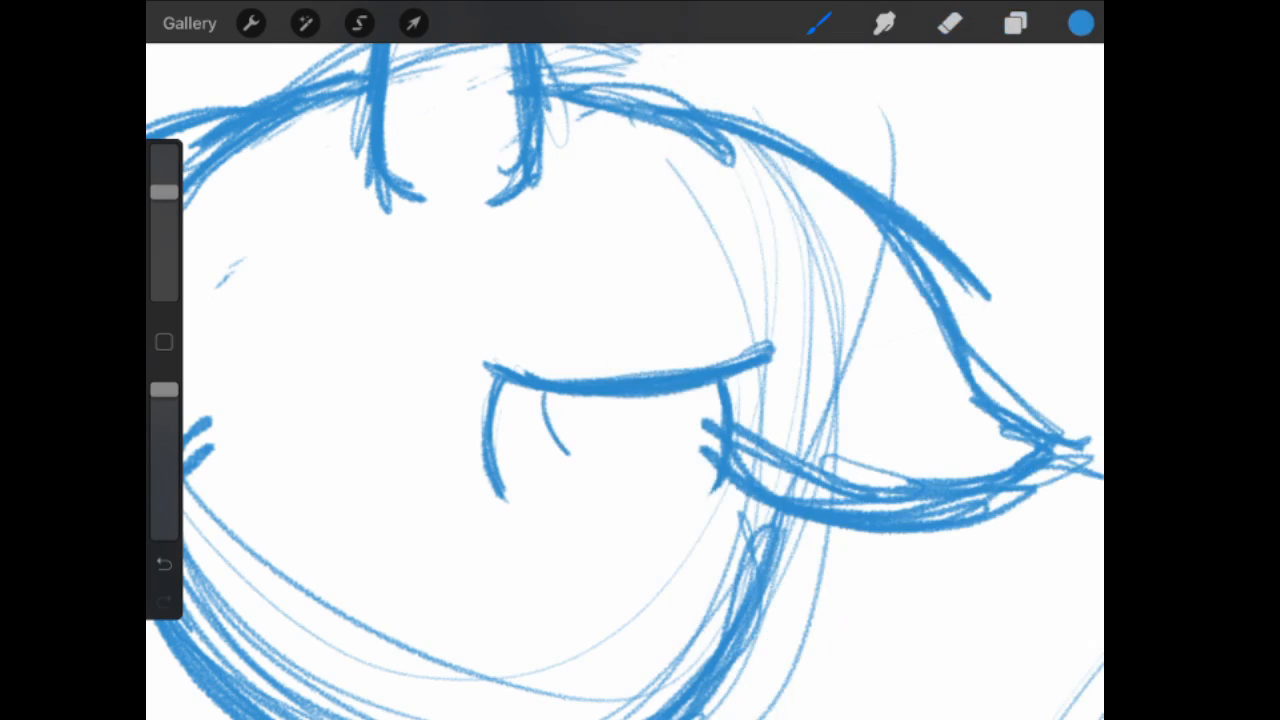
pyautogui.moveTo(540, 400); pyautogui.dragTo(620, 440)
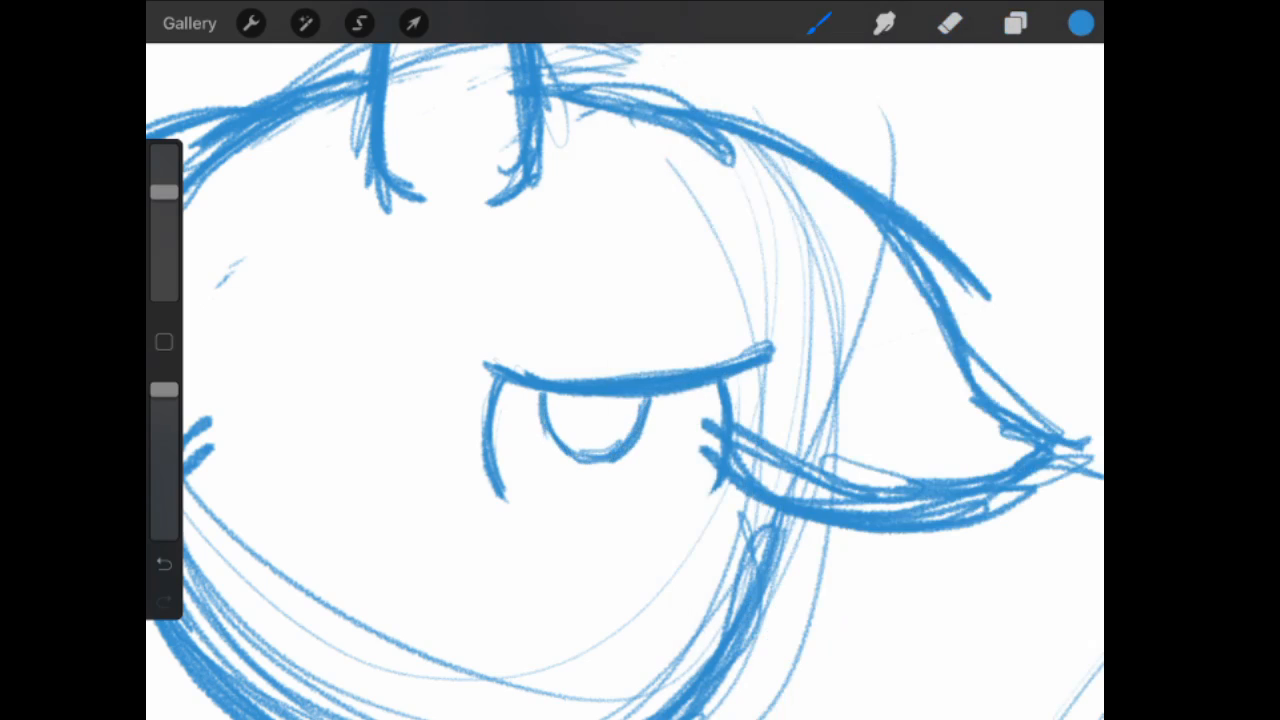
pyautogui.moveTo(560, 410); pyautogui.dragTo(620, 460)
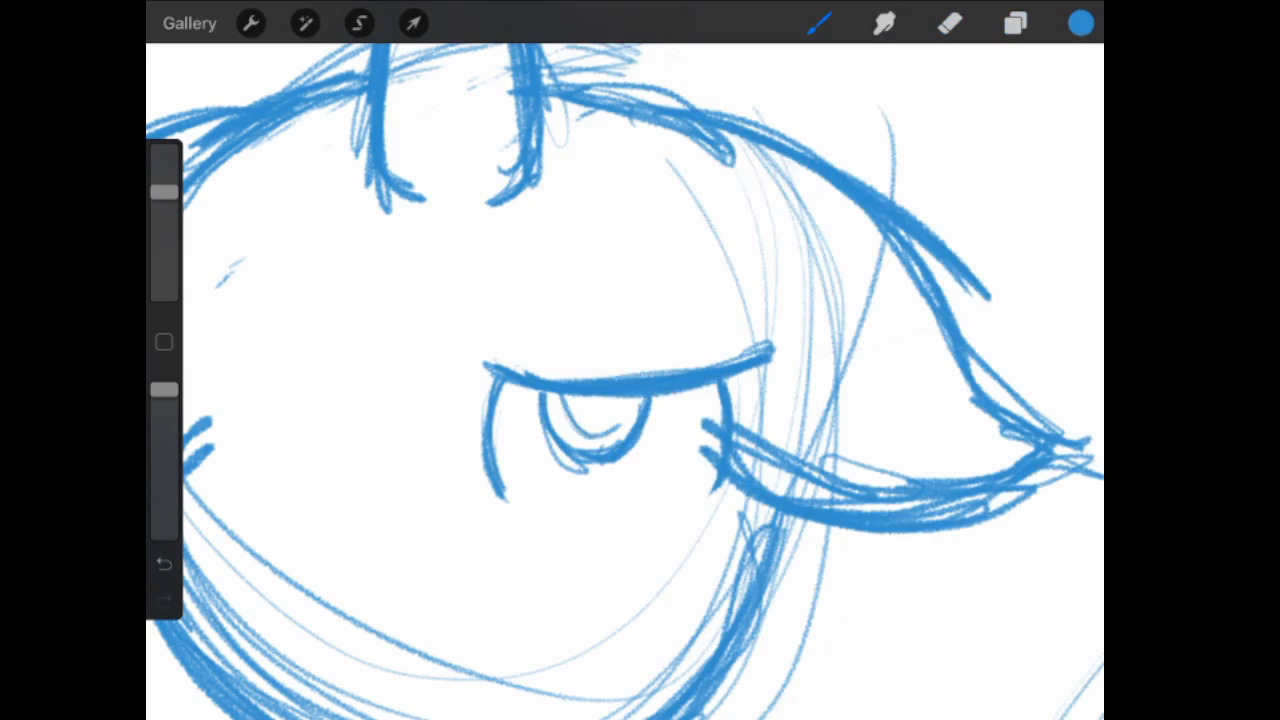
pyautogui.moveTo(560, 420); pyautogui.dragTo(610, 430)
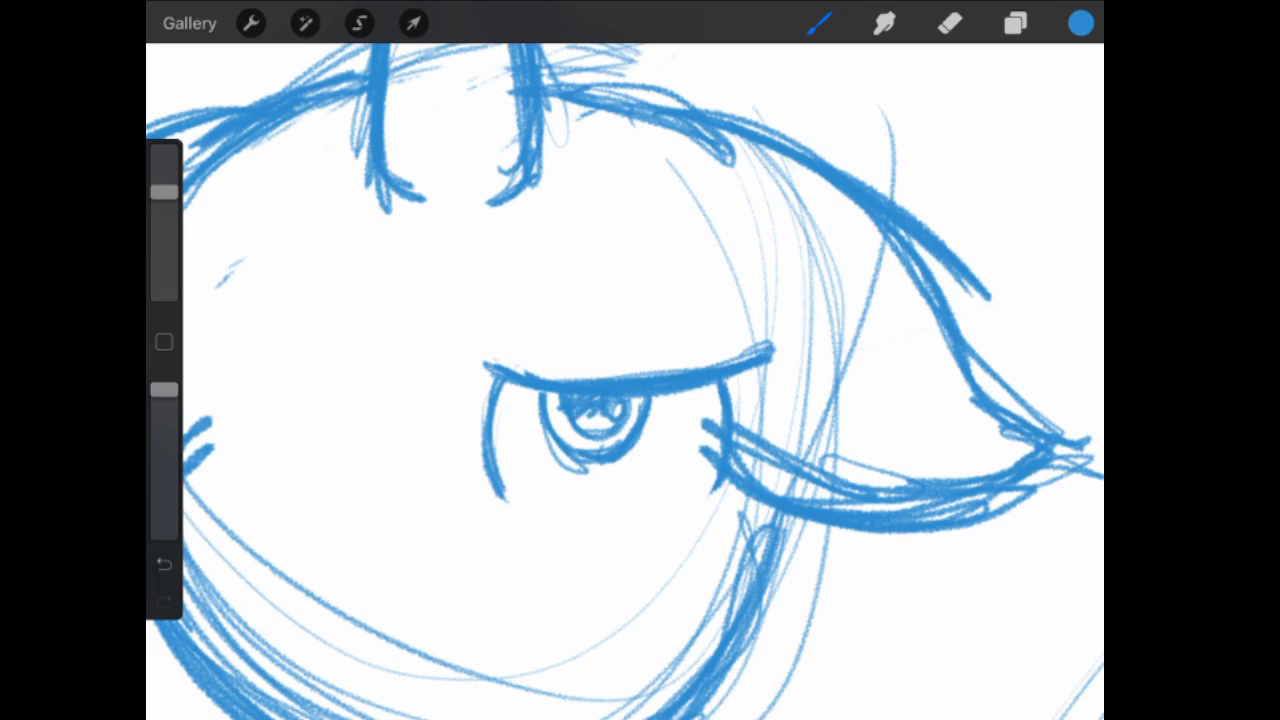
# Enlarge the trial eye under the eyelid, then erase it.
pyautogui.click(413, 23)
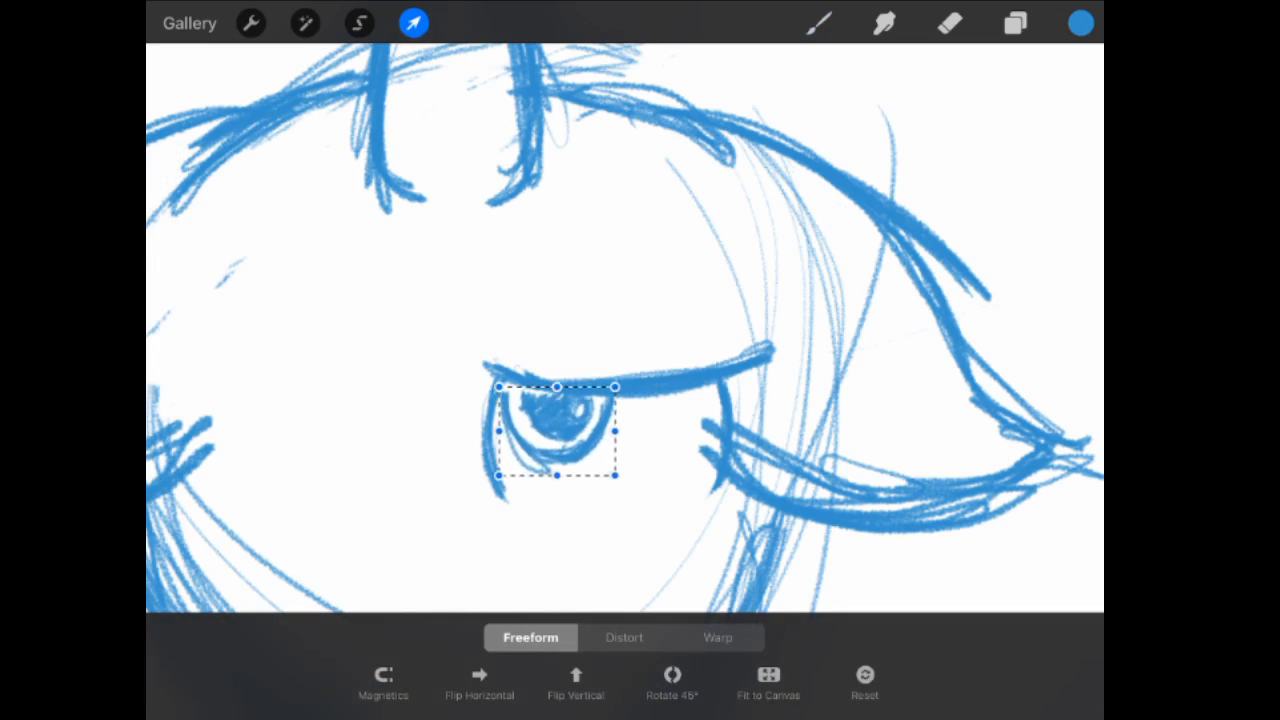
pyautogui.click(383, 683)
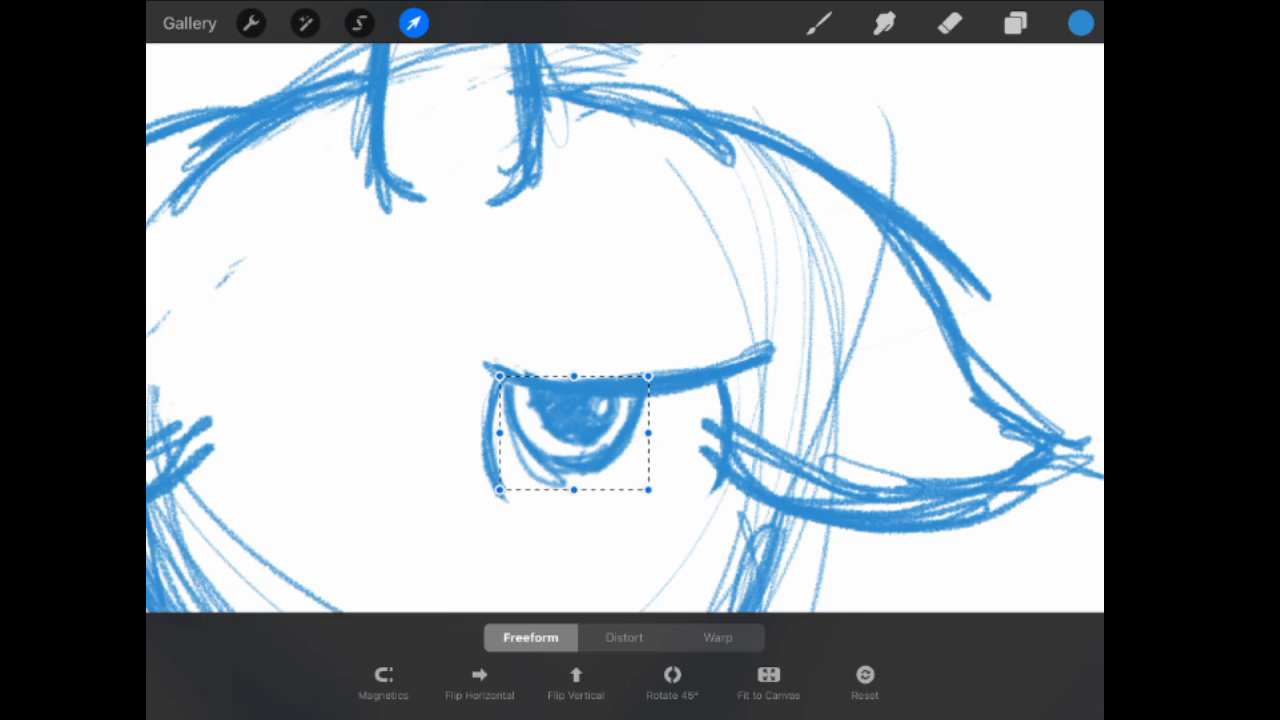
pyautogui.click(1014, 23)
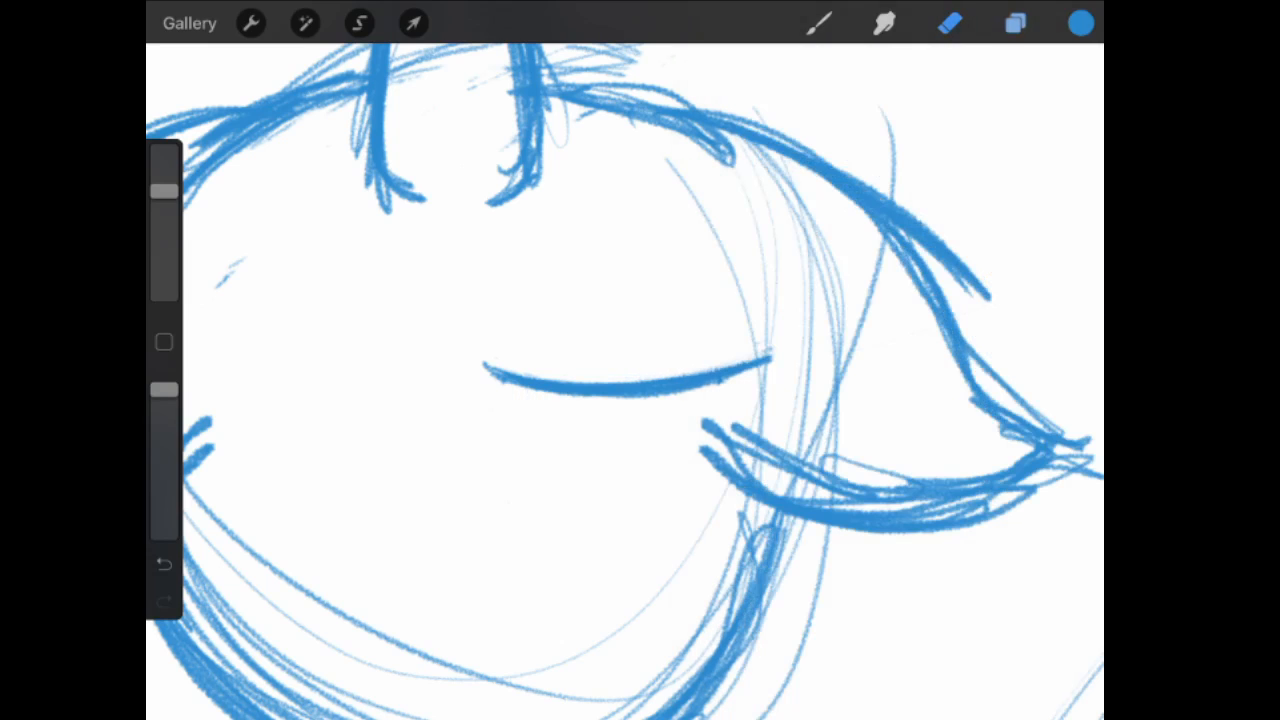
# Redraw the eye with a hatched iris and white highlight, then lasso-copy it to a new layer.
pyautogui.moveTo(535, 390); pyautogui.dragTo(595, 470)
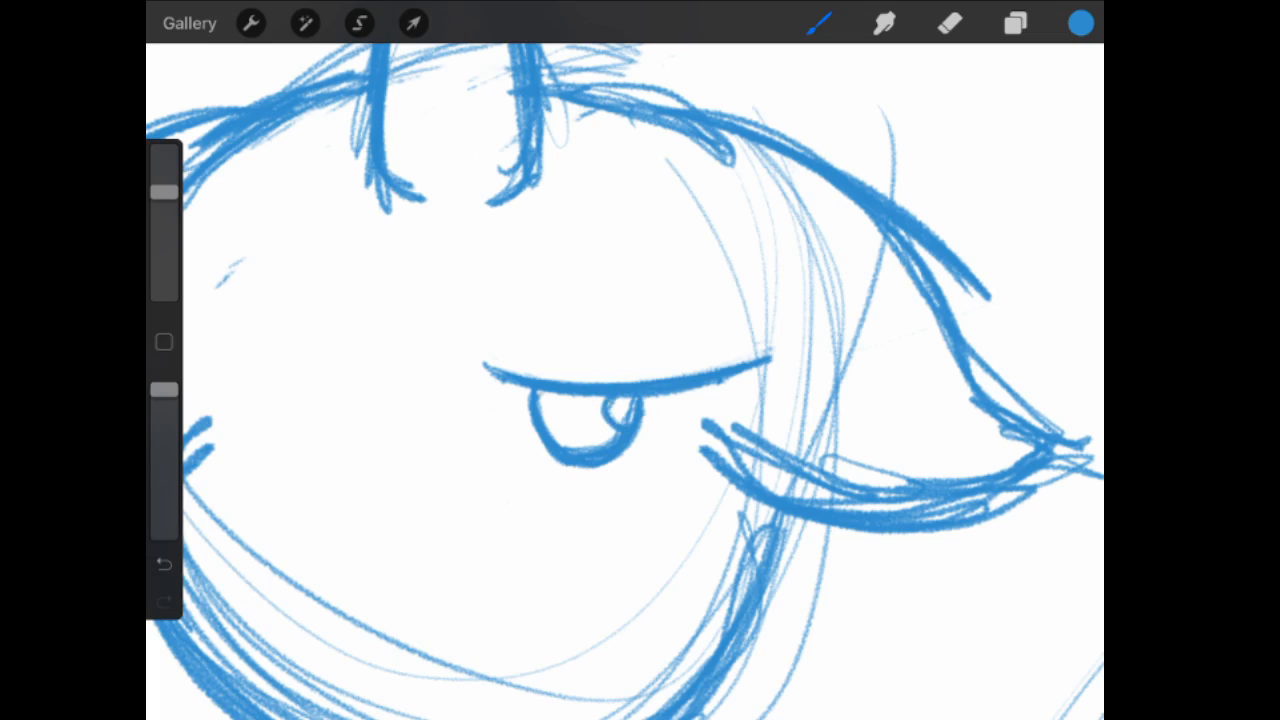
pyautogui.moveTo(530, 390); pyautogui.dragTo(560, 420)
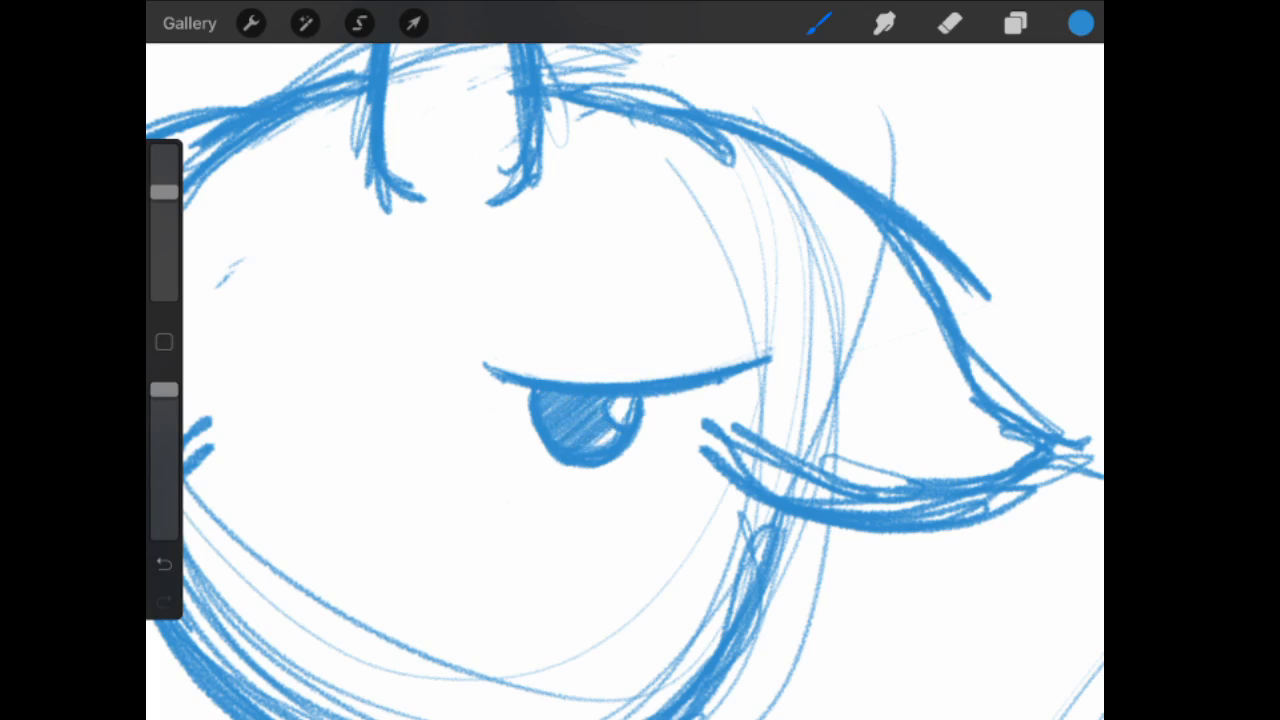
pyautogui.click(359, 23)
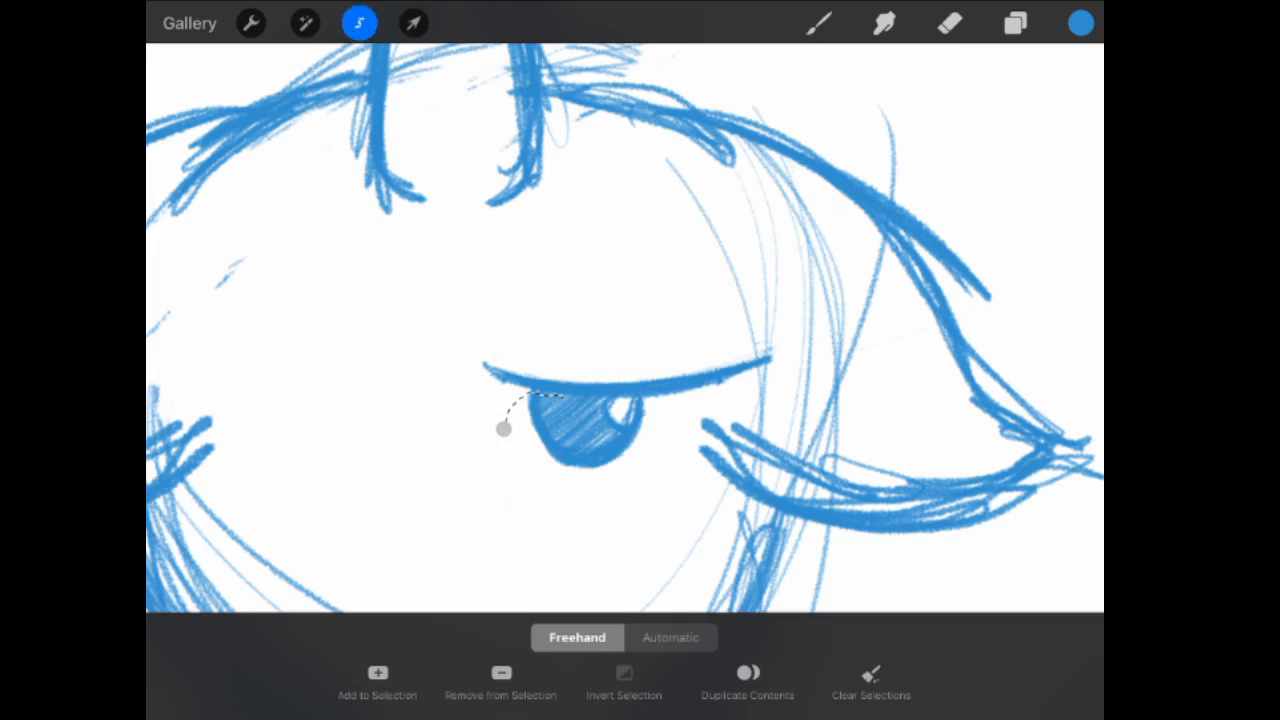
pyautogui.moveTo(503, 427); pyautogui.dragTo(510, 387)
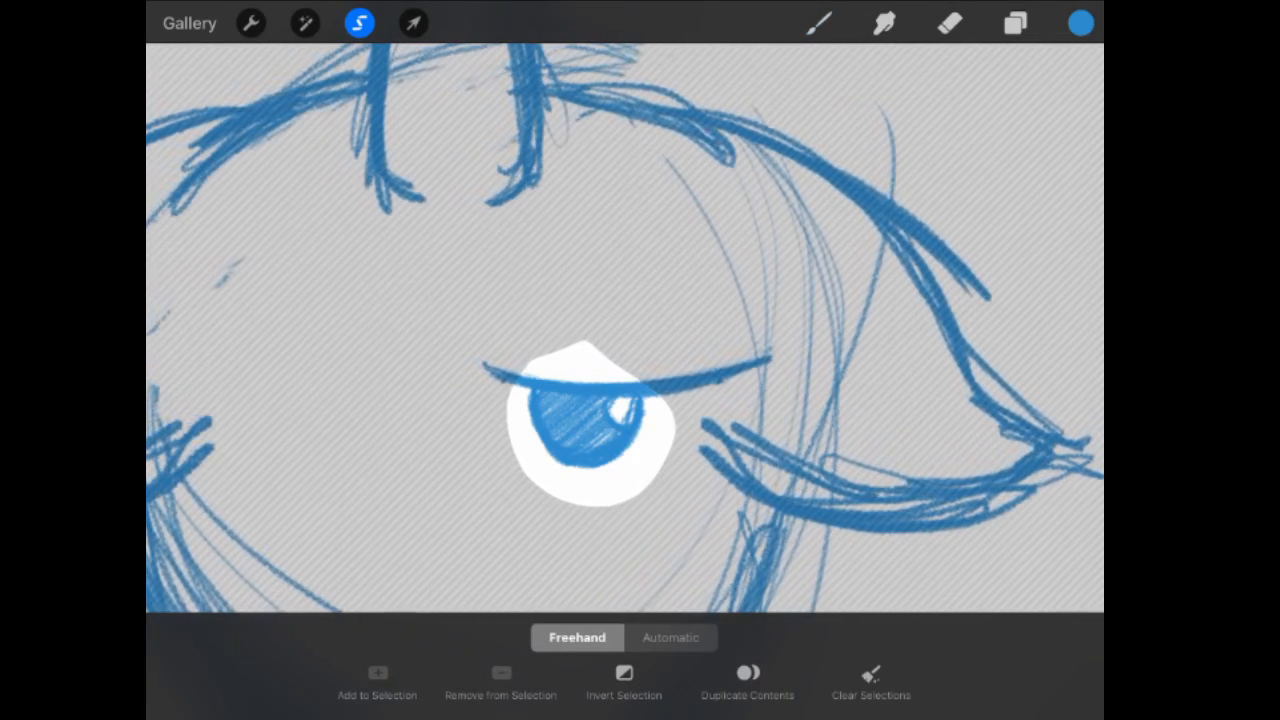
pyautogui.click(1014, 23)
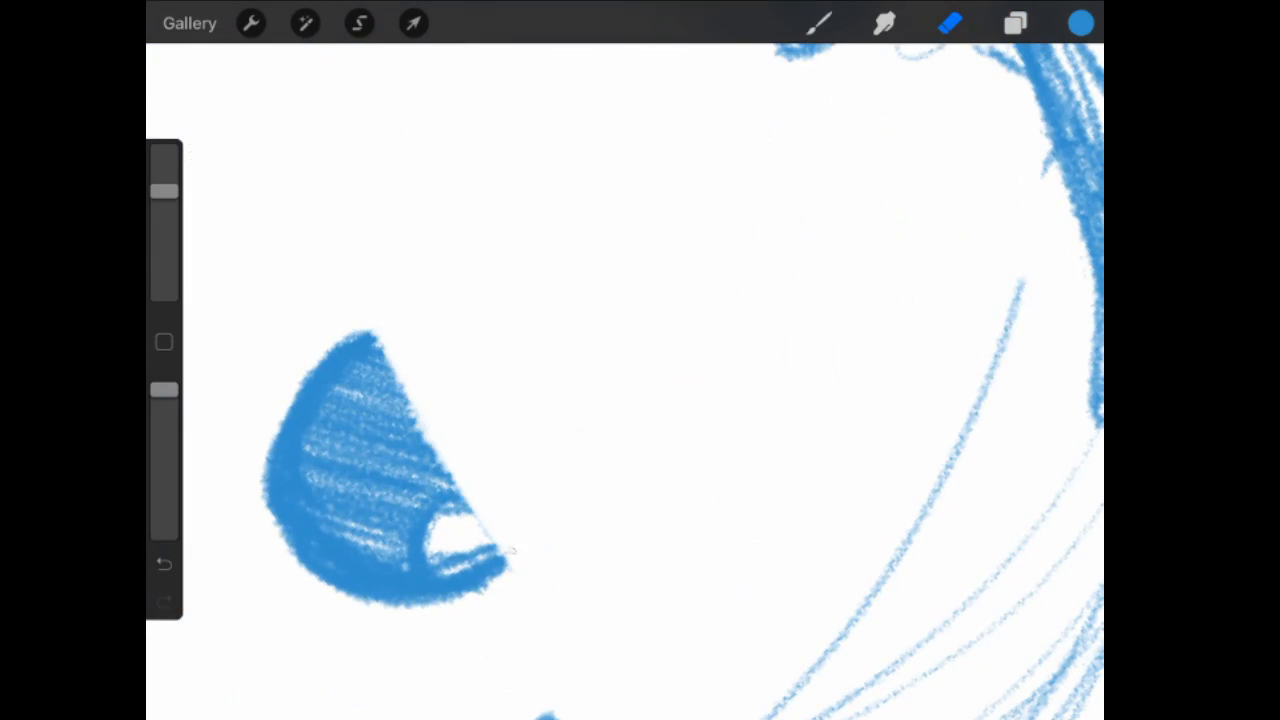
# Redraw the eyelid with an upturned corner, adding small outer lashes and short crease lines.
pyautogui.click(1015, 23)
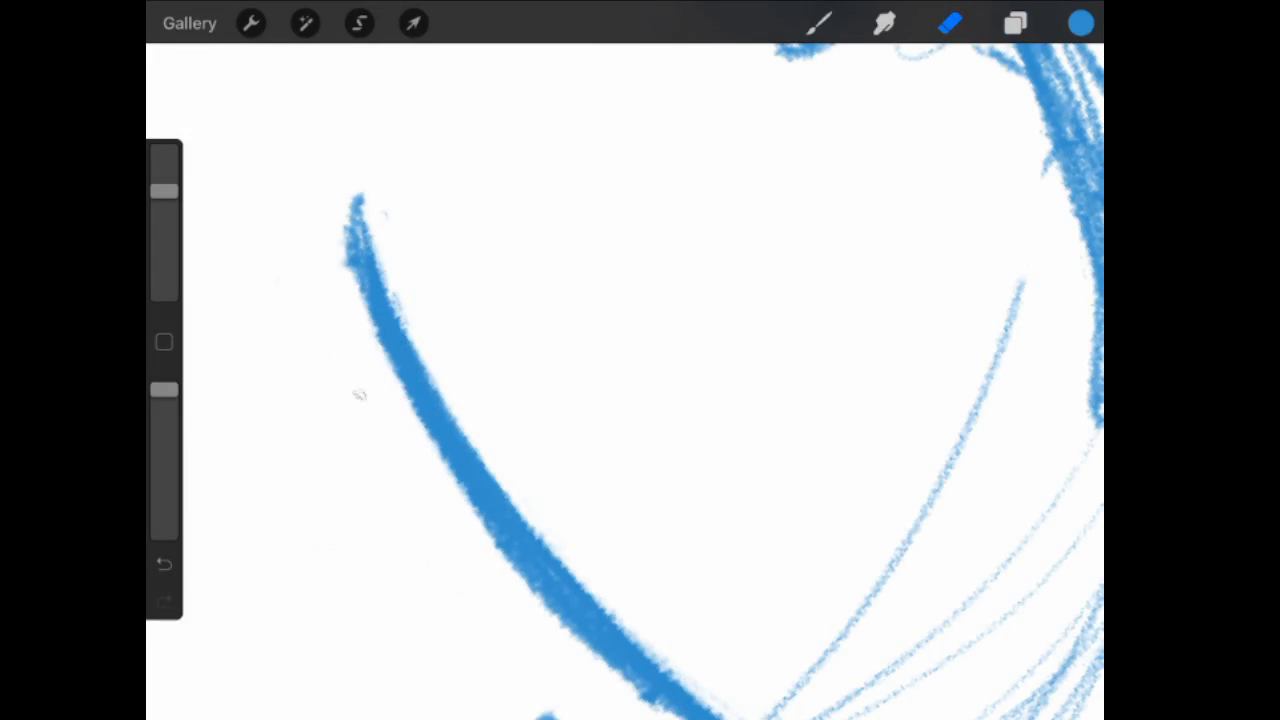
pyautogui.click(1015, 23)
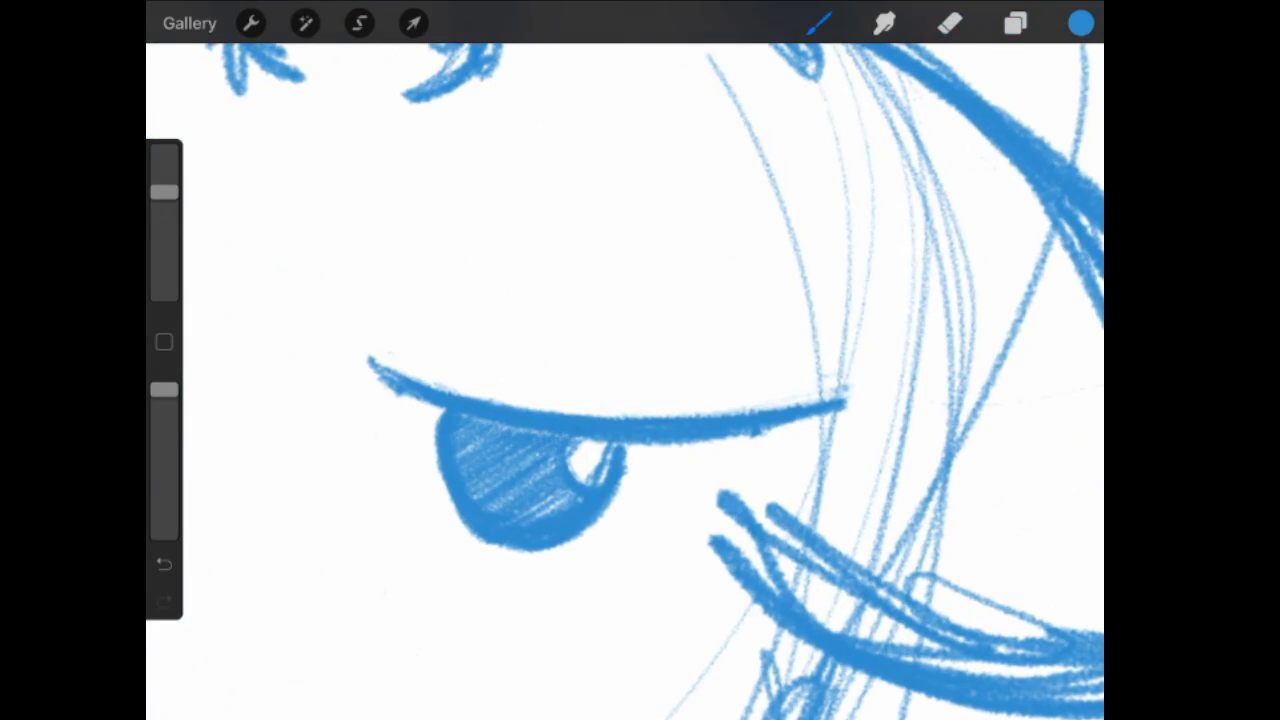
pyautogui.click(949, 23)
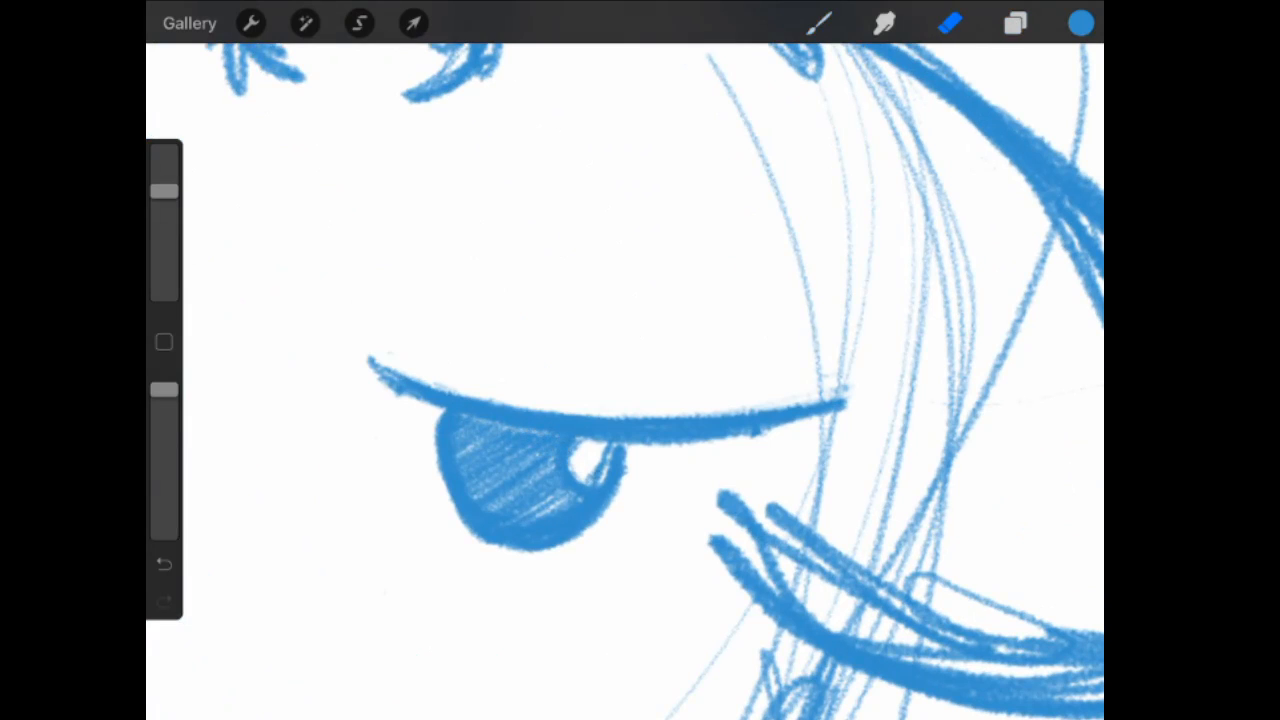
pyautogui.click(1015, 23)
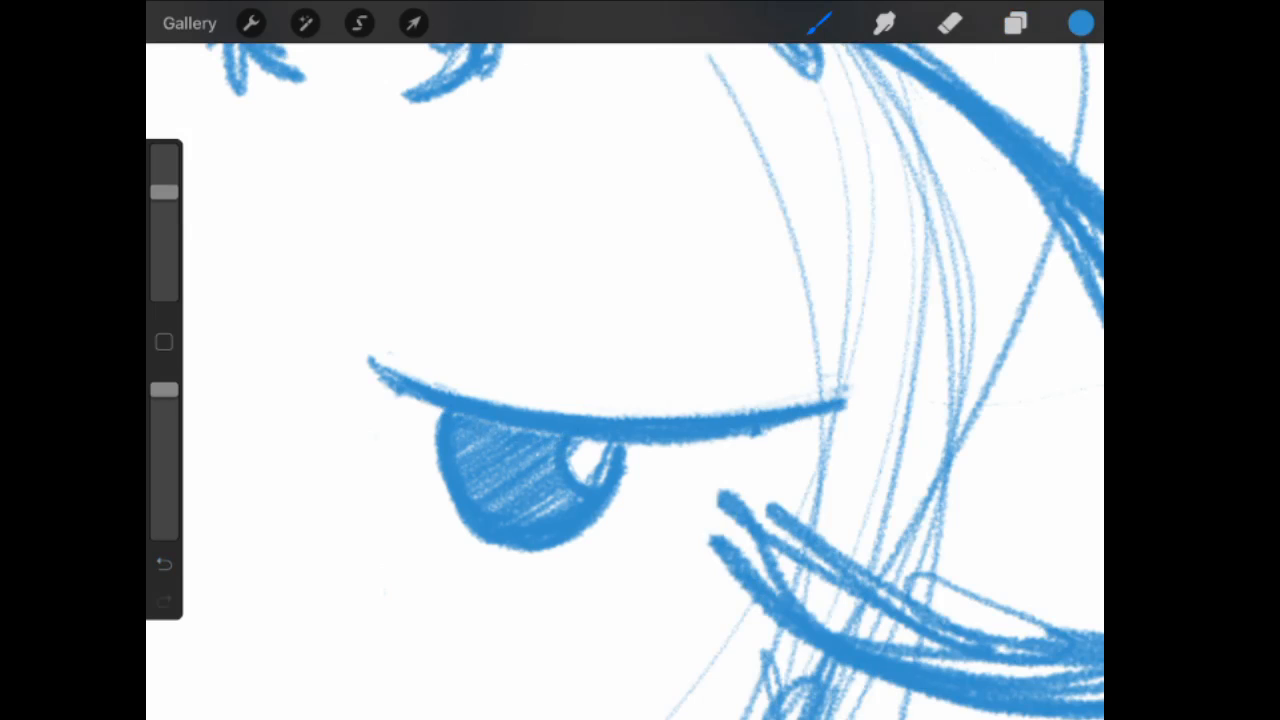
pyautogui.click(948, 23)
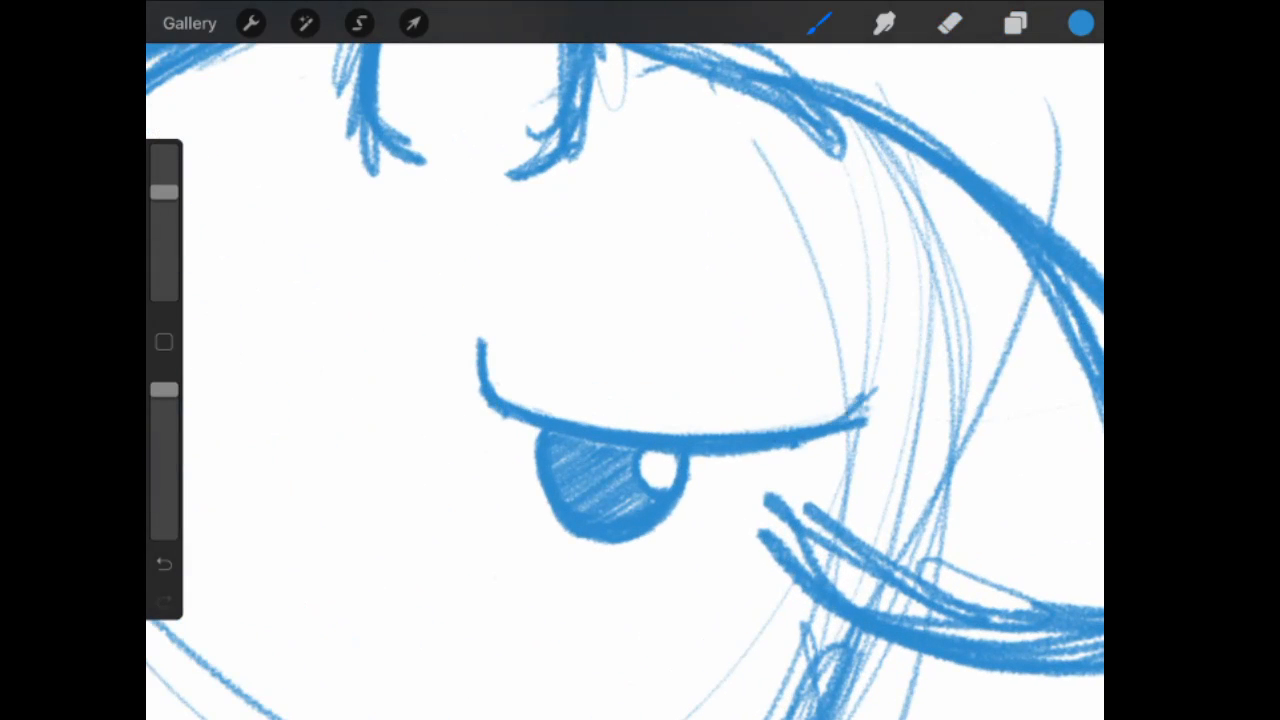
pyautogui.click(948, 23)
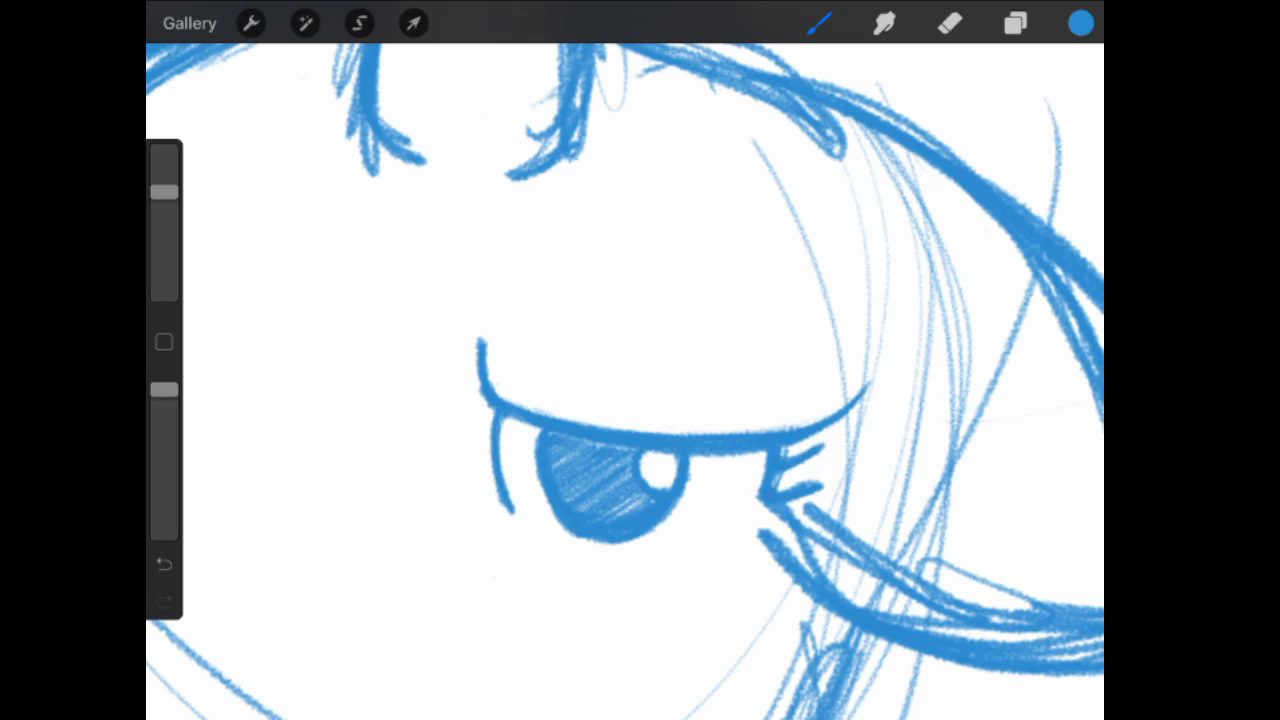
pyautogui.click(949, 23)
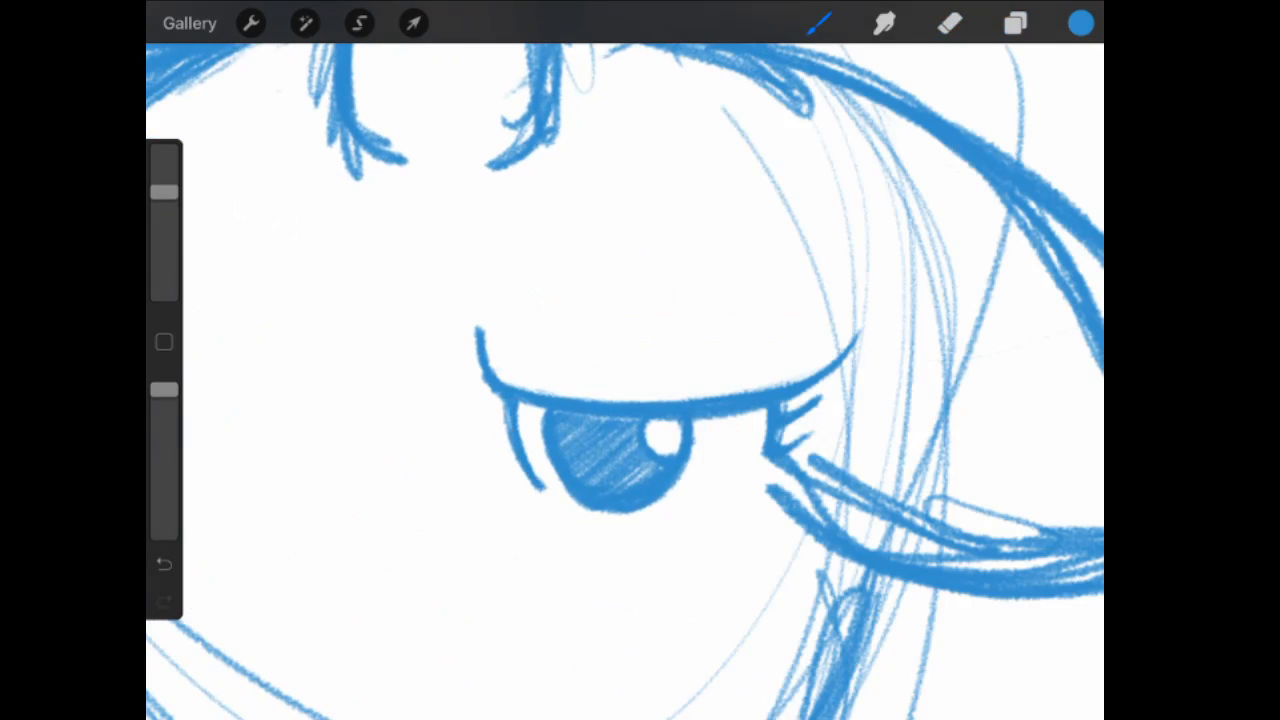
pyautogui.click(1015, 23)
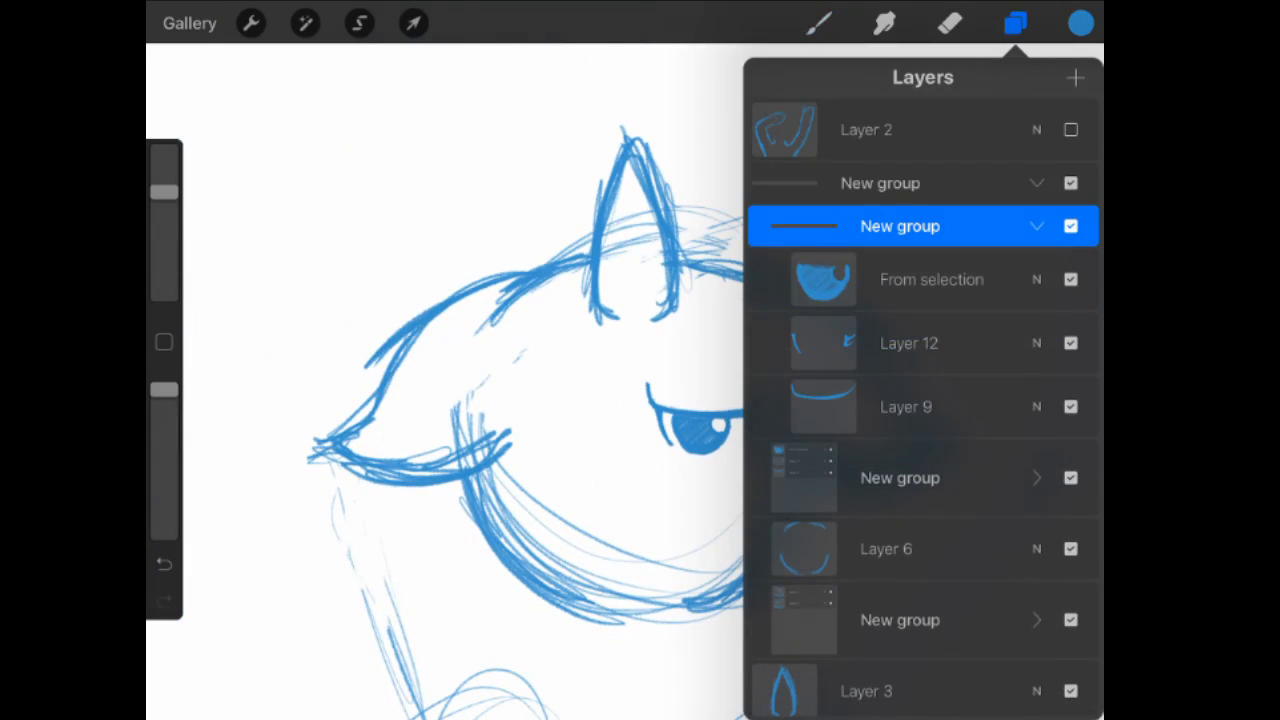
# Nudge the left eye slightly to the right with Transform.
pyautogui.click(413, 23)
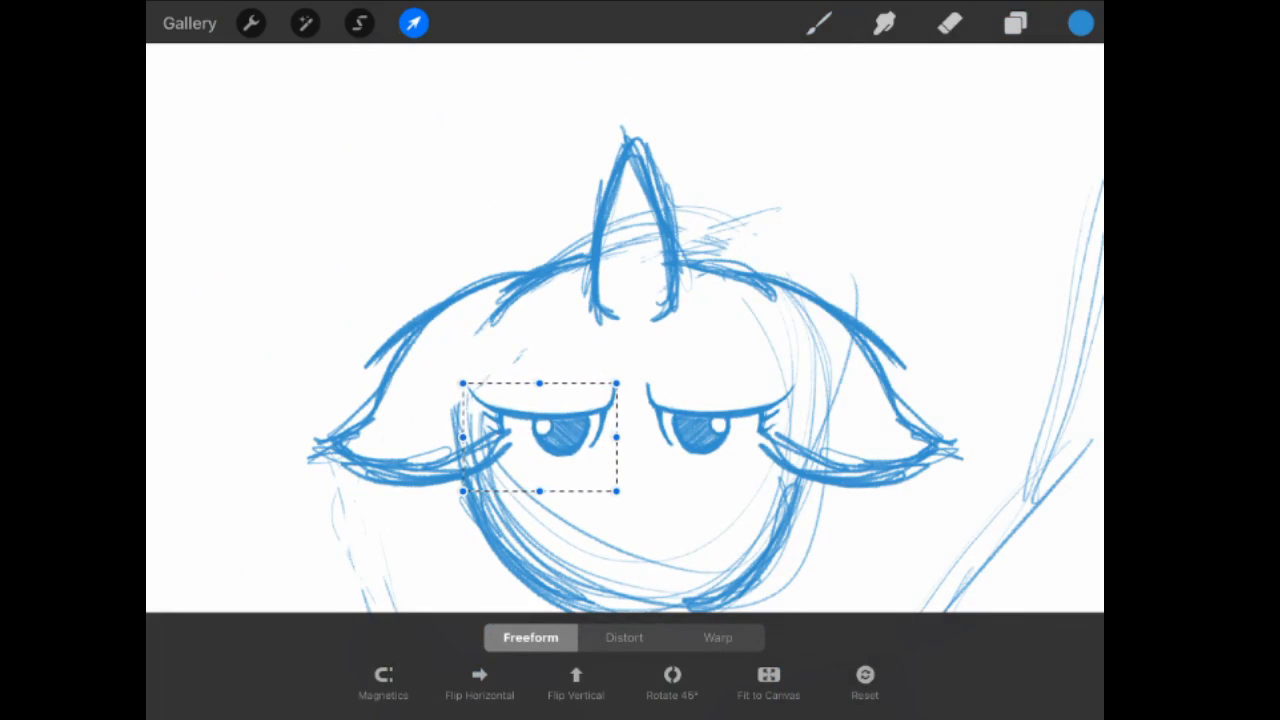
pyautogui.moveTo(575, 440); pyautogui.dragTo(560, 445)
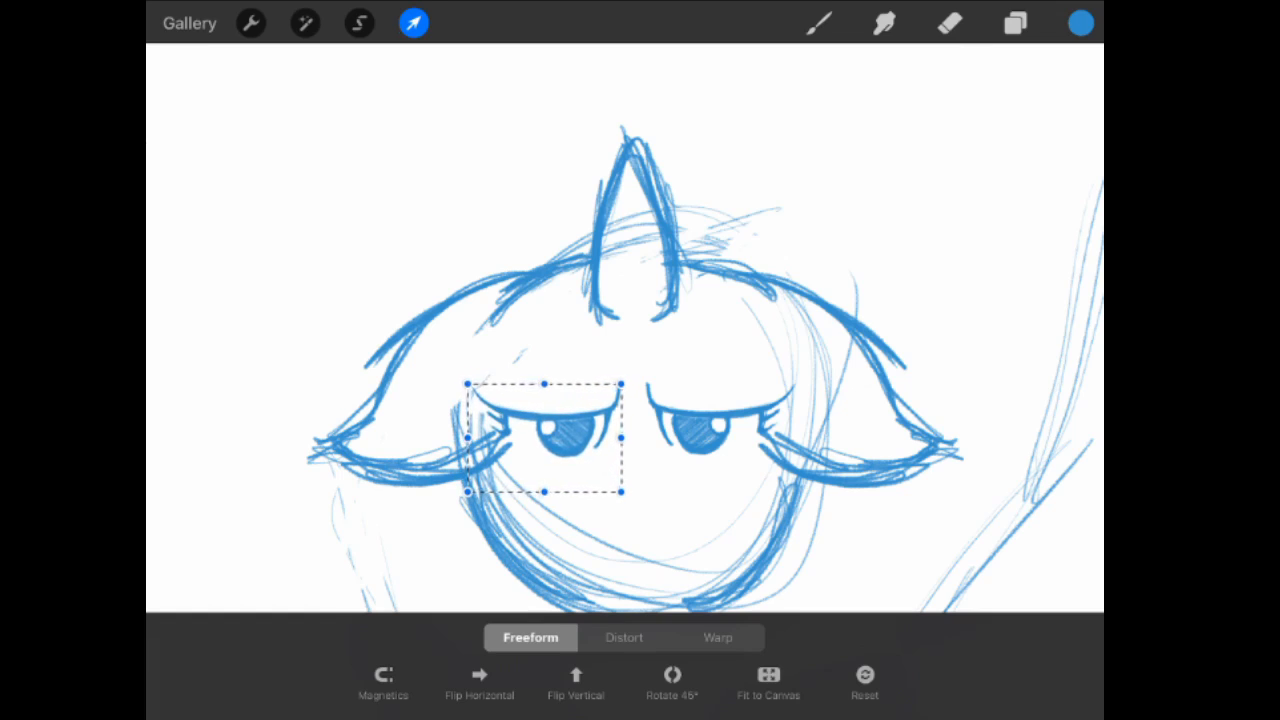
pyautogui.moveTo(545, 440); pyautogui.dragTo(720, 440)
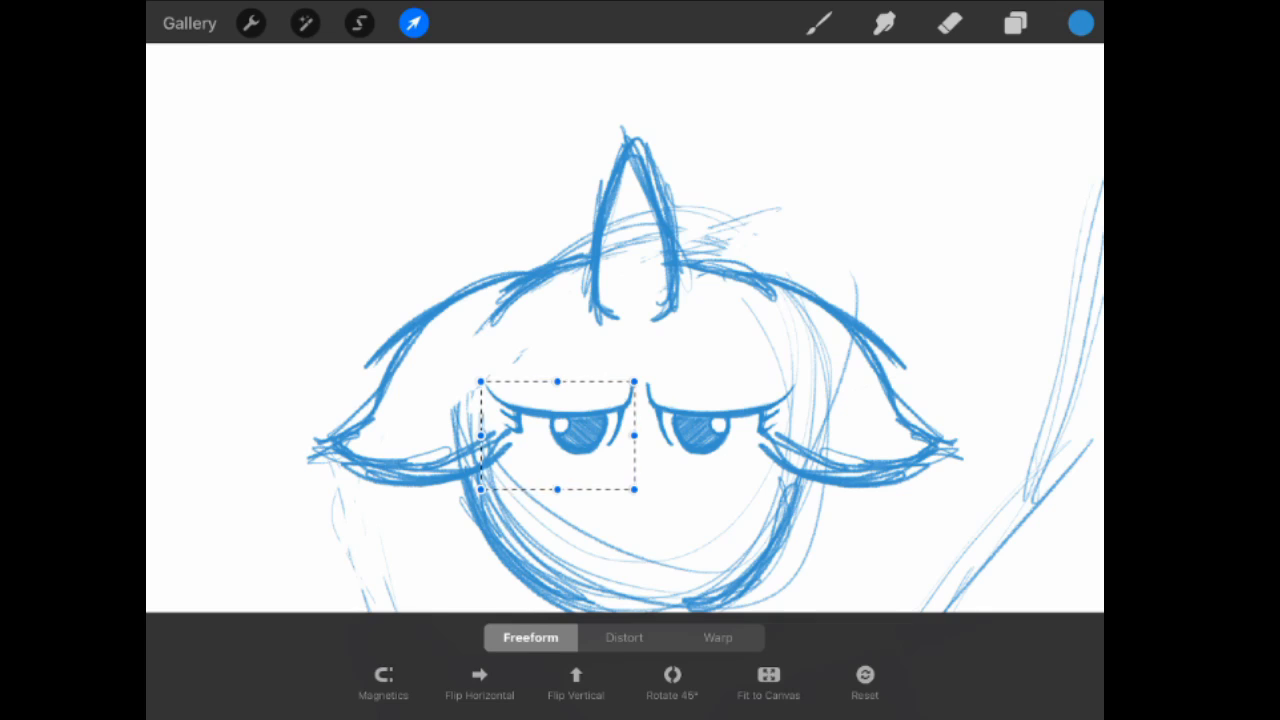
# Tidy the eyelid edge by redrawing and erasing its strokes.
pyautogui.click(1014, 23)
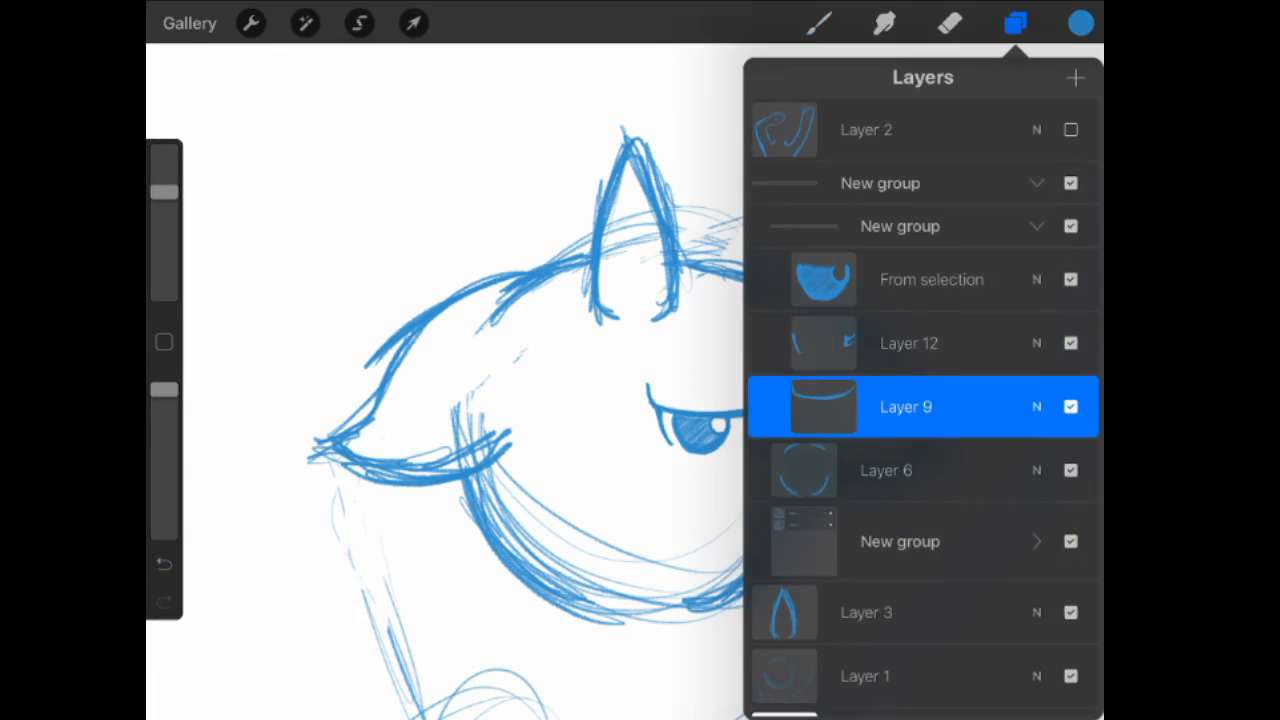
pyautogui.click(1015, 23)
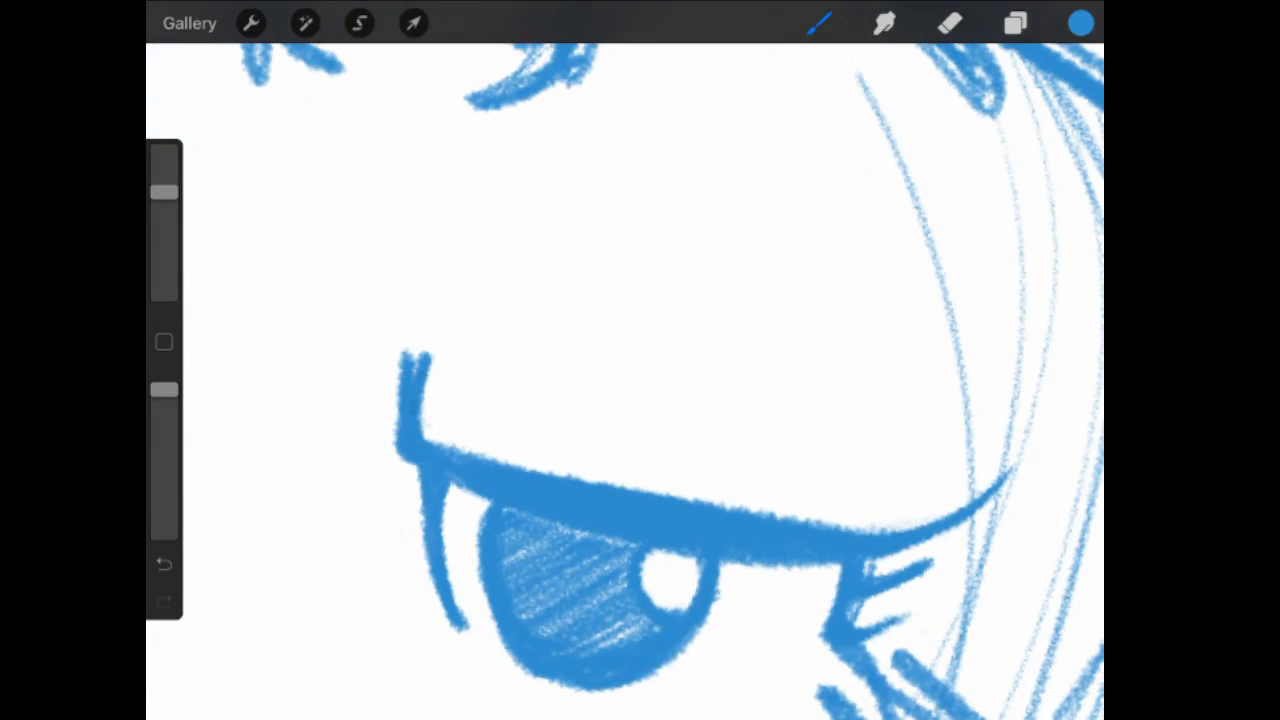
pyautogui.click(949, 23)
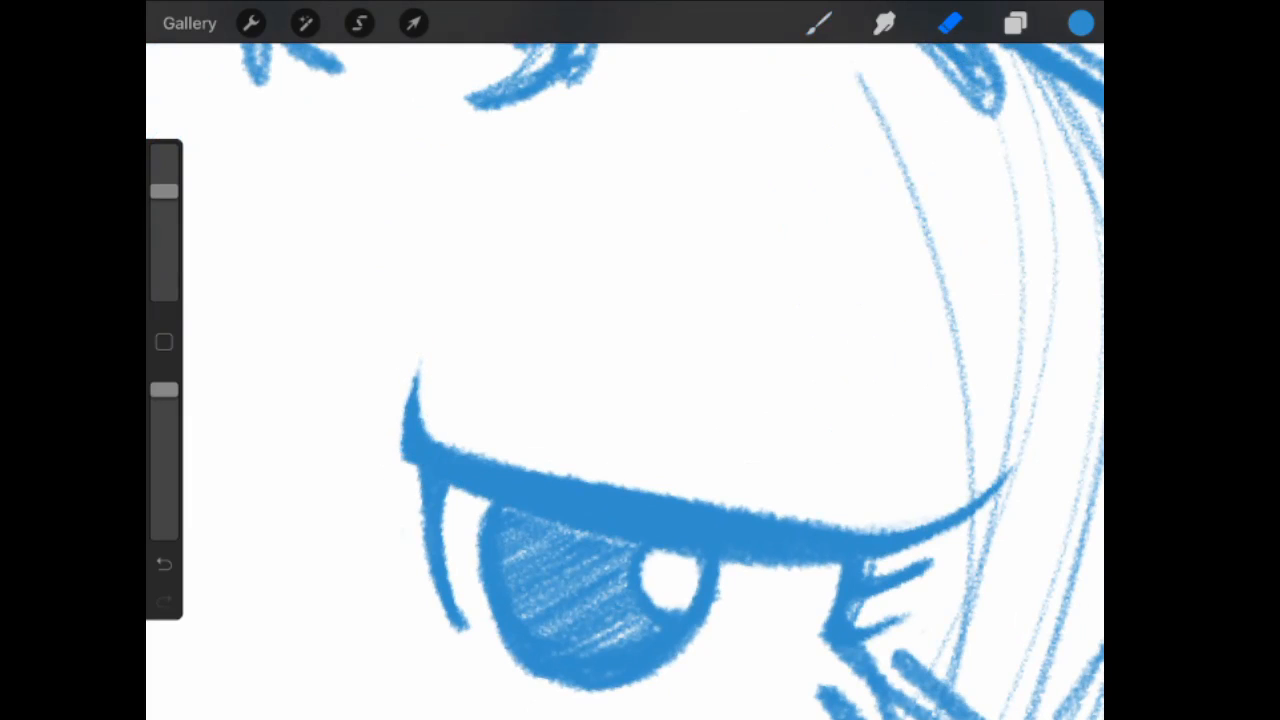
pyautogui.click(1015, 23)
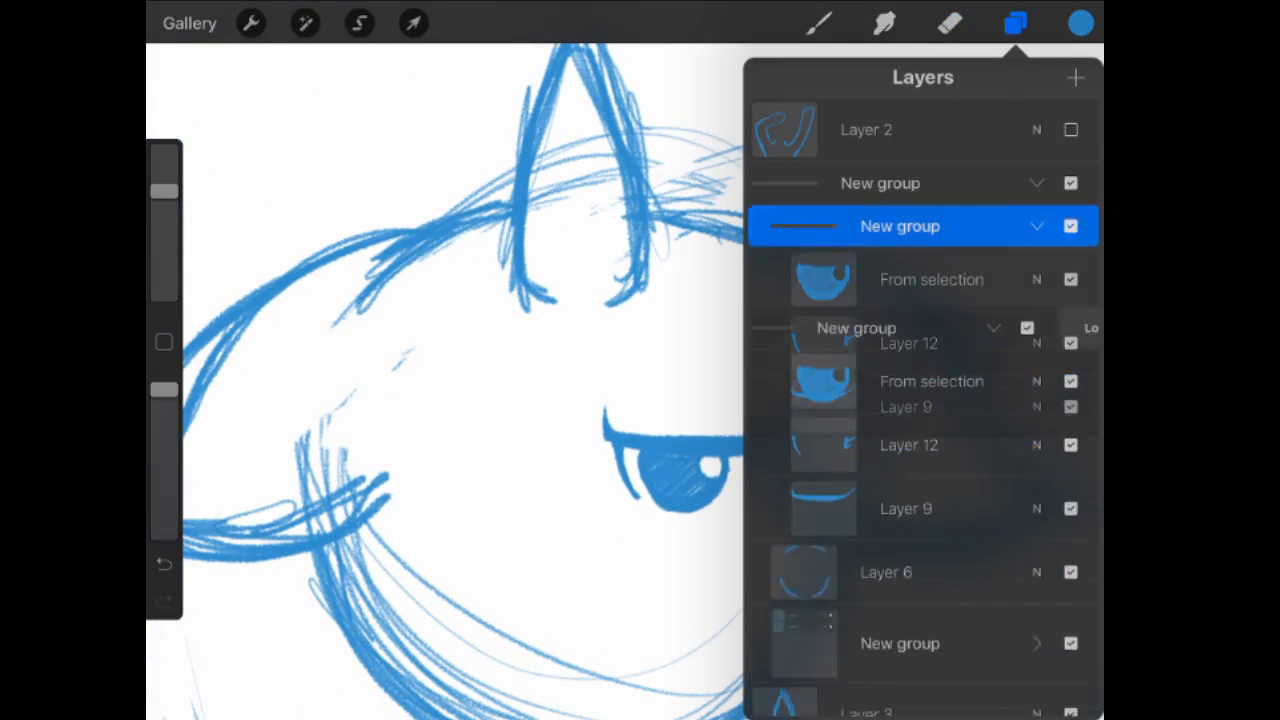
# Move the mirrored eye group copy to the left side and fine-tune its position.
pyautogui.click(1037, 226)
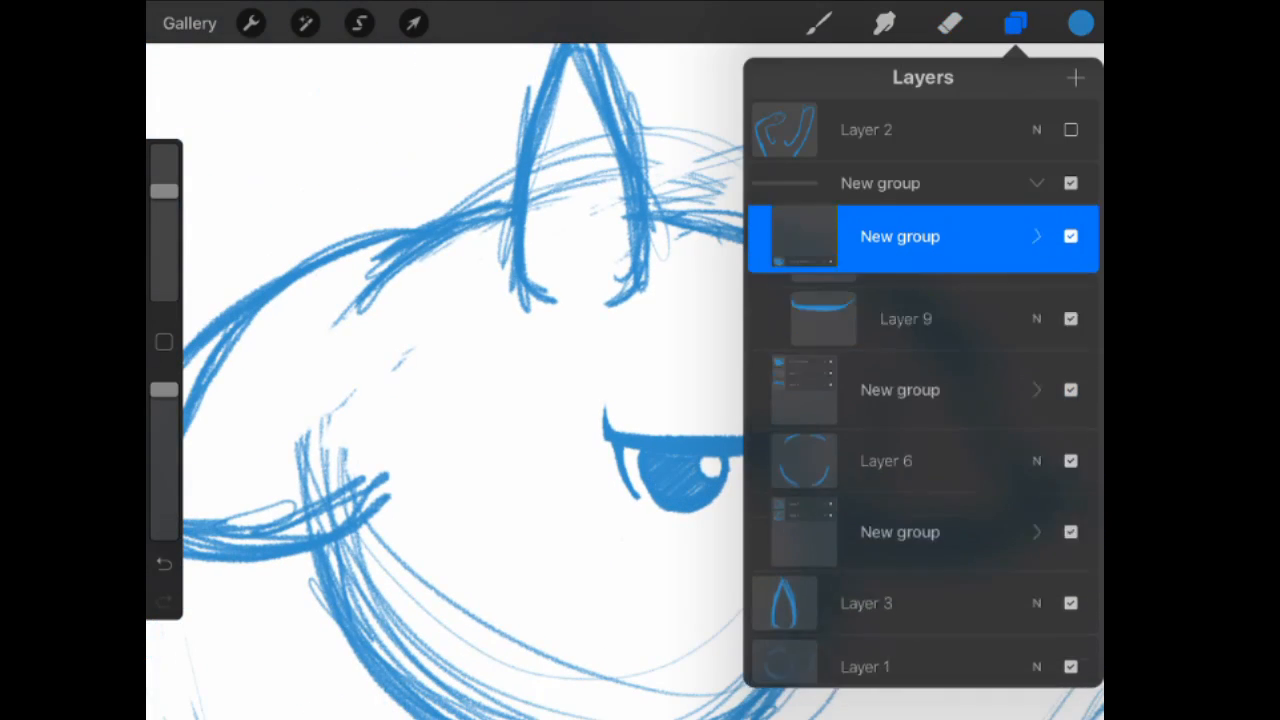
pyautogui.click(413, 23)
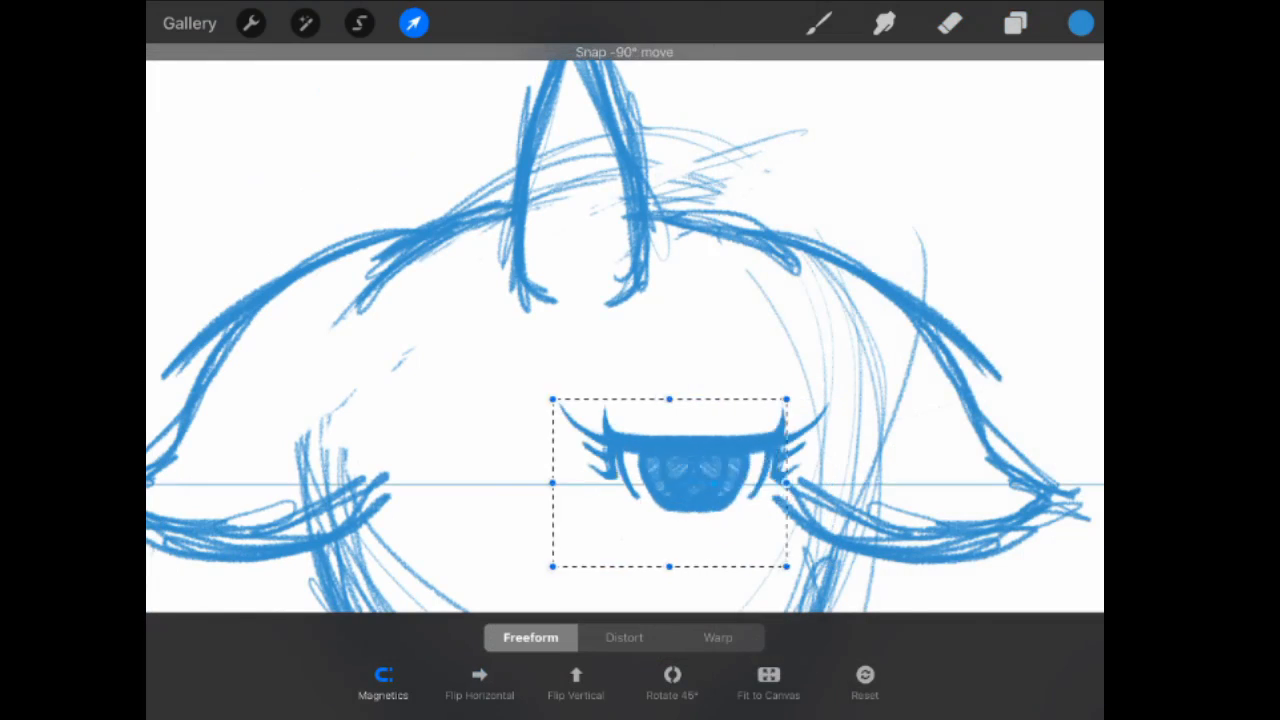
pyautogui.moveTo(668, 483); pyautogui.dragTo(456, 483)
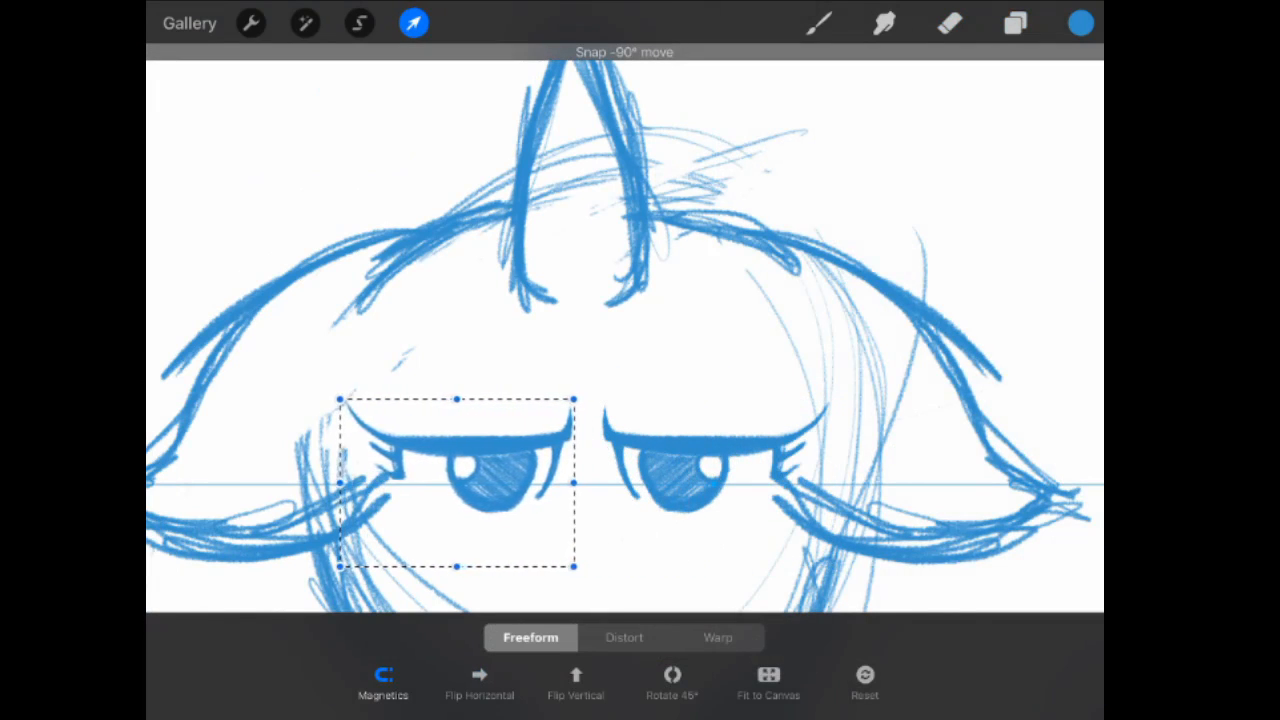
pyautogui.moveTo(456, 485); pyautogui.dragTo(449, 484)
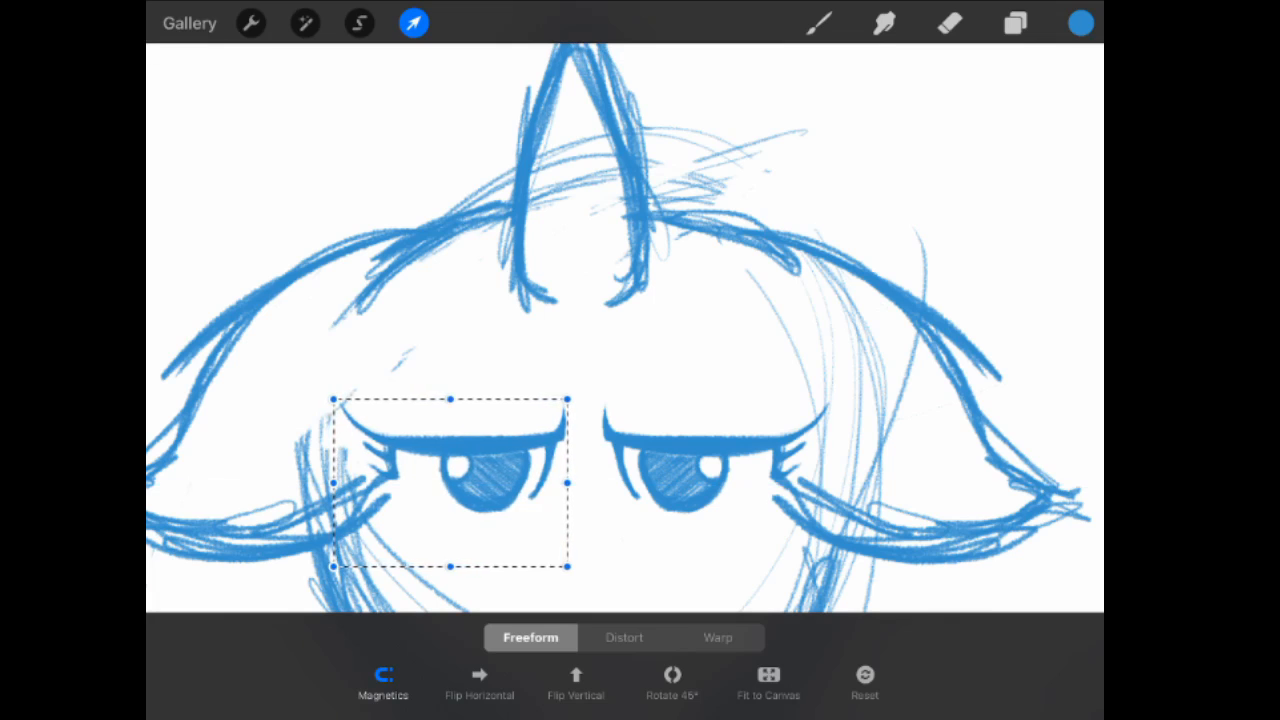
# Shift both pupils together slightly to the right.
pyautogui.click(1014, 23)
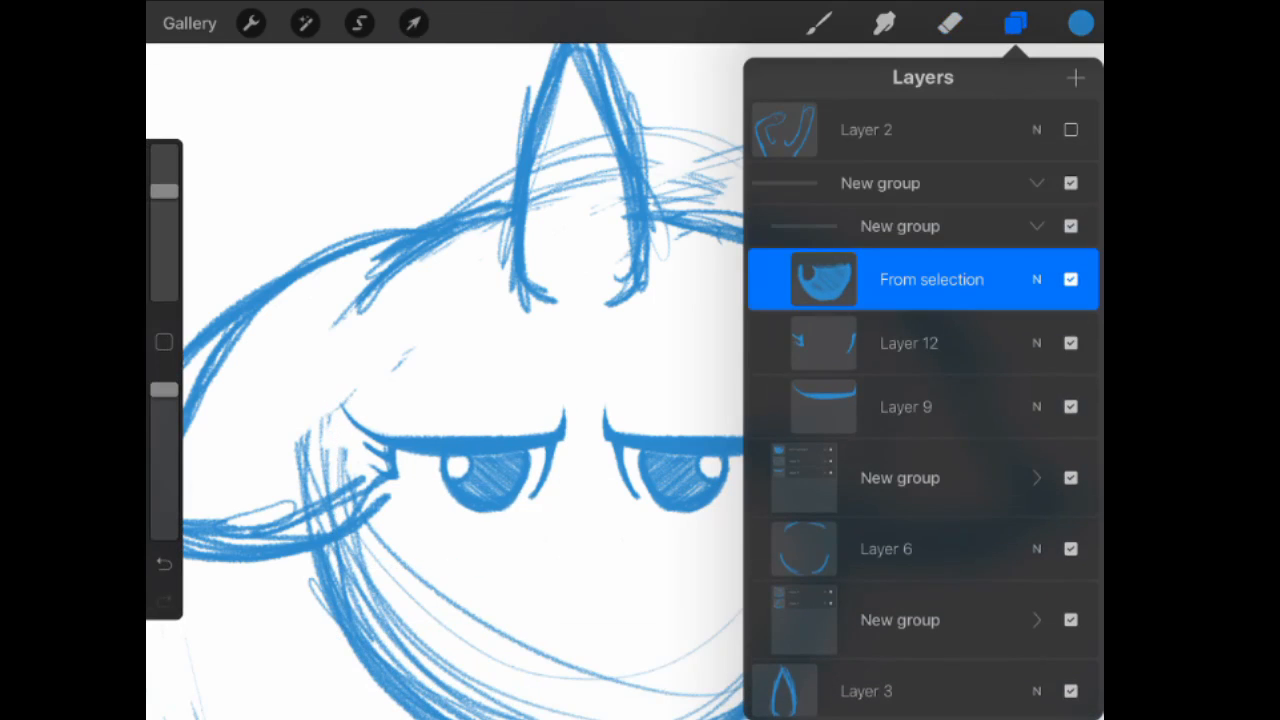
pyautogui.click(413, 23)
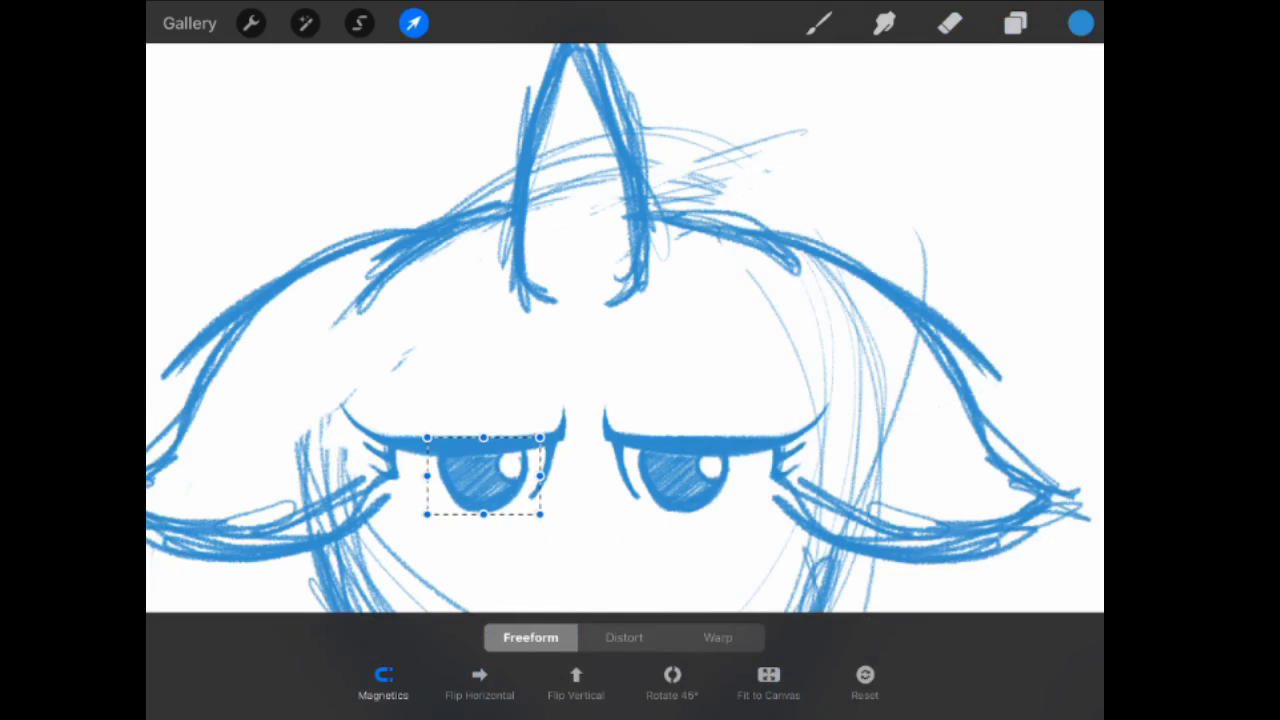
pyautogui.click(1014, 23)
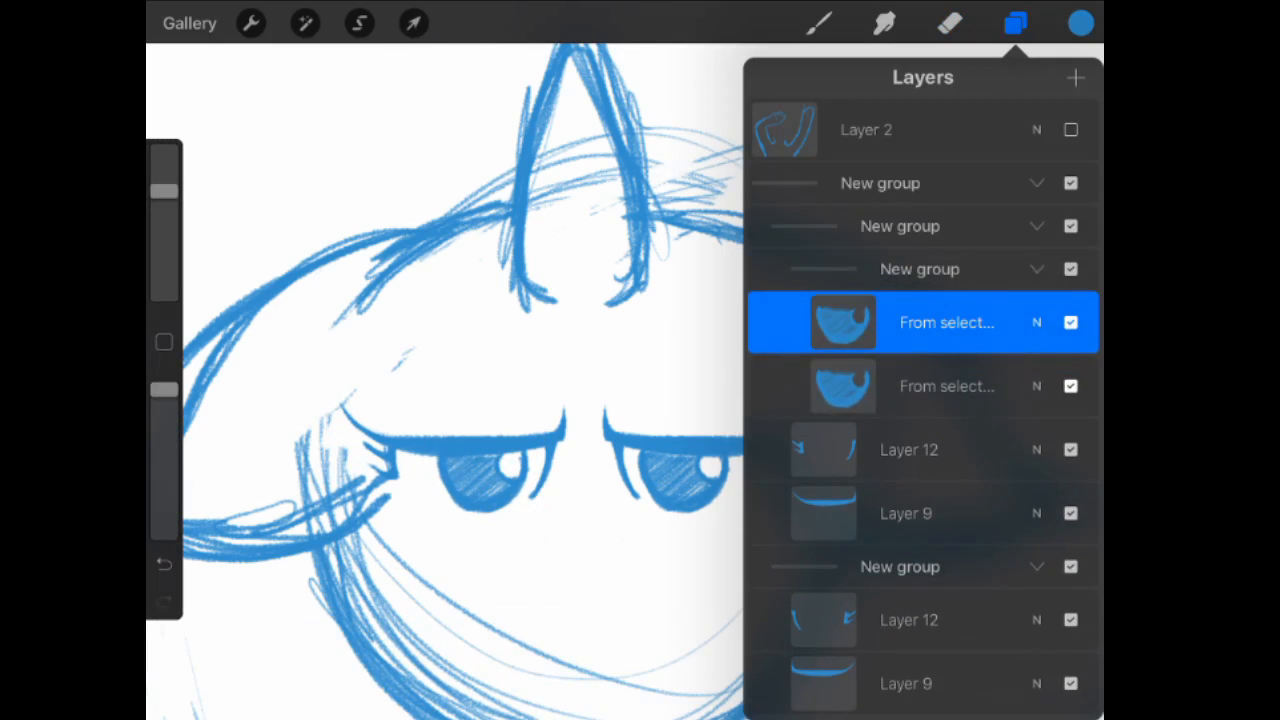
pyautogui.click(413, 23)
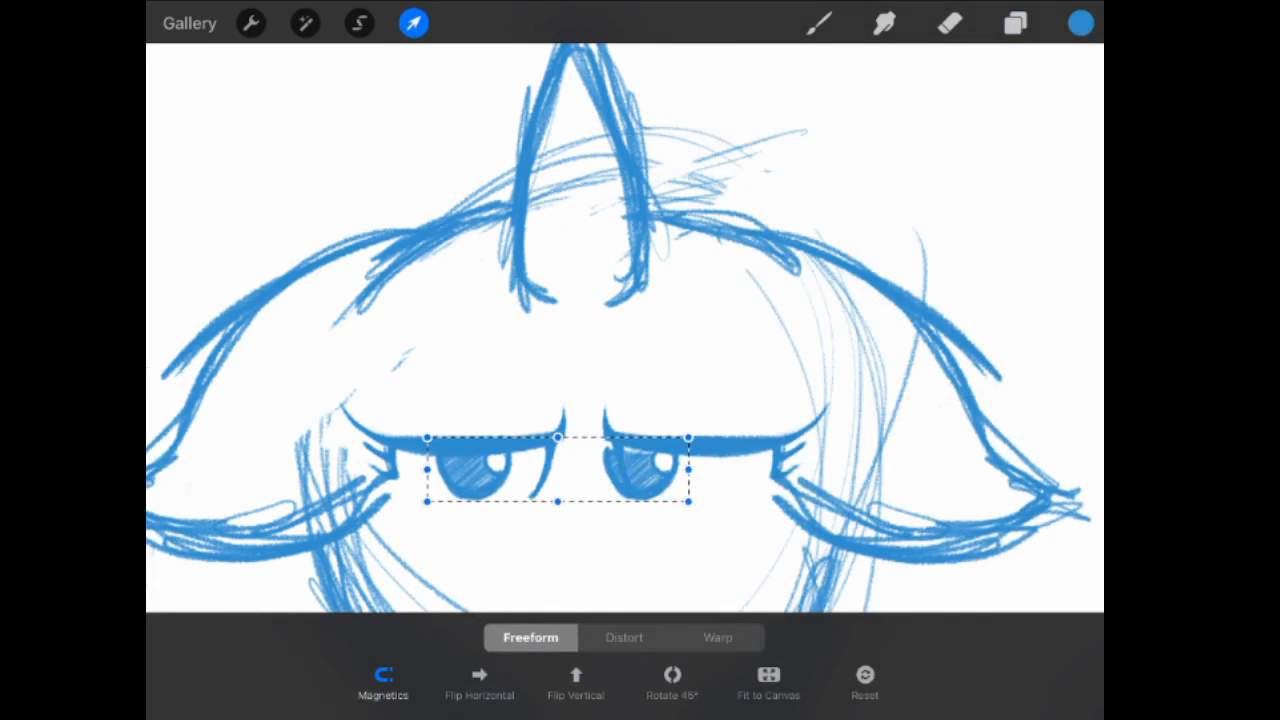
pyautogui.moveTo(556, 470); pyautogui.dragTo(583, 480)
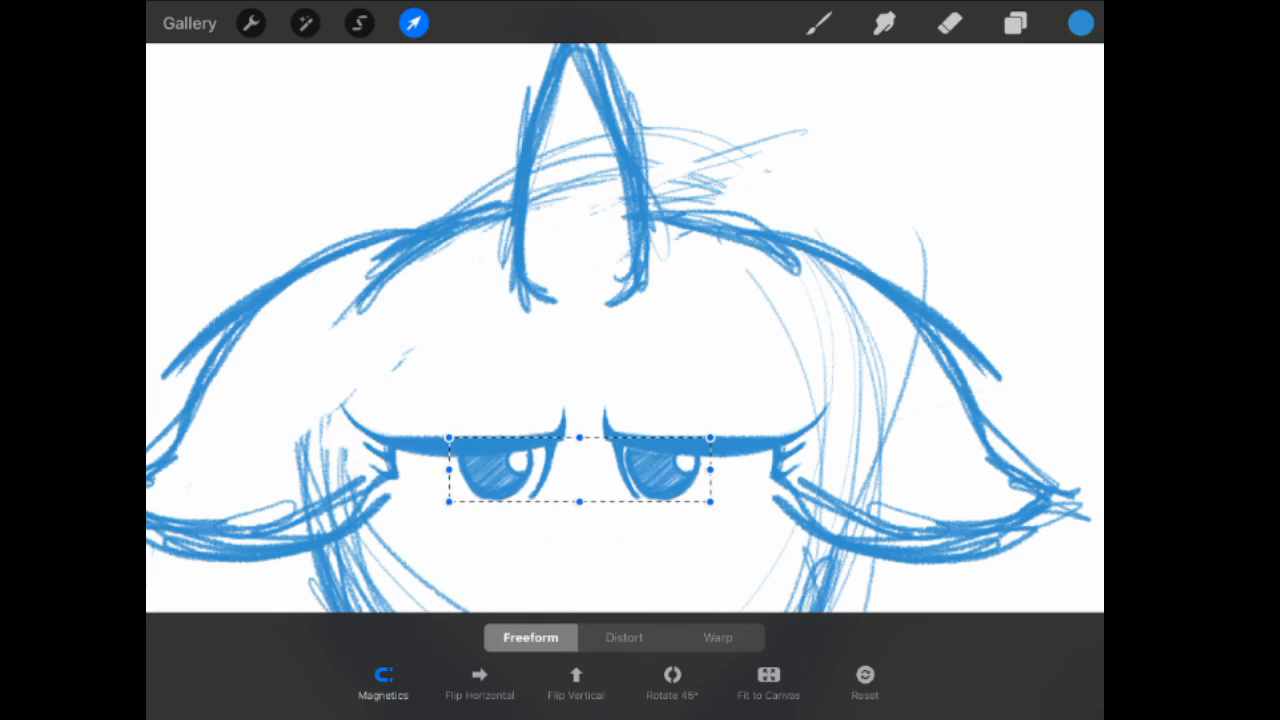
# Reposition the right eye's pupil beneath its heavy eyelid.
pyautogui.click(1014, 23)
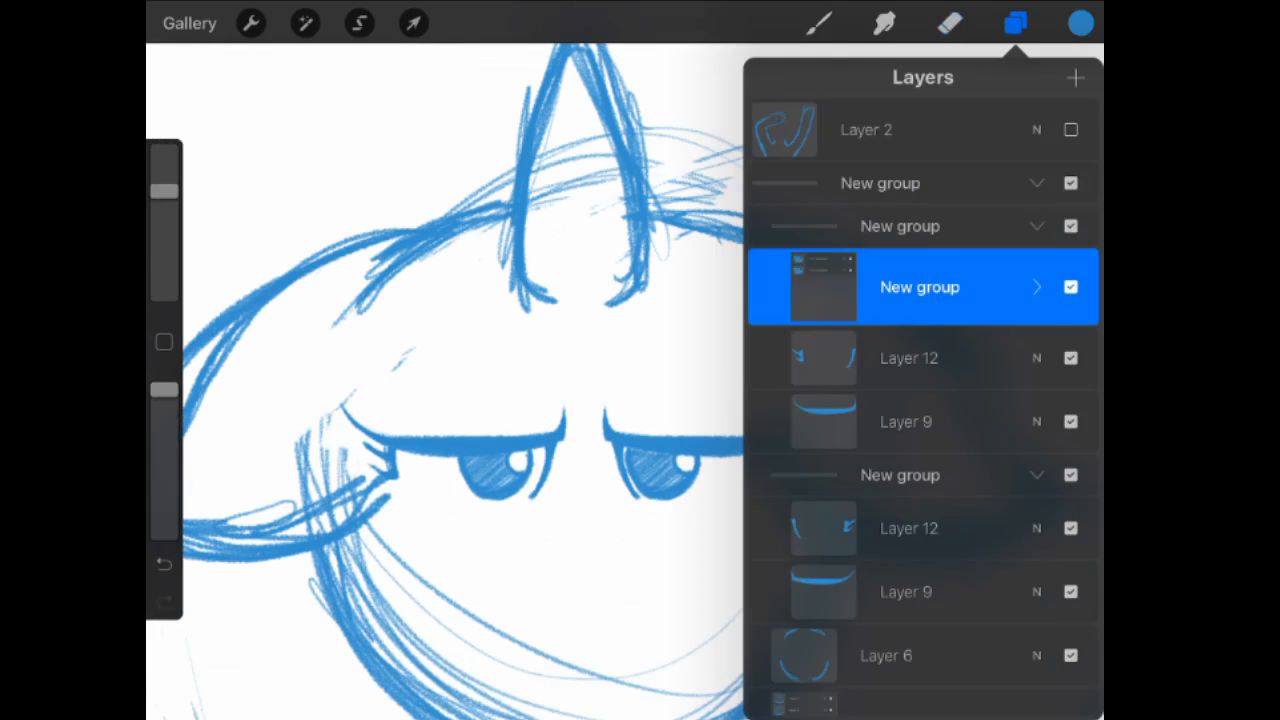
pyautogui.click(413, 23)
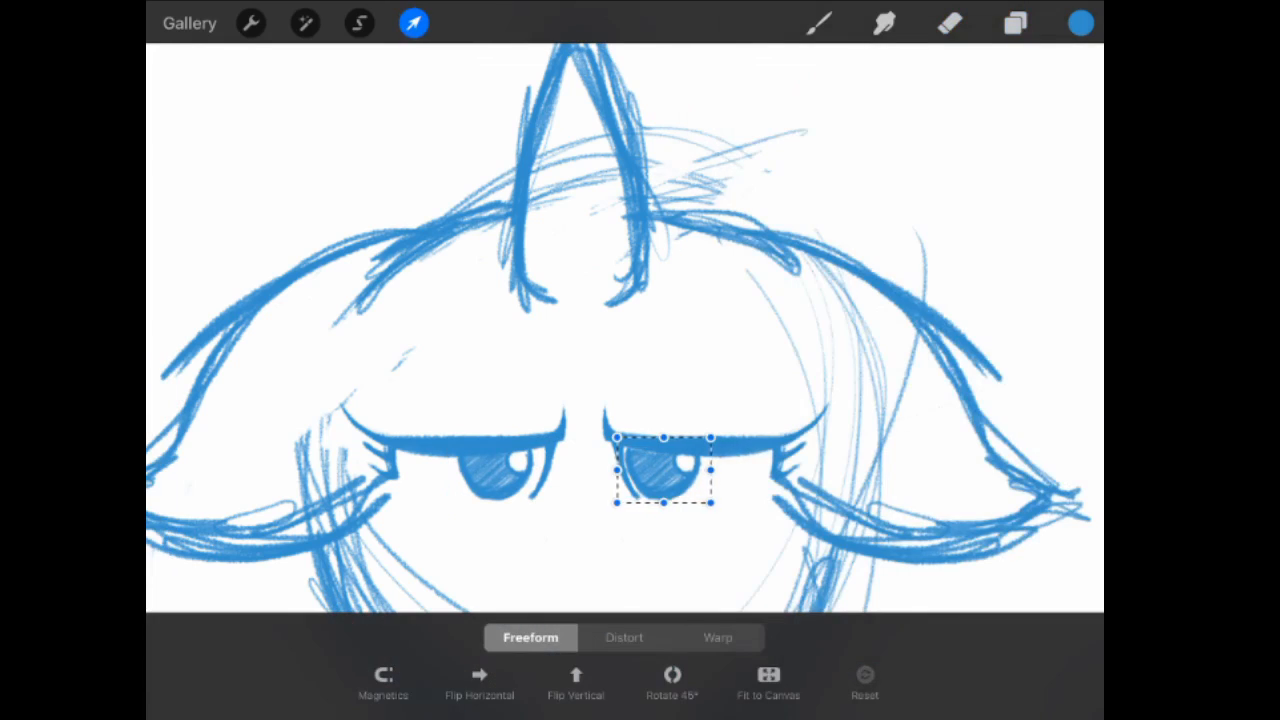
pyautogui.moveTo(662, 475); pyautogui.dragTo(685, 485)
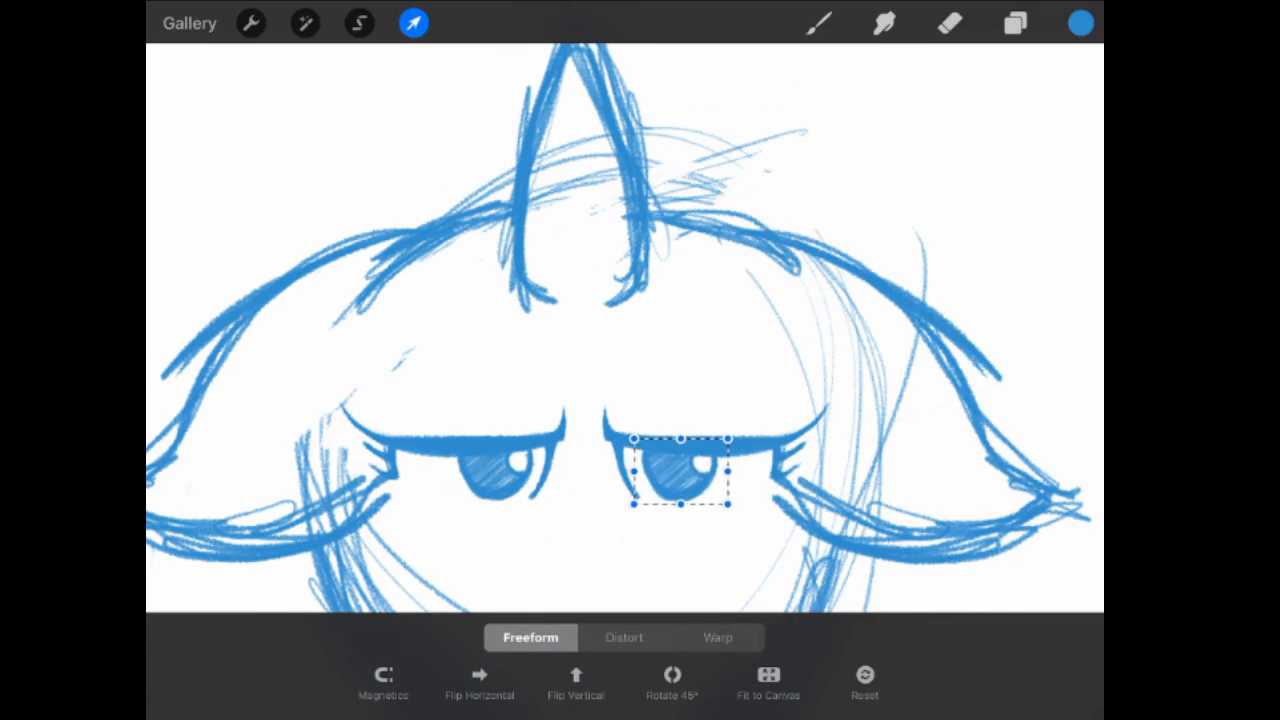
pyautogui.moveTo(680, 475); pyautogui.dragTo(483, 475)
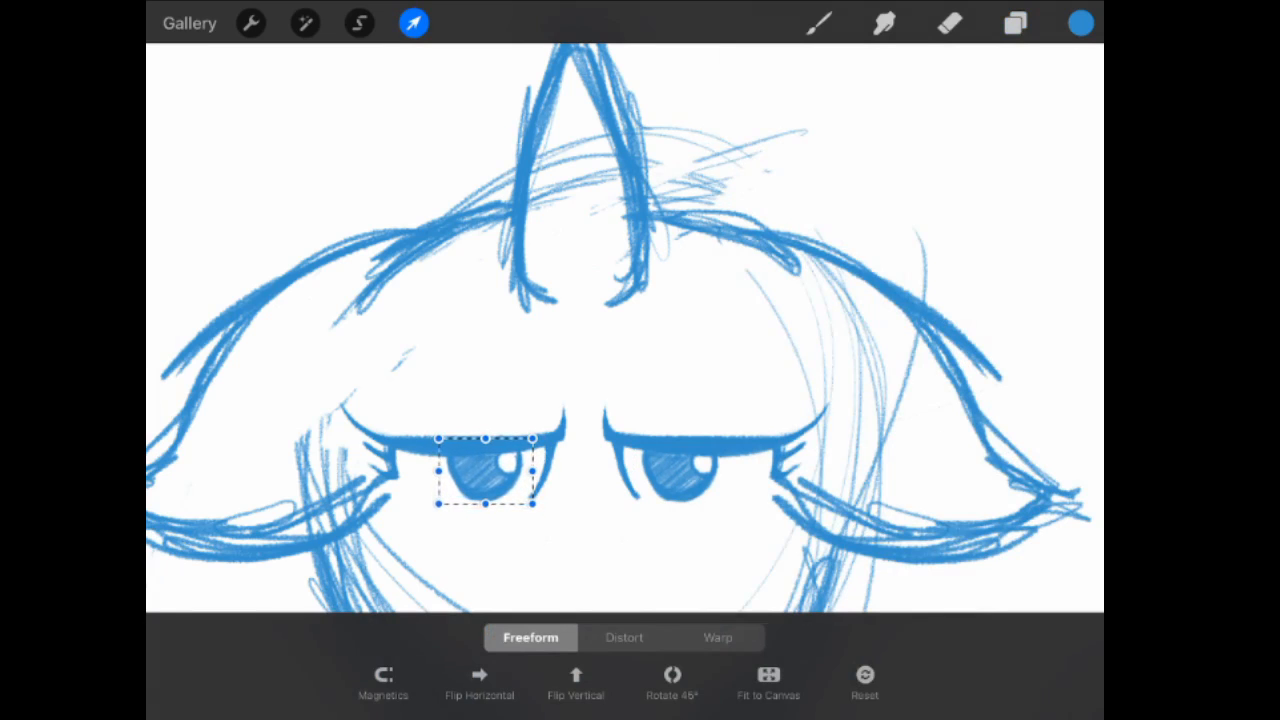
pyautogui.click(1014, 23)
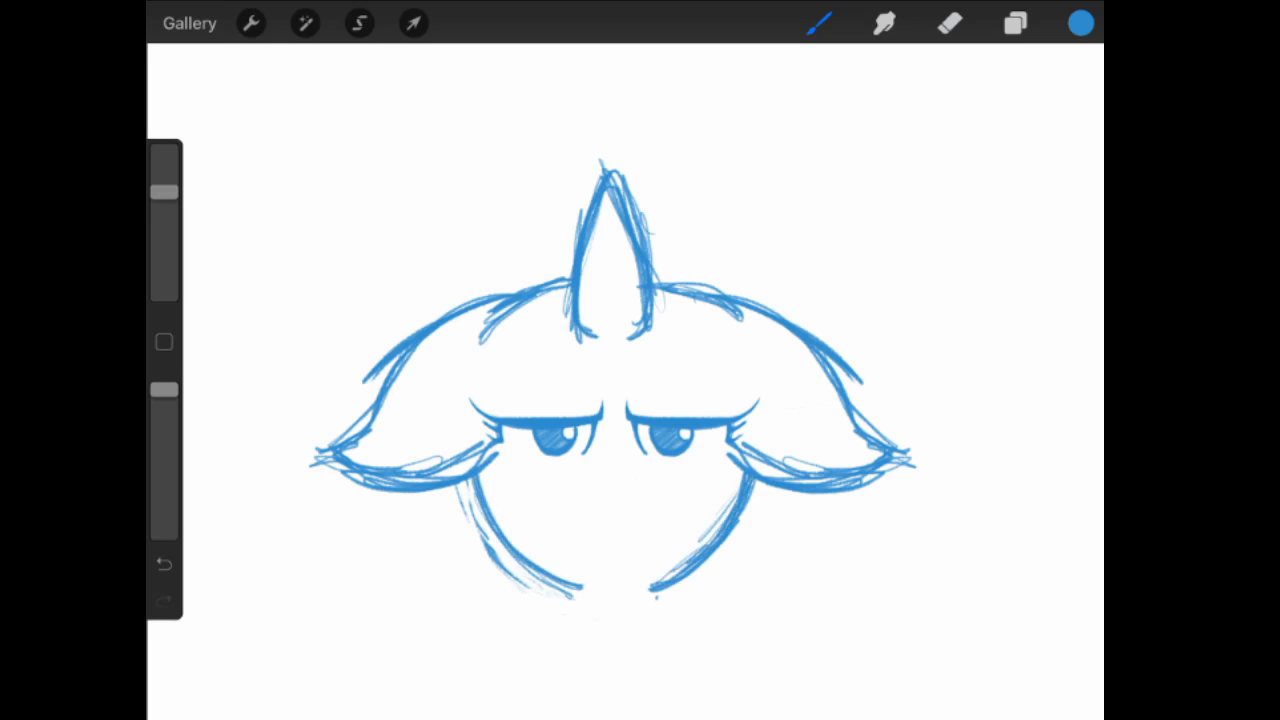
# Erase stray lines, transform the head outline, and show the raised-forelegs sketch layer.
pyautogui.click(949, 23)
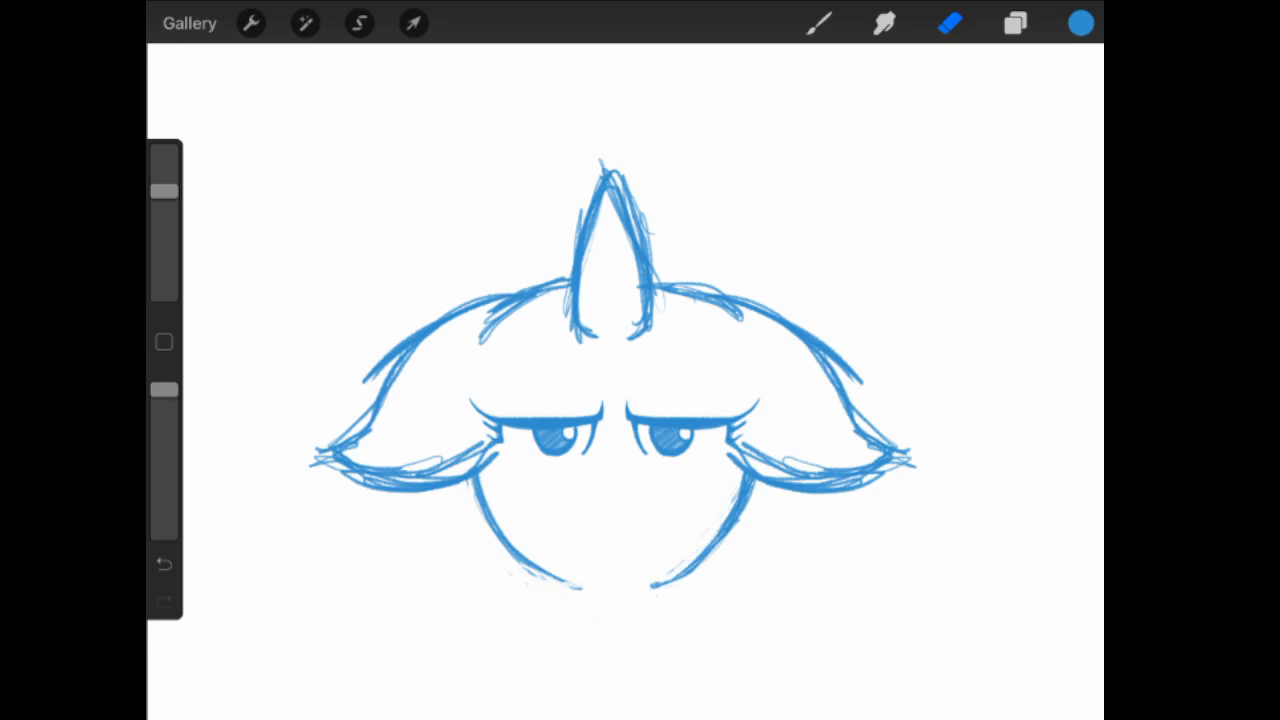
pyautogui.click(413, 23)
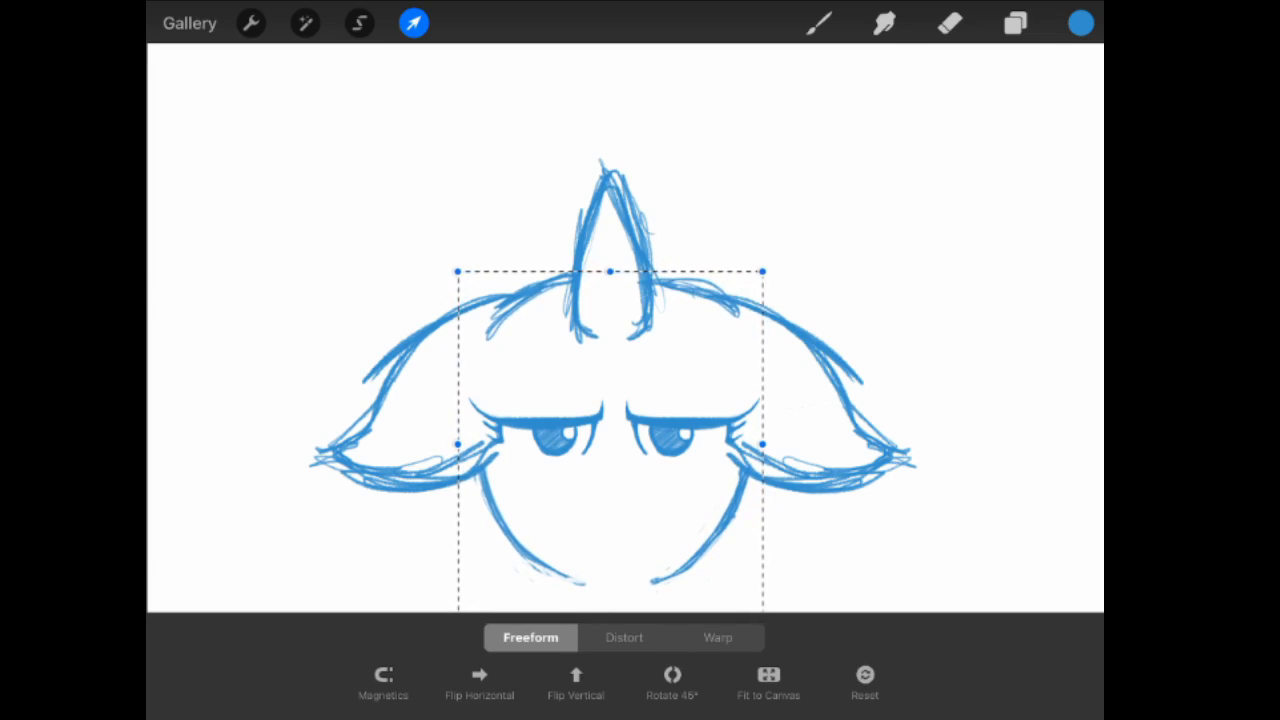
pyautogui.click(1014, 23)
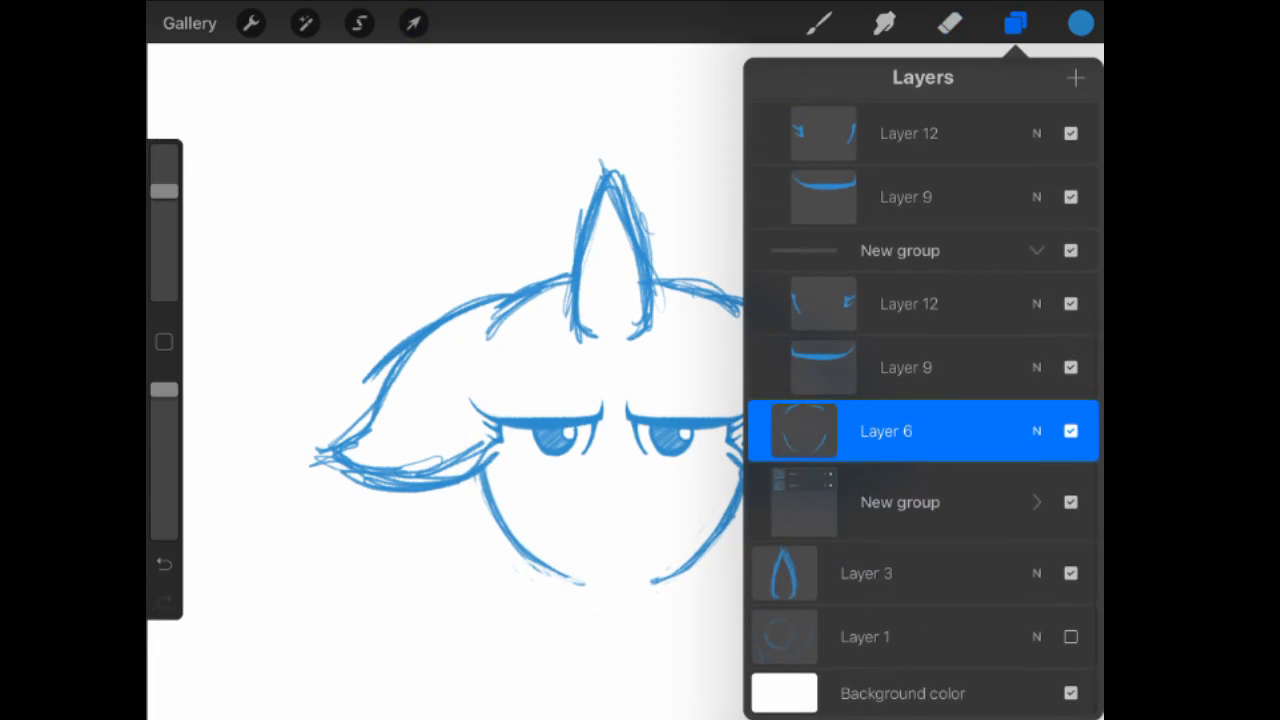
pyautogui.scroll(3)
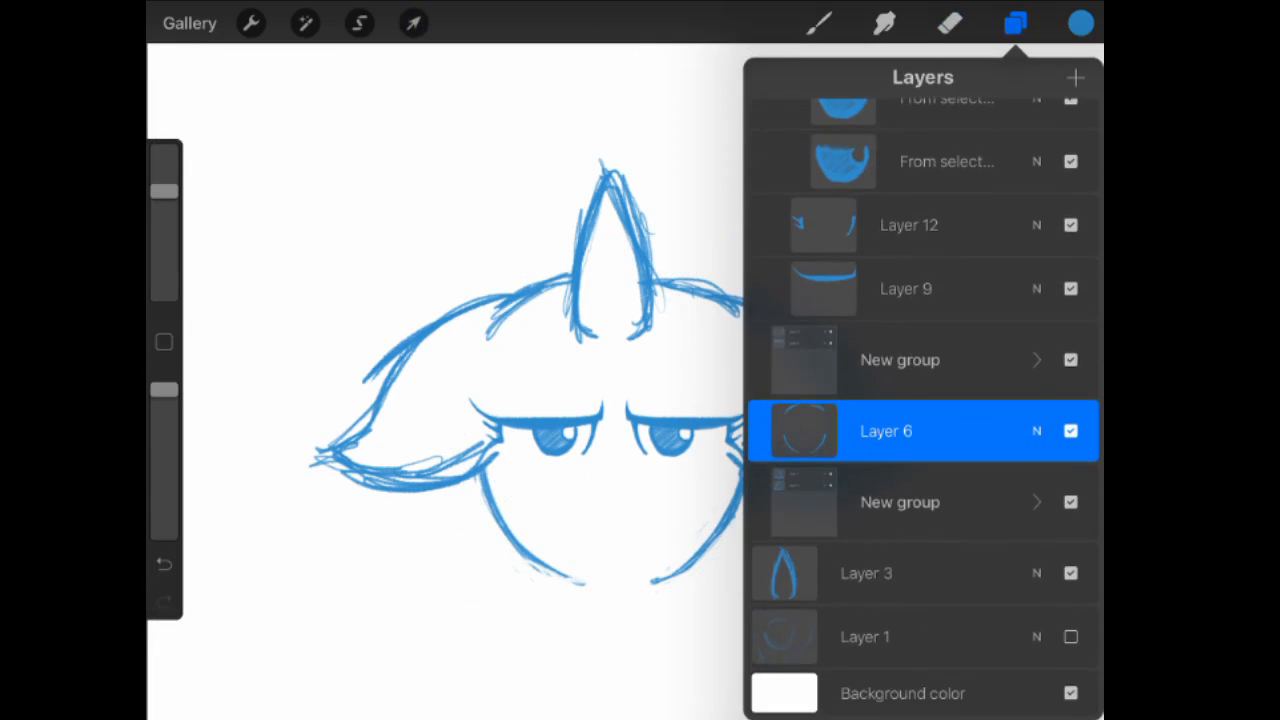
pyautogui.scroll(3)
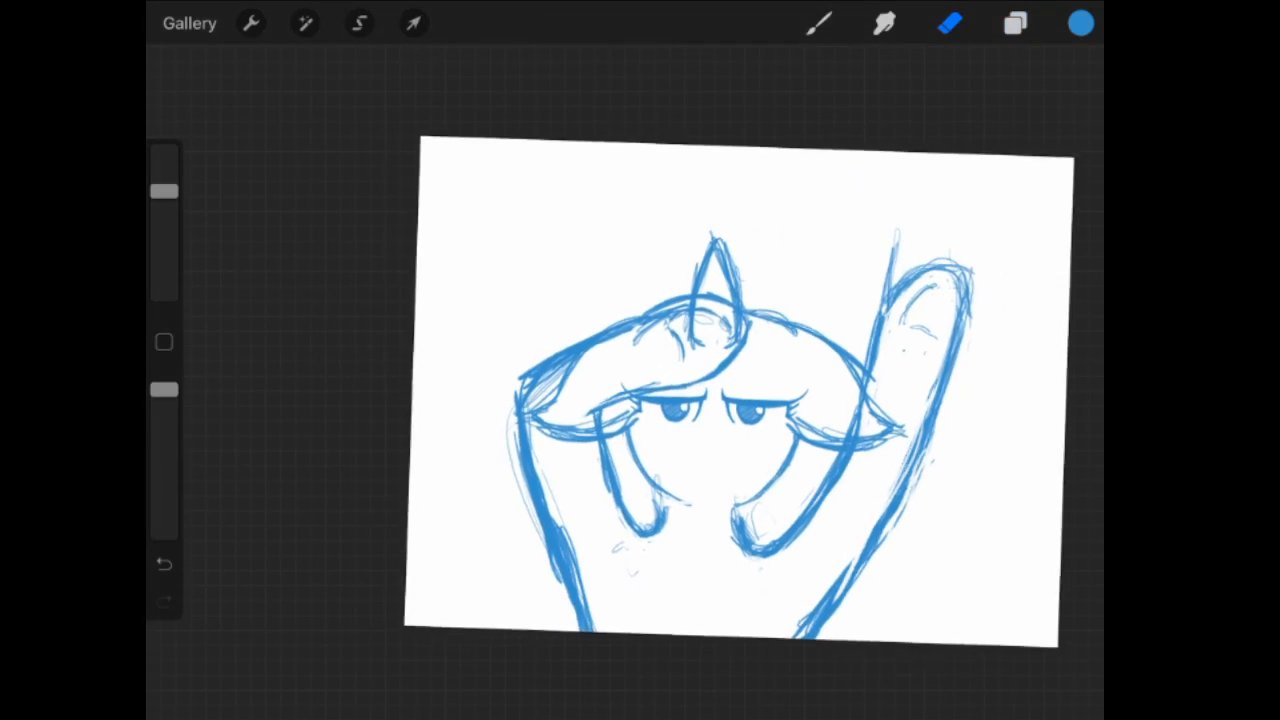
# Reposition the head group between the raised hooves with Transform.
pyautogui.click(413, 23)
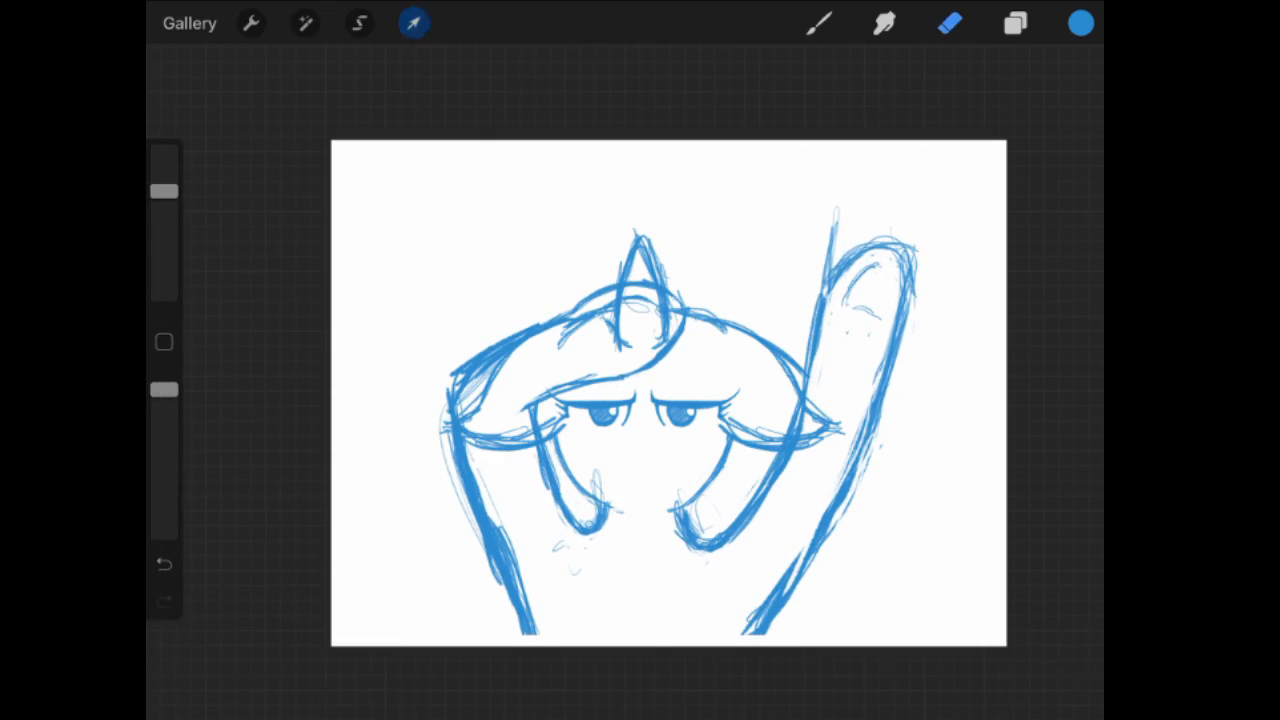
pyautogui.click(414, 23)
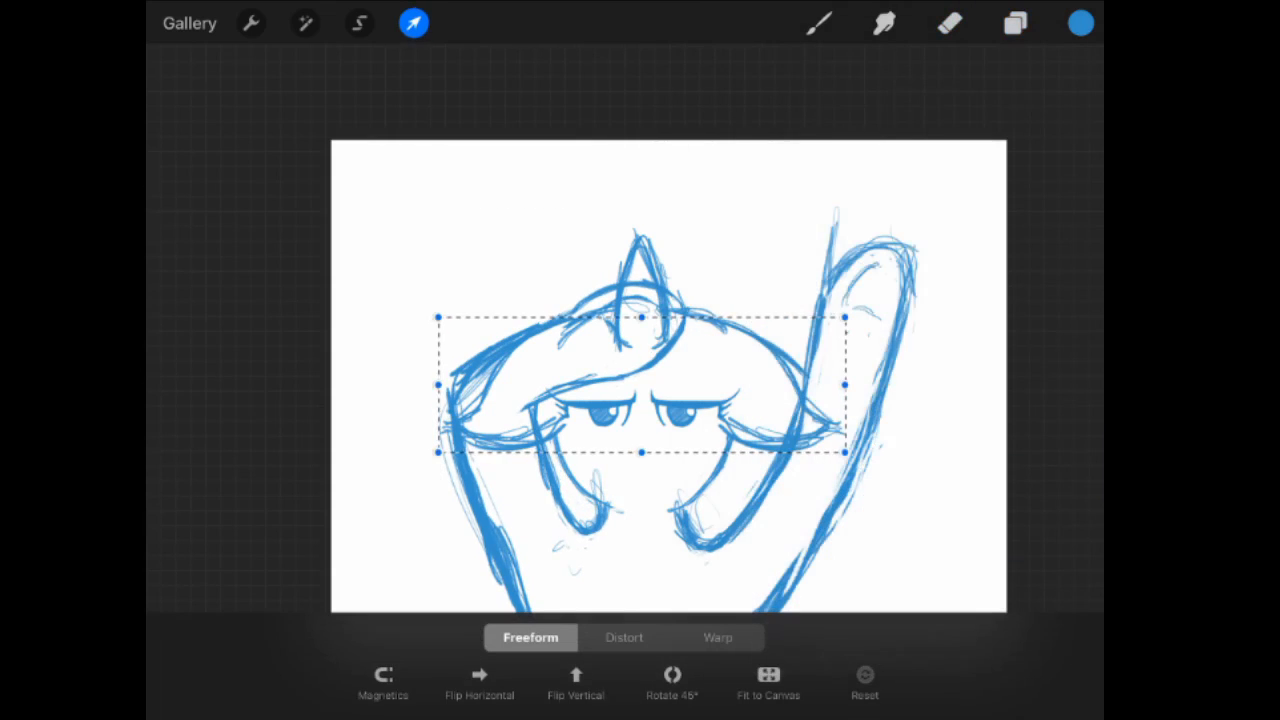
pyautogui.click(383, 680)
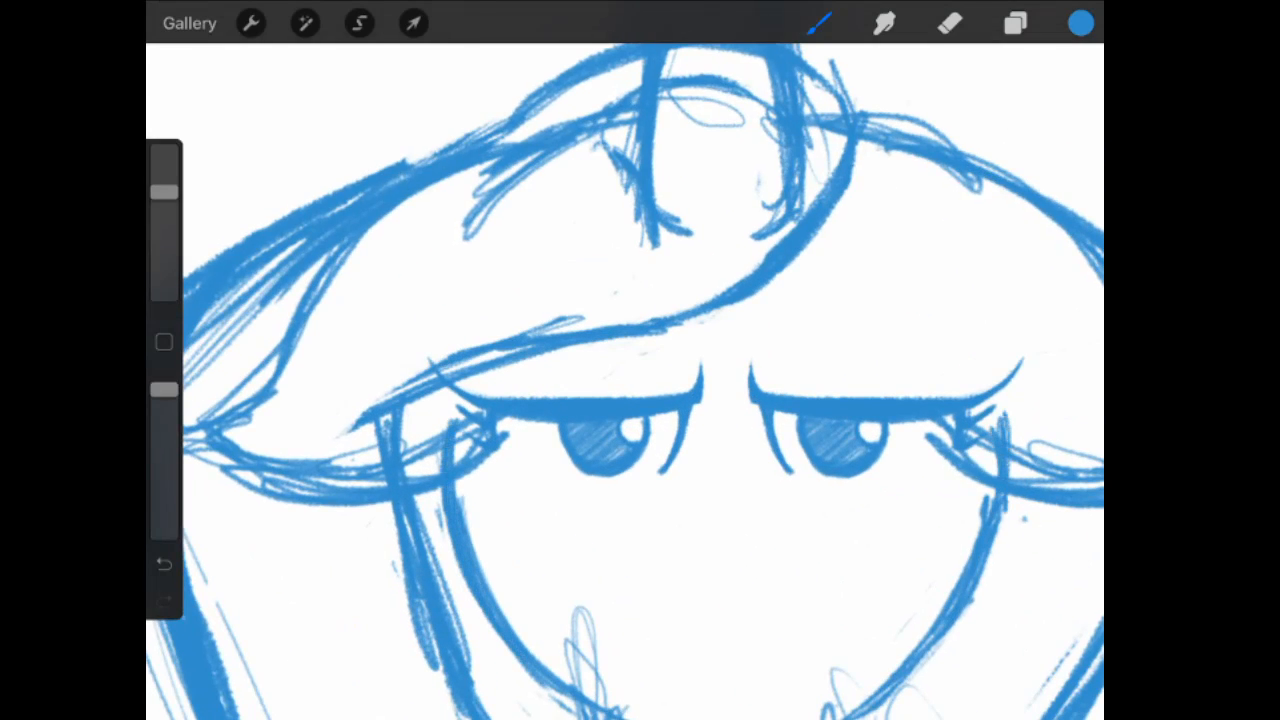
# Erase stray strokes beside the right eye and redraw the face and mane lines.
pyautogui.click(1014, 23)
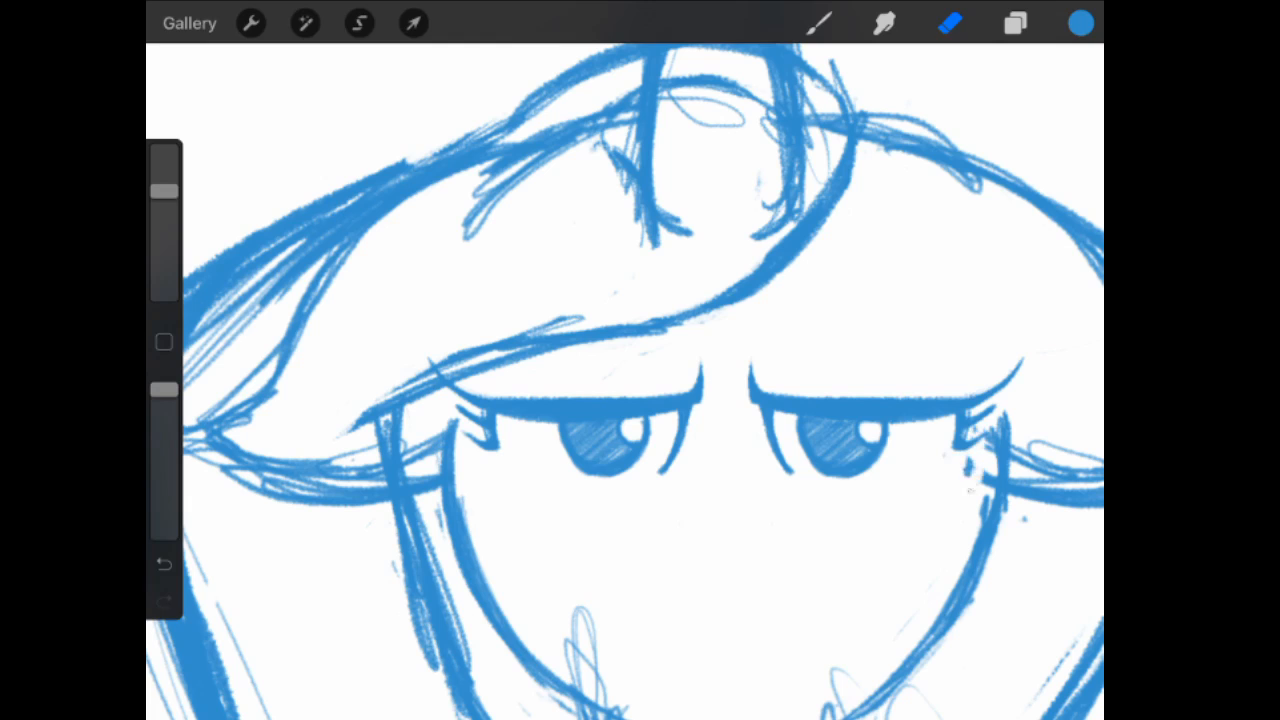
pyautogui.click(1015, 23)
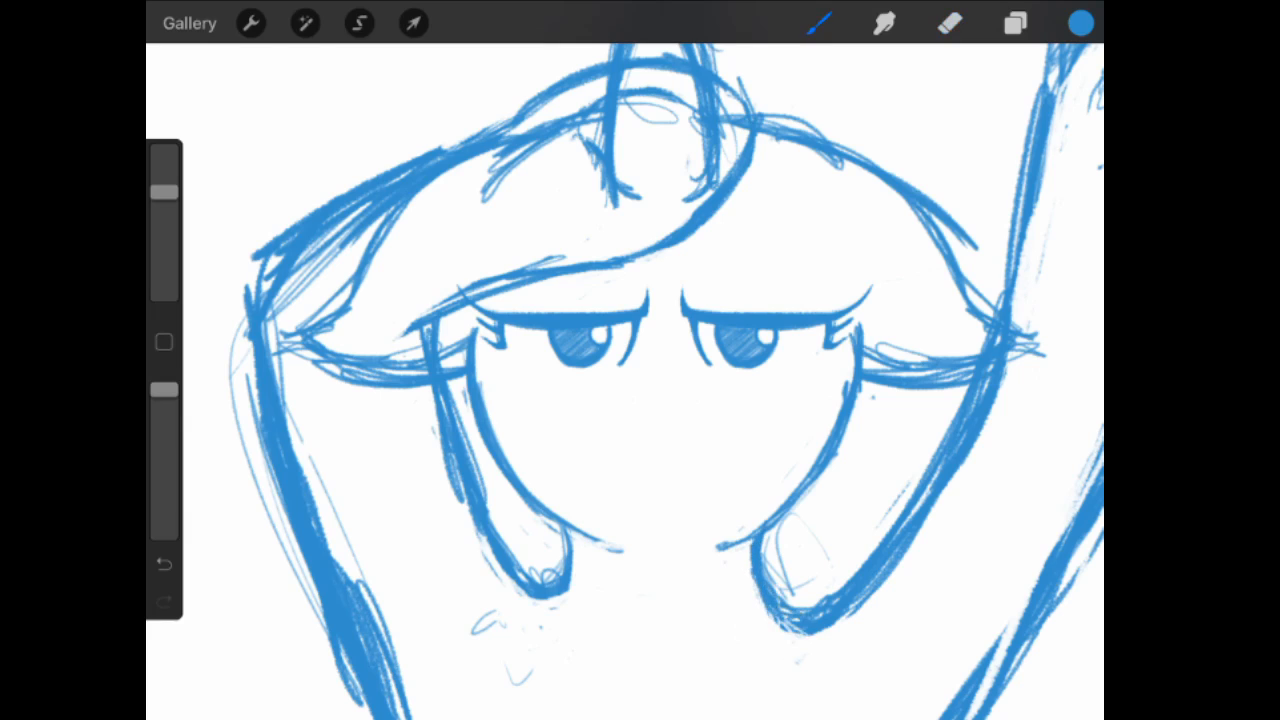
pyautogui.click(1014, 23)
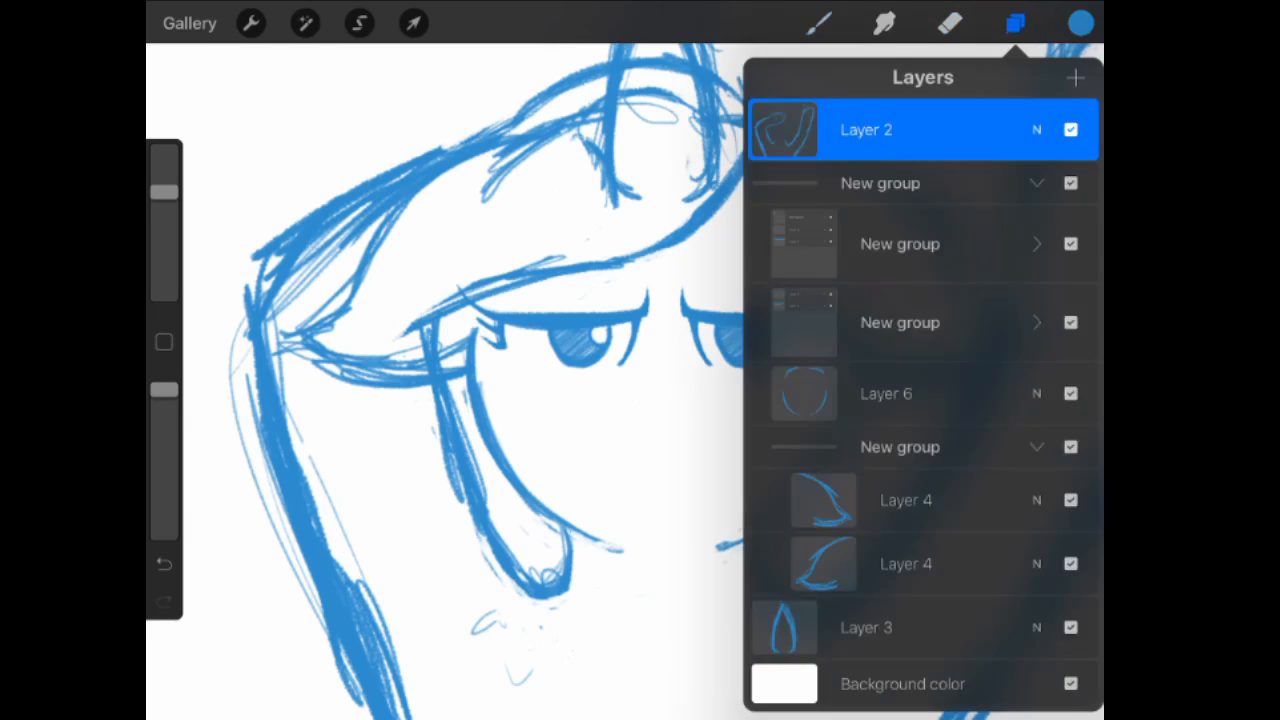
# Clear overlapping strokes on the head top and ear tips, then add a short nose stroke.
pyautogui.click(1015, 23)
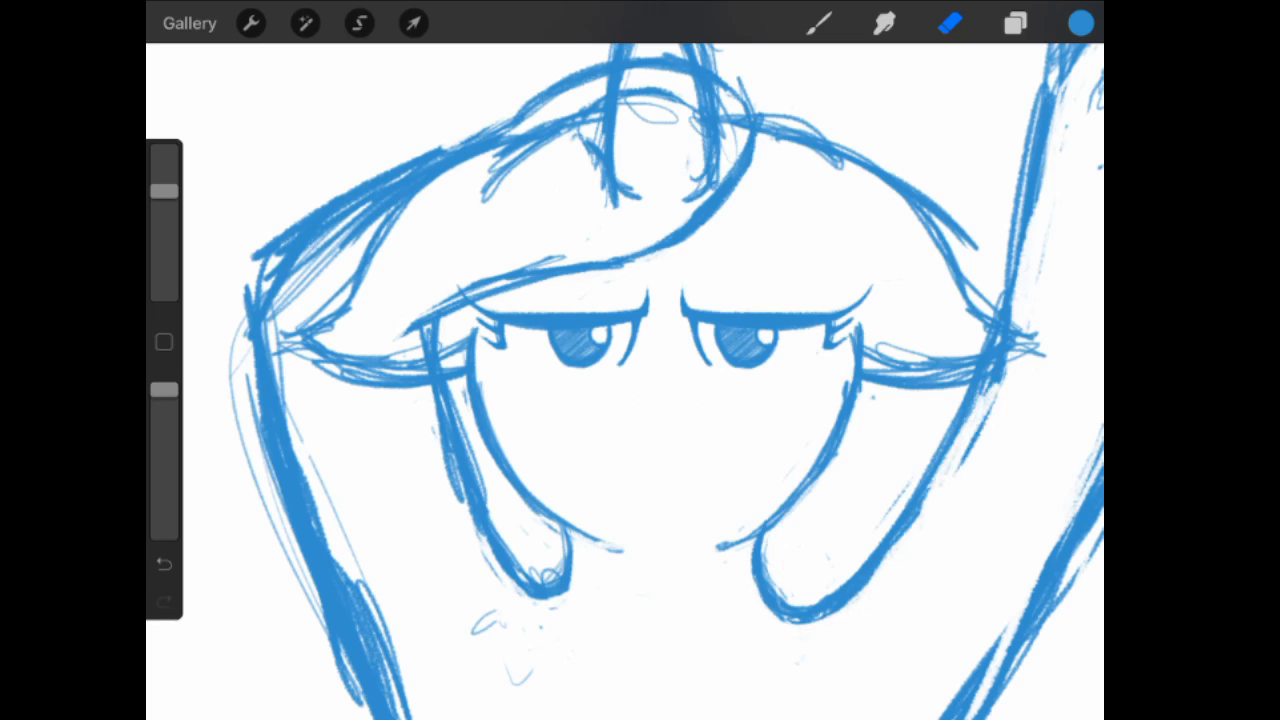
pyautogui.click(1015, 23)
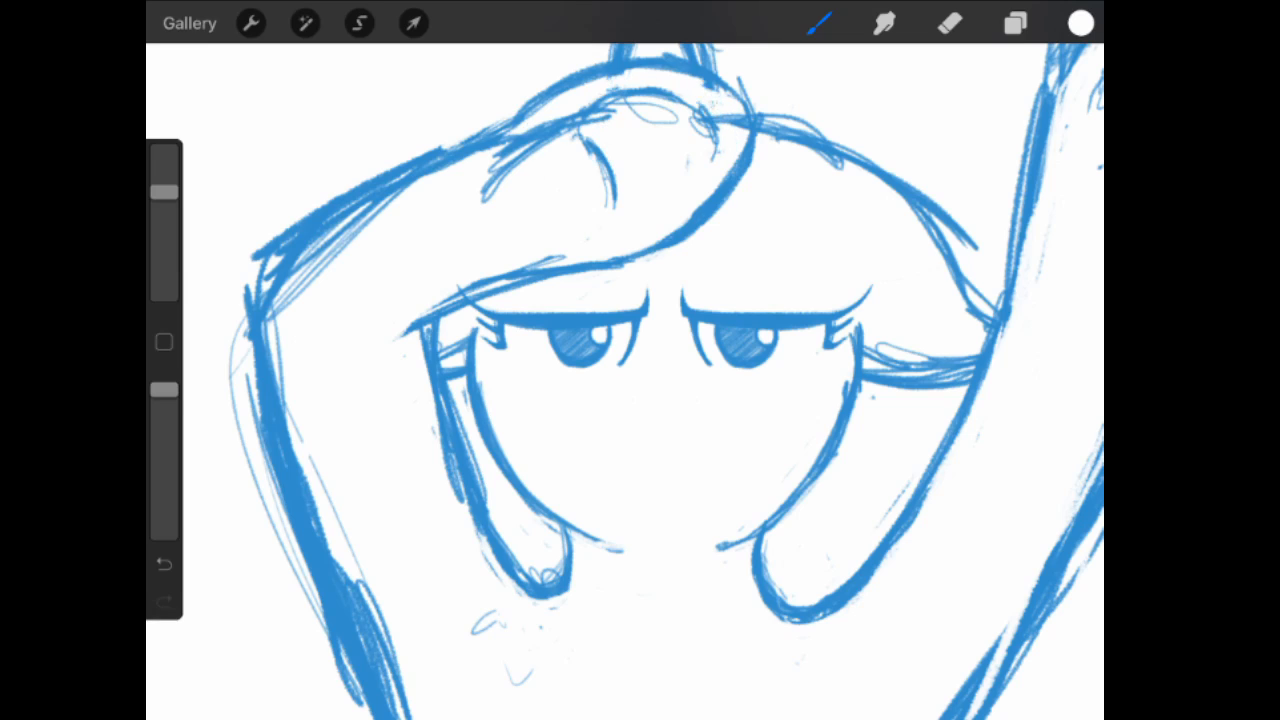
pyautogui.click(1014, 23)
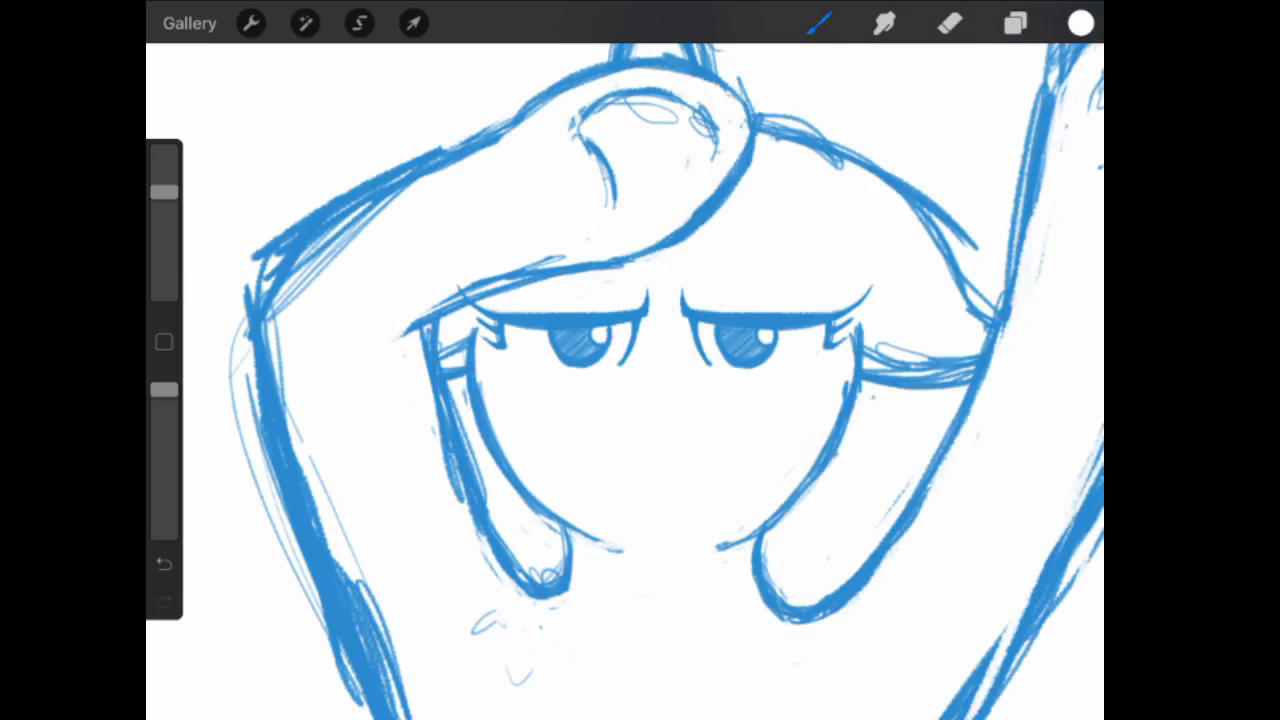
pyautogui.click(1014, 23)
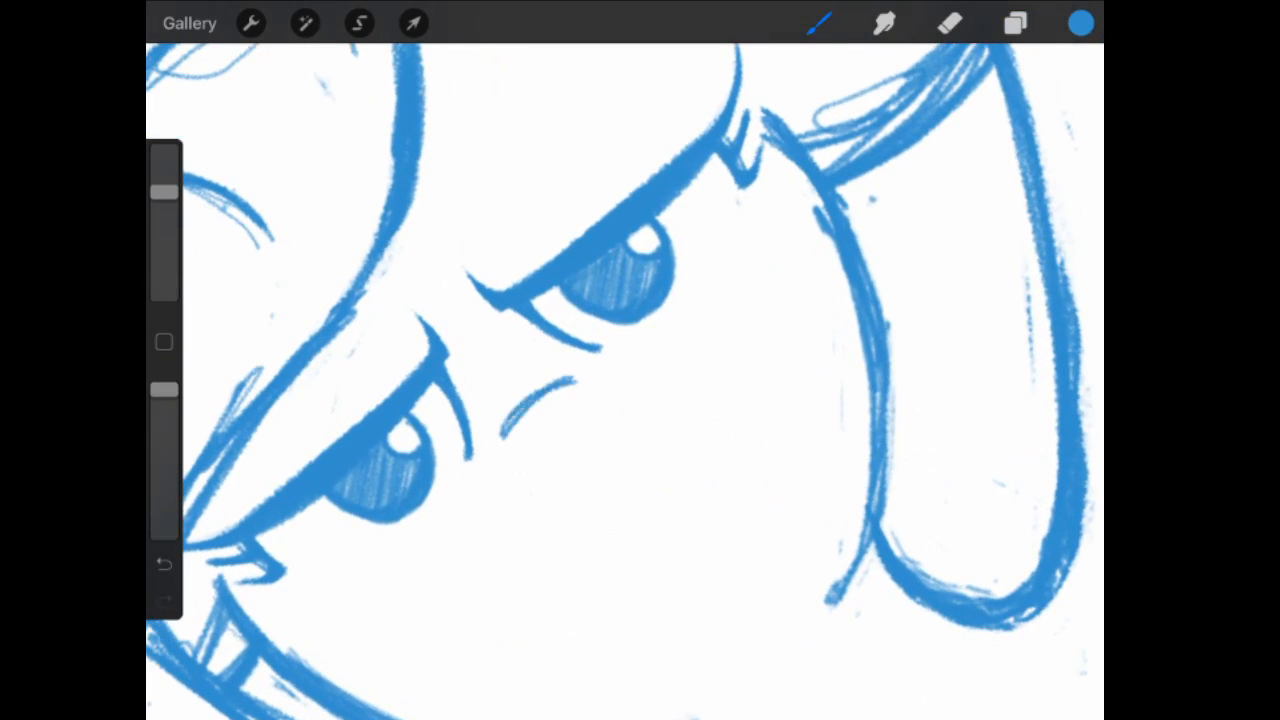
# Draw a frowning mouth below the nose, lasso it into place, and hide the hooves layer.
pyautogui.moveTo(460, 340); pyautogui.dragTo(500, 360)
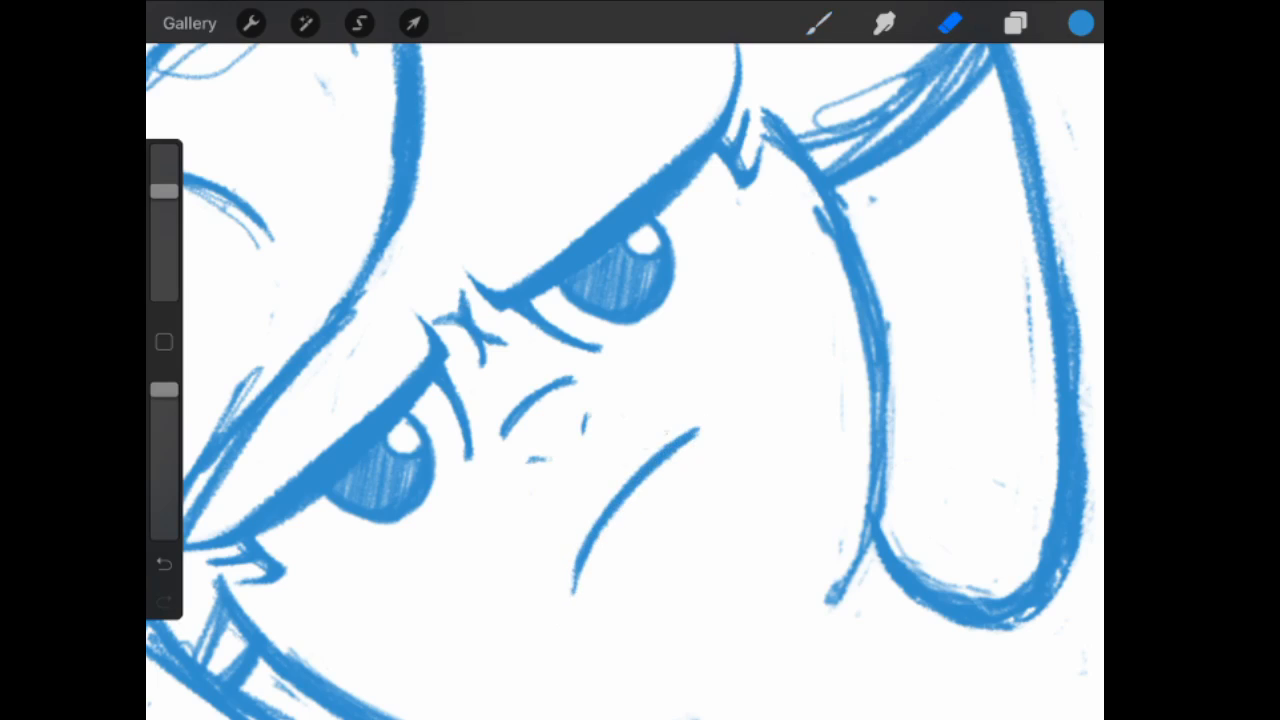
pyautogui.click(359, 23)
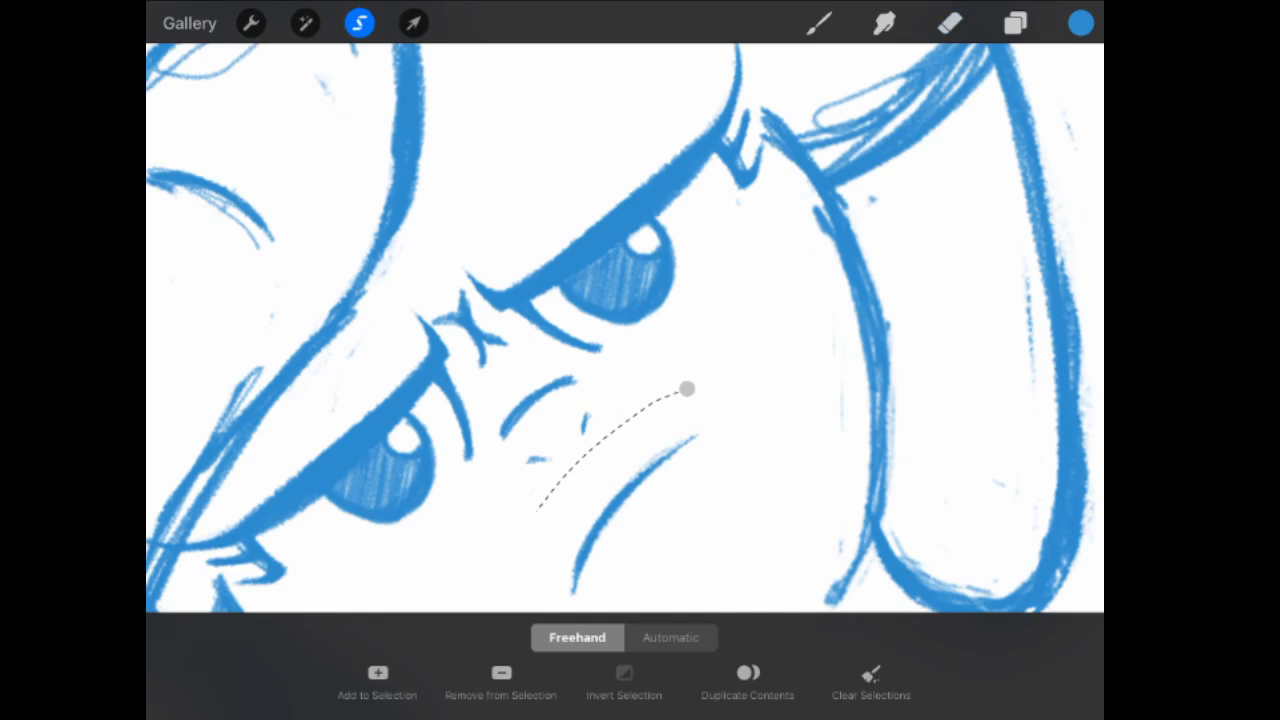
pyautogui.click(413, 23)
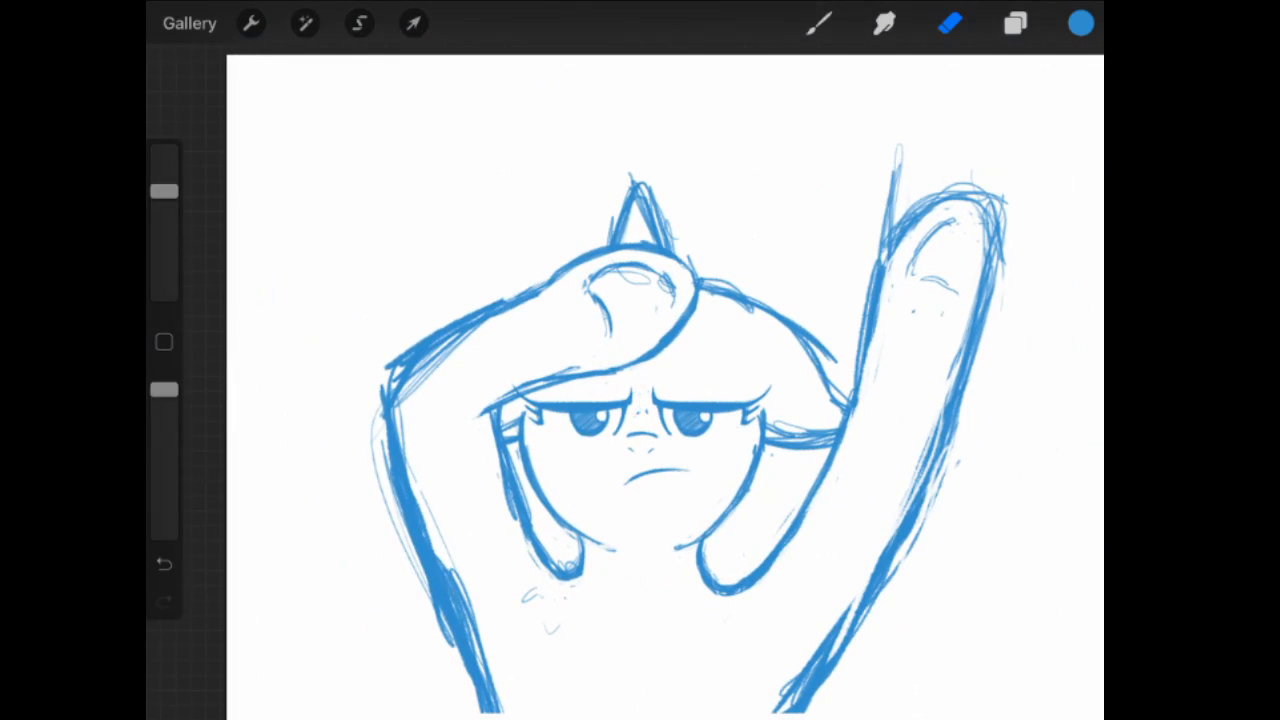
pyautogui.click(1015, 23)
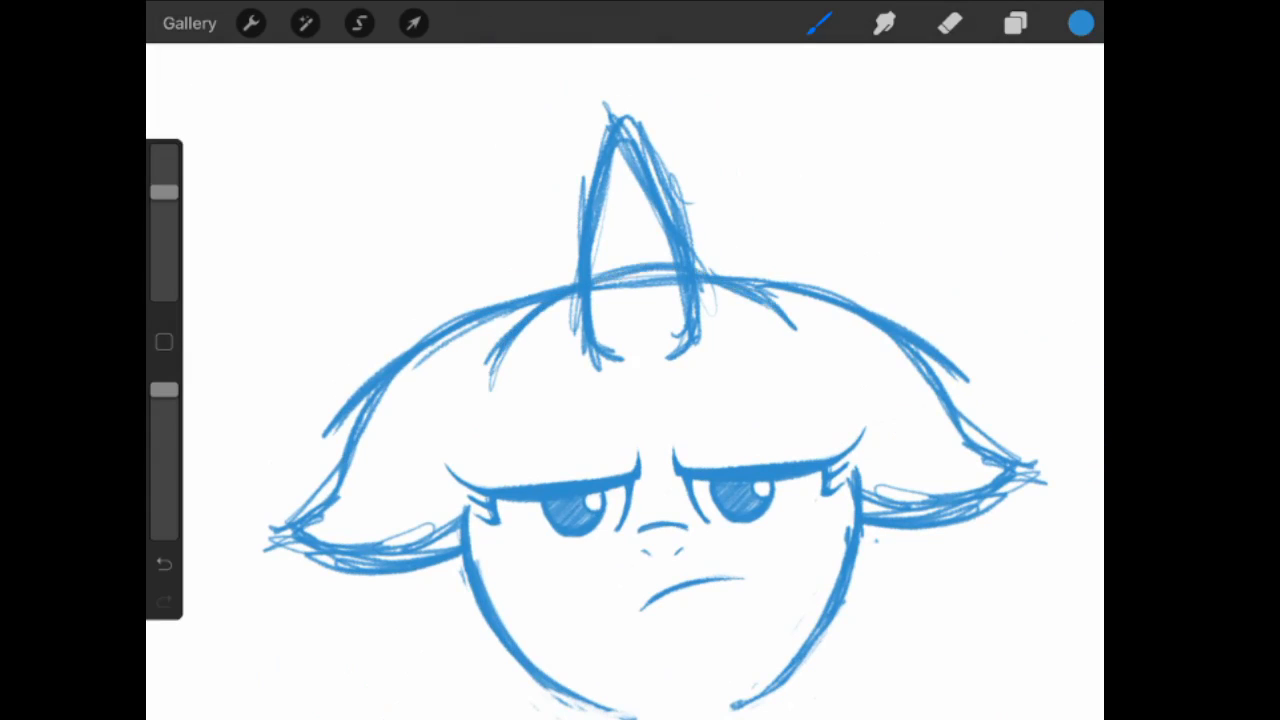
# Erase strokes, then raise the pointed tuft higher on the head with Freeform Transform.
pyautogui.click(949, 23)
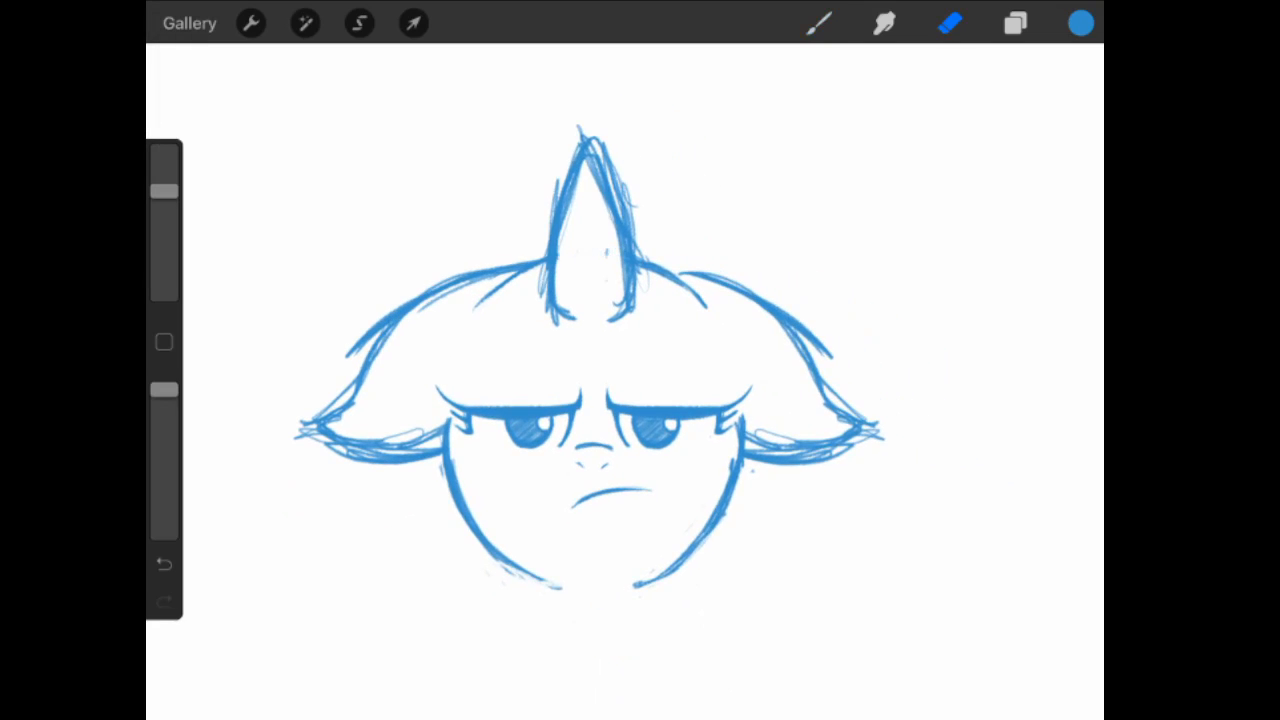
pyautogui.click(1015, 23)
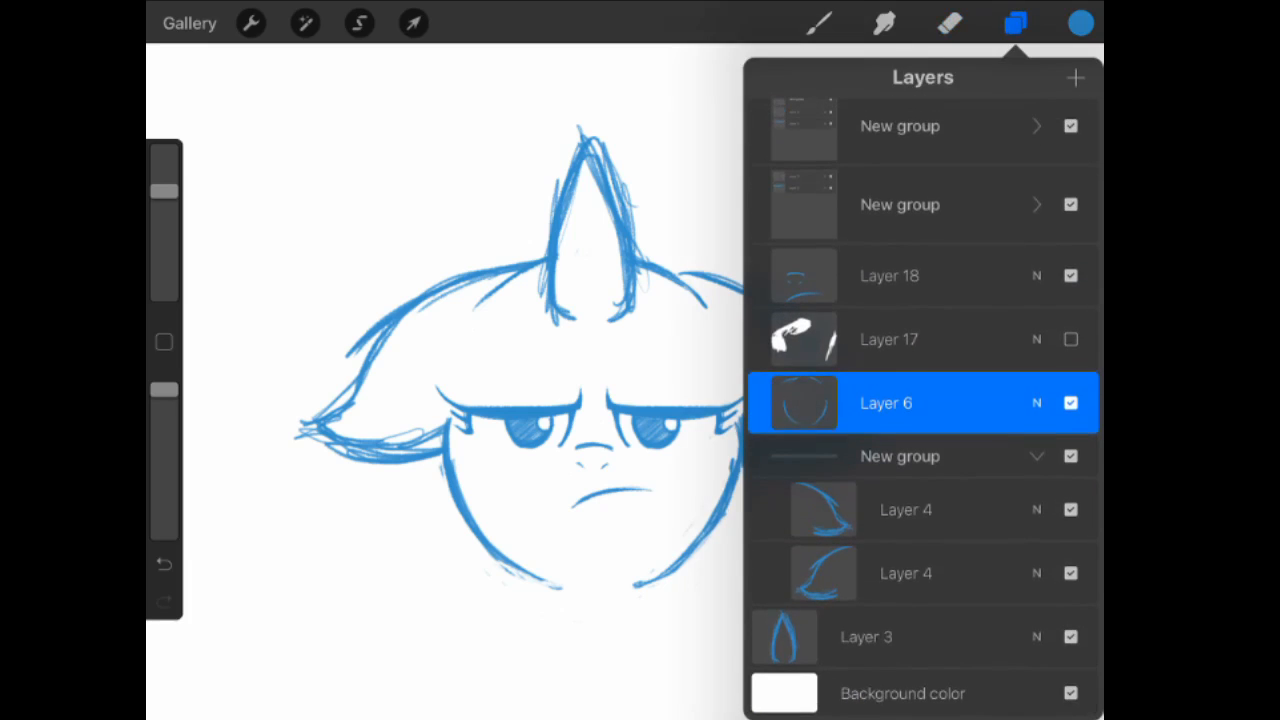
pyautogui.click(413, 23)
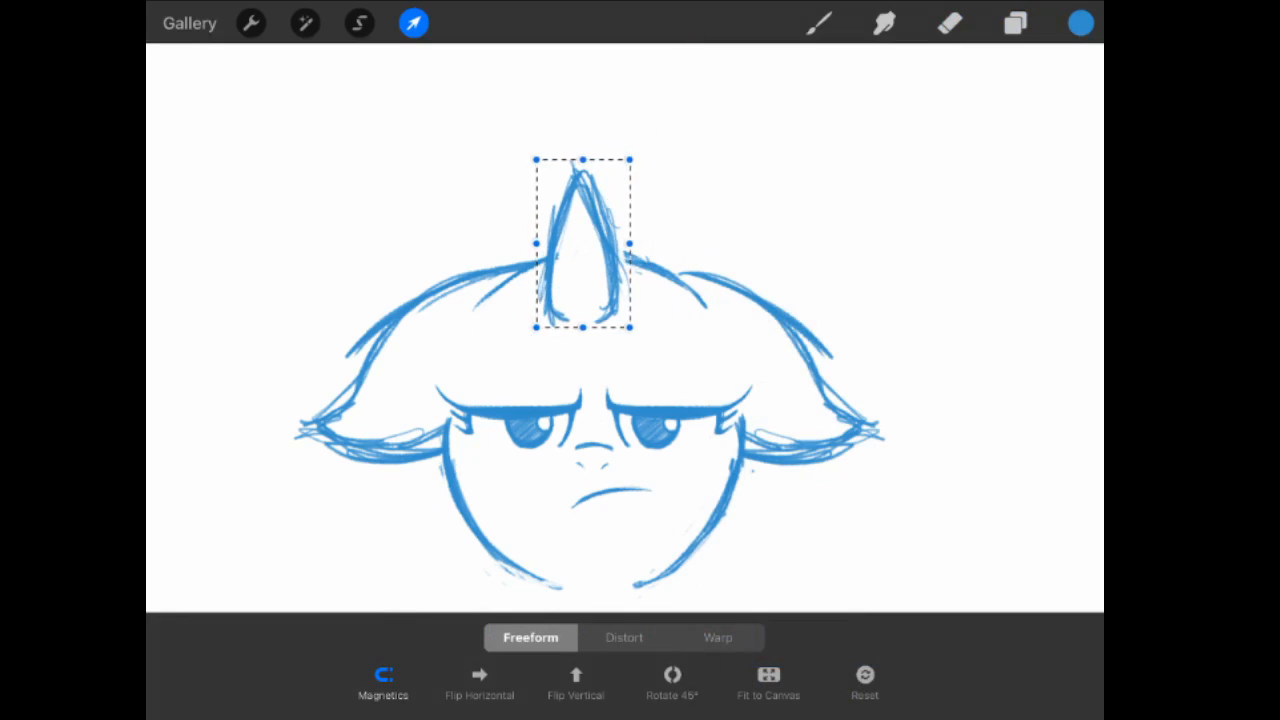
pyautogui.moveTo(583, 161); pyautogui.dragTo(583, 124)
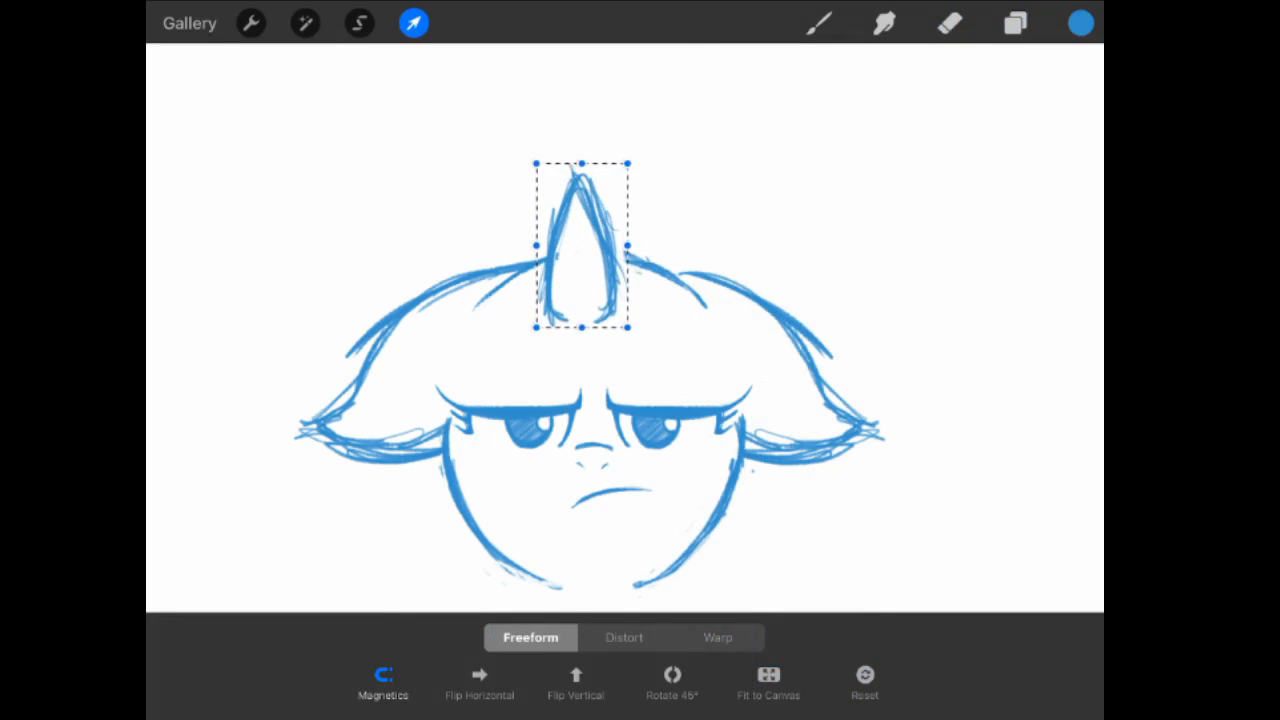
pyautogui.click(383, 683)
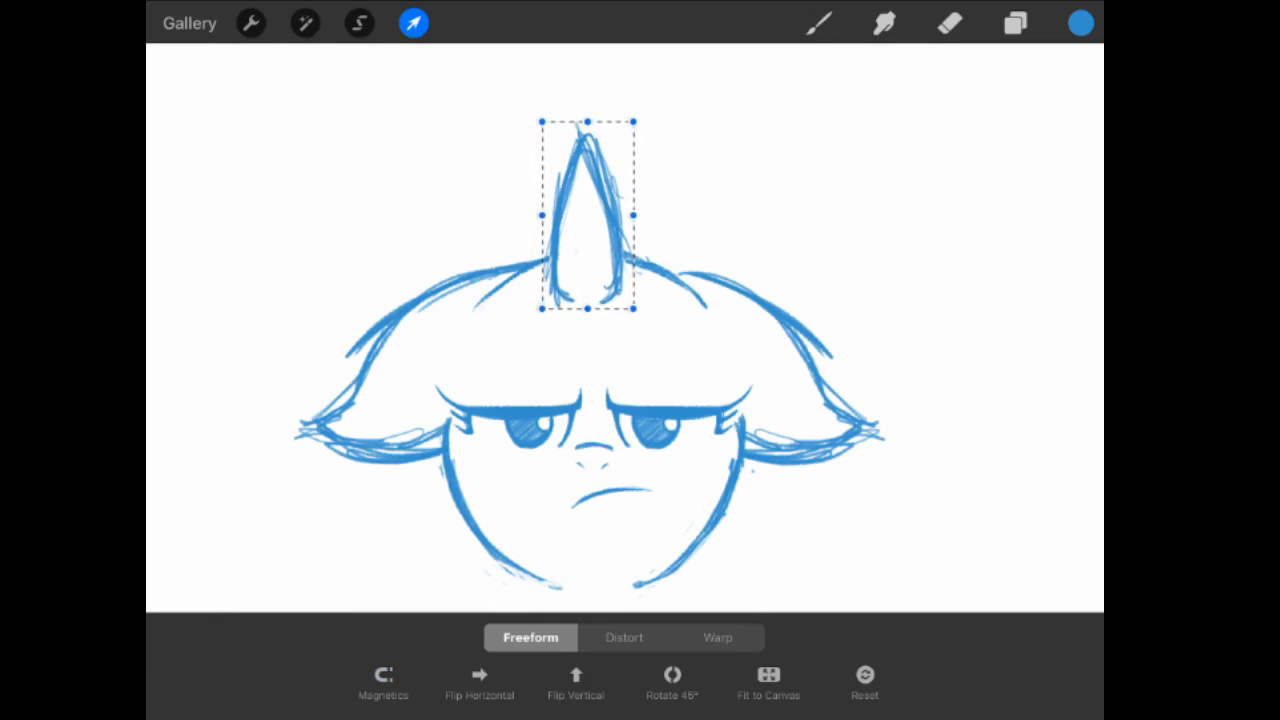
pyautogui.click(413, 23)
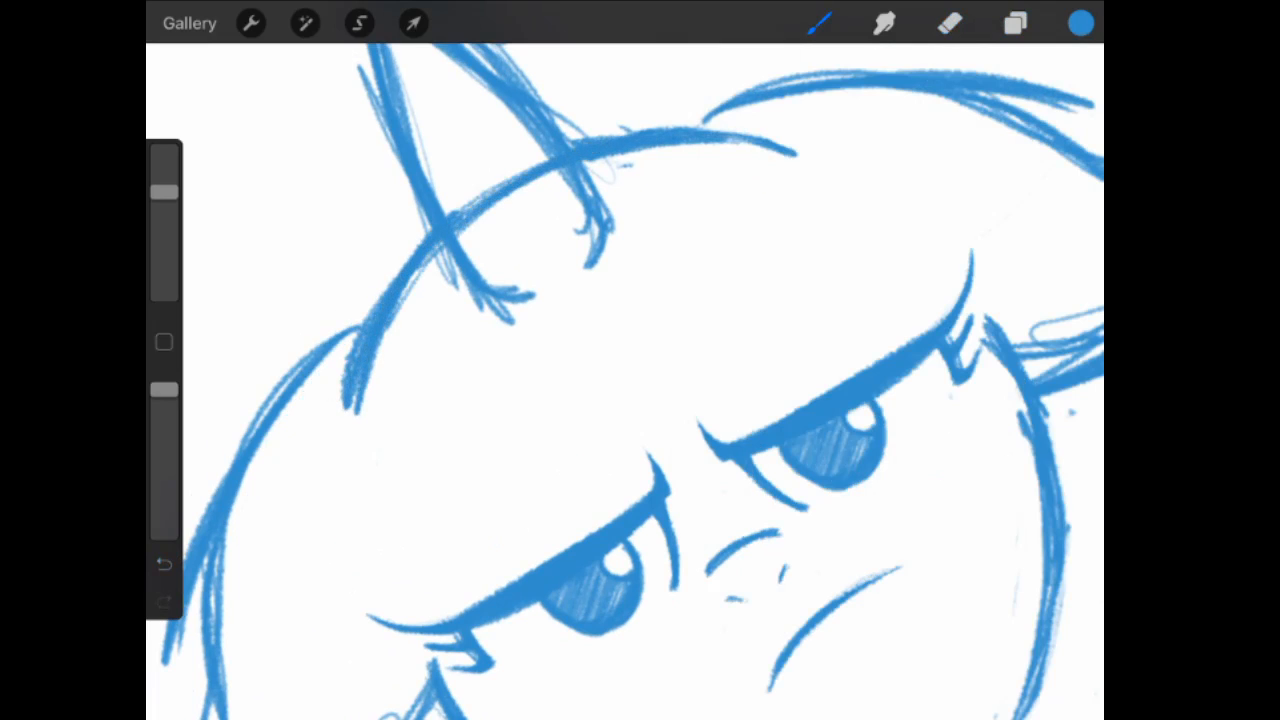
# Erase the head outline running through the tuft's base.
pyautogui.click(948, 23)
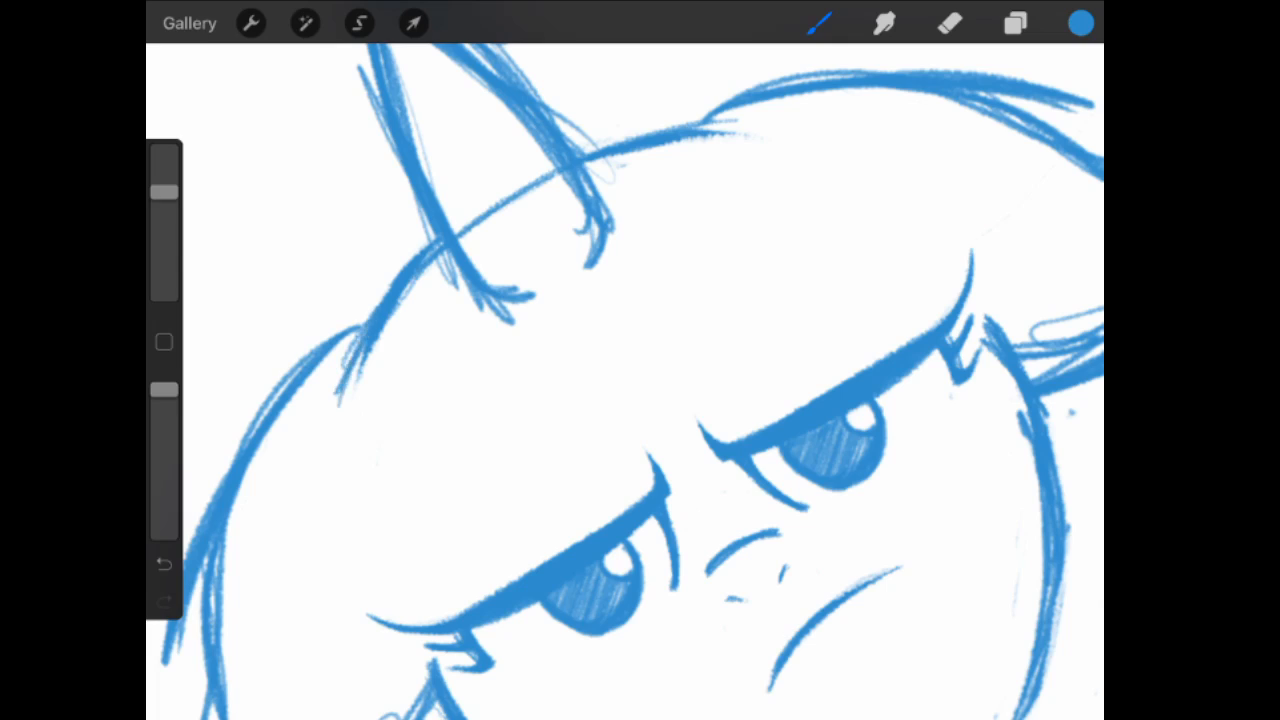
pyautogui.click(949, 23)
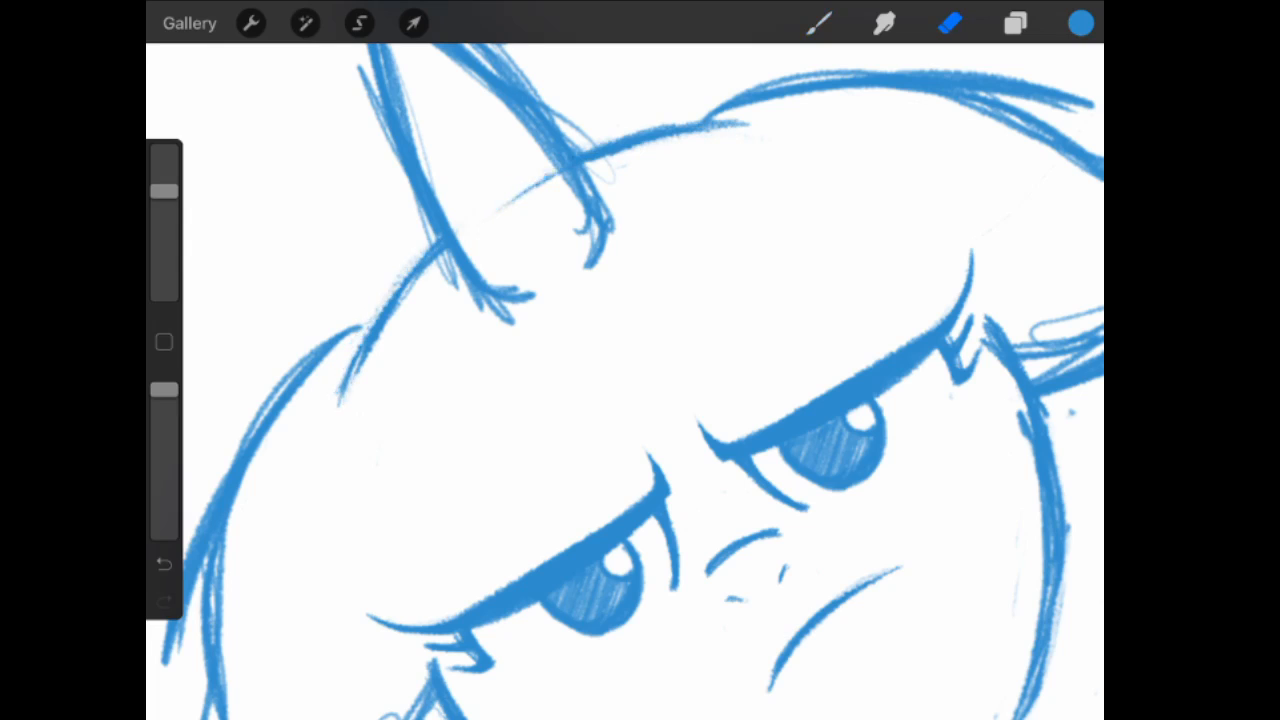
pyautogui.click(413, 23)
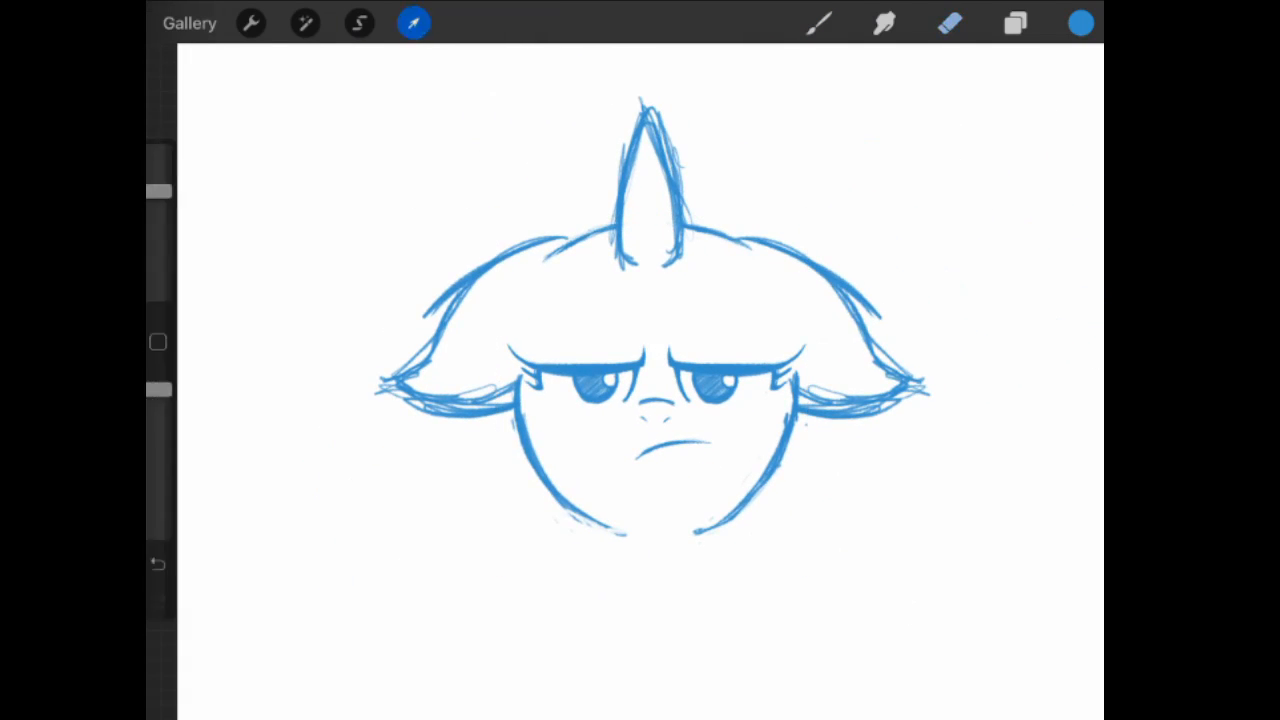
# Lasso the top of the head, shift it slightly right and lower it.
pyautogui.click(359, 23)
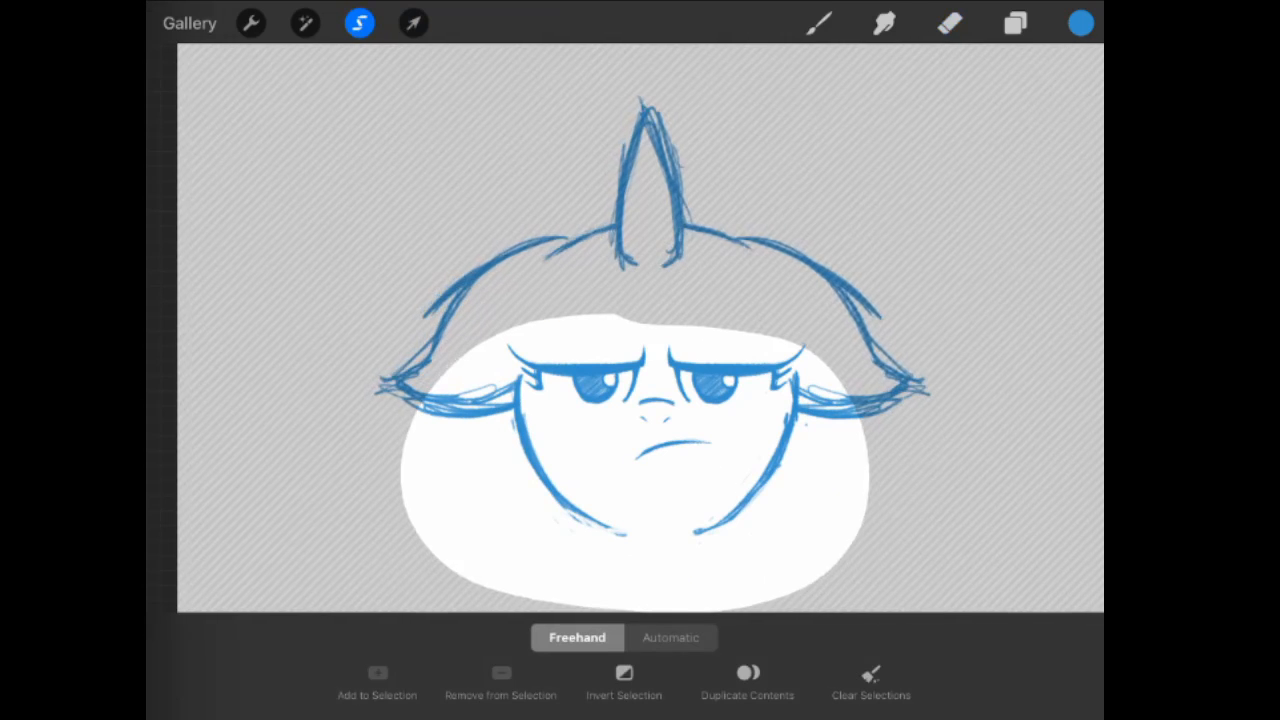
pyautogui.click(413, 23)
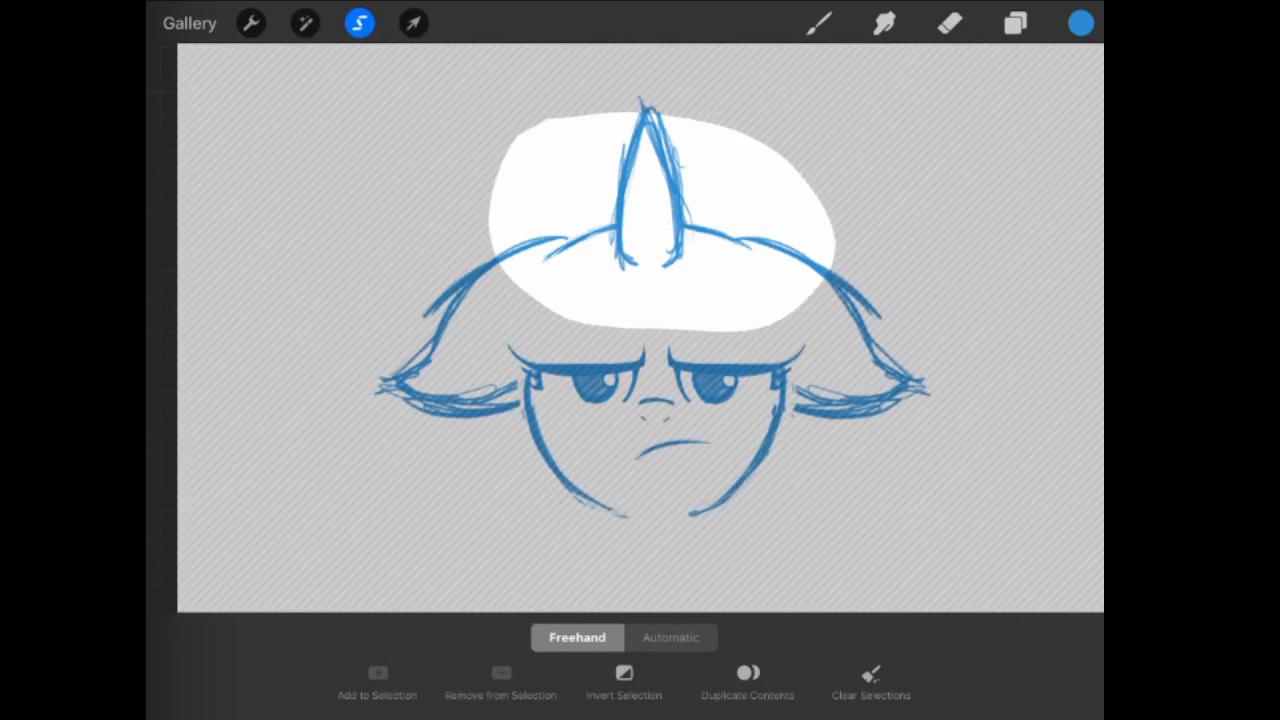
pyautogui.click(413, 23)
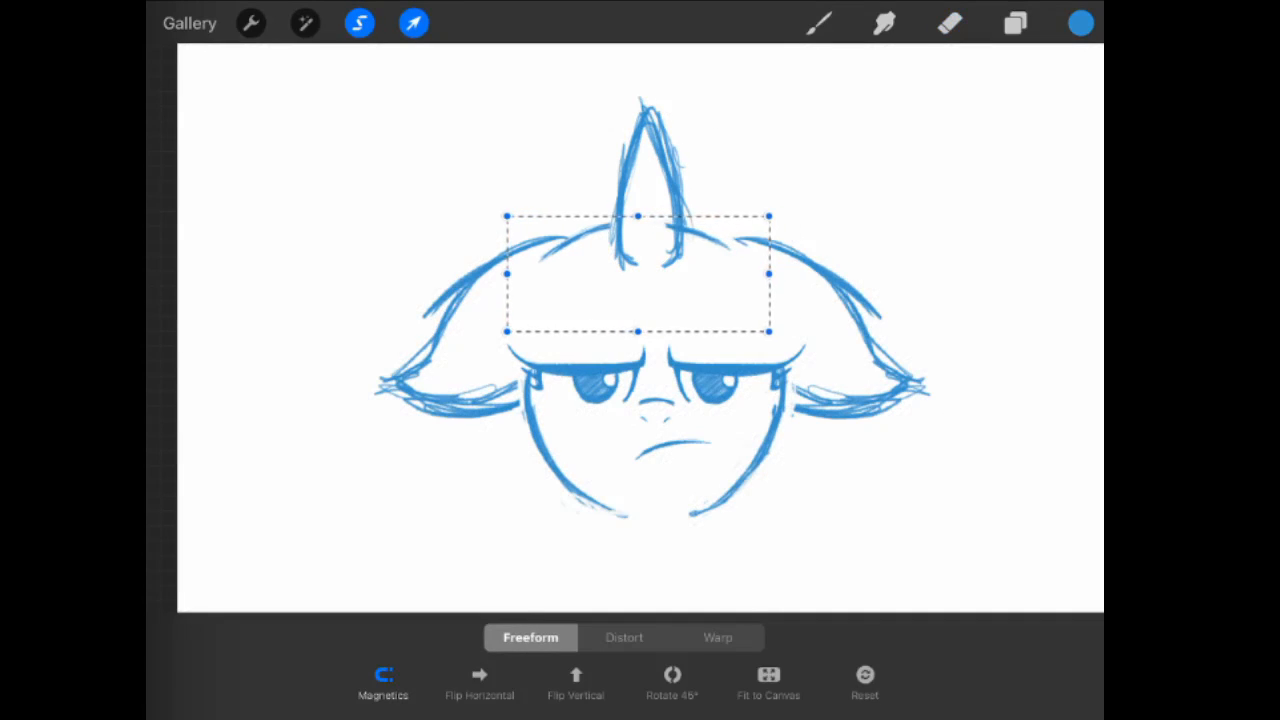
pyautogui.moveTo(637, 273); pyautogui.dragTo(645, 268)
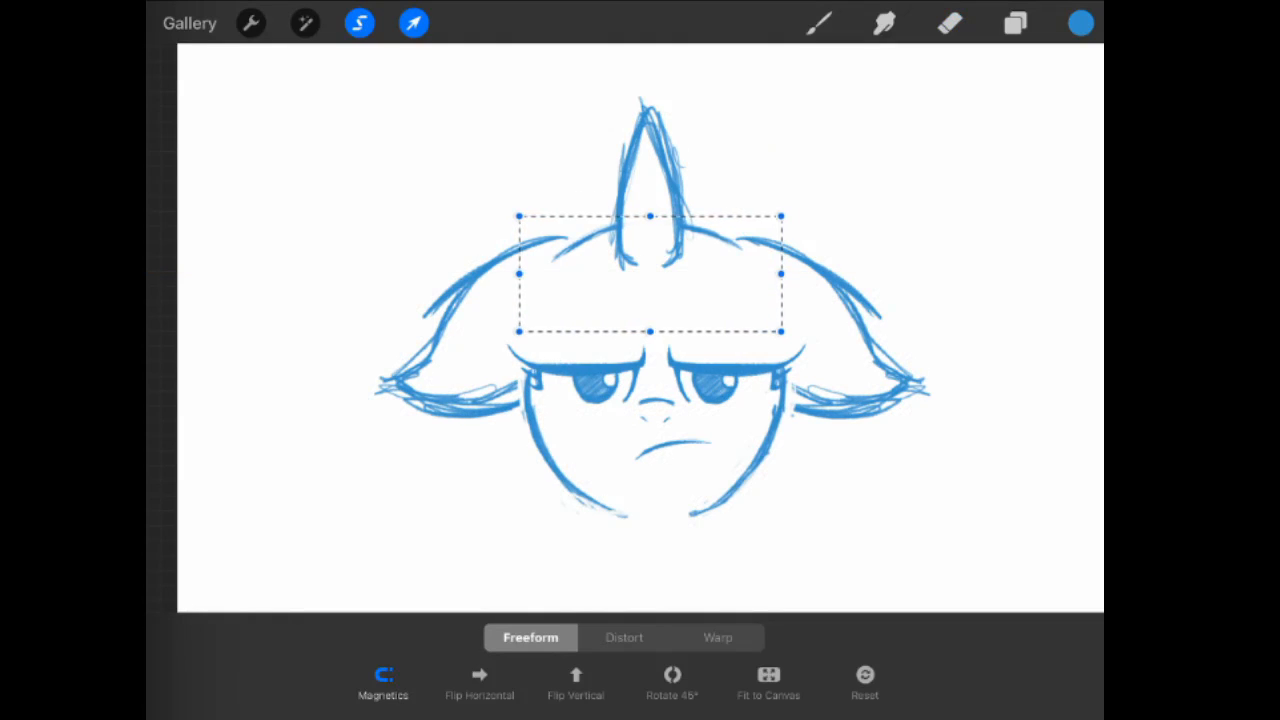
pyautogui.moveTo(649, 272); pyautogui.dragTo(649, 287)
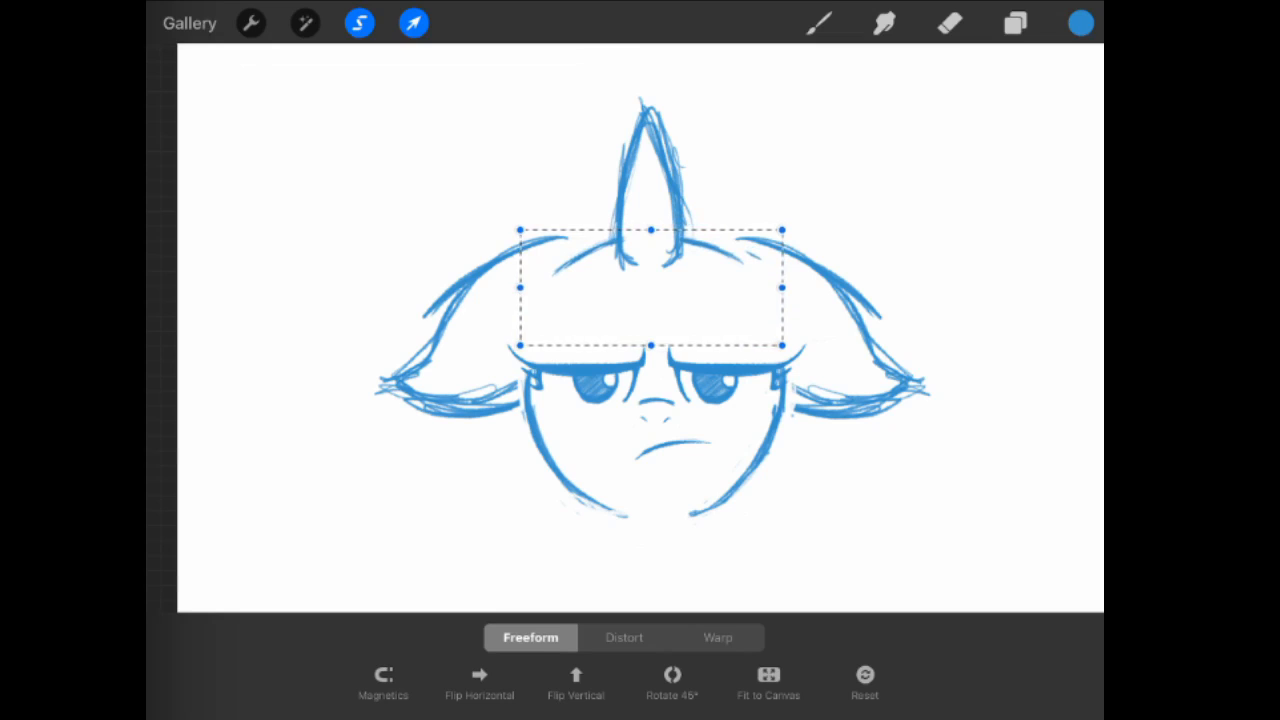
# Narrow the floppy ears, nudge the tuft slightly right, and regroup it with the face.
pyautogui.click(1014, 23)
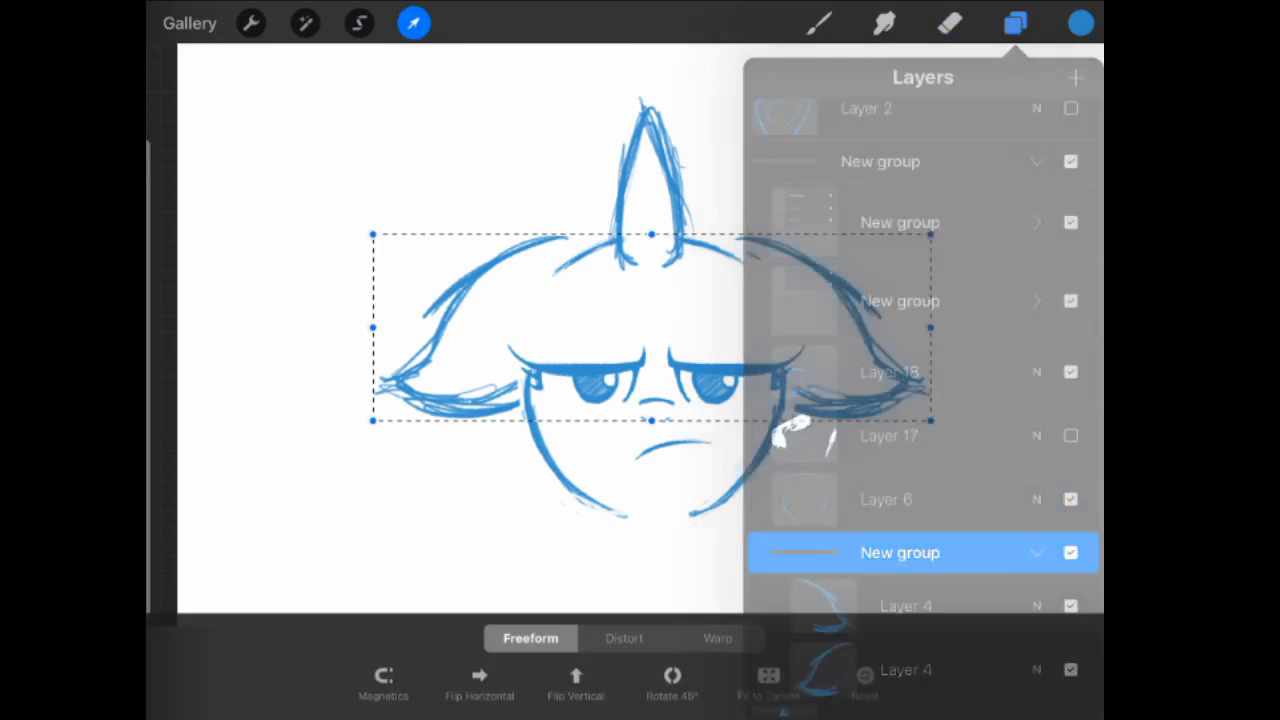
pyautogui.click(1014, 23)
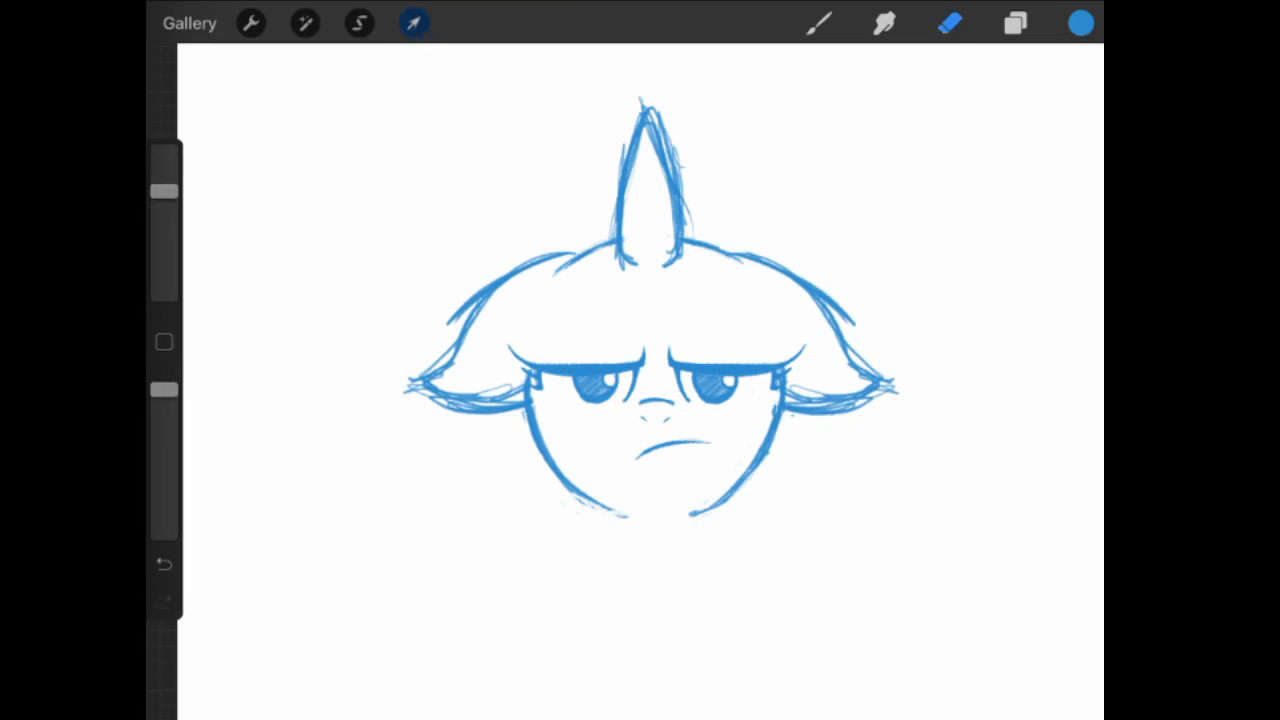
pyautogui.click(1014, 23)
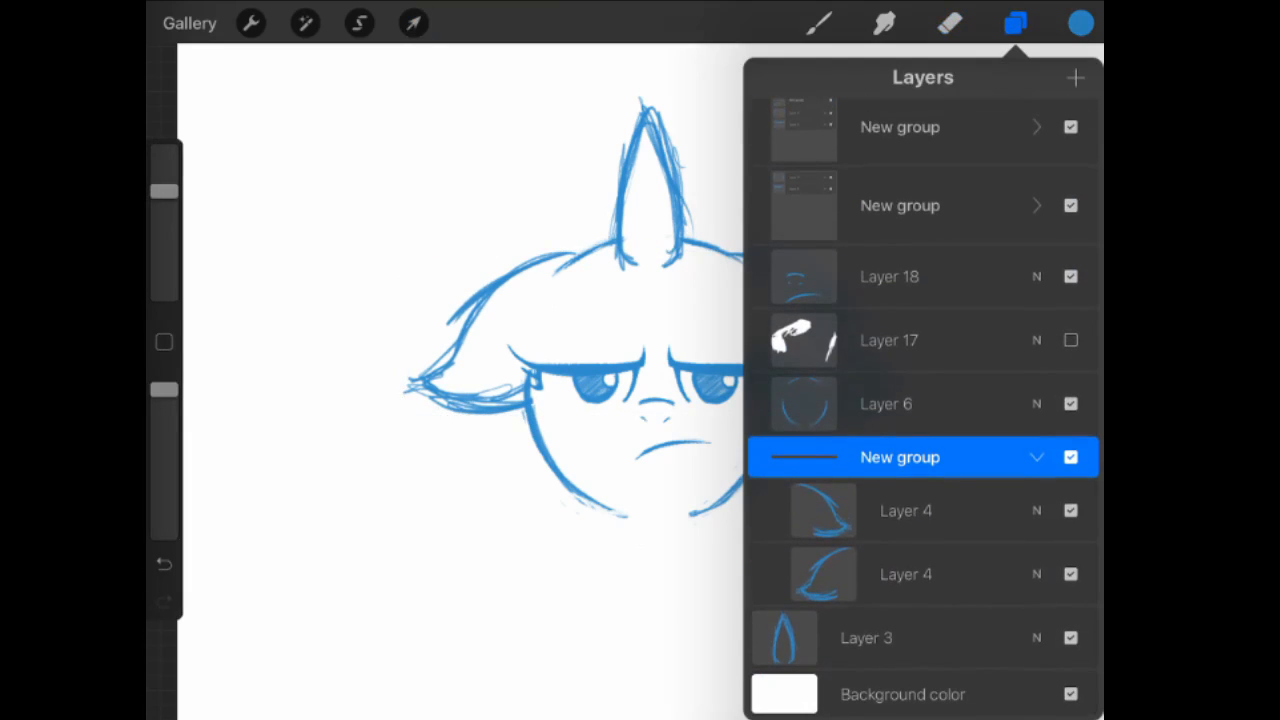
pyautogui.click(413, 23)
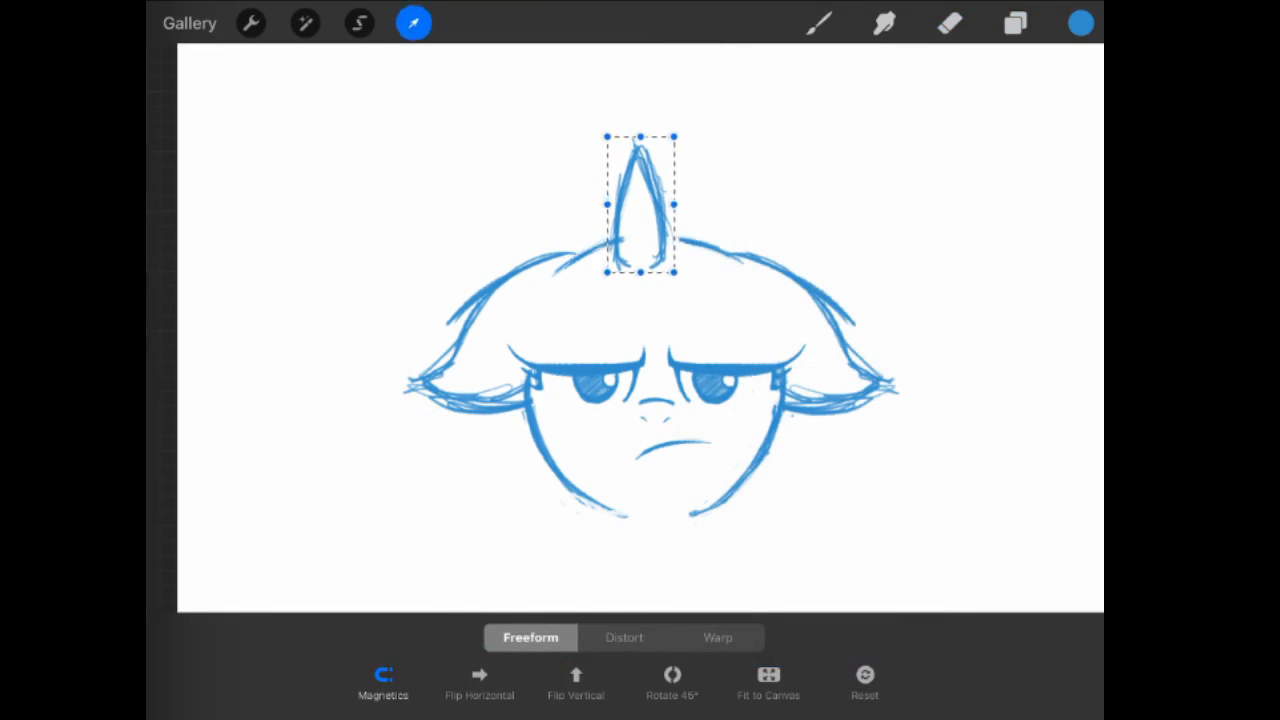
pyautogui.click(383, 683)
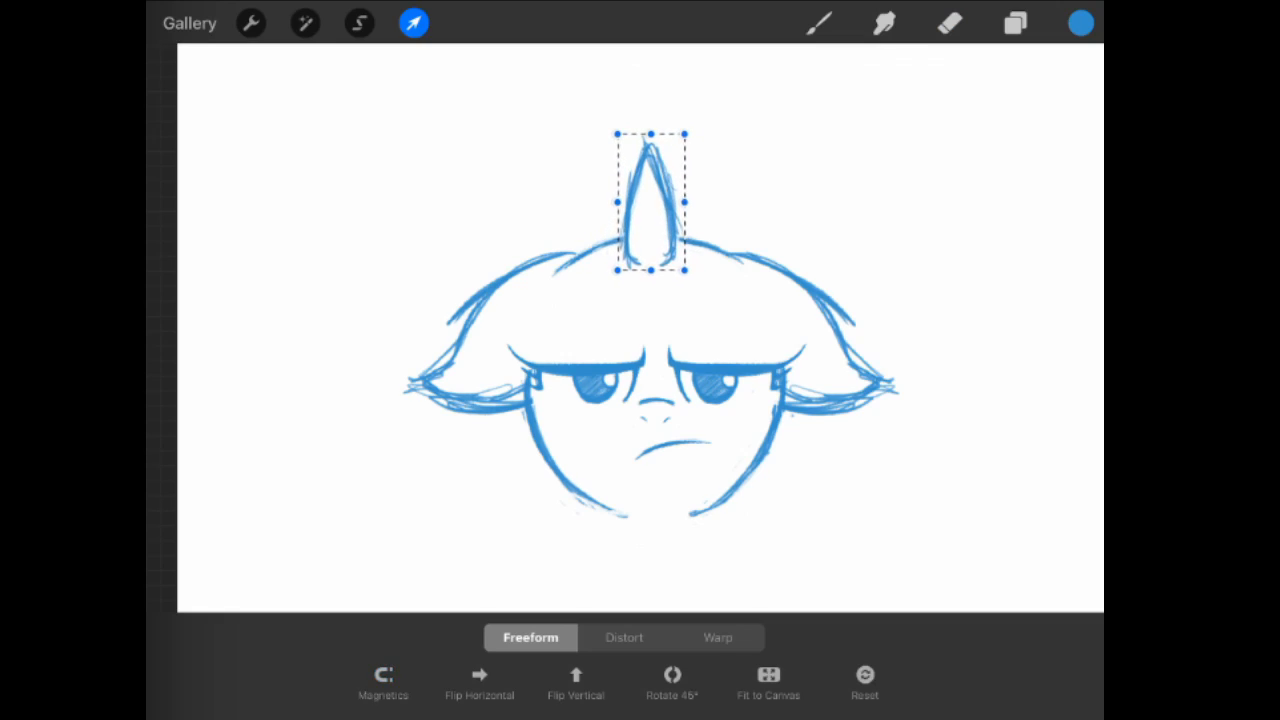
pyautogui.click(1014, 23)
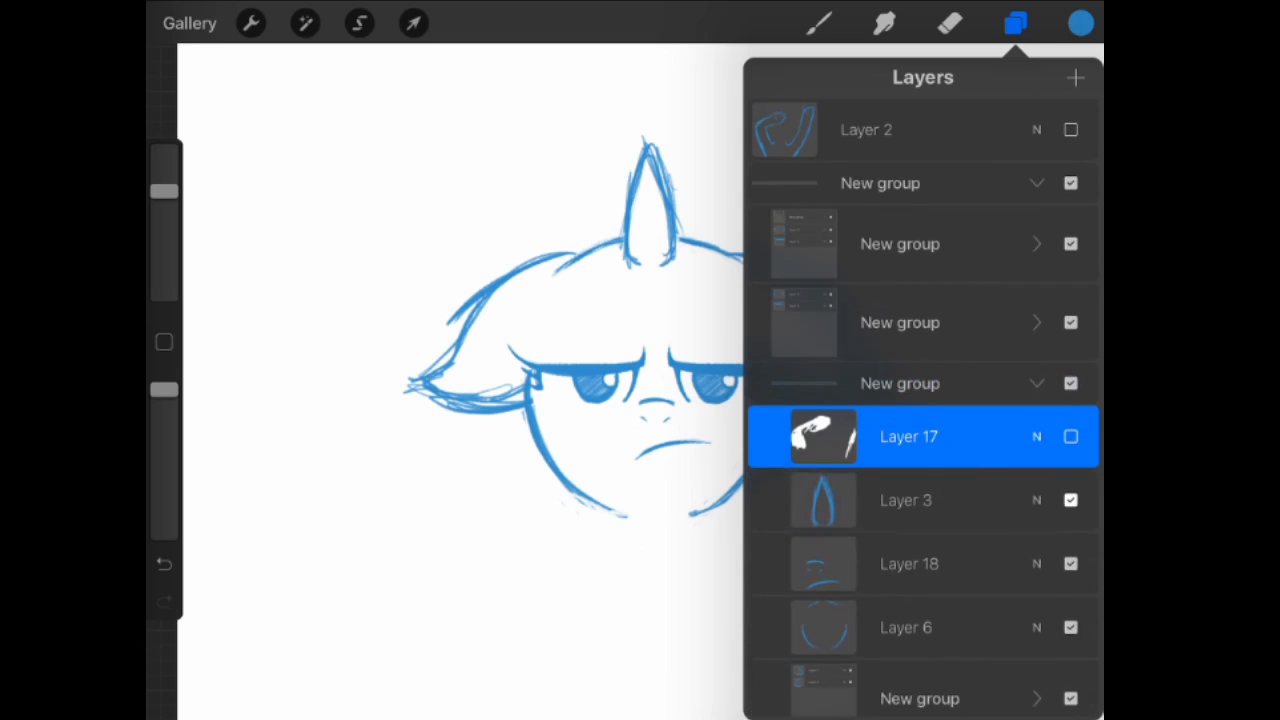
# Sketch loose light-blue mane strands over the head and cheek, plus a long flowing tail.
pyautogui.click(1014, 23)
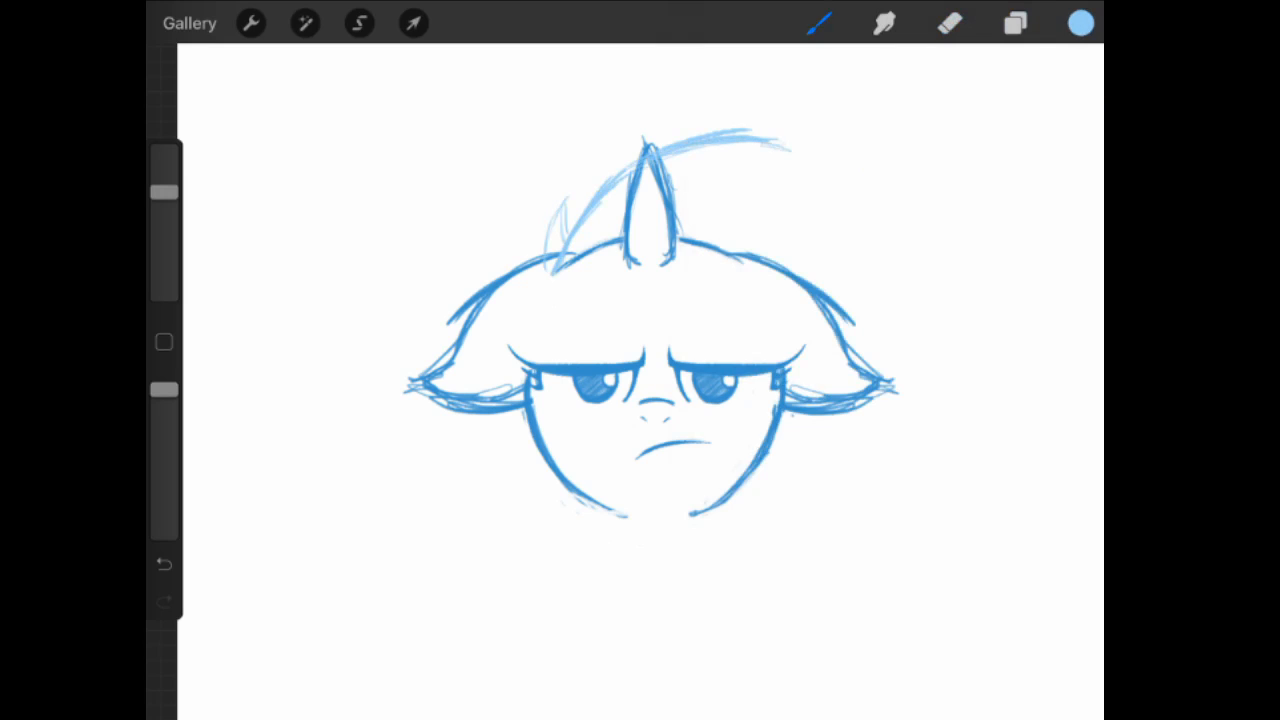
pyautogui.moveTo(760, 150); pyautogui.dragTo(910, 300)
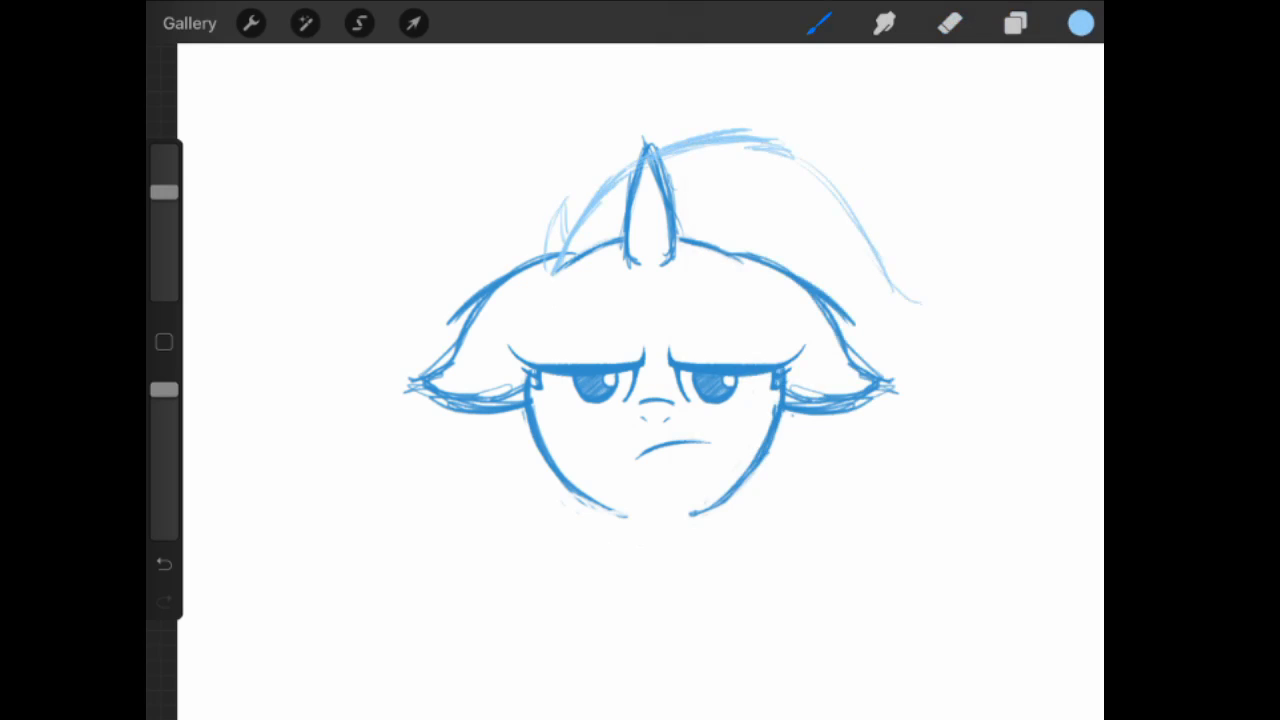
pyautogui.moveTo(880, 290); pyautogui.dragTo(900, 460)
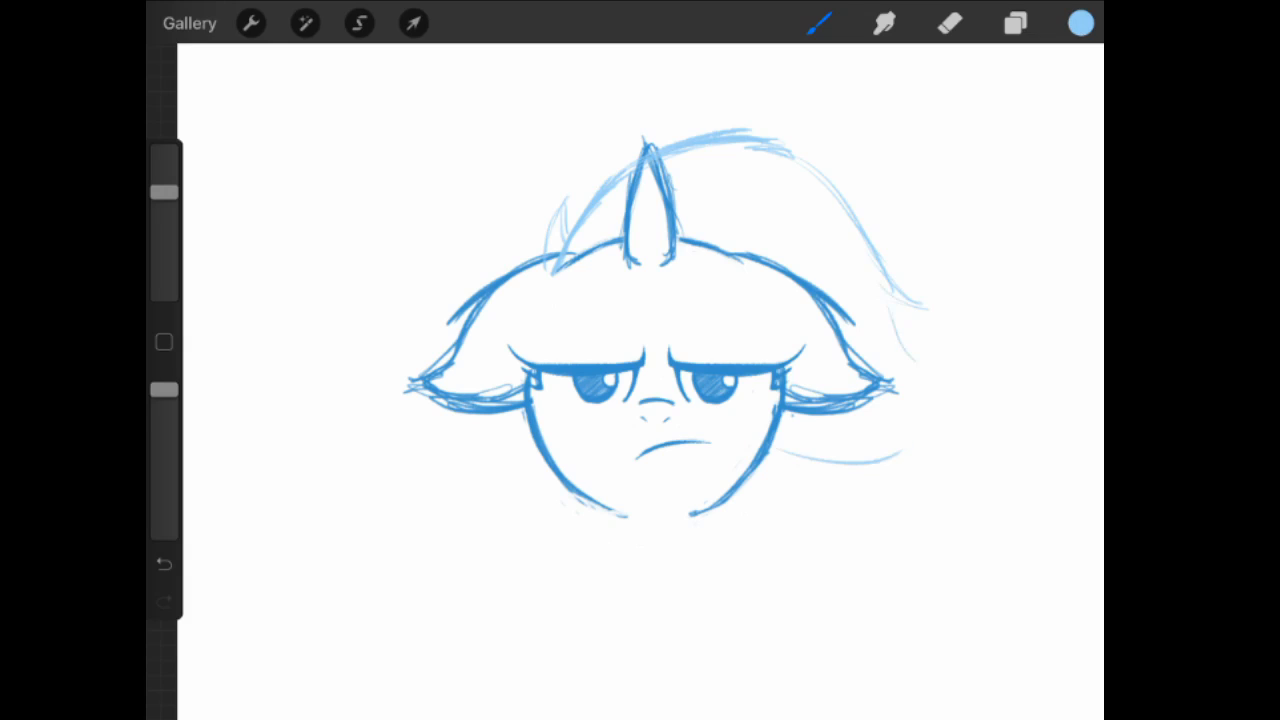
pyautogui.moveTo(910, 320); pyautogui.dragTo(930, 460)
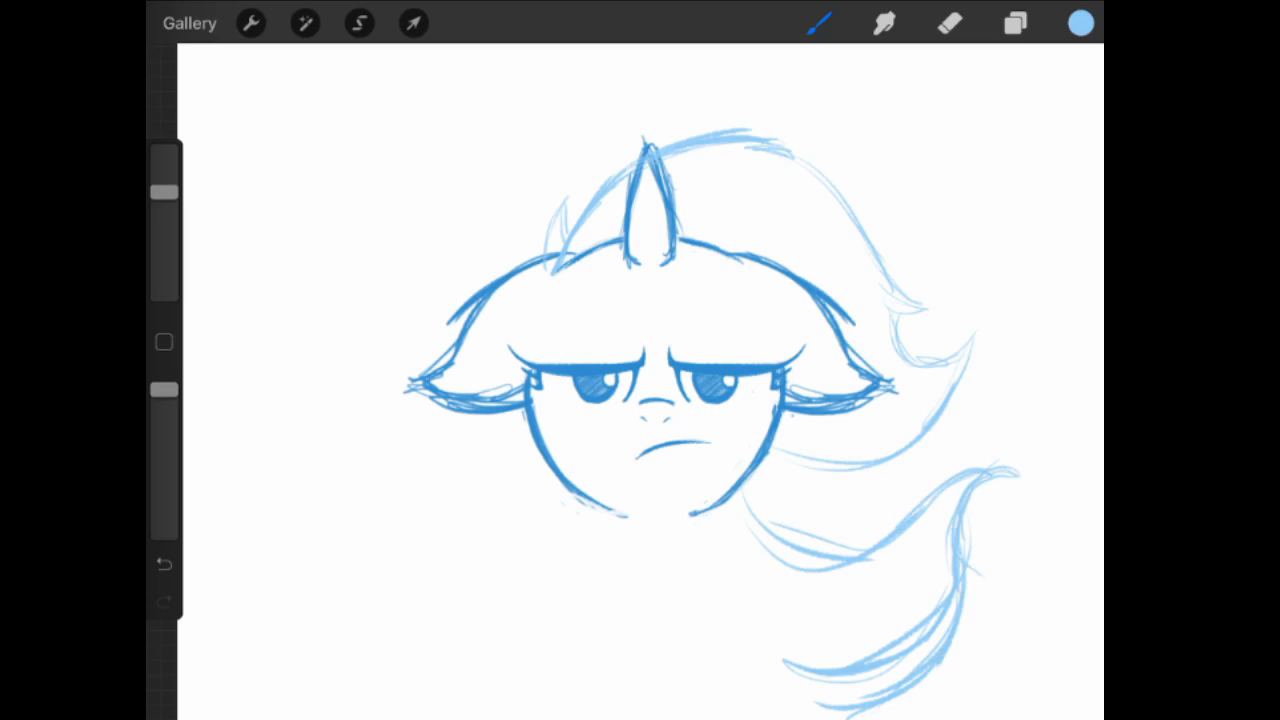
pyautogui.moveTo(515, 420); pyautogui.dragTo(490, 530)
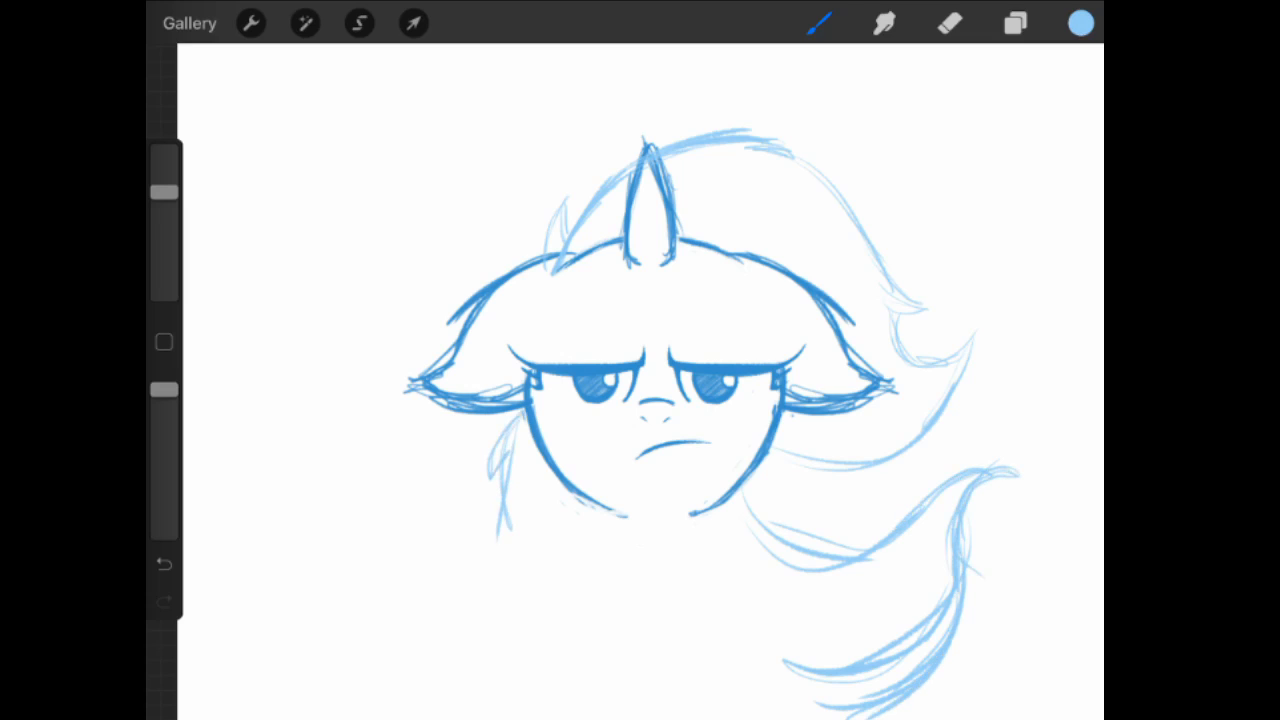
pyautogui.click(1014, 23)
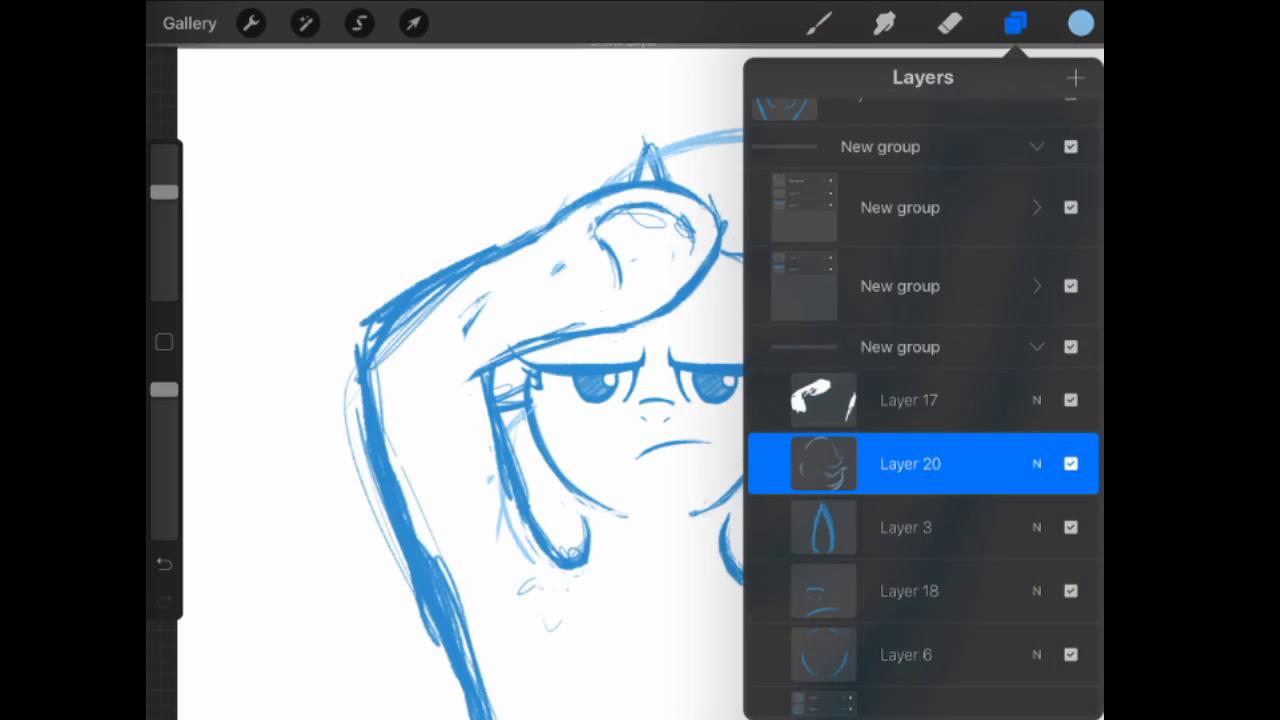
# Close the Layers panel and select the raised-leg sketch with Freeform transform.
pyautogui.click(818, 22)
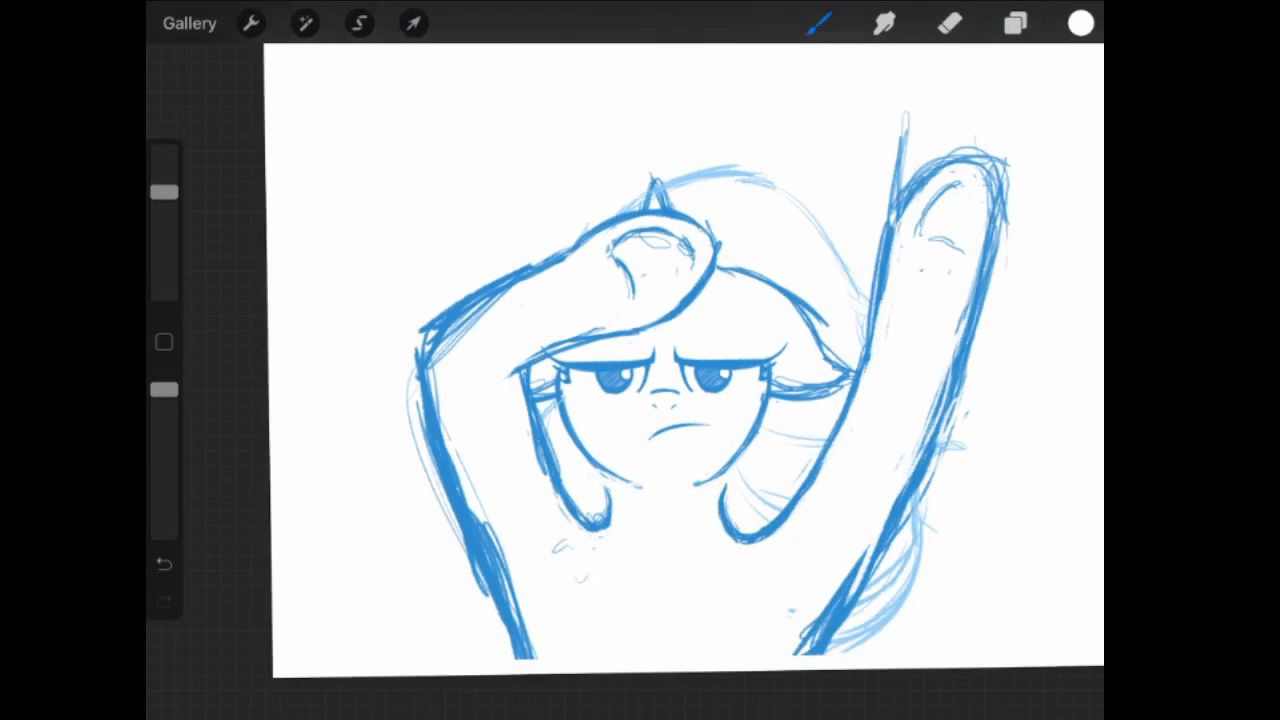
pyautogui.click(413, 23)
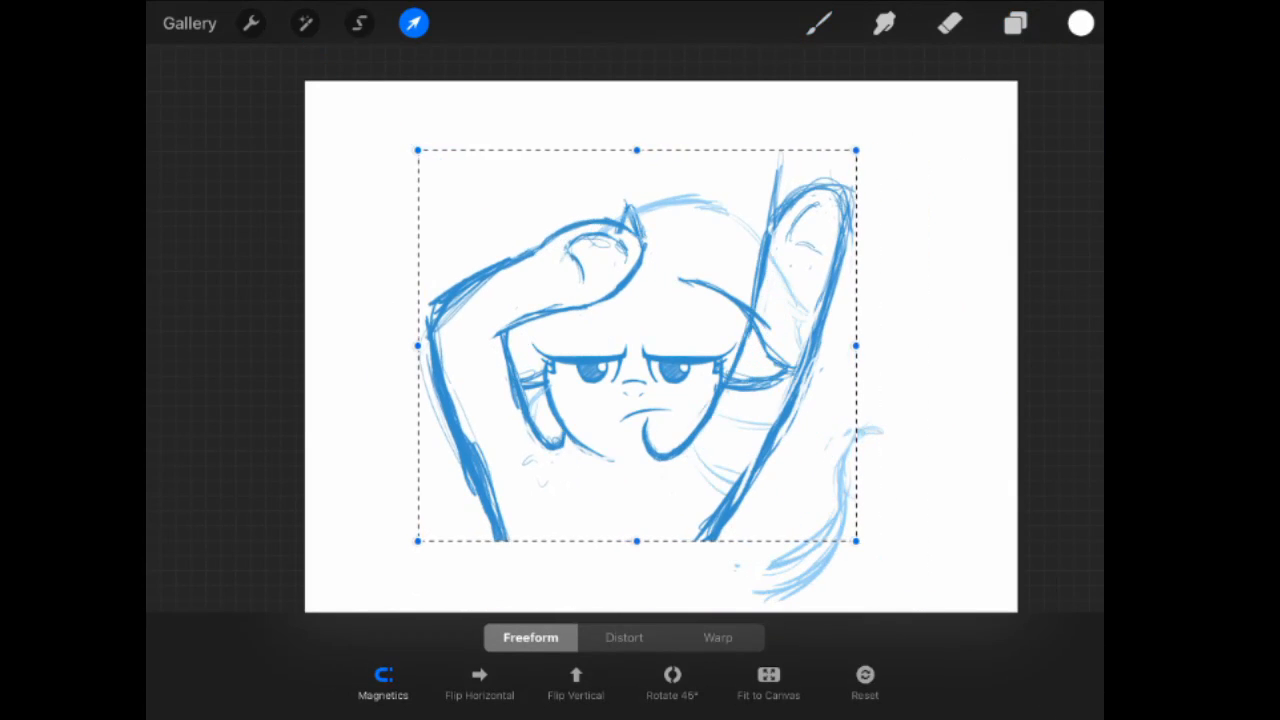
# Scale the pony figure down and shift it right, then commit the transform.
pyautogui.moveTo(637, 345); pyautogui.dragTo(667, 378)
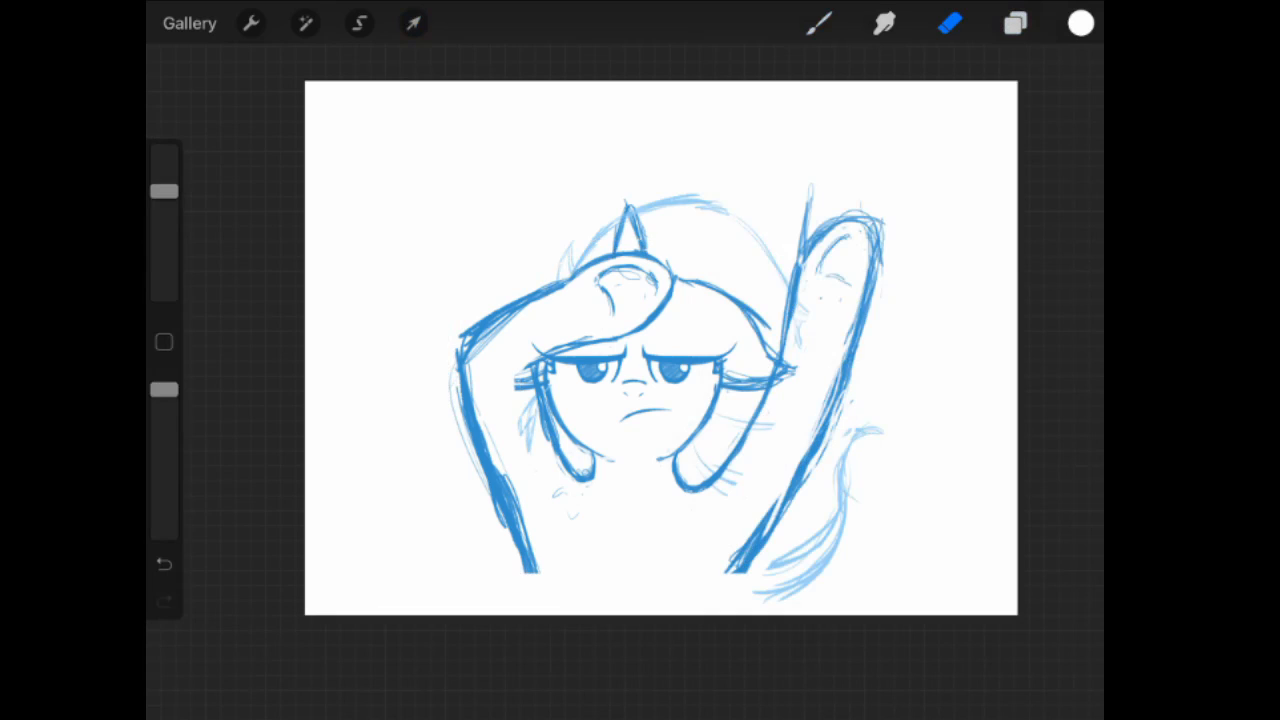
pyautogui.click(818, 23)
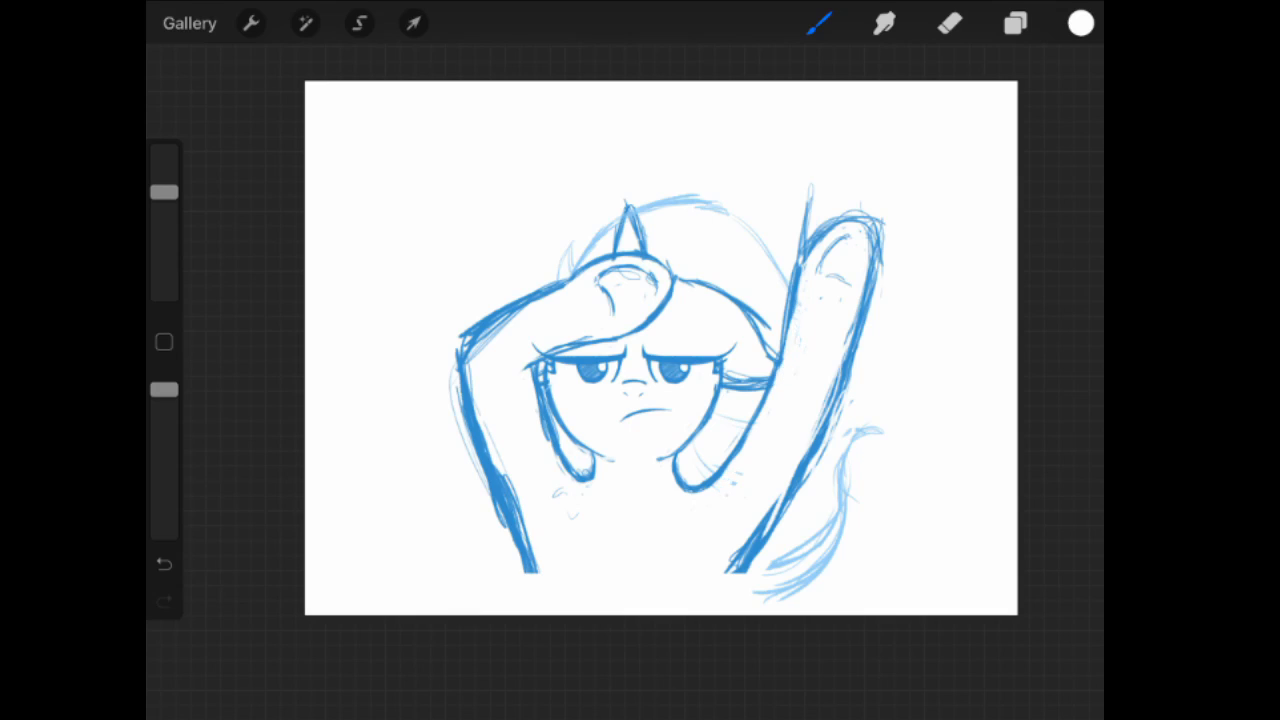
pyautogui.click(949, 23)
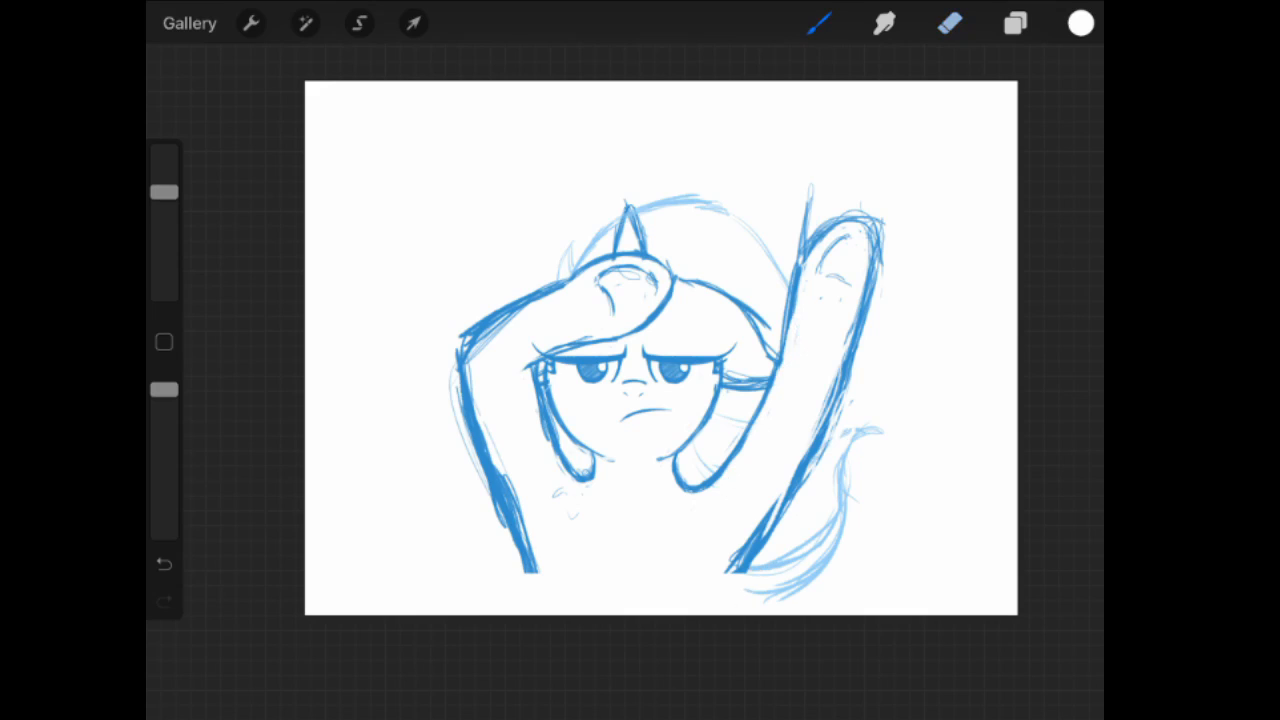
pyautogui.click(1014, 23)
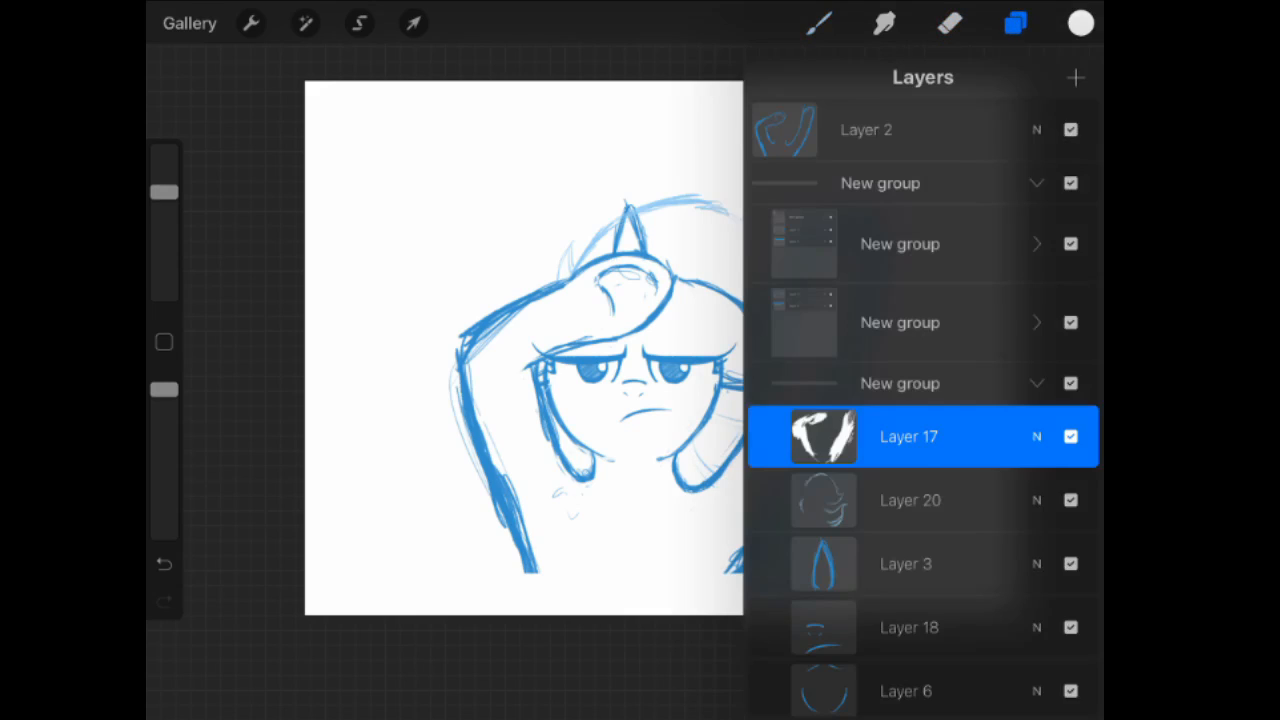
# Redraw the chest and lower leg outlines, erasing doubled stroke edges along both legs.
pyautogui.click(1014, 23)
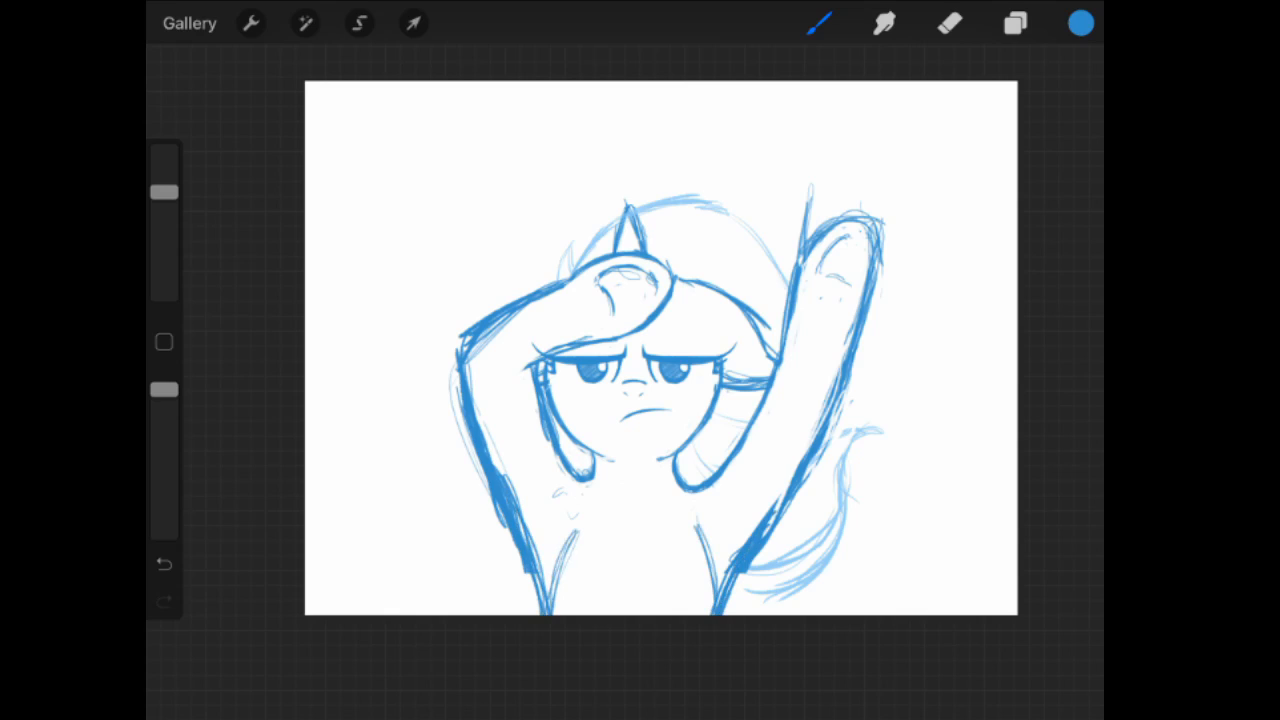
pyautogui.click(948, 23)
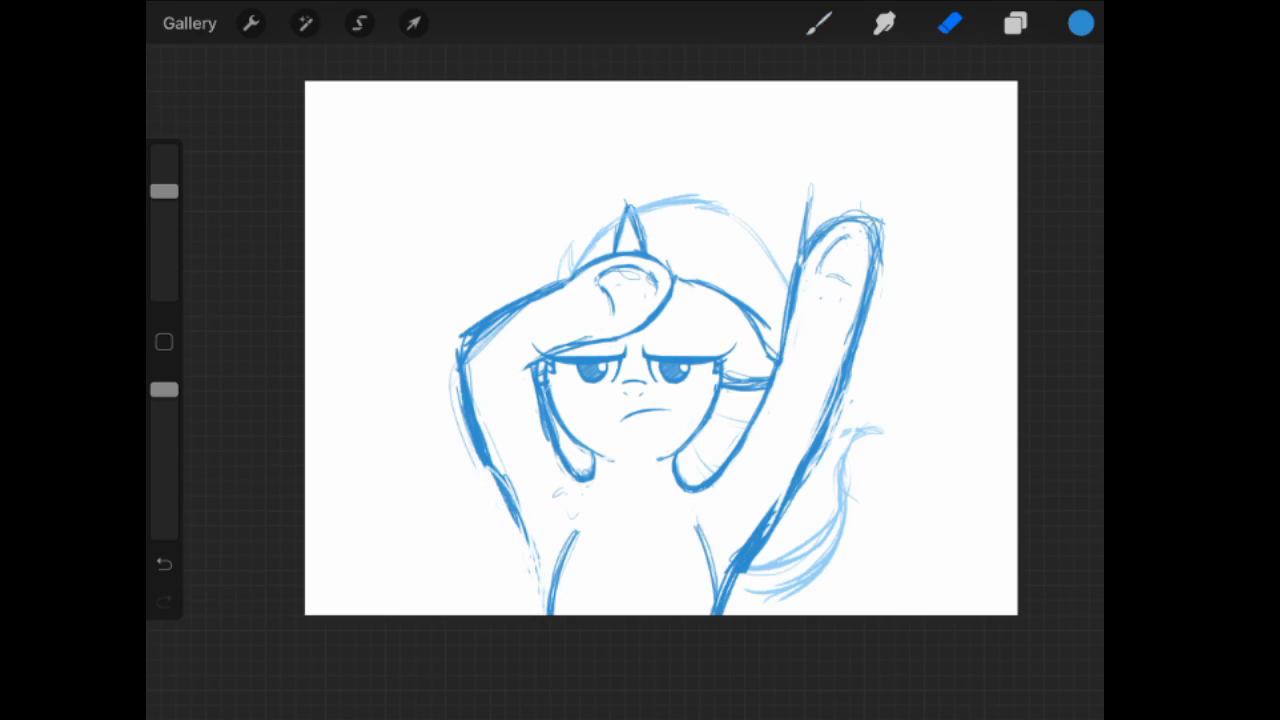
pyautogui.click(818, 23)
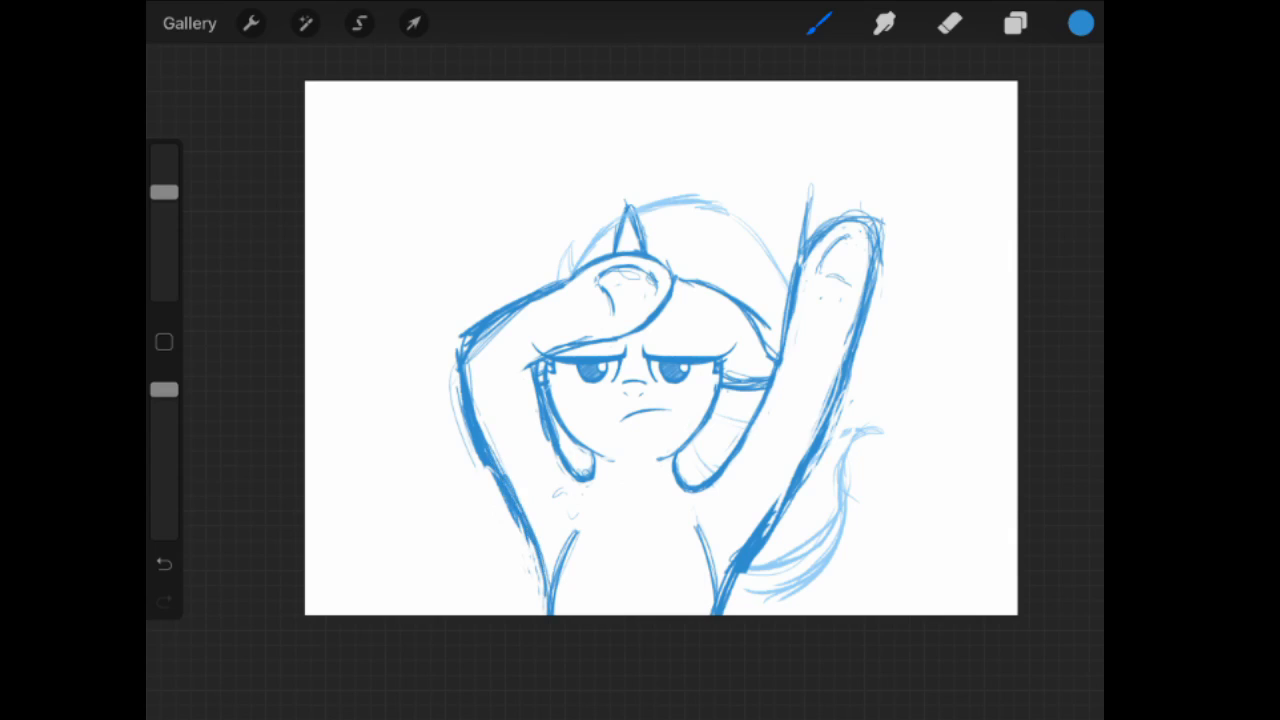
pyautogui.click(949, 23)
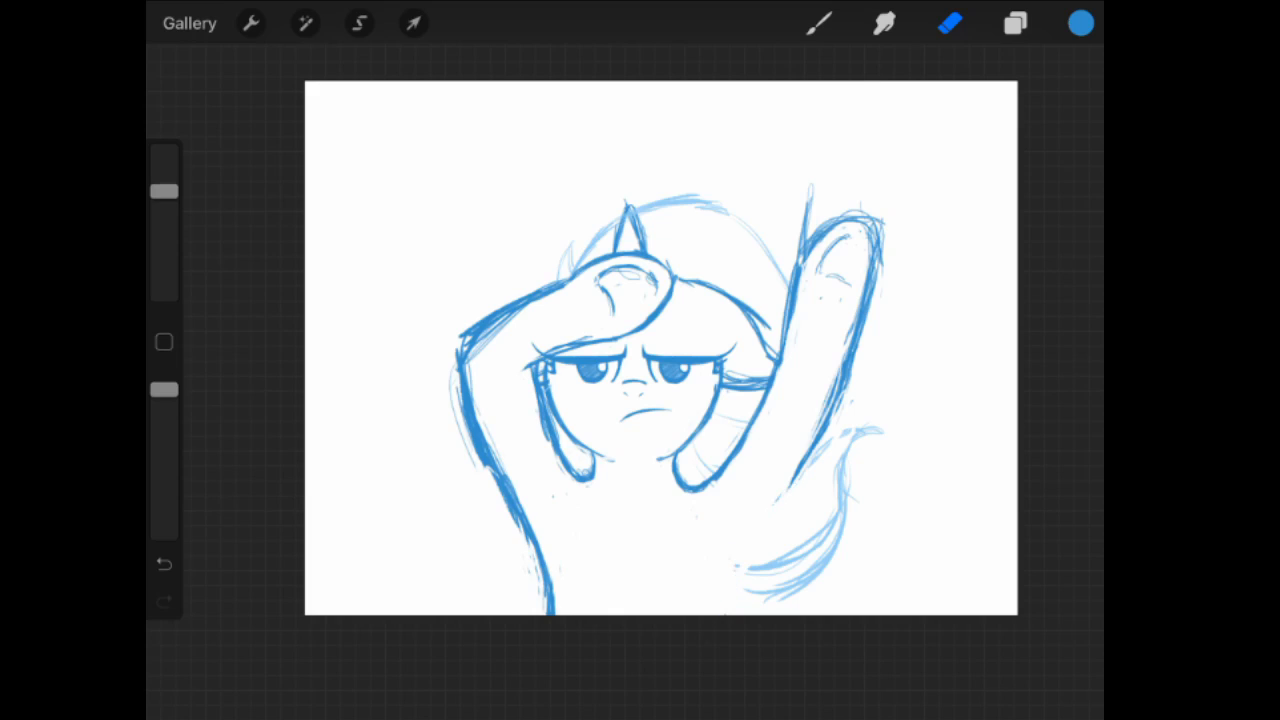
pyautogui.click(818, 23)
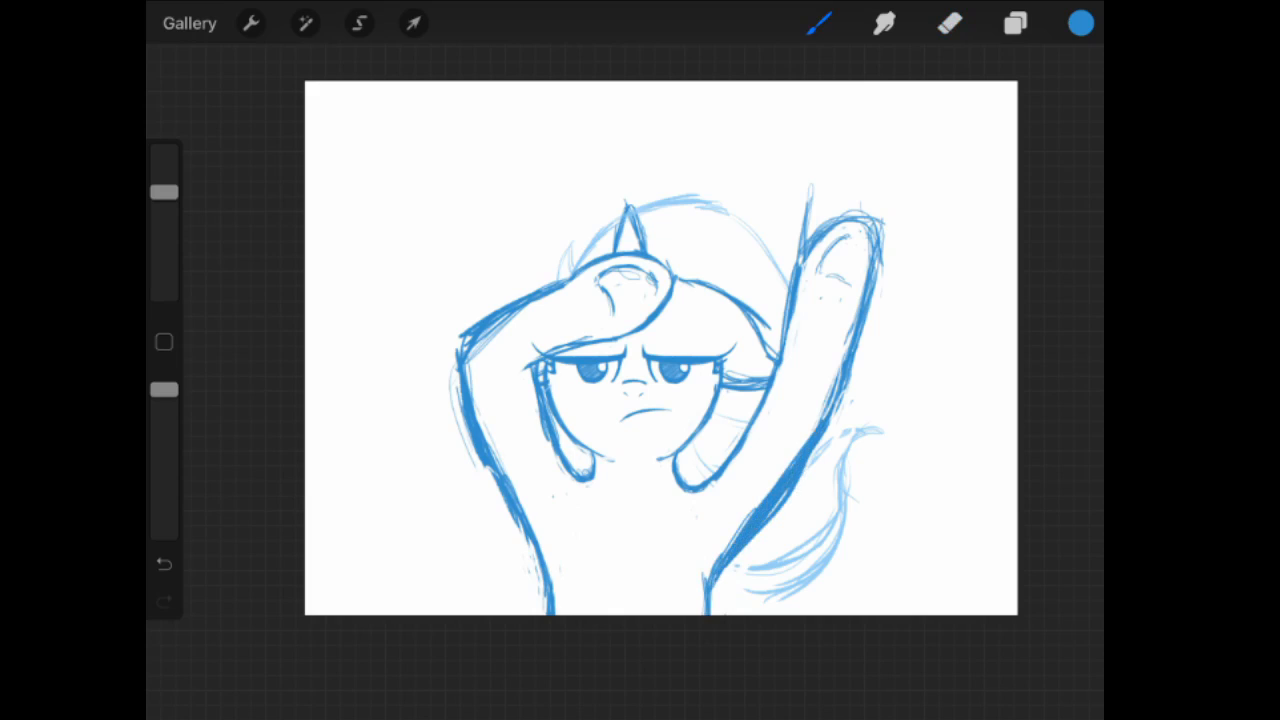
pyautogui.click(949, 23)
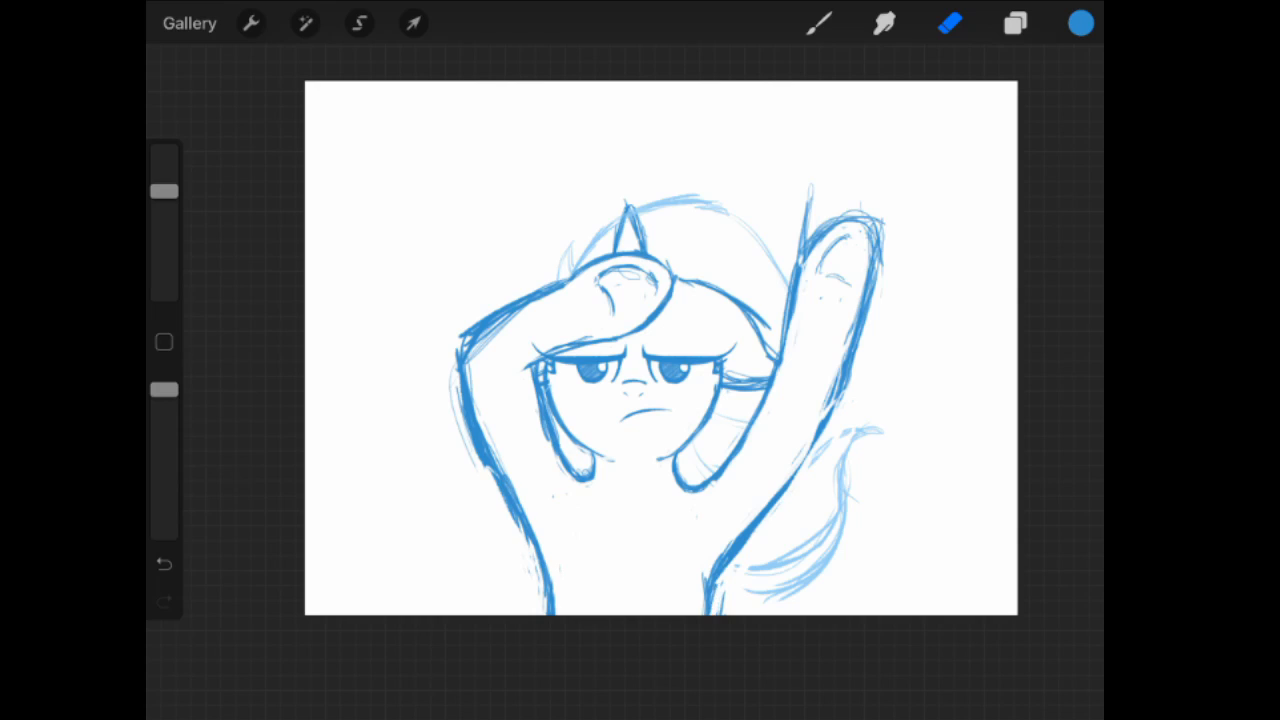
pyautogui.click(818, 23)
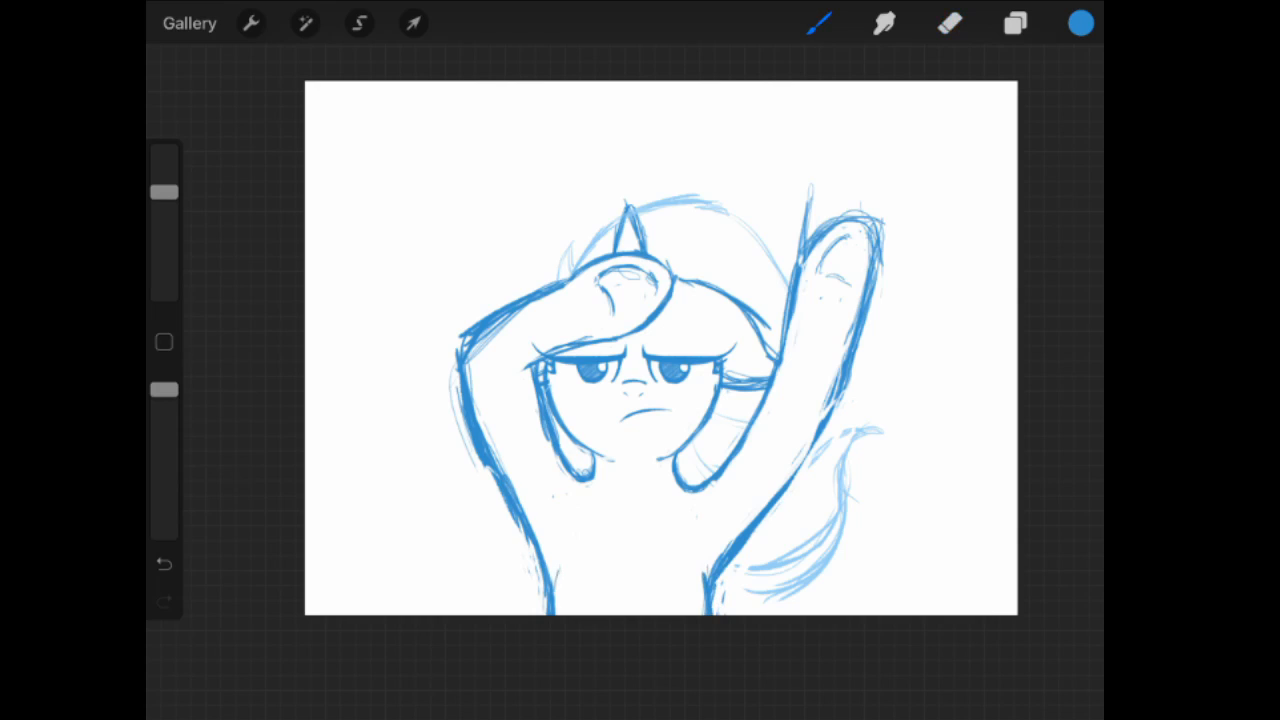
pyautogui.click(949, 23)
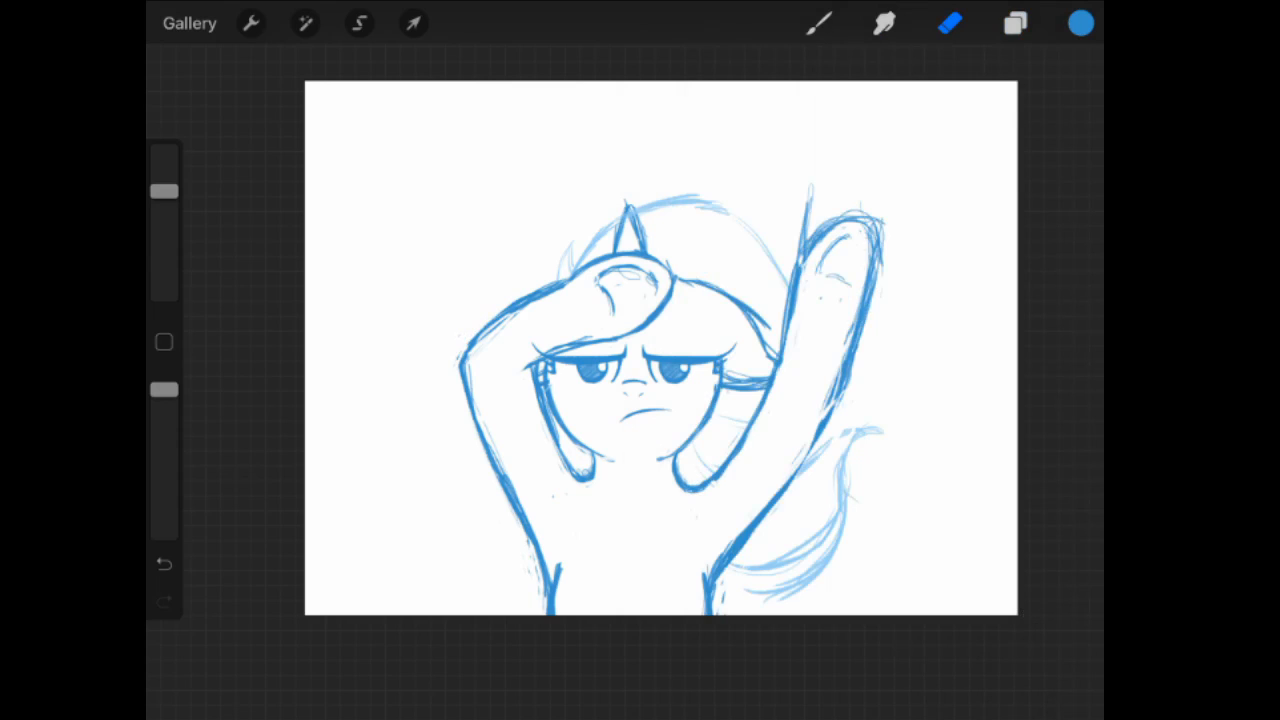
# Hatch light-blue shading across the mane, the tail and the insides of the legs.
pyautogui.click(1014, 23)
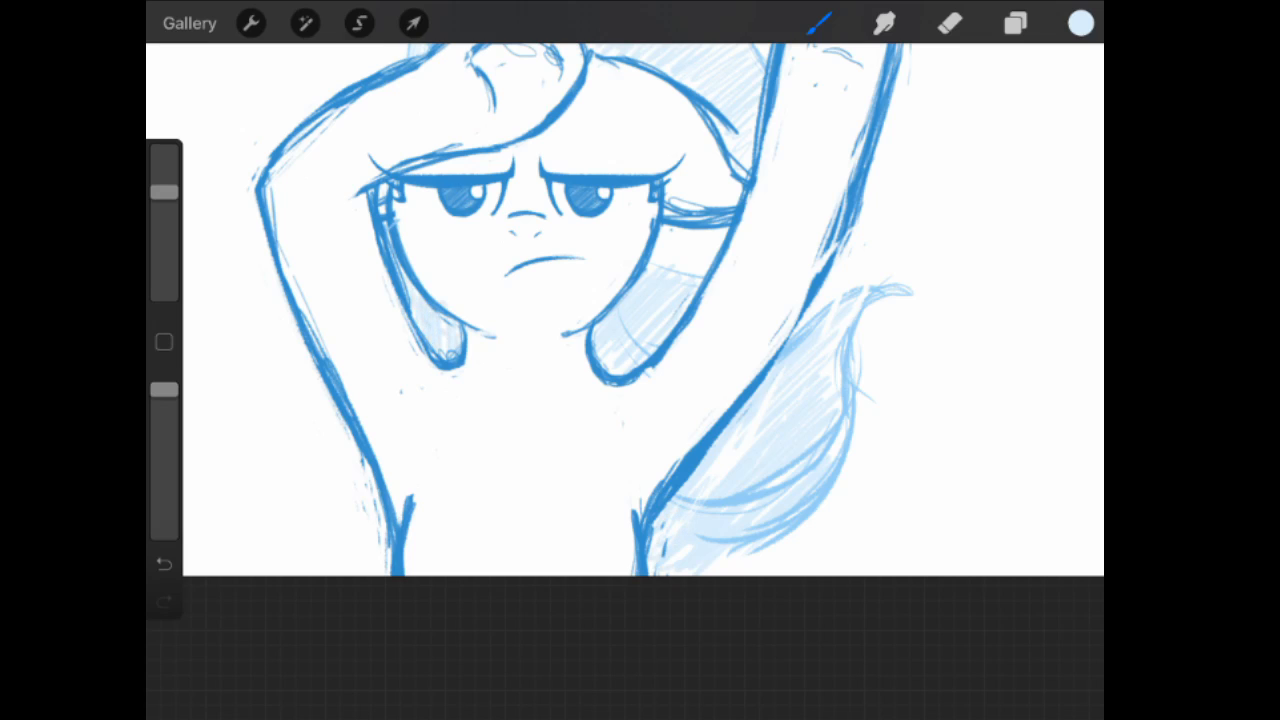
pyautogui.click(1081, 23)
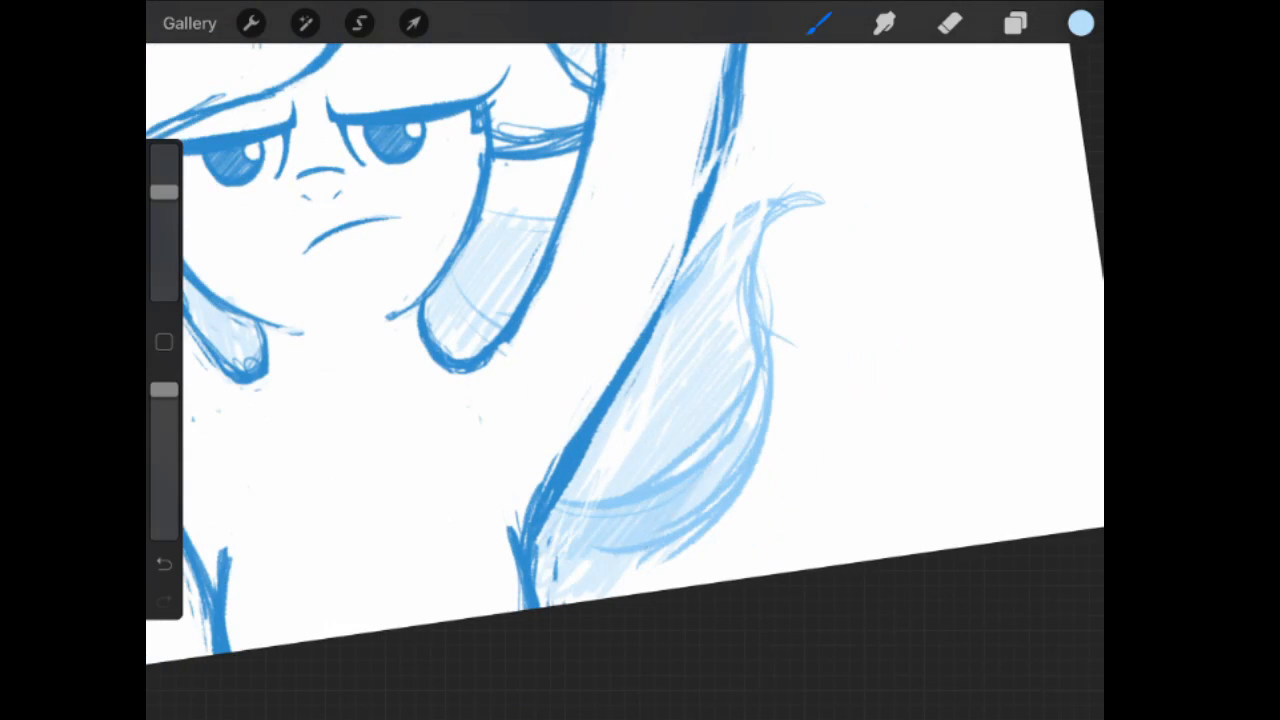
pyautogui.click(1014, 23)
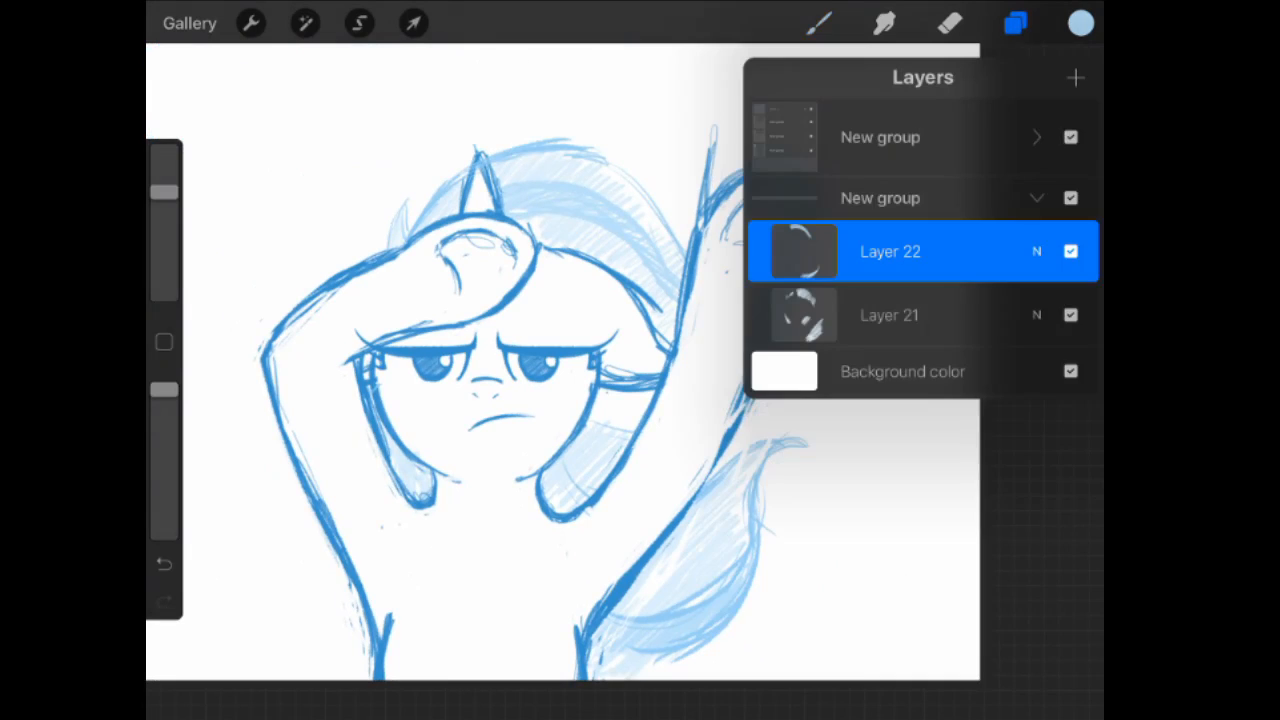
# Add Layer 24 and hatch dark-blue diagonal strokes over the left raised leg and face.
pyautogui.scroll(-3)
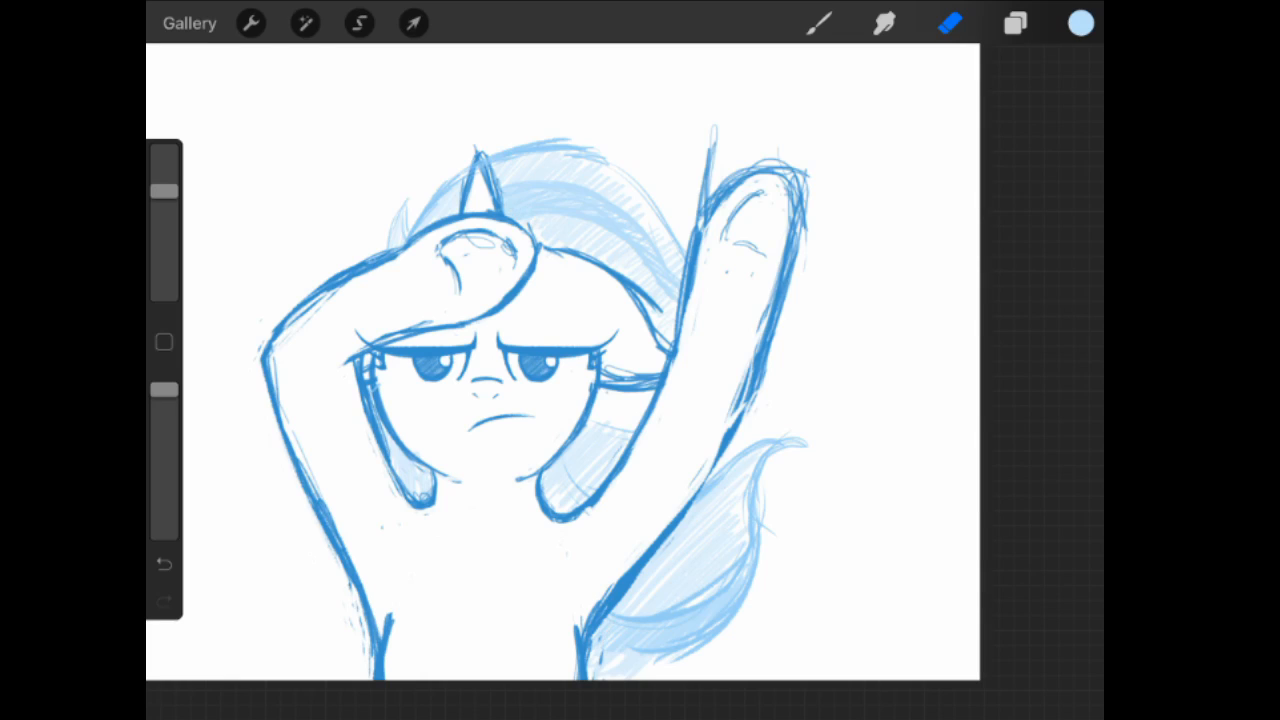
pyautogui.click(1014, 23)
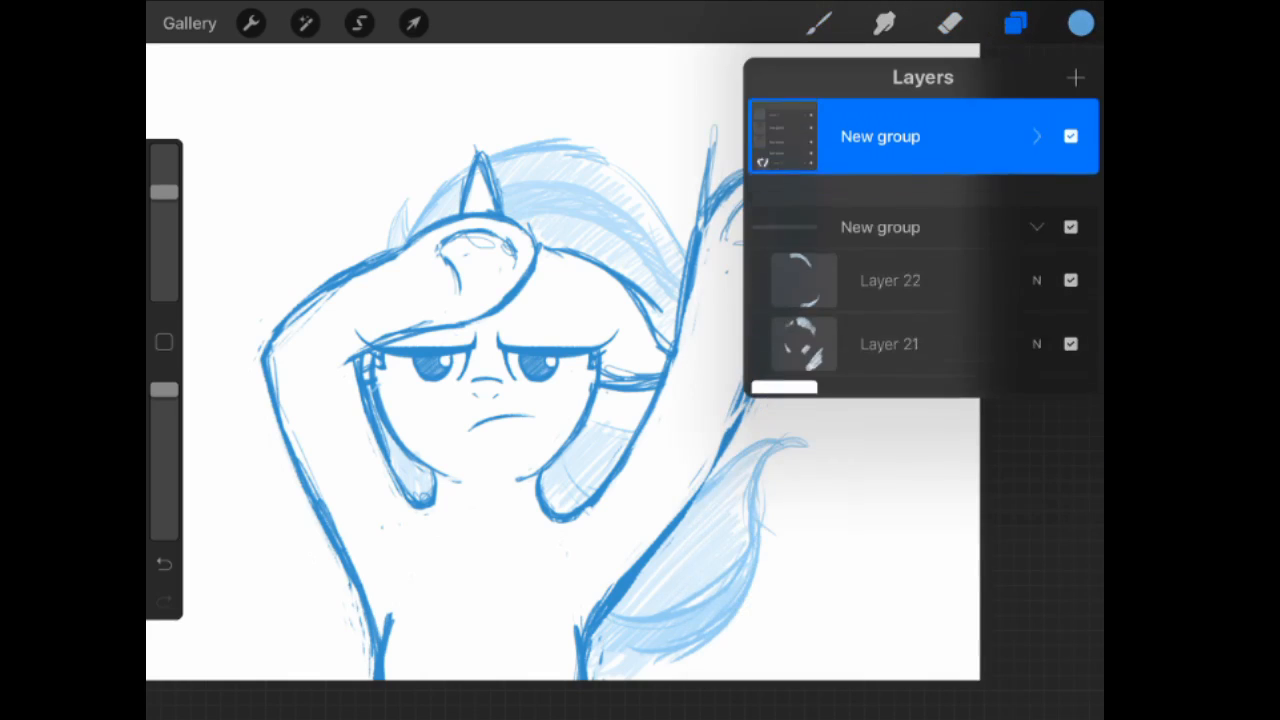
pyautogui.click(1015, 23)
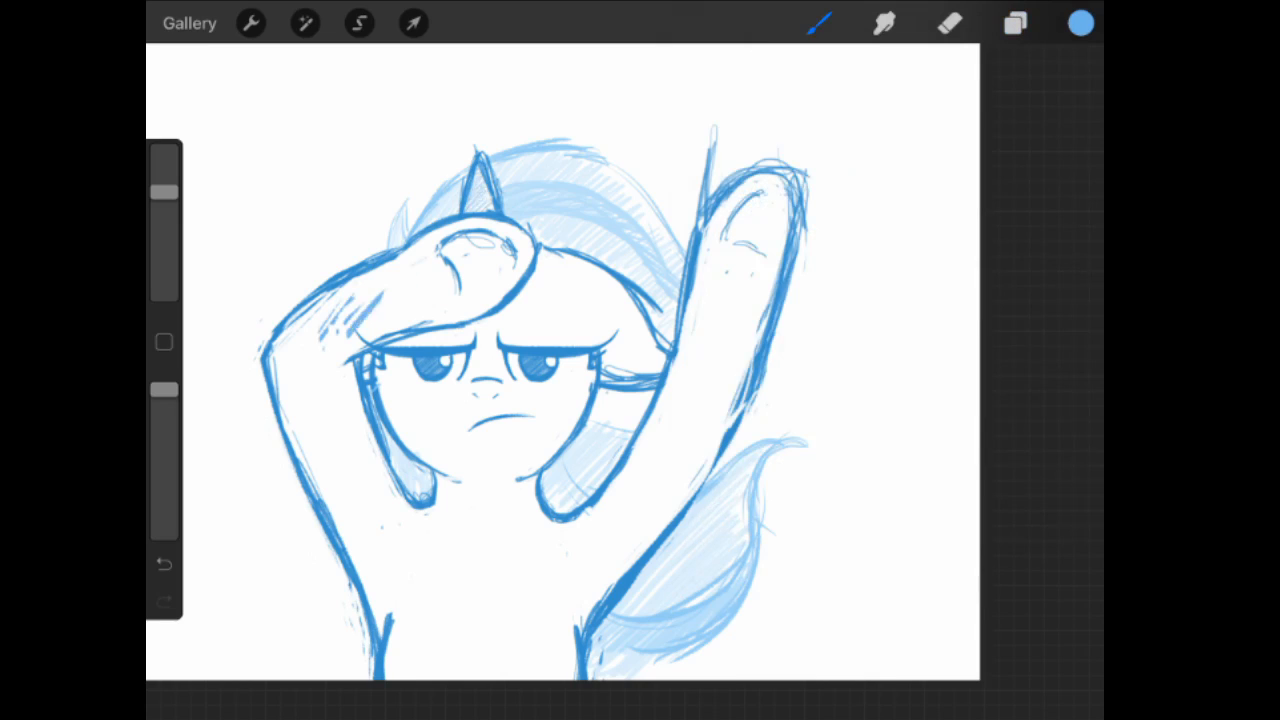
pyautogui.click(1015, 23)
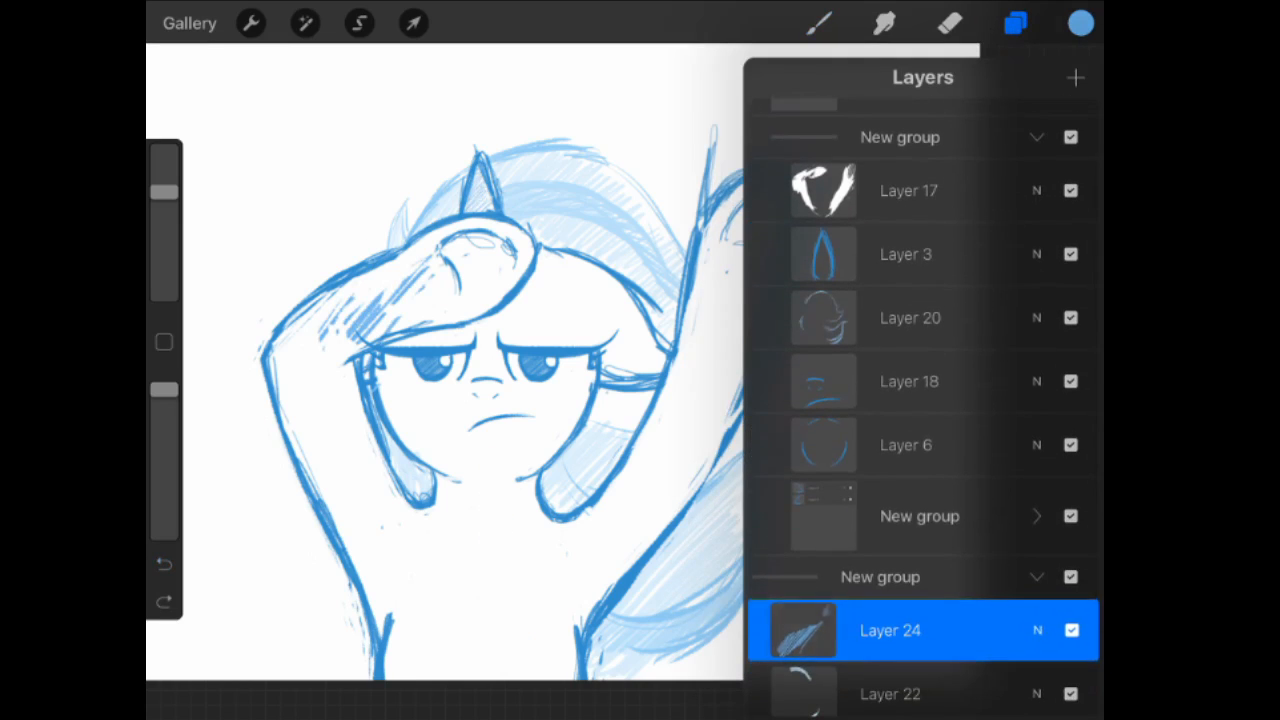
pyautogui.moveTo(890, 630); pyautogui.dragTo(909, 190)
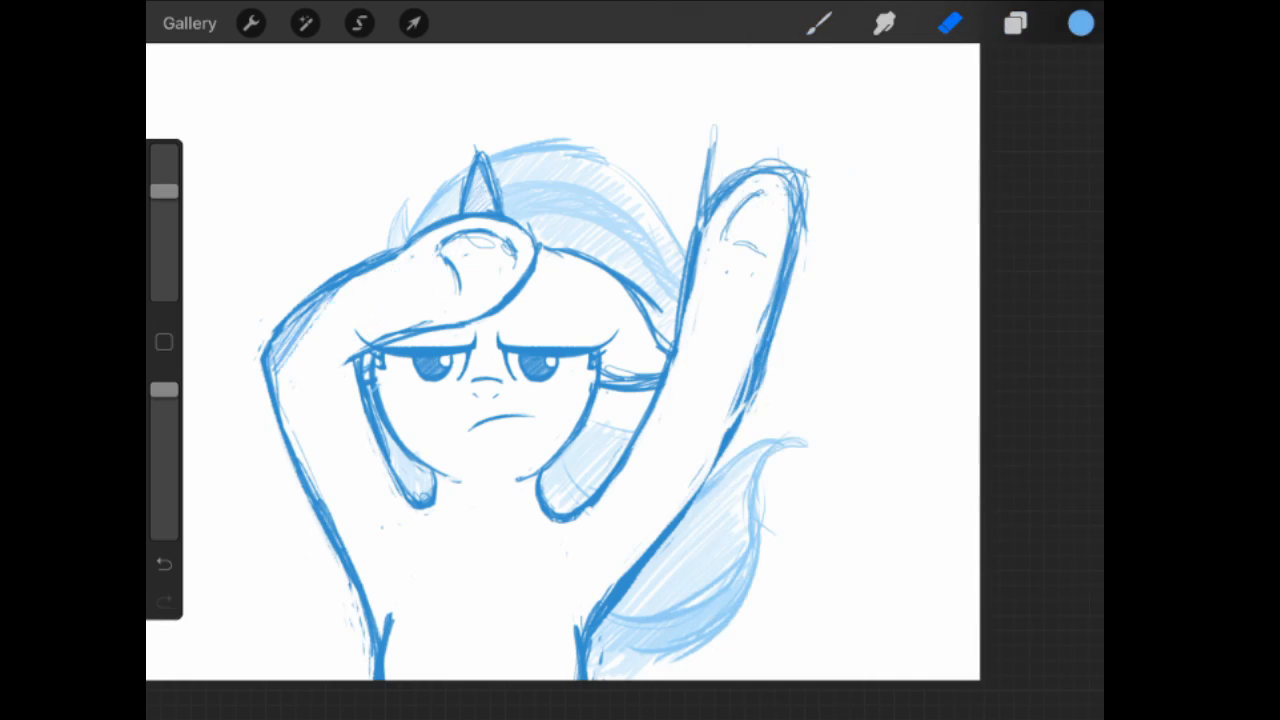
pyautogui.click(819, 23)
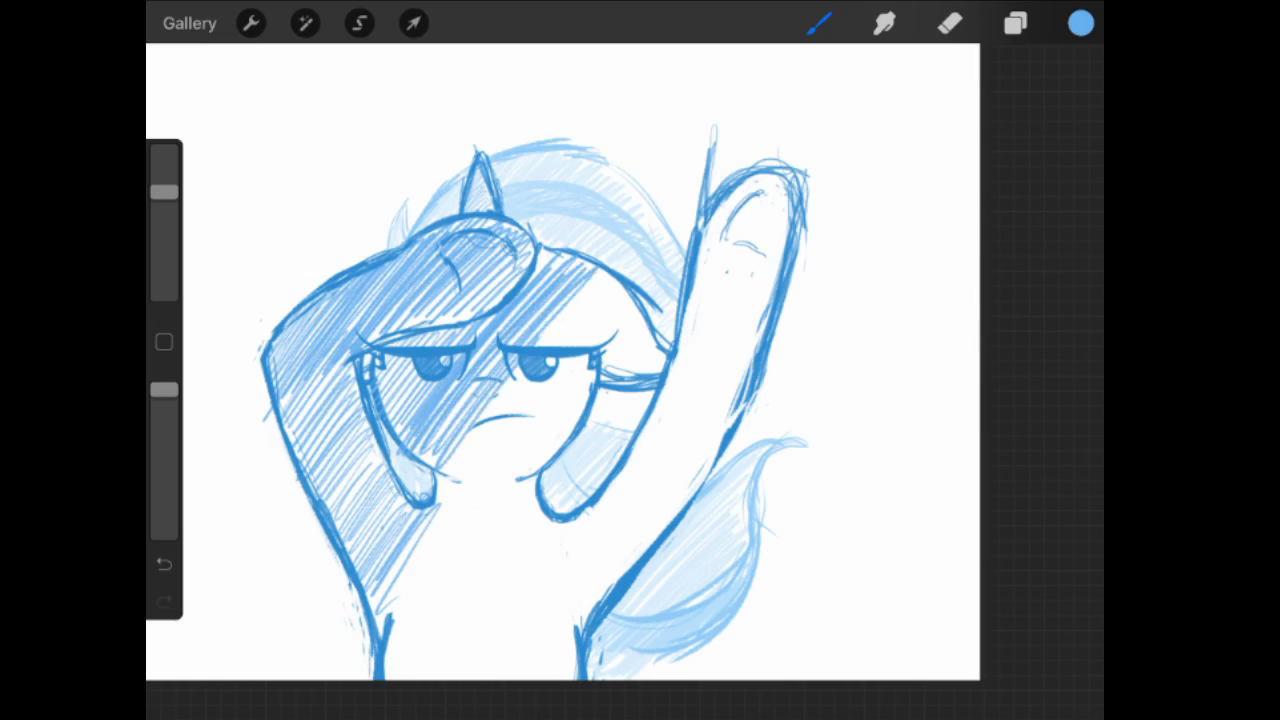
# Extend dark hatching over the head, muzzle, legs and chest, erasing it from the eye whites.
pyautogui.click(163, 564)
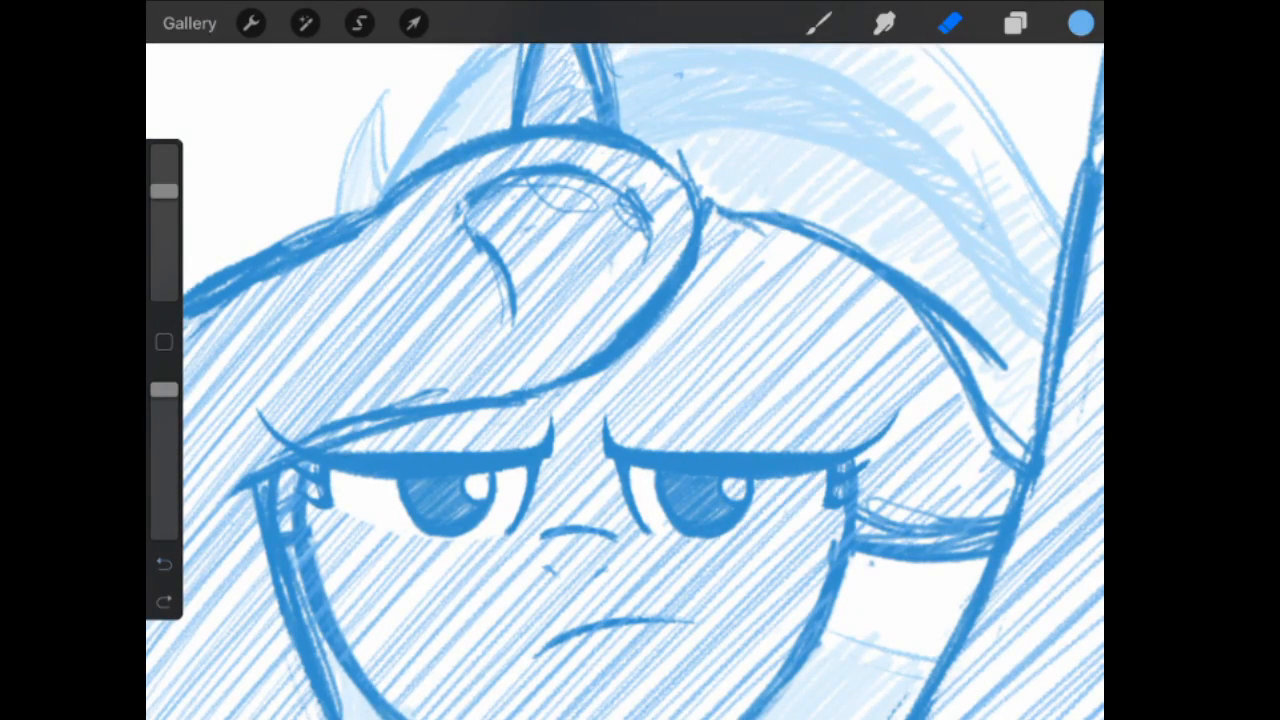
pyautogui.click(1015, 23)
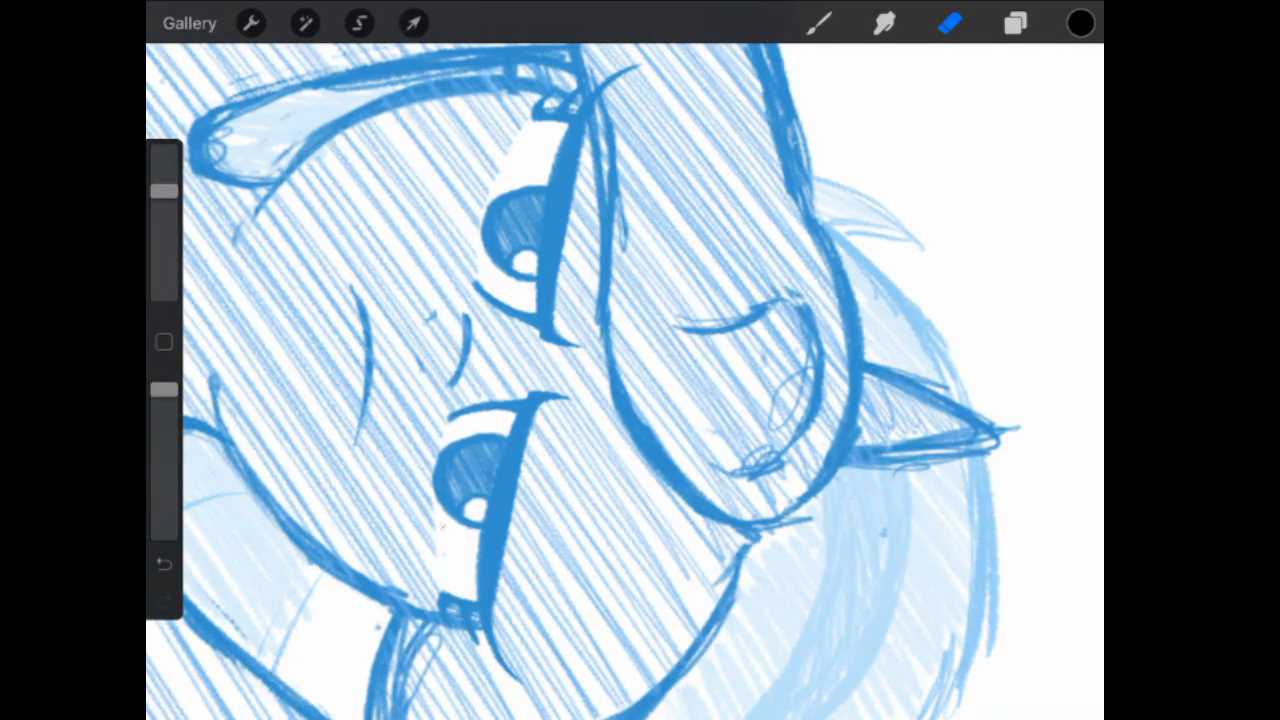
pyautogui.click(1081, 23)
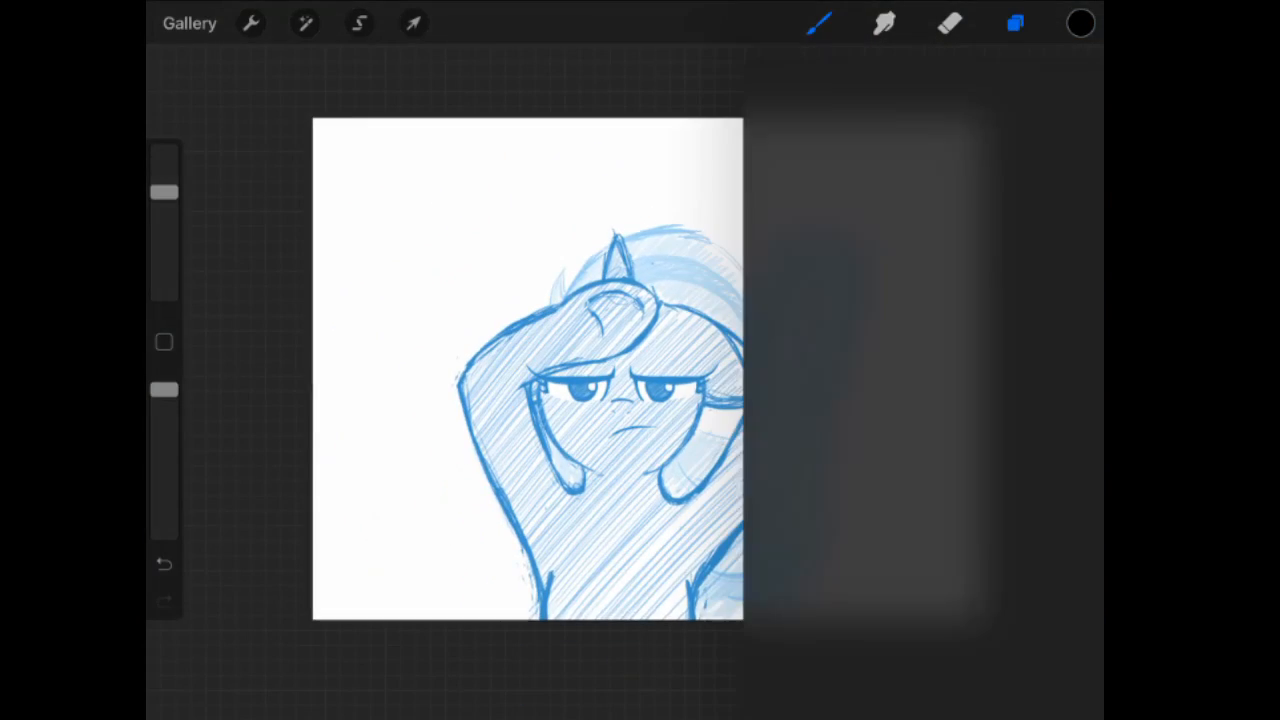
# Paint Layer 24's mask to clear hatching from the eyes and mouth and soften the shading.
pyautogui.click(1015, 23)
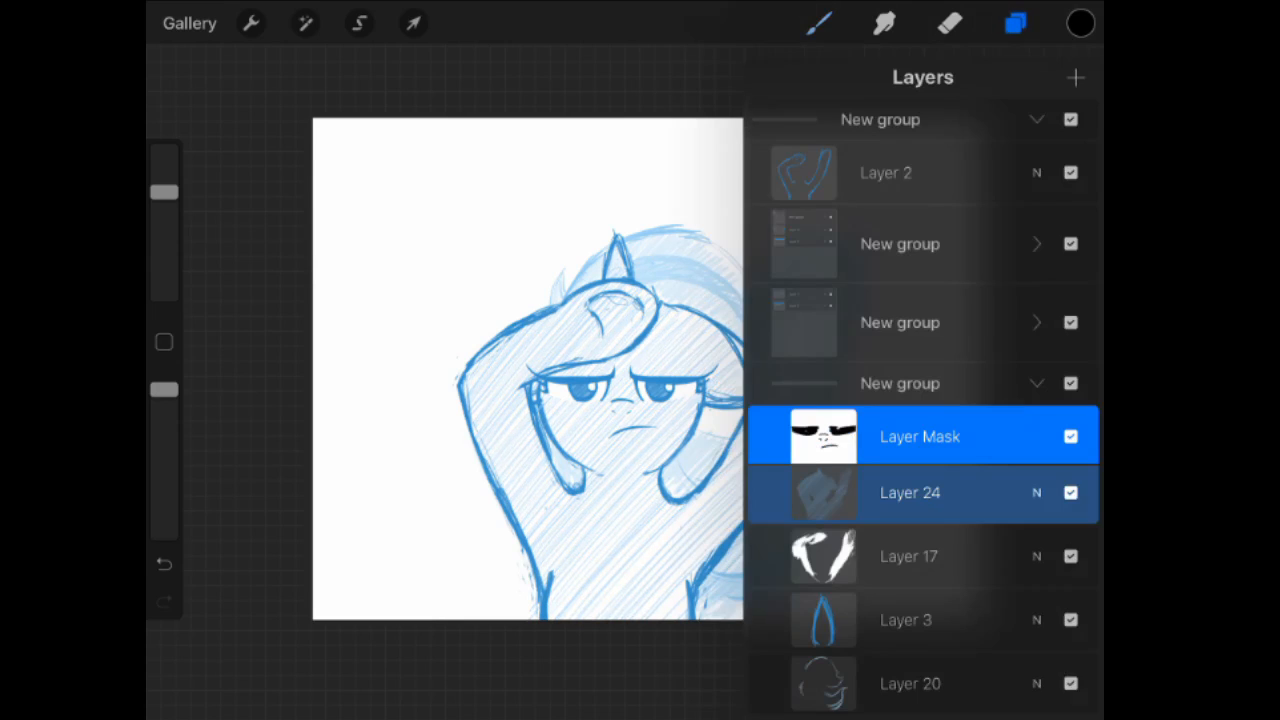
pyautogui.click(819, 23)
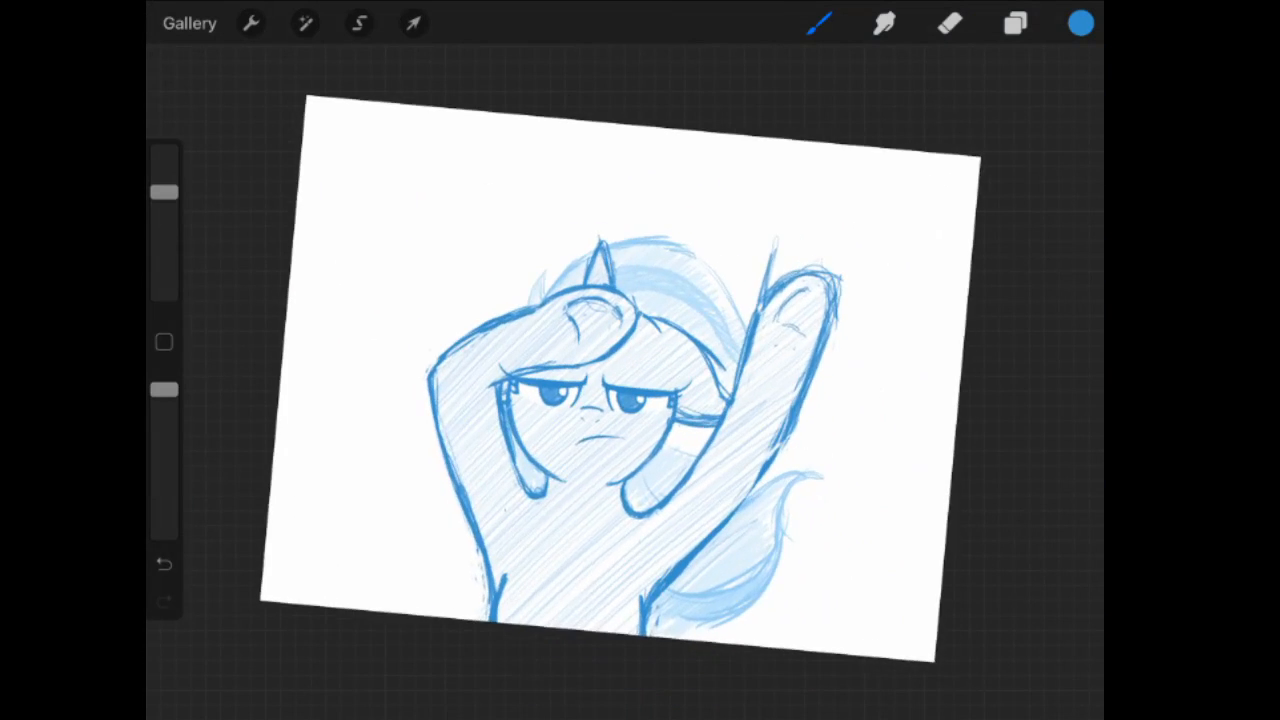
pyautogui.click(1014, 23)
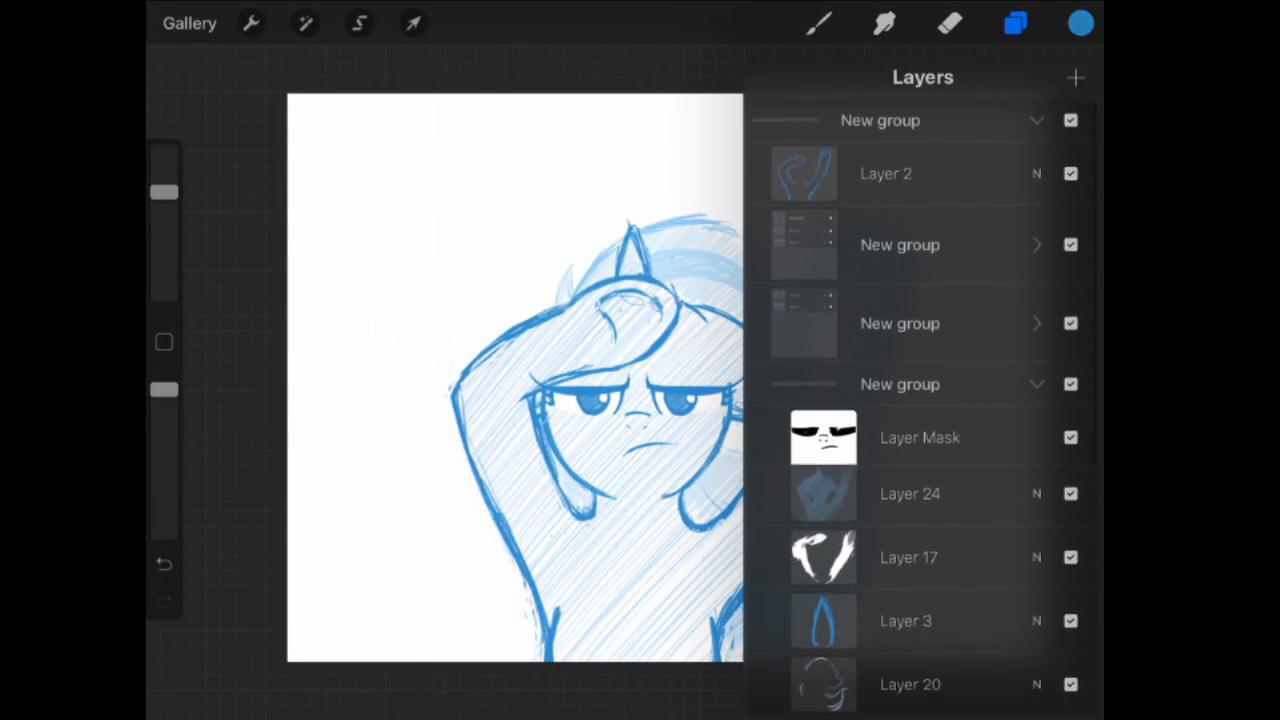
pyautogui.click(1015, 23)
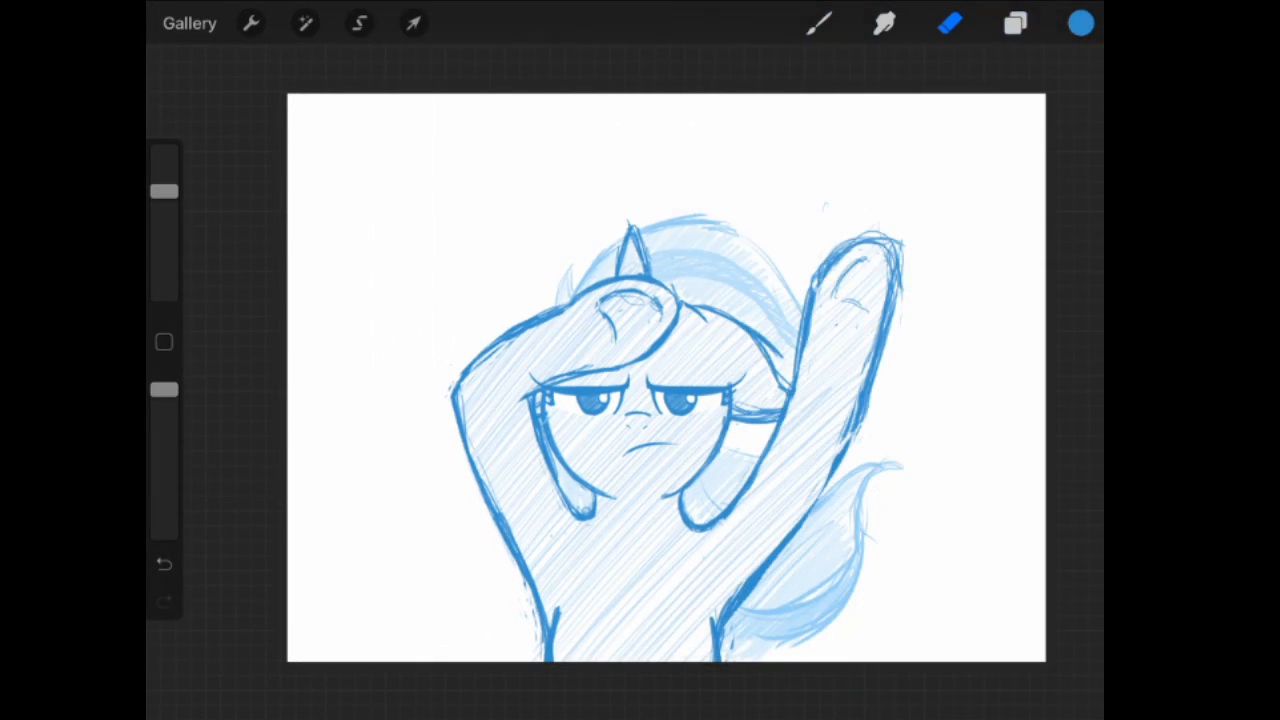